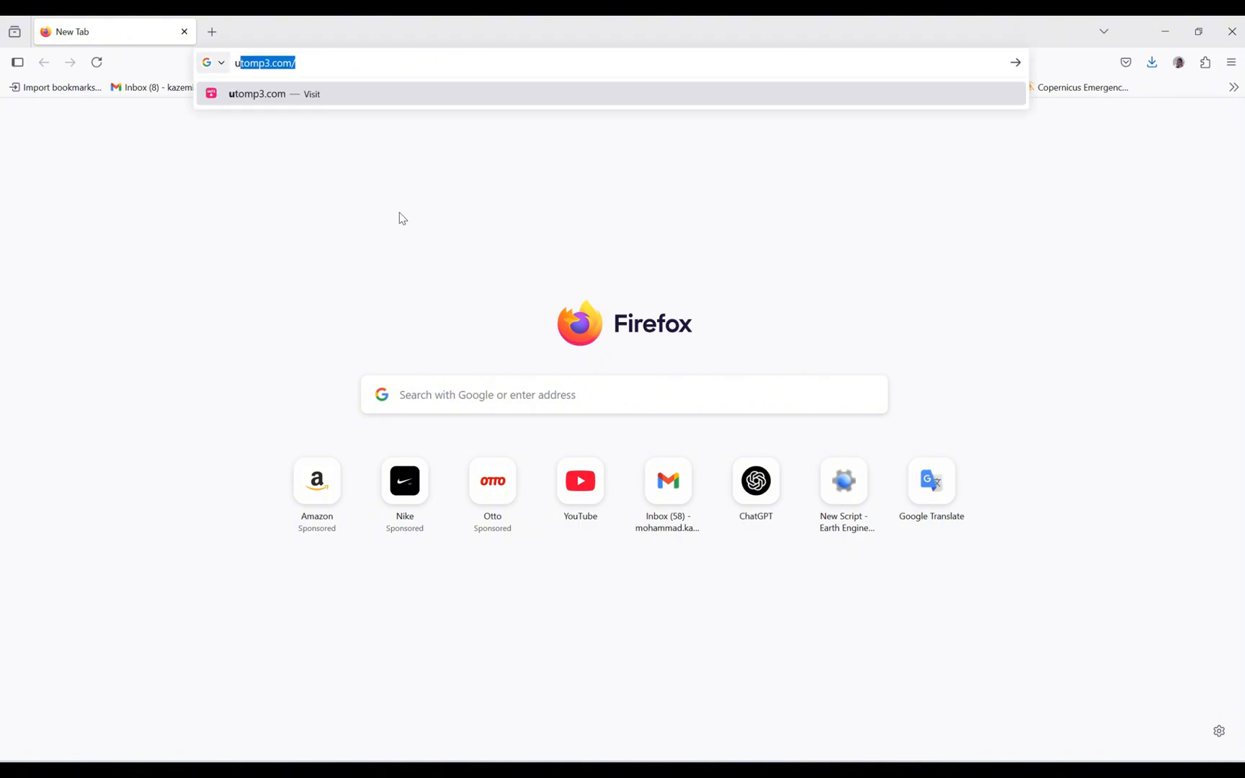
Search Google for 'usgs earth explorer' and open the USGS EarthExplorer site
text(usgs)
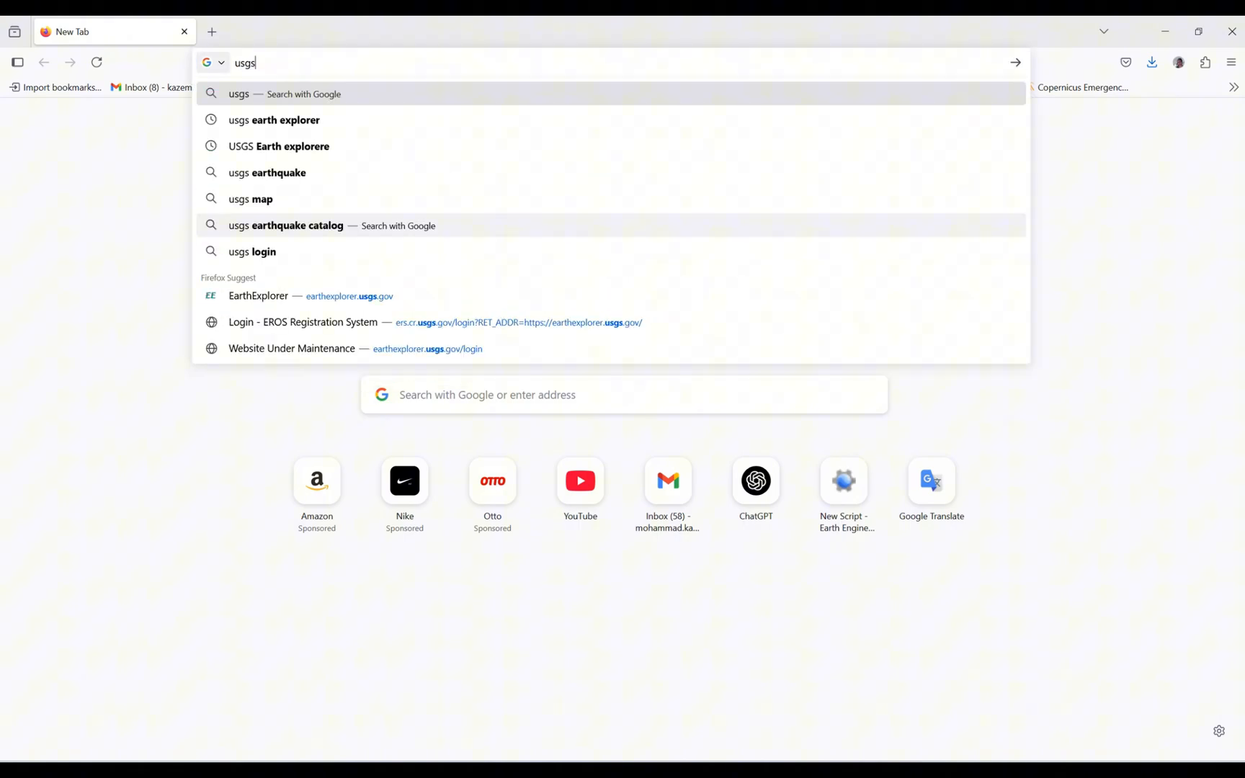
click(274, 119)
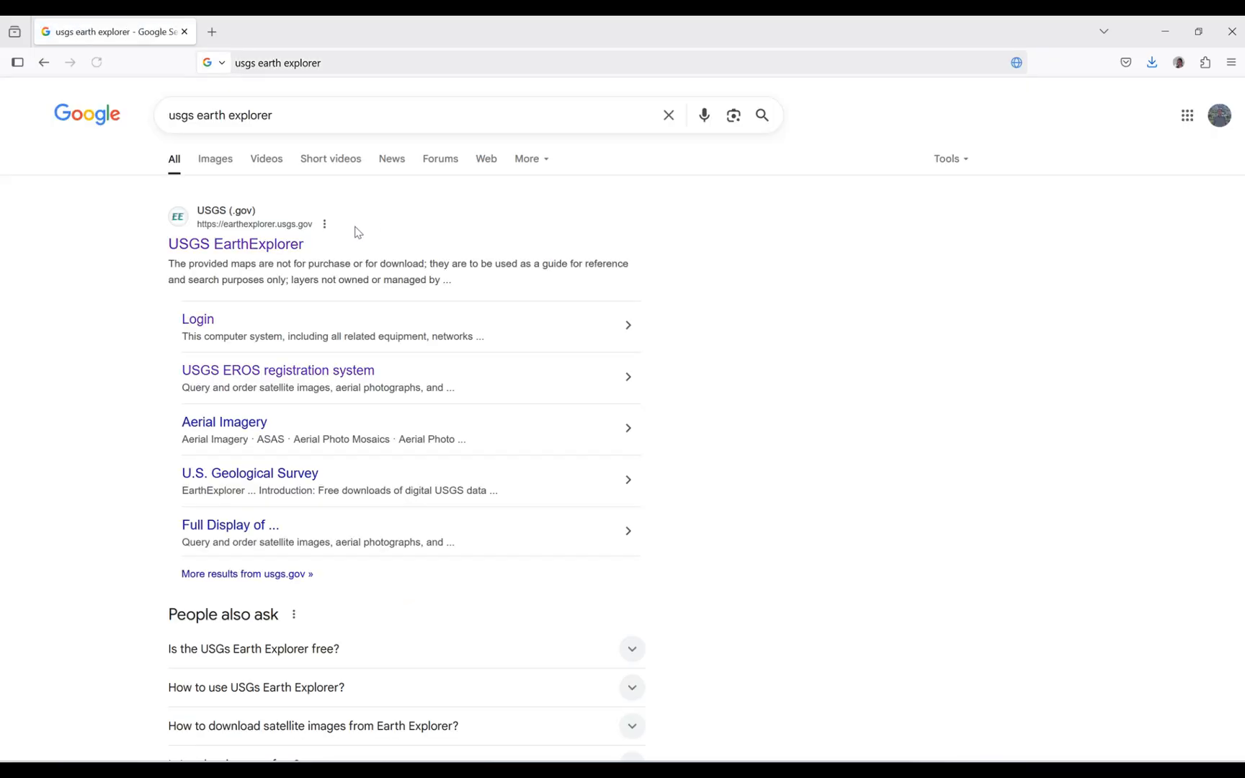
click(210, 32)
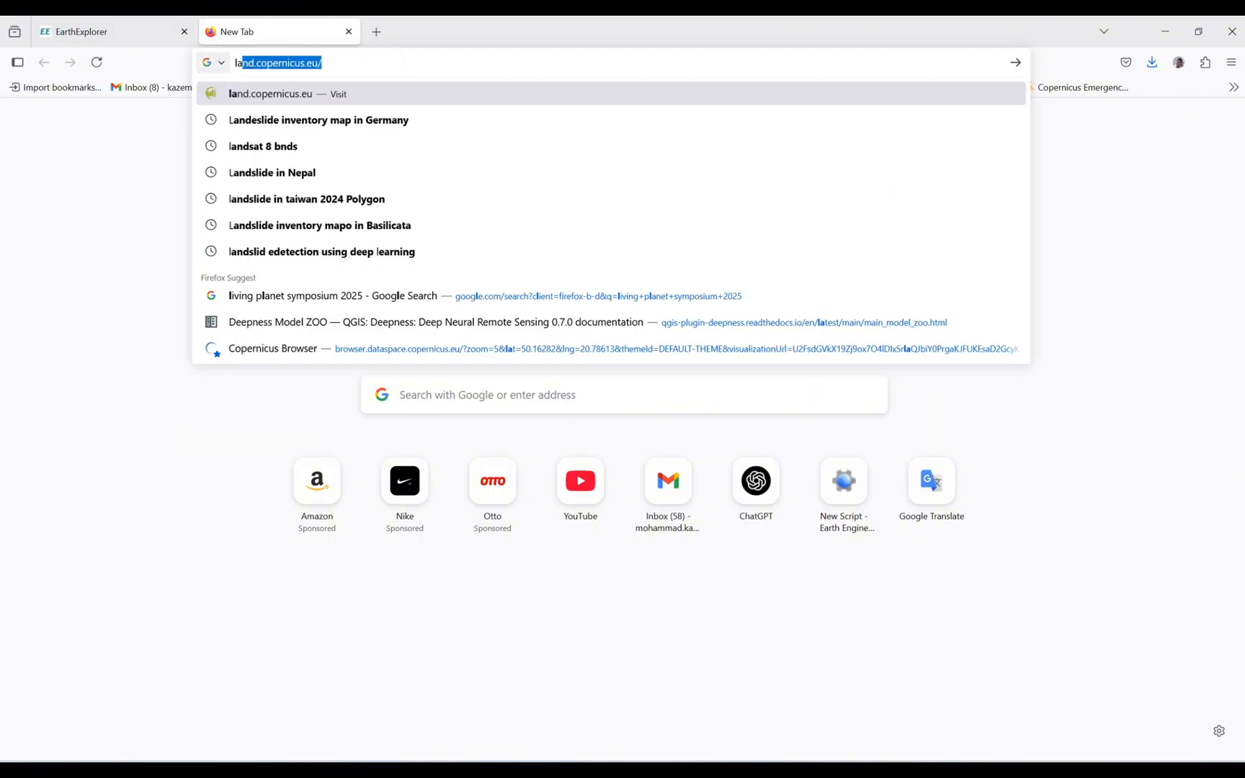
In a second tab, search Google for Landsat 8 bands
text(landsat)
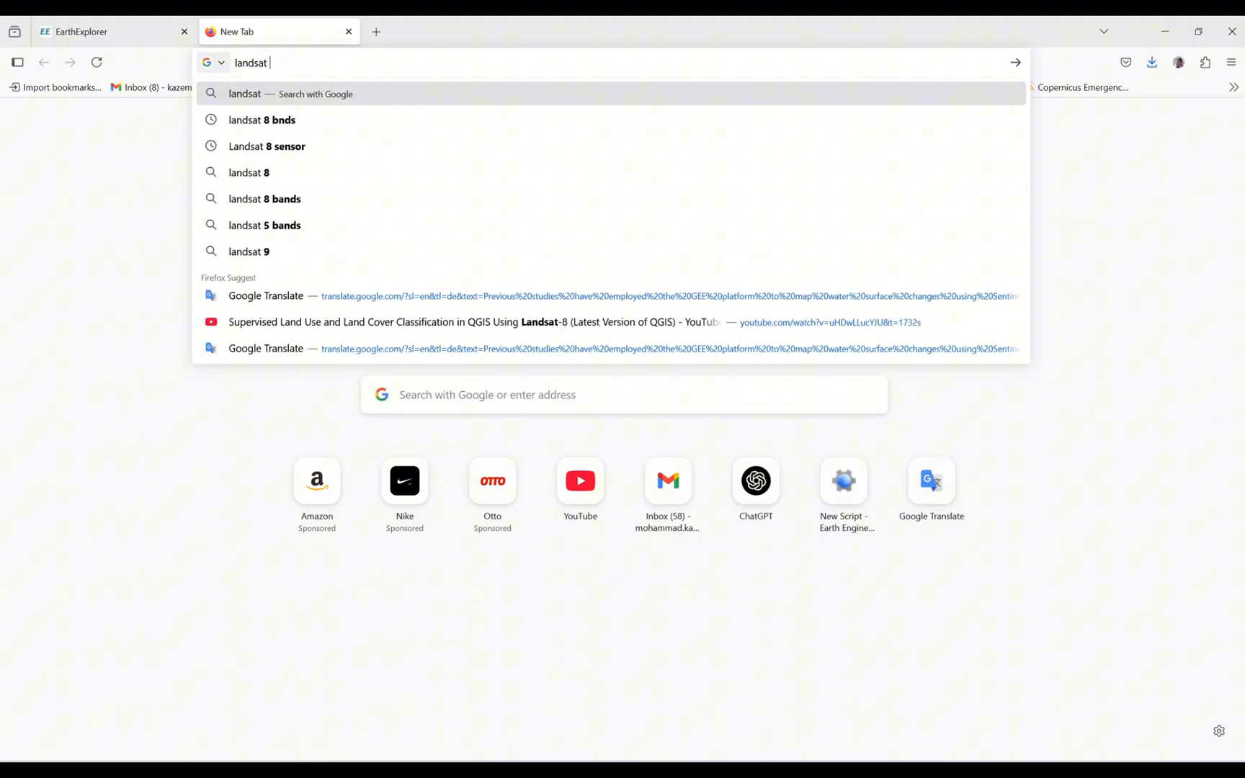
click(245, 120)
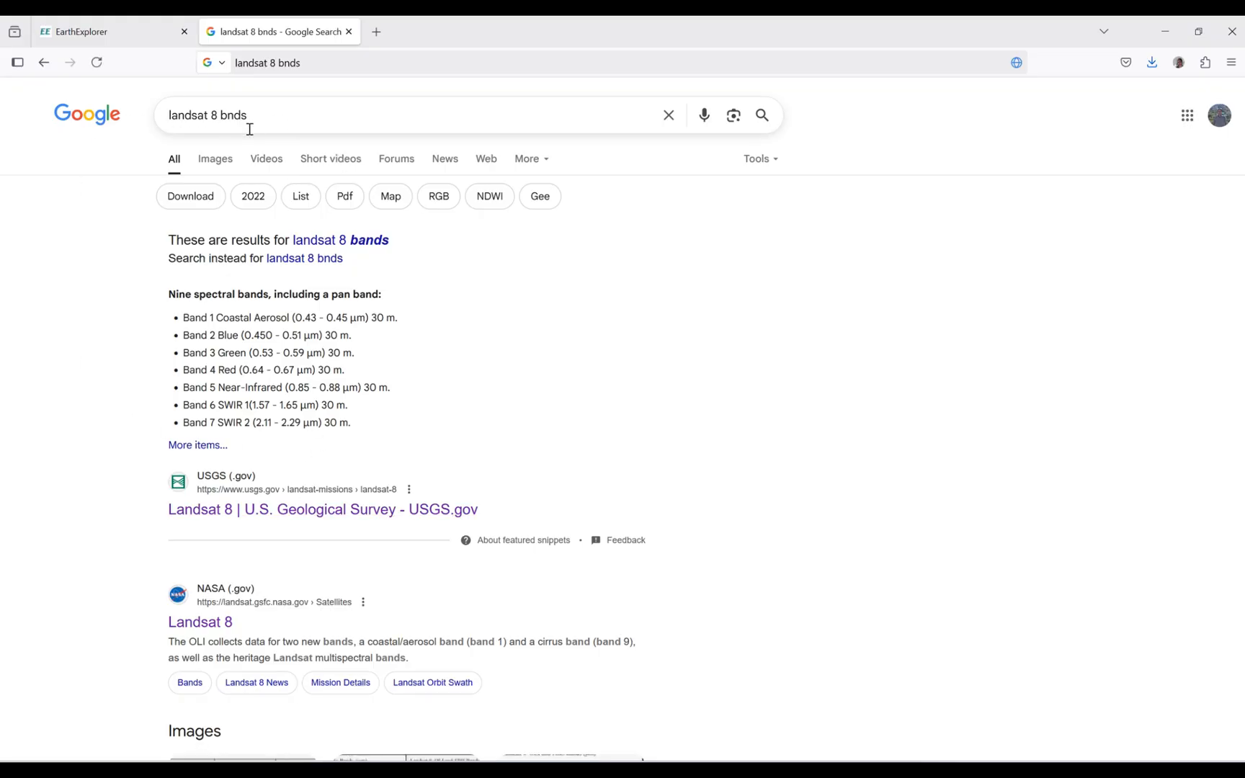
Open the USGS Landsat 8 mission page and scroll to the Thermal Infrared Sensor section
click(230, 115)
text(a)
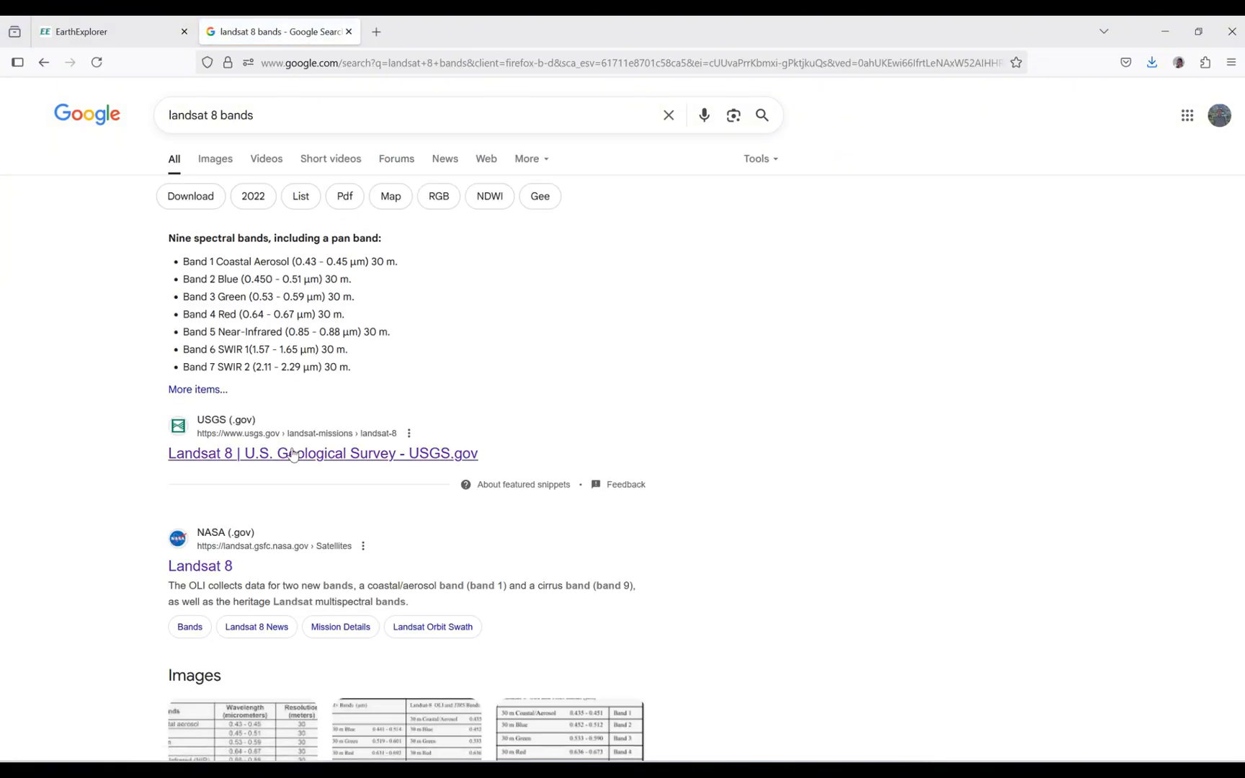
click(294, 454)
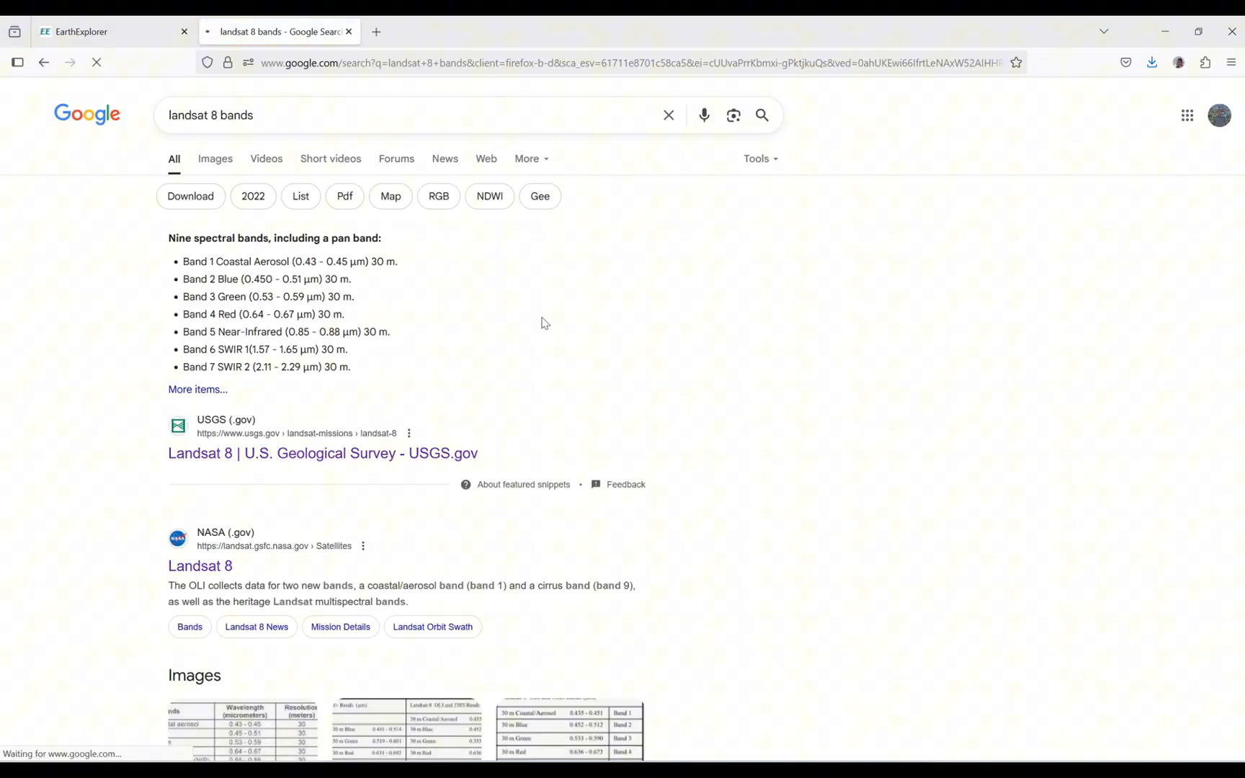
mouse_move(523, 289)
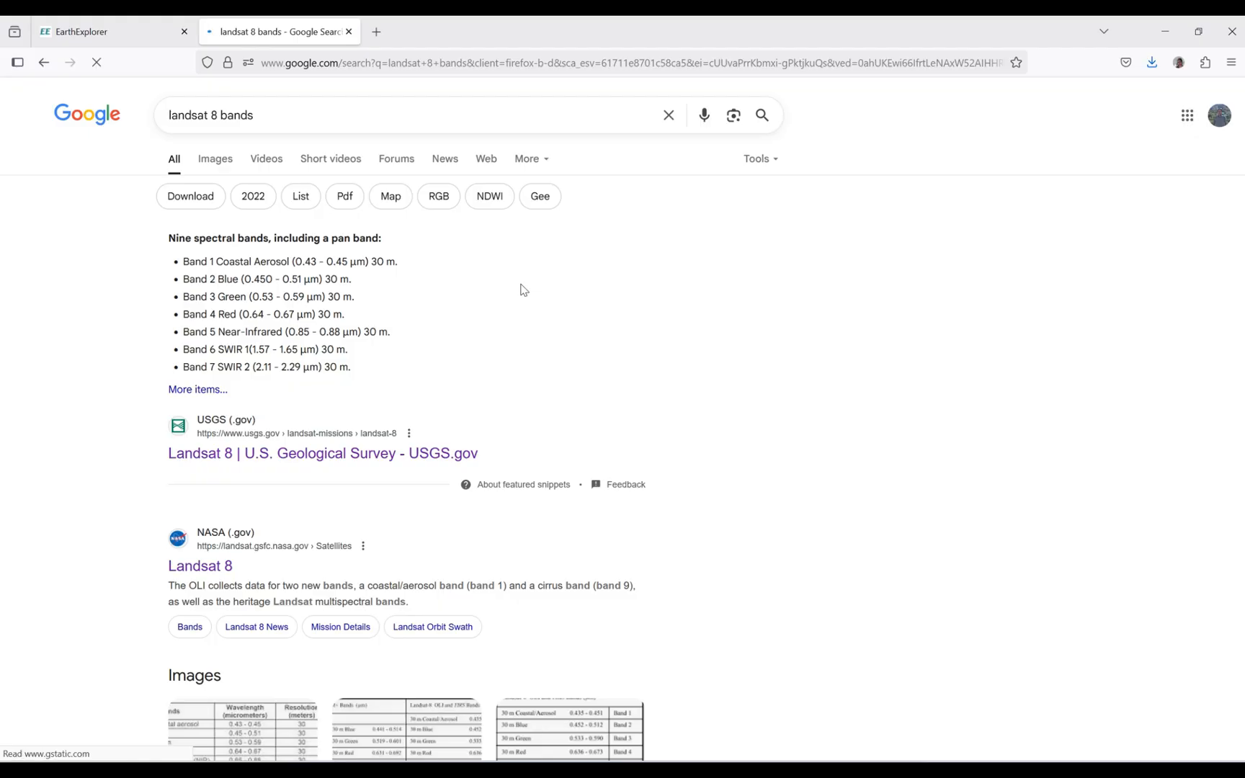
click(323, 454)
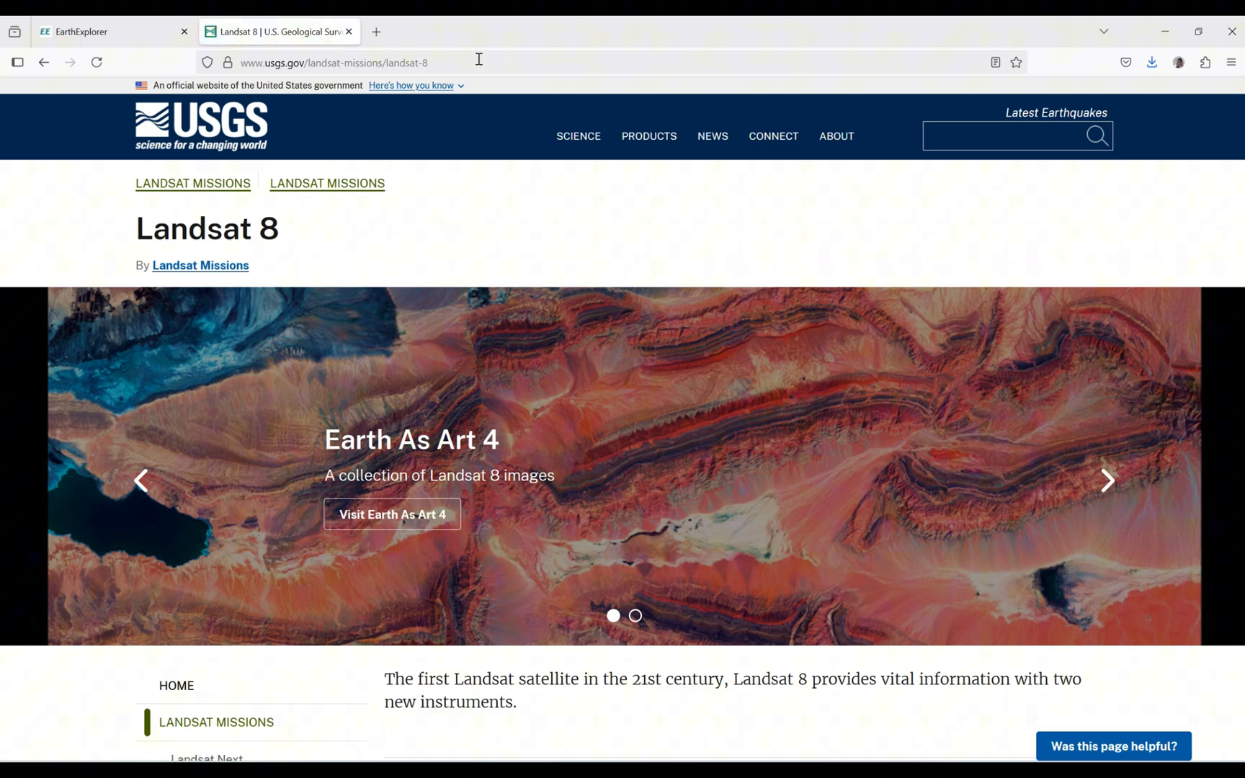
scroll(down, 3)
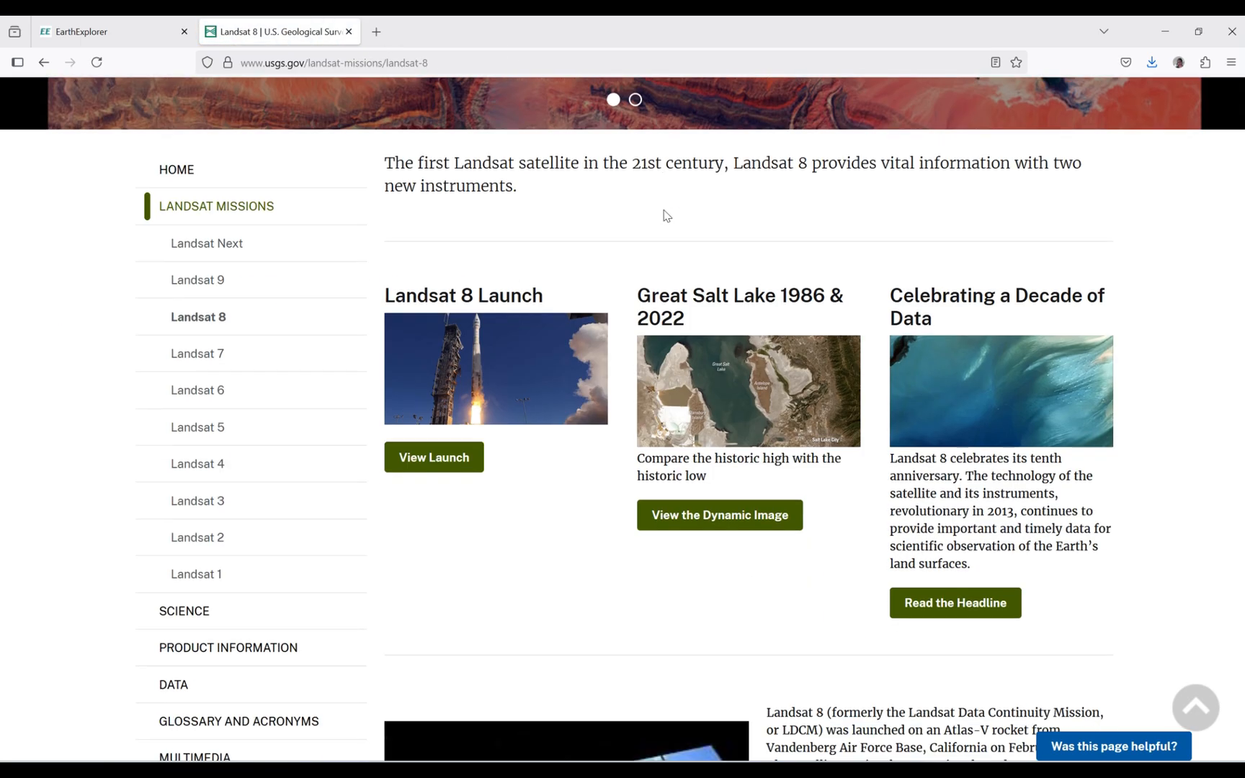
scroll(down, 3)
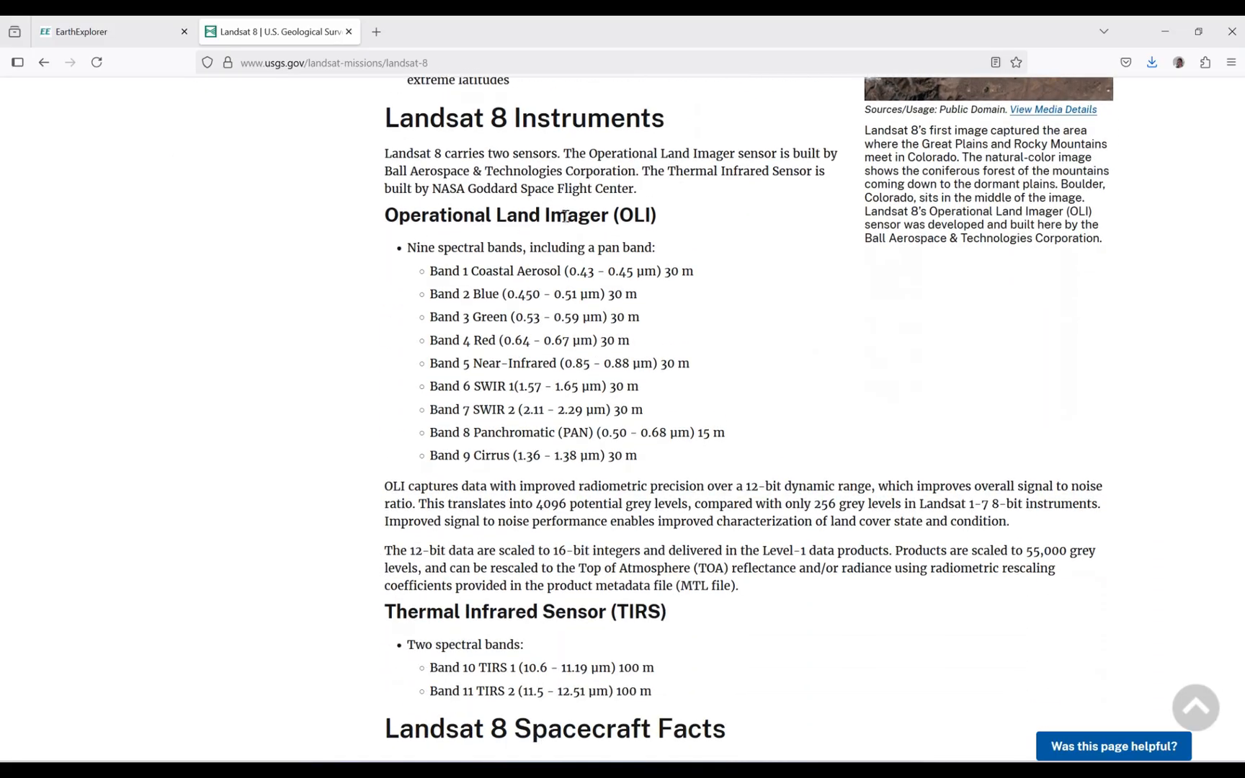
mouse_move(642, 223)
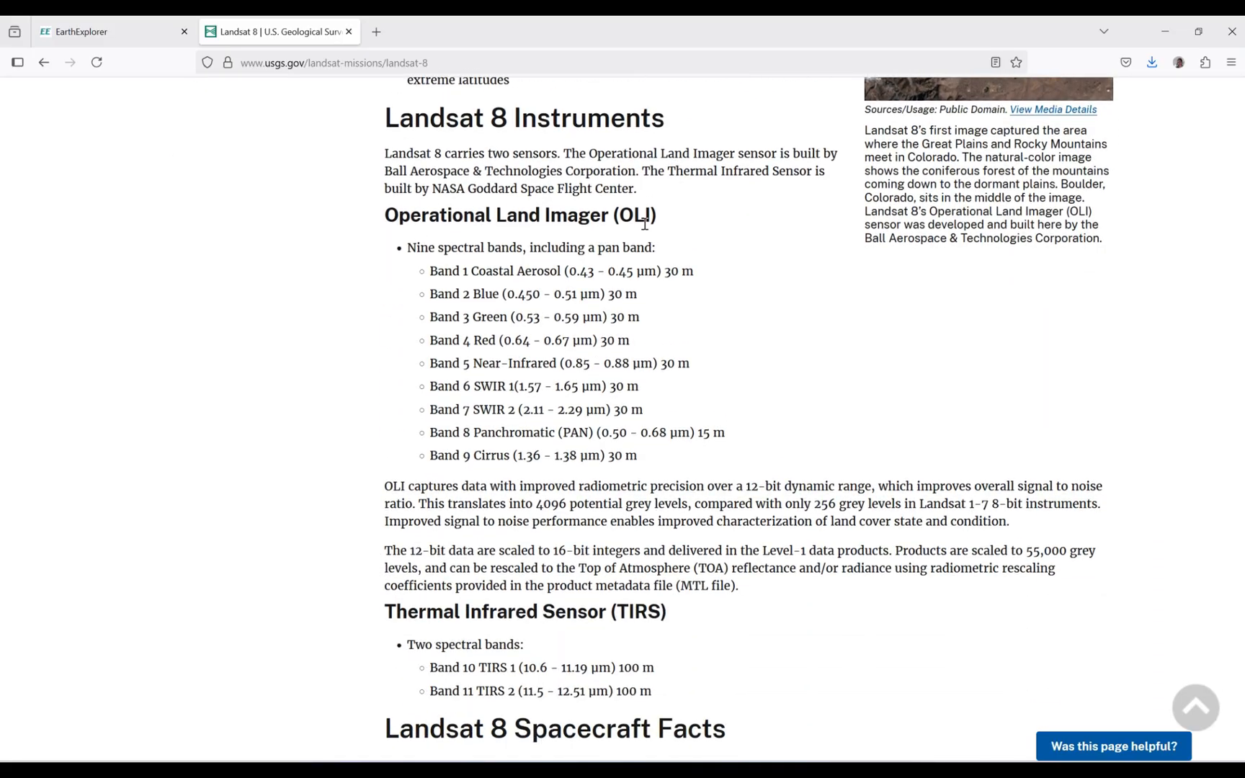
scroll(down, 3)
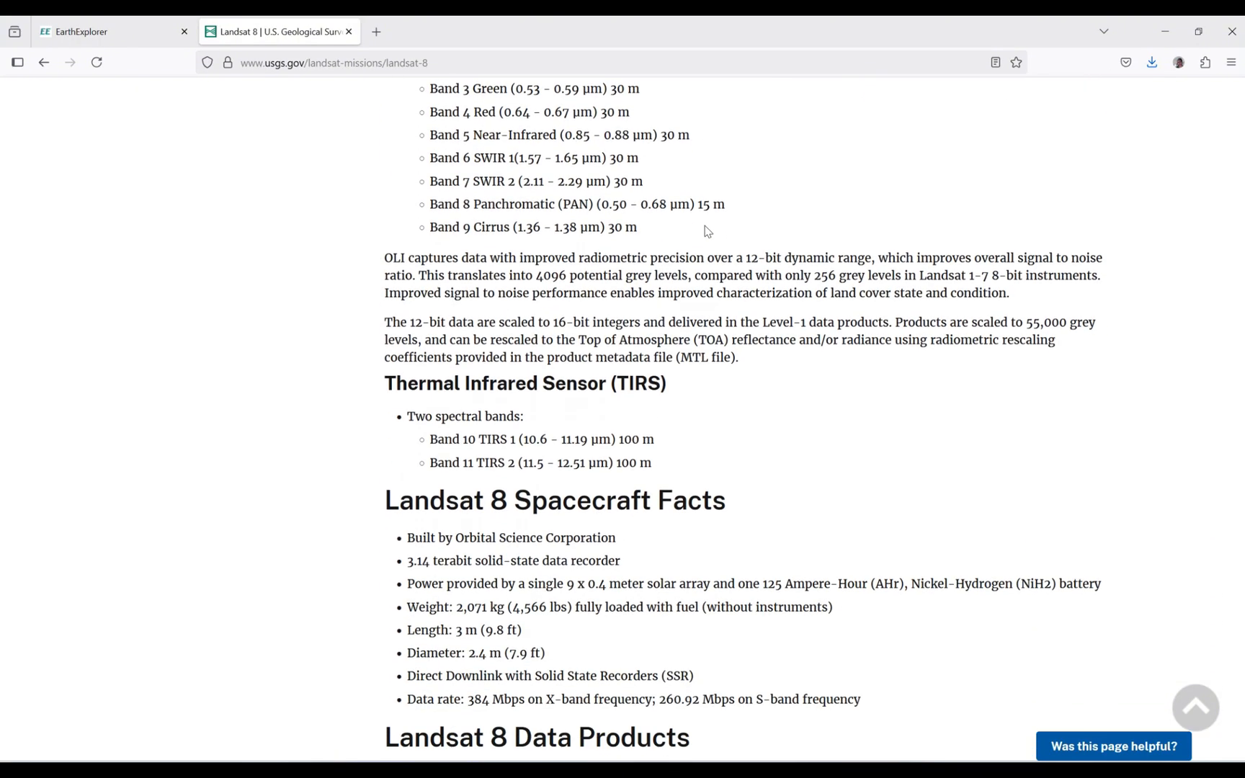
mouse_move(638, 395)
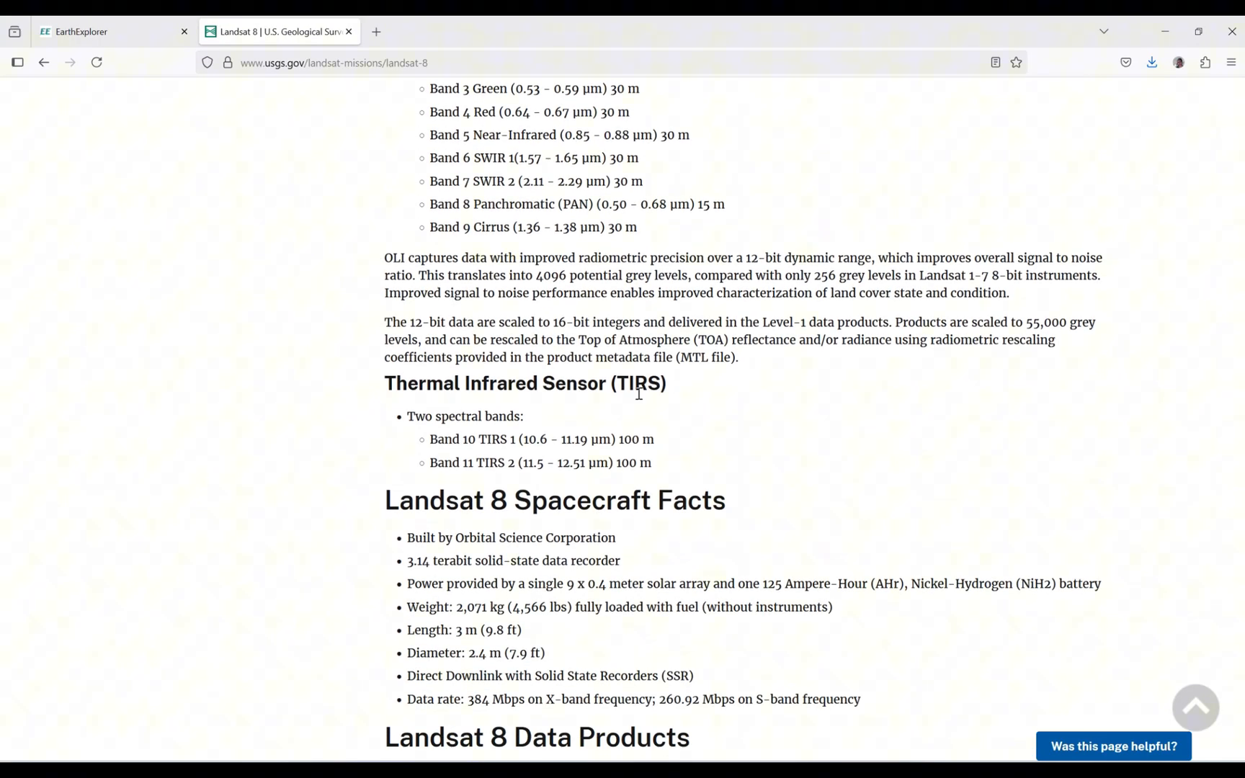
mouse_move(432, 439)
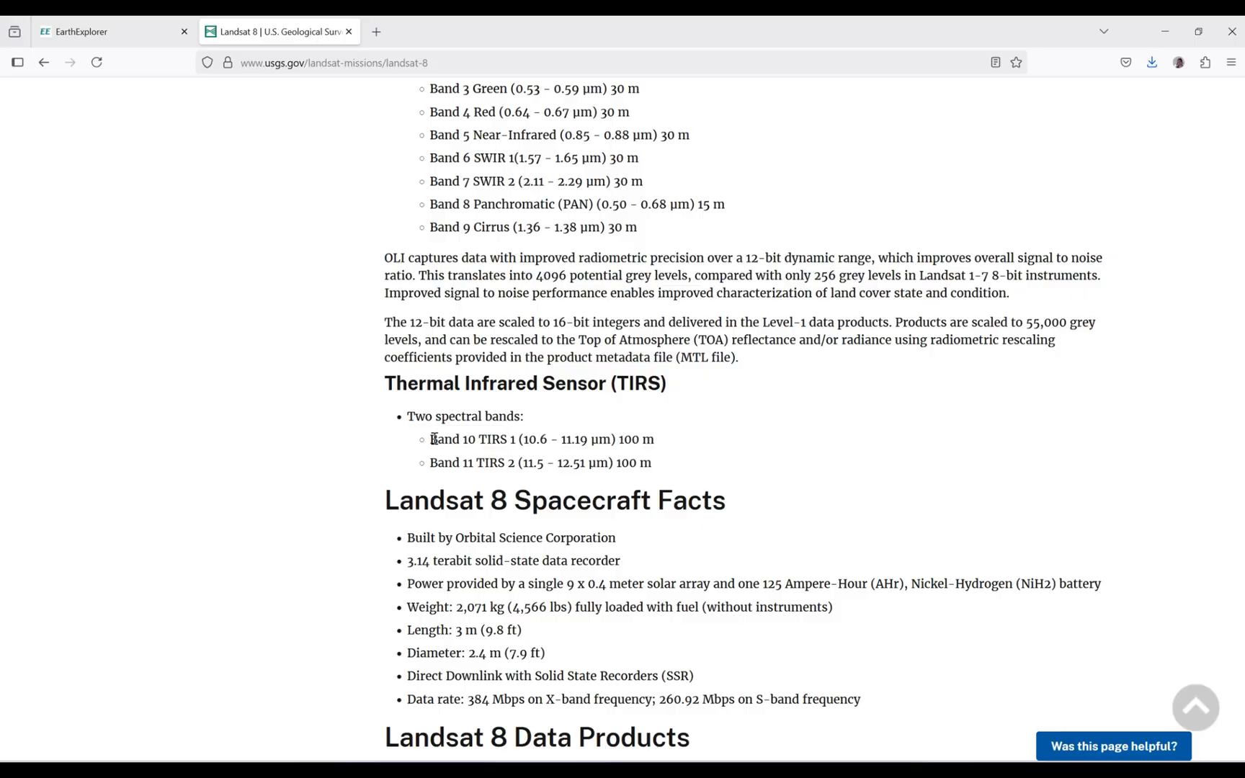
Highlight the Band 10 TIRS 1 and Band 11 thermal band lines
drag(429, 440, 544, 439)
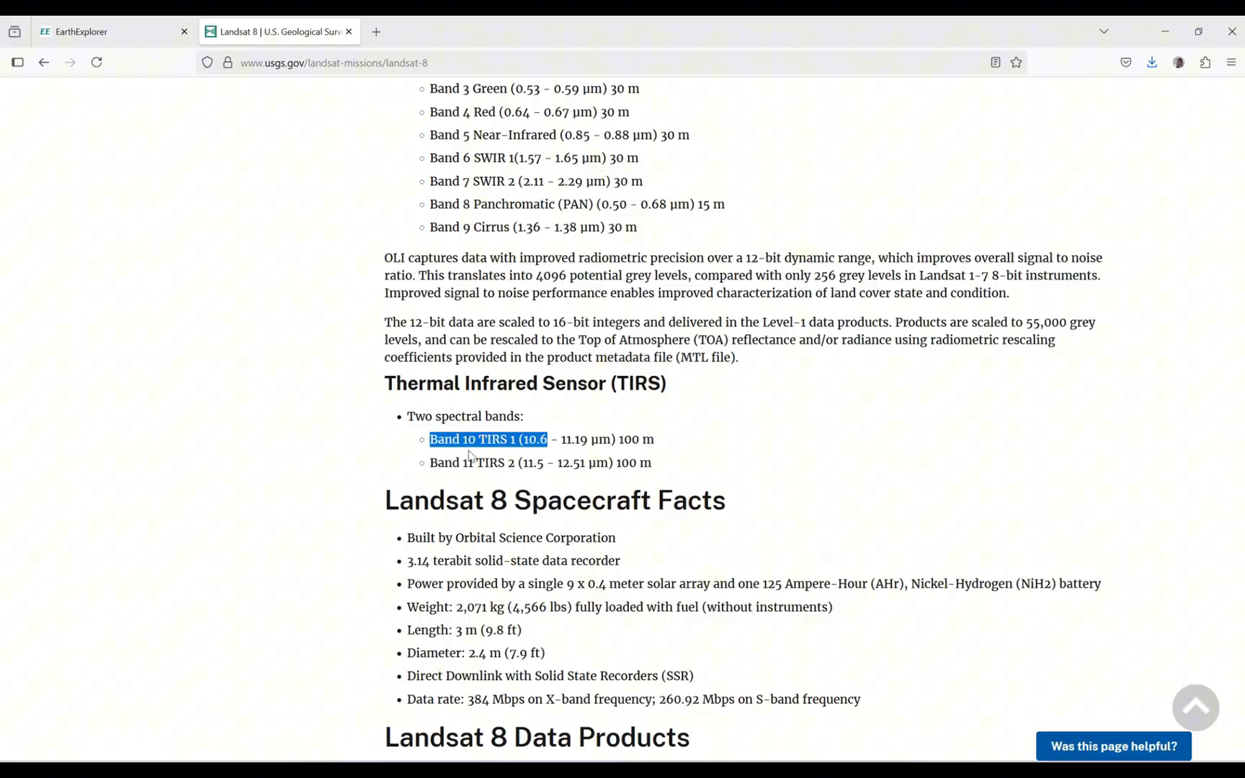
double_click(453, 463)
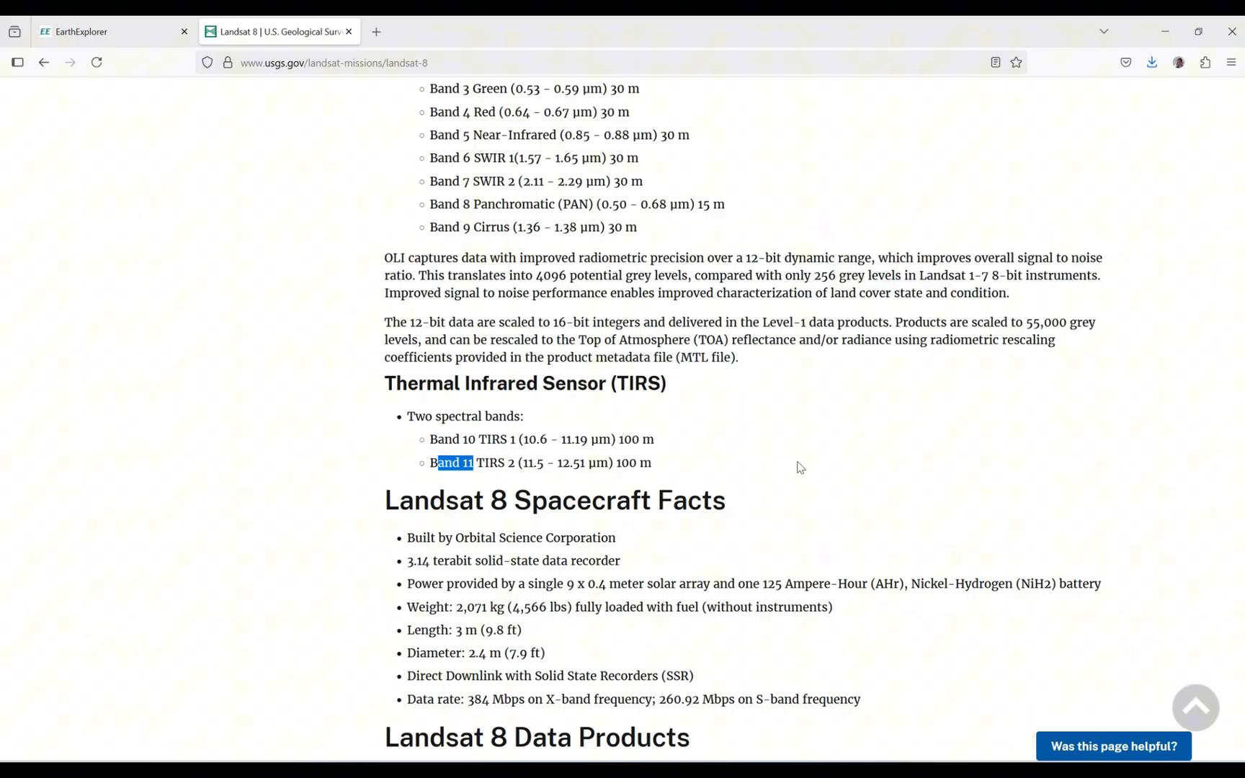
mouse_move(498, 449)
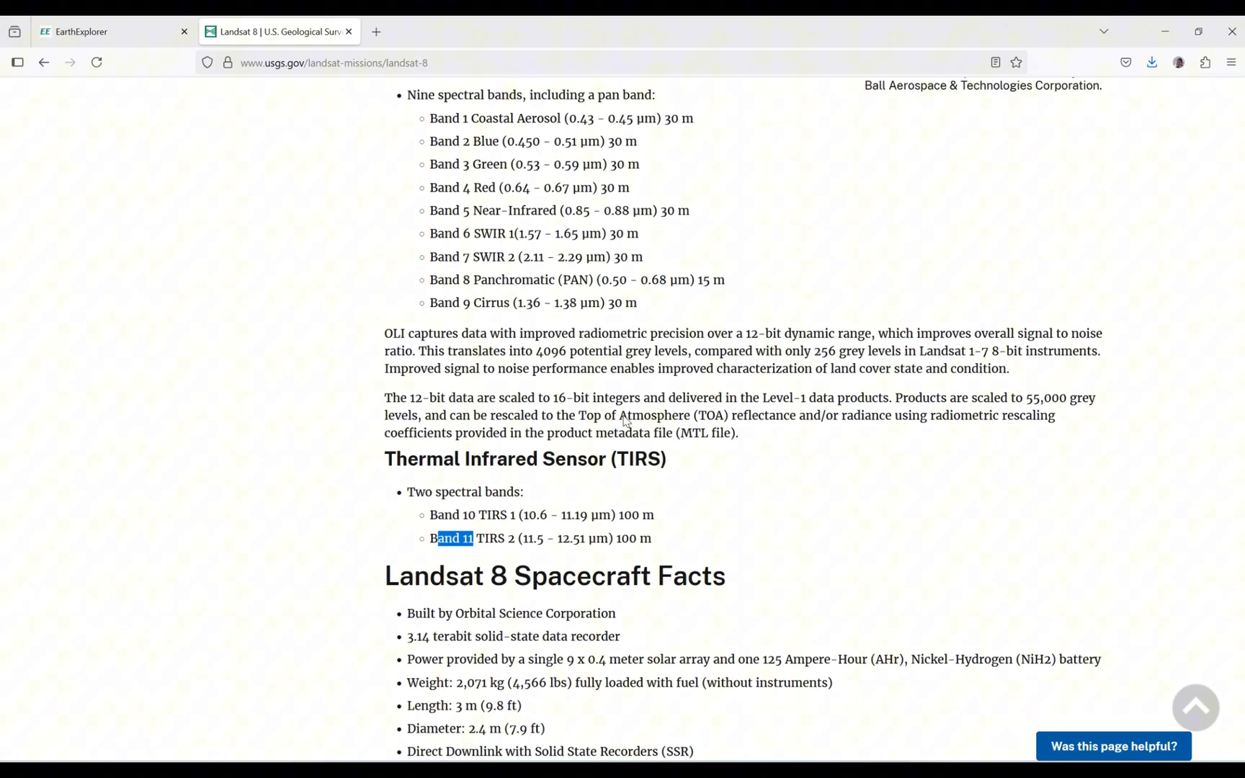
scroll(up, 3)
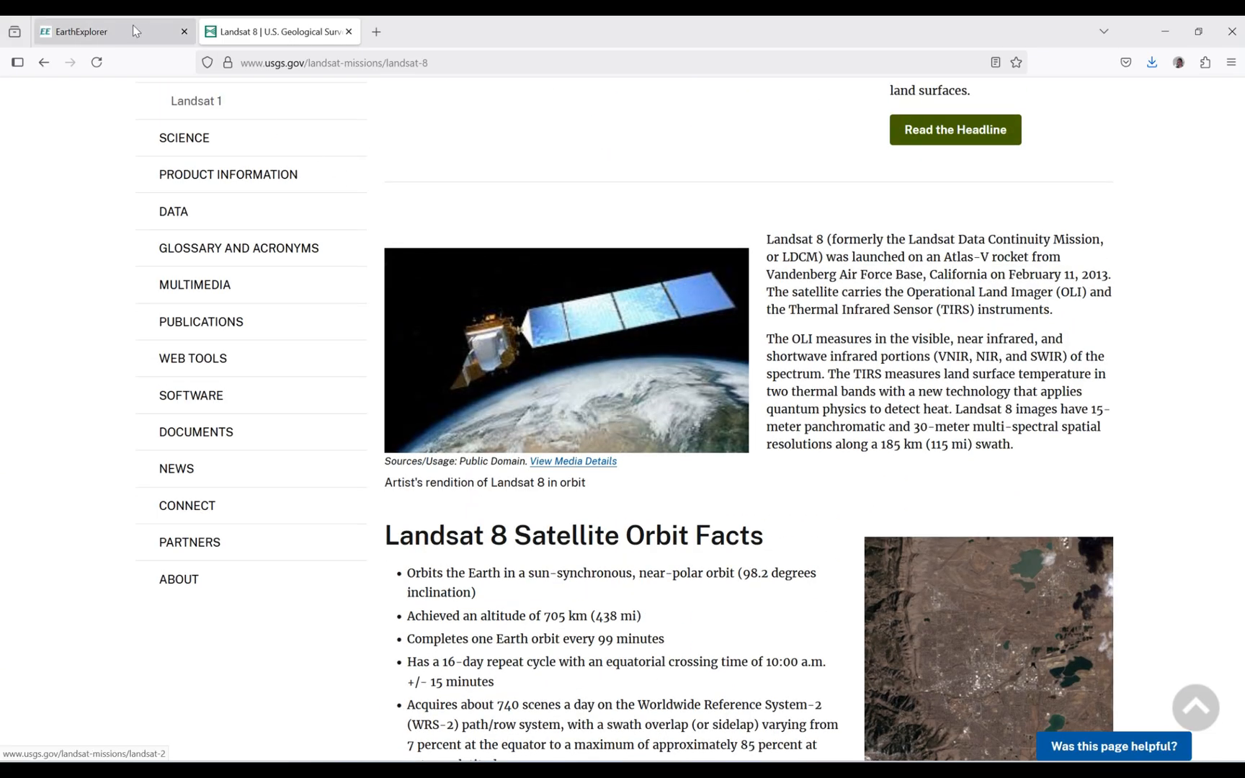
Return to the EarthExplorer tab and sign in via 'Continue as' on the Automatic Login page
click(86, 32)
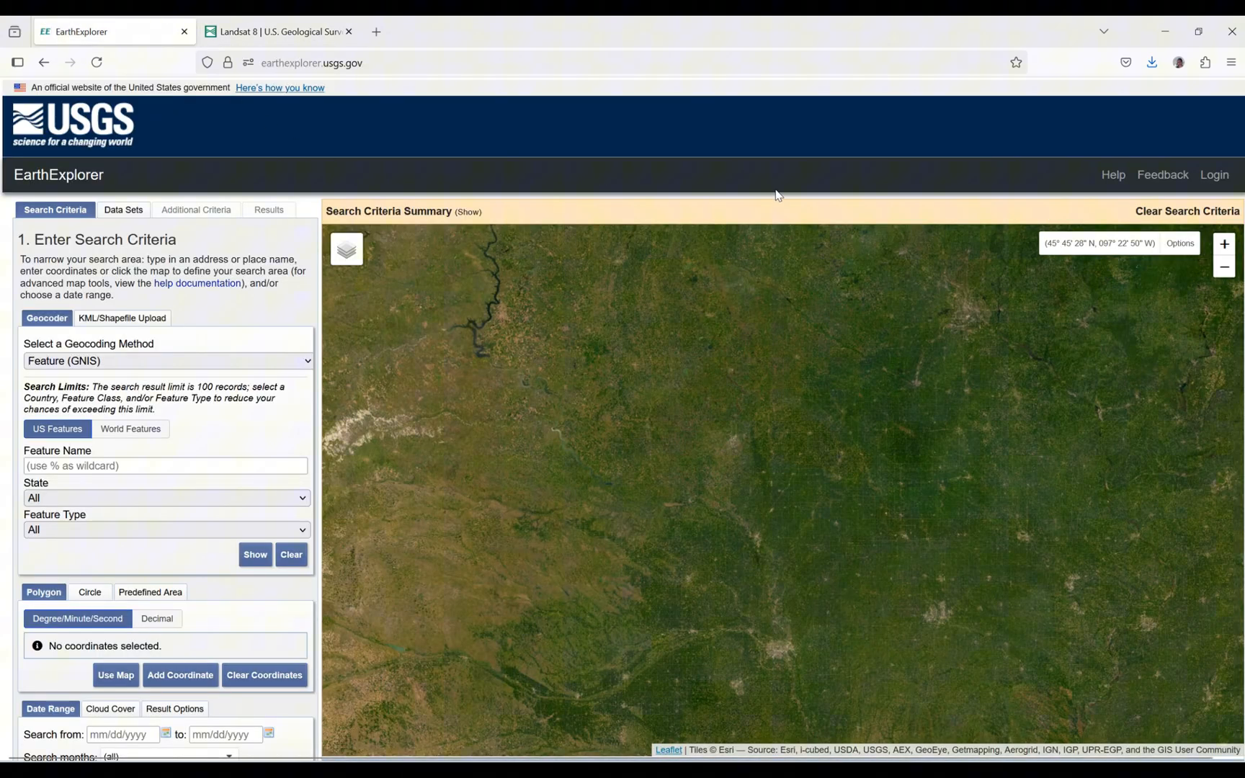
drag(778, 195, 569, 246)
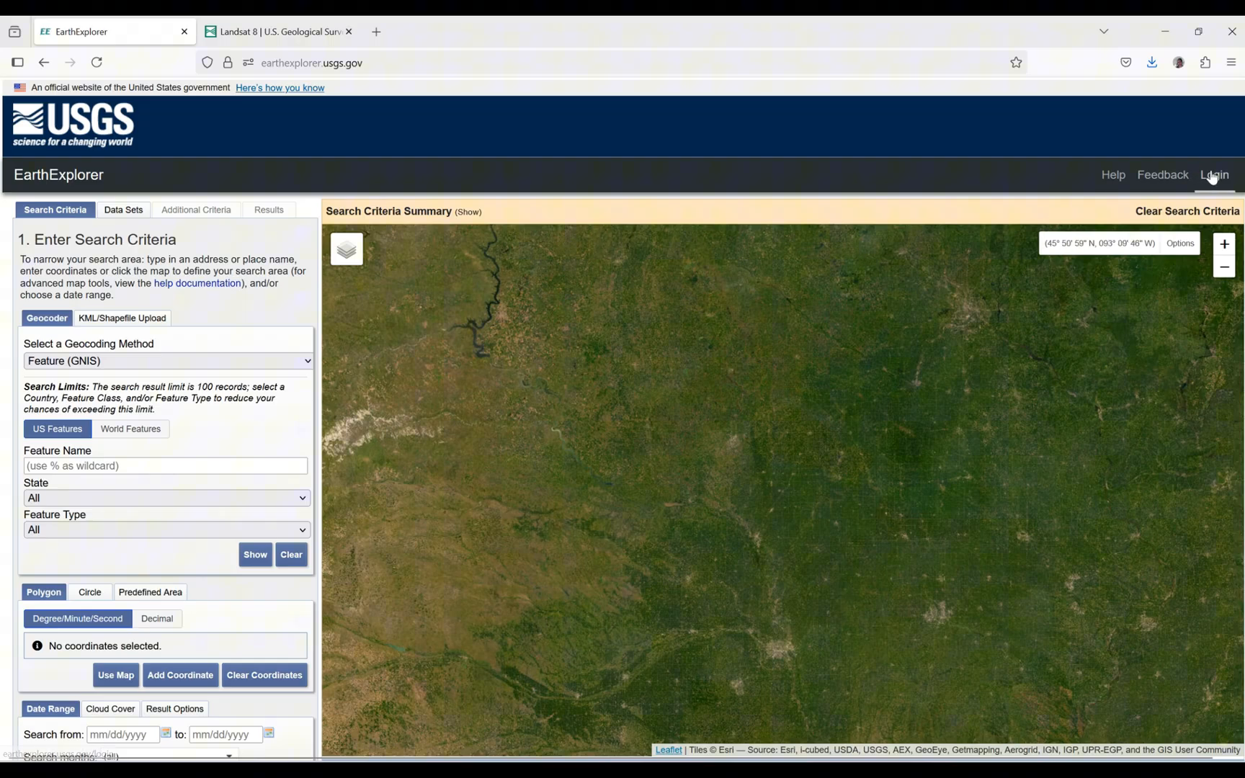
click(1217, 174)
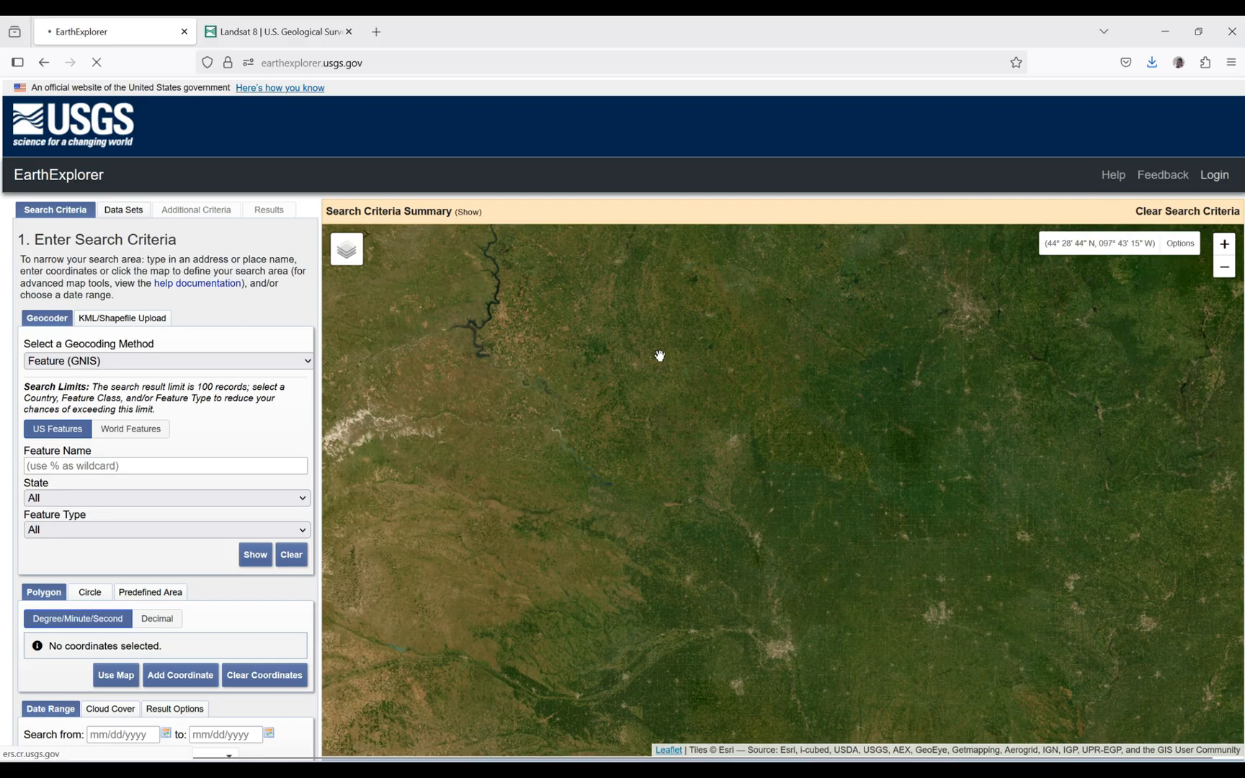
click(1215, 174)
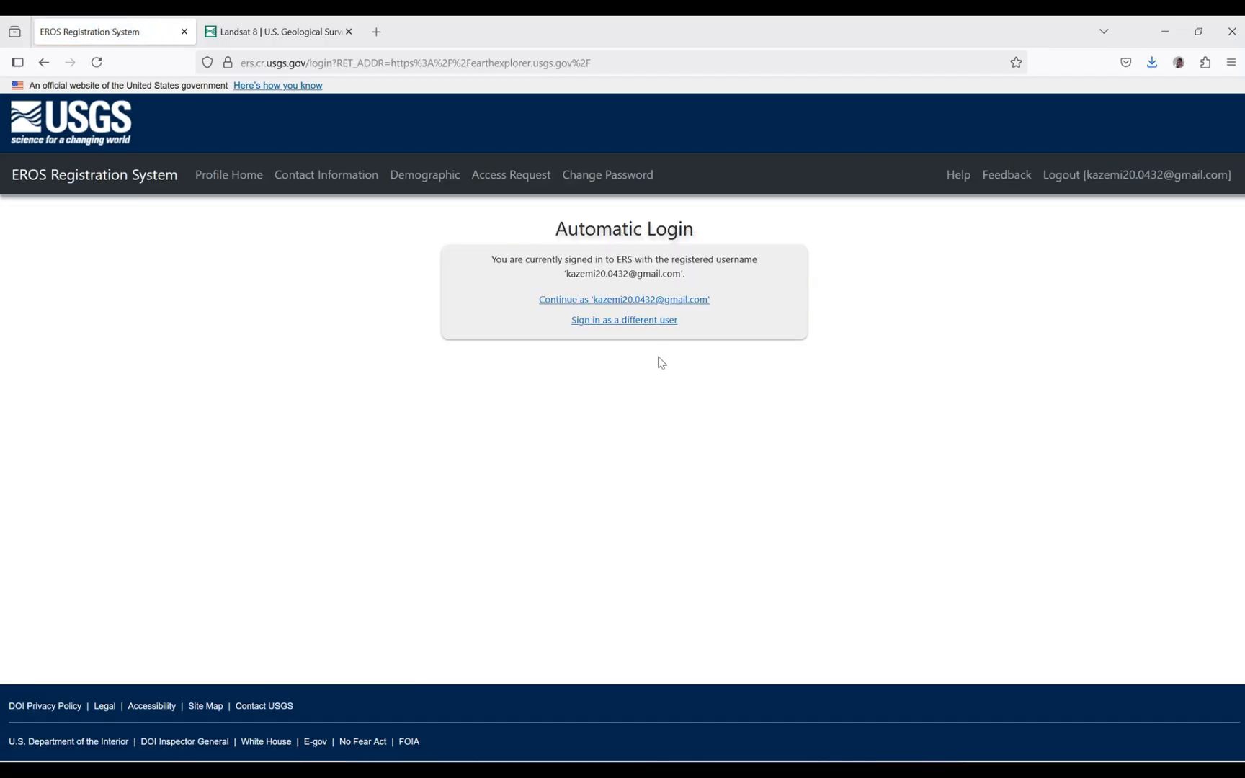
mouse_move(657, 317)
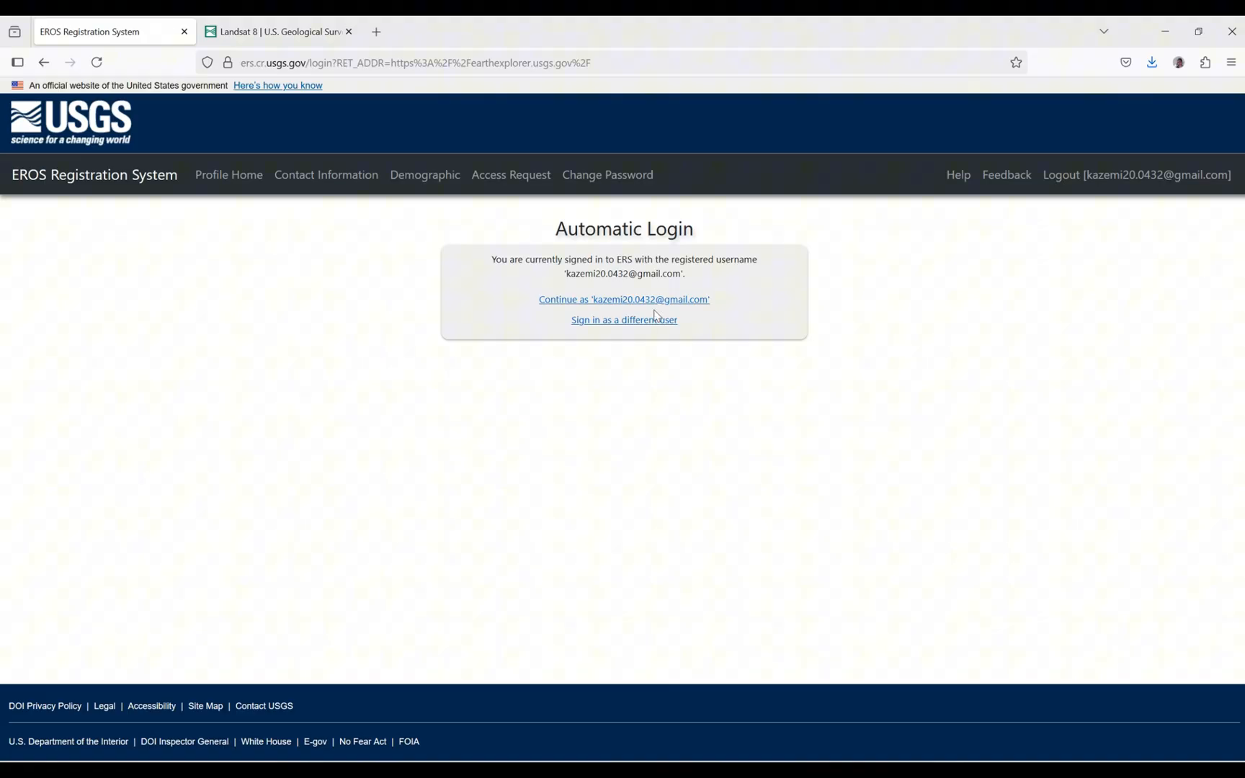
click(623, 300)
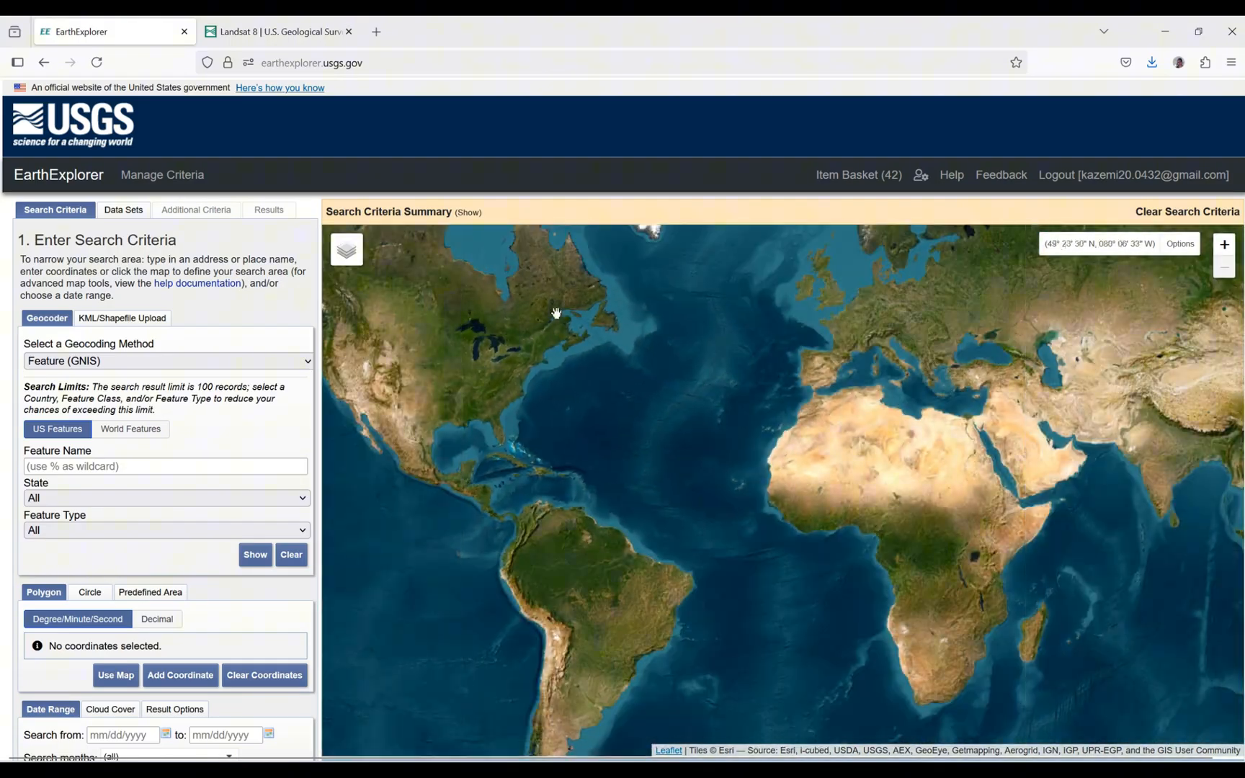
Bring central Italy into view and add corner points of the search polygon
drag(556, 313, 945, 350)
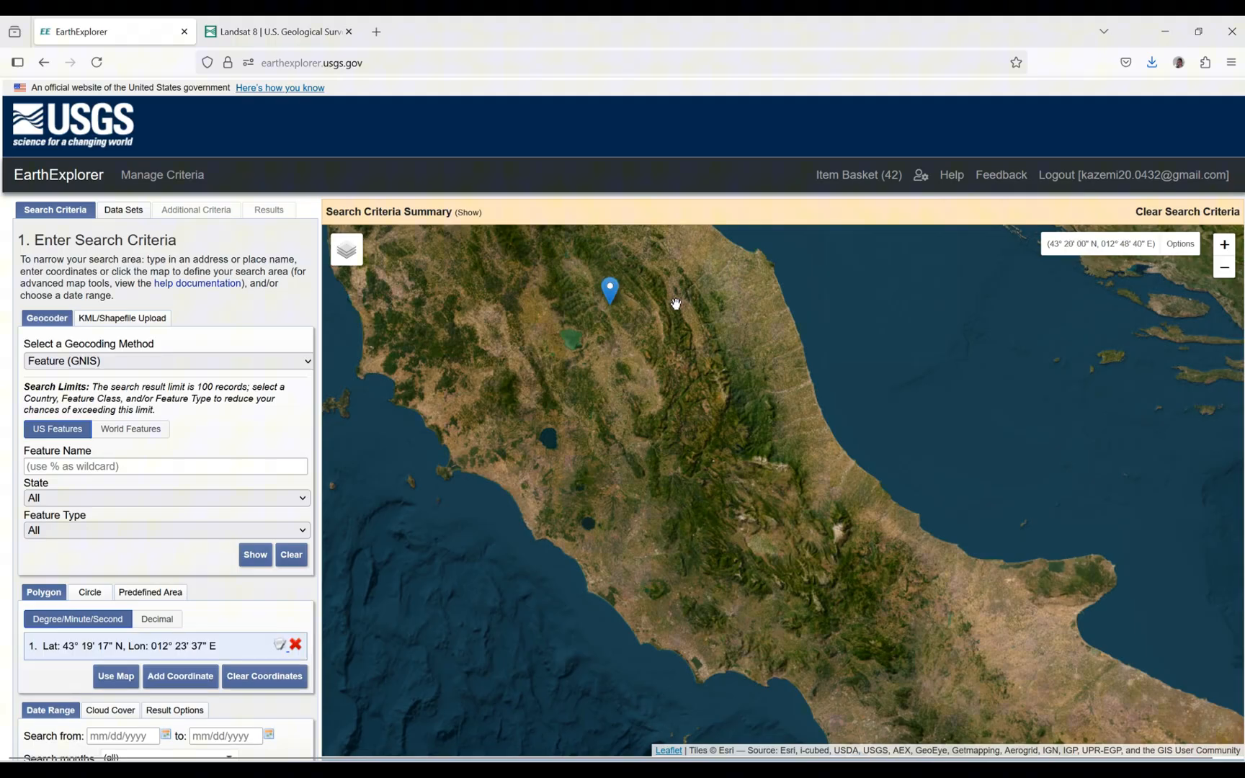
click(705, 393)
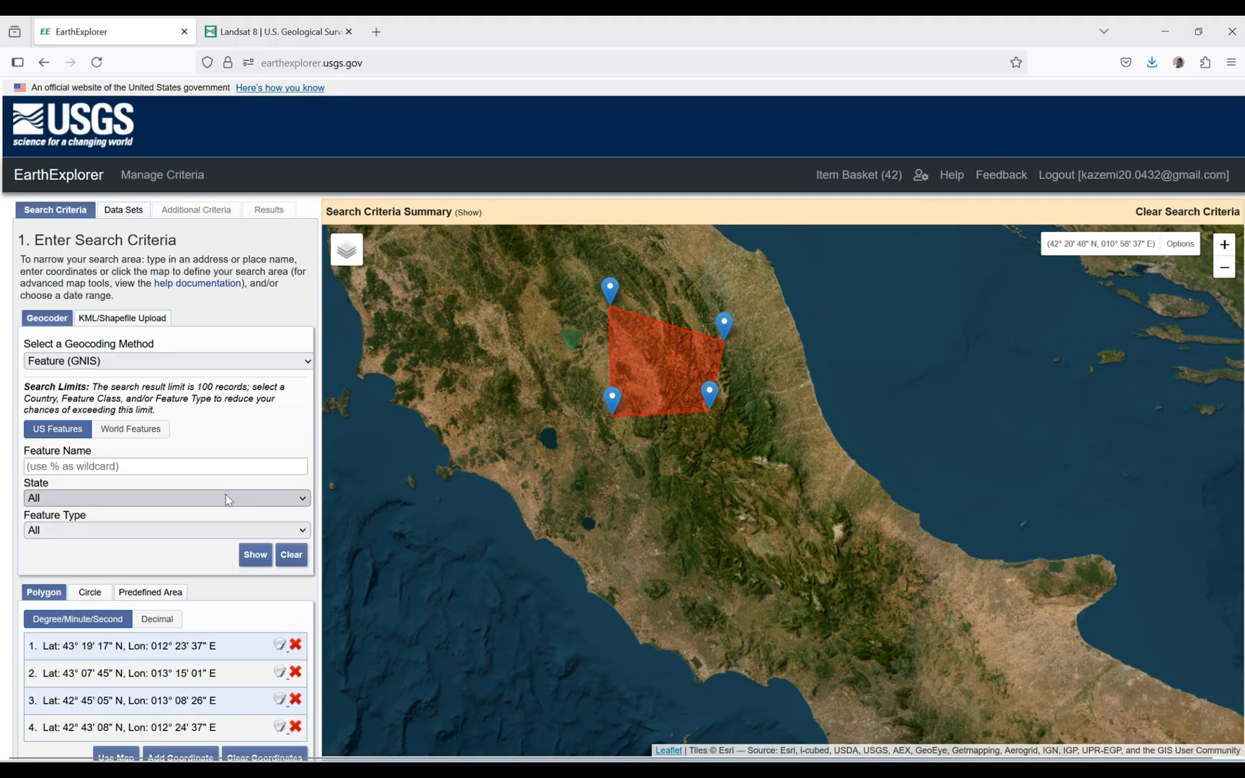
scroll(down, 3)
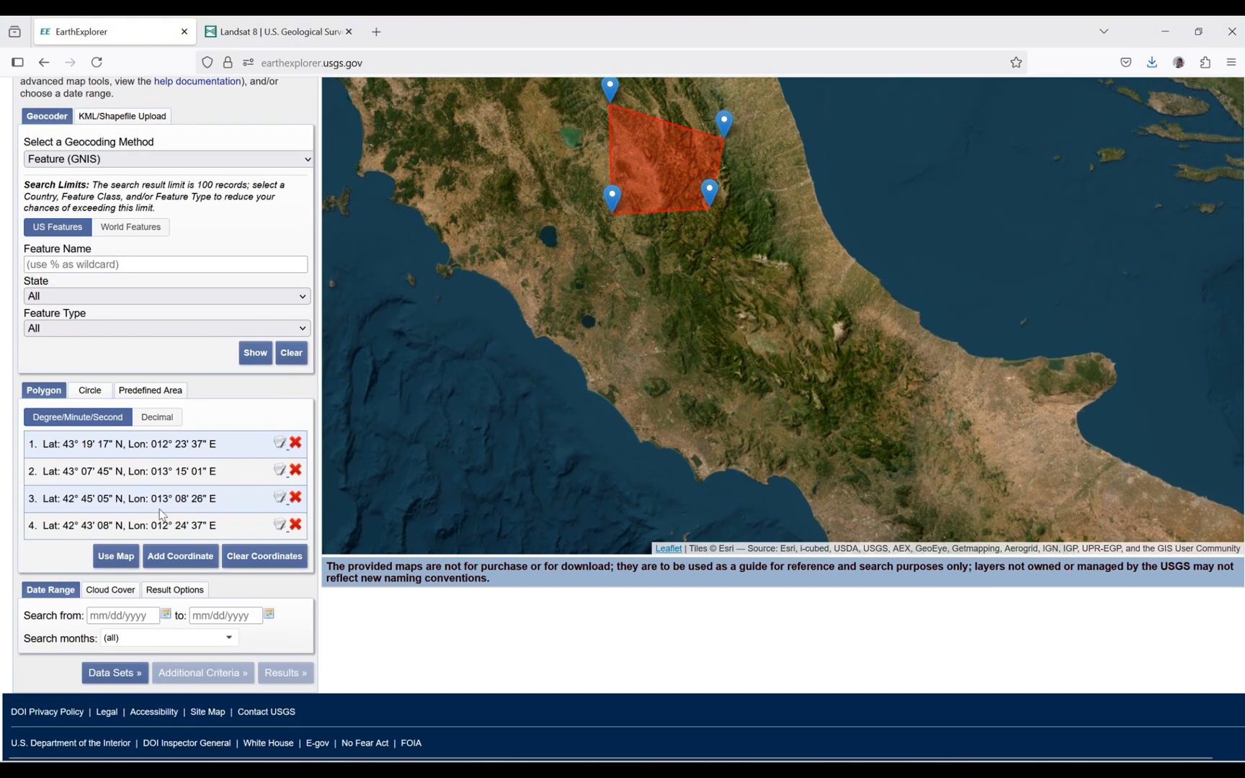
mouse_move(229, 409)
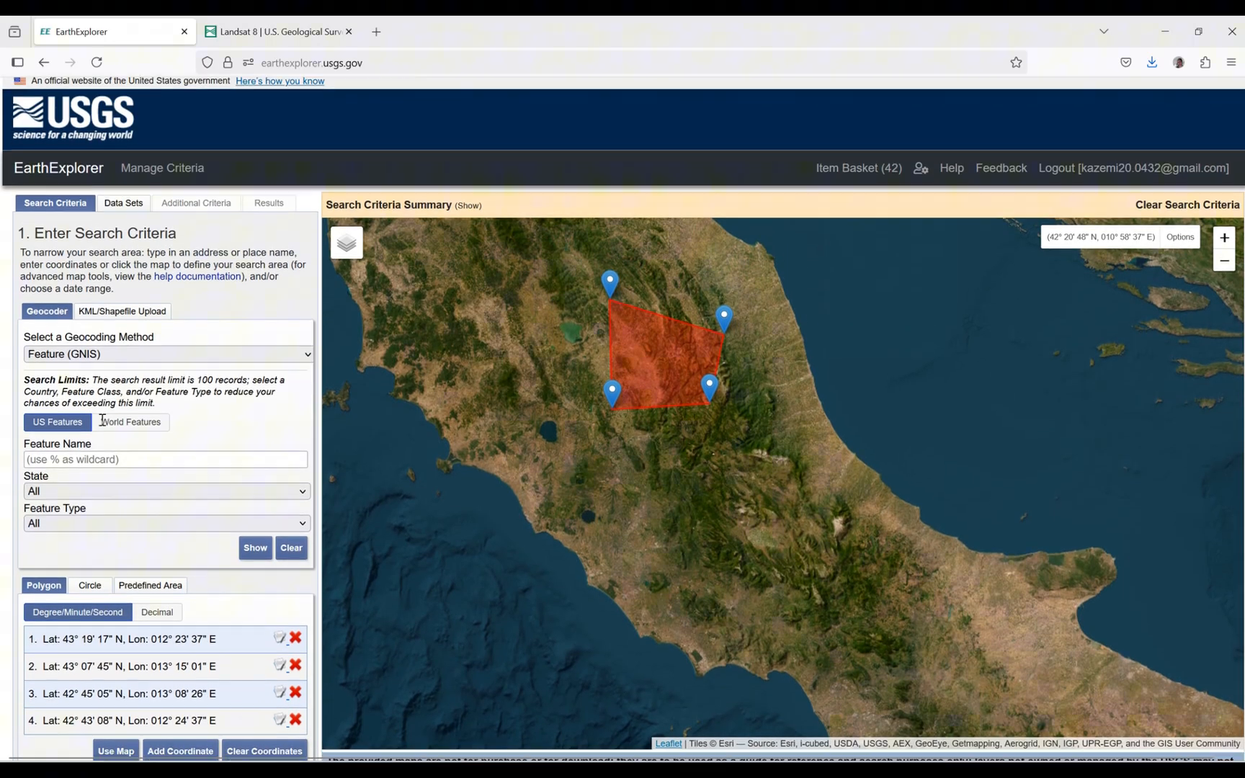
Set the date range from 07/01/2024 to a late August 2024 end date
scroll(down, 3)
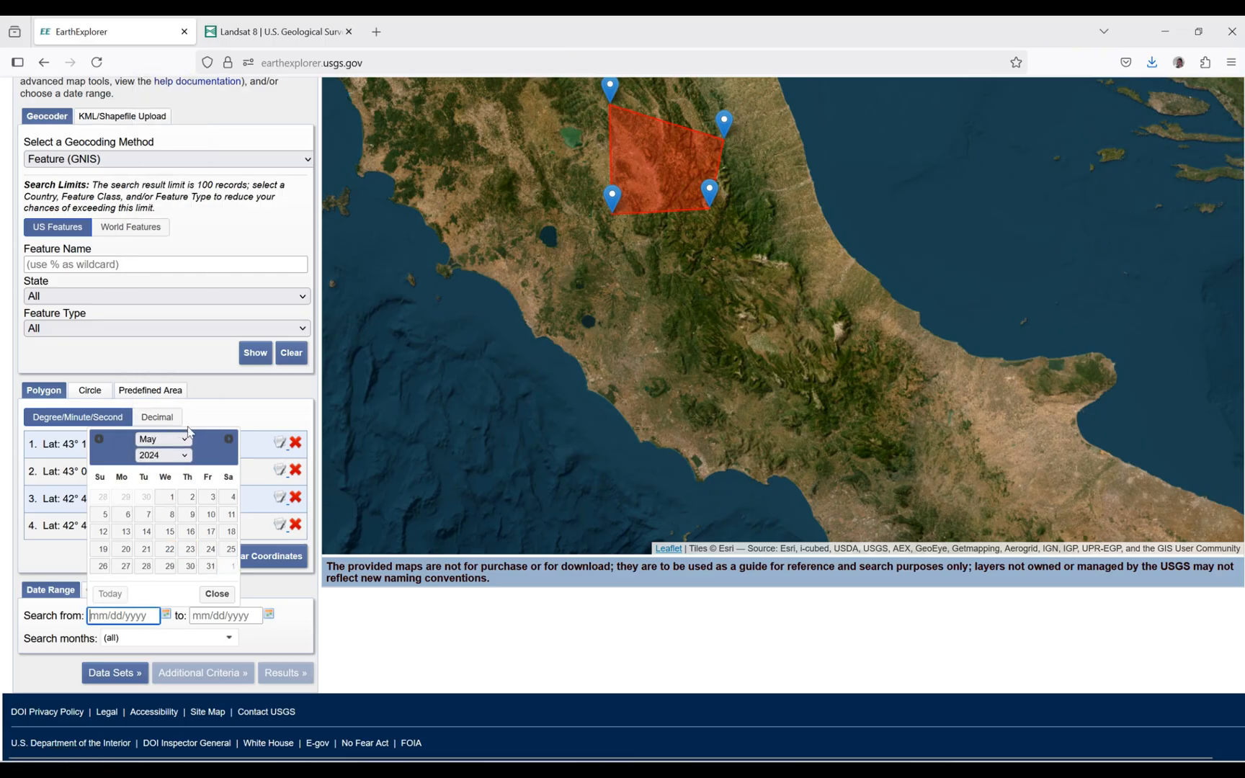
click(185, 440)
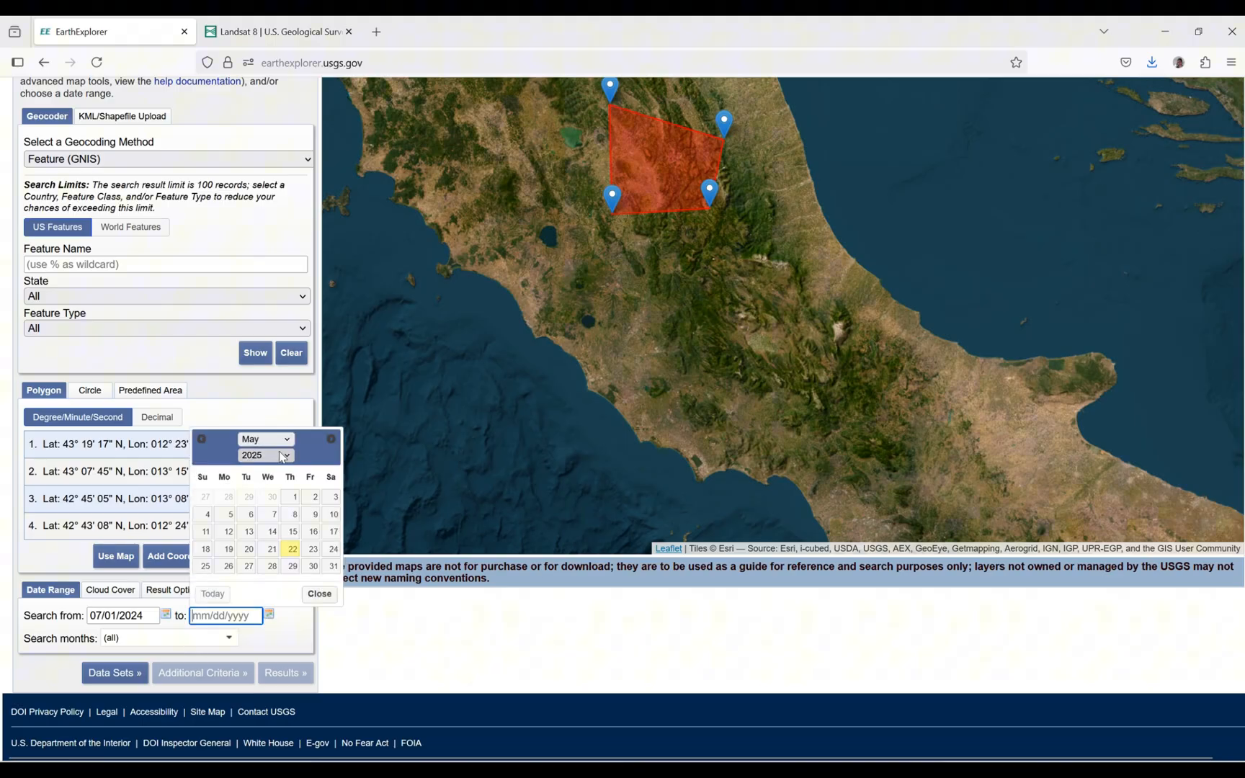
click(266, 455)
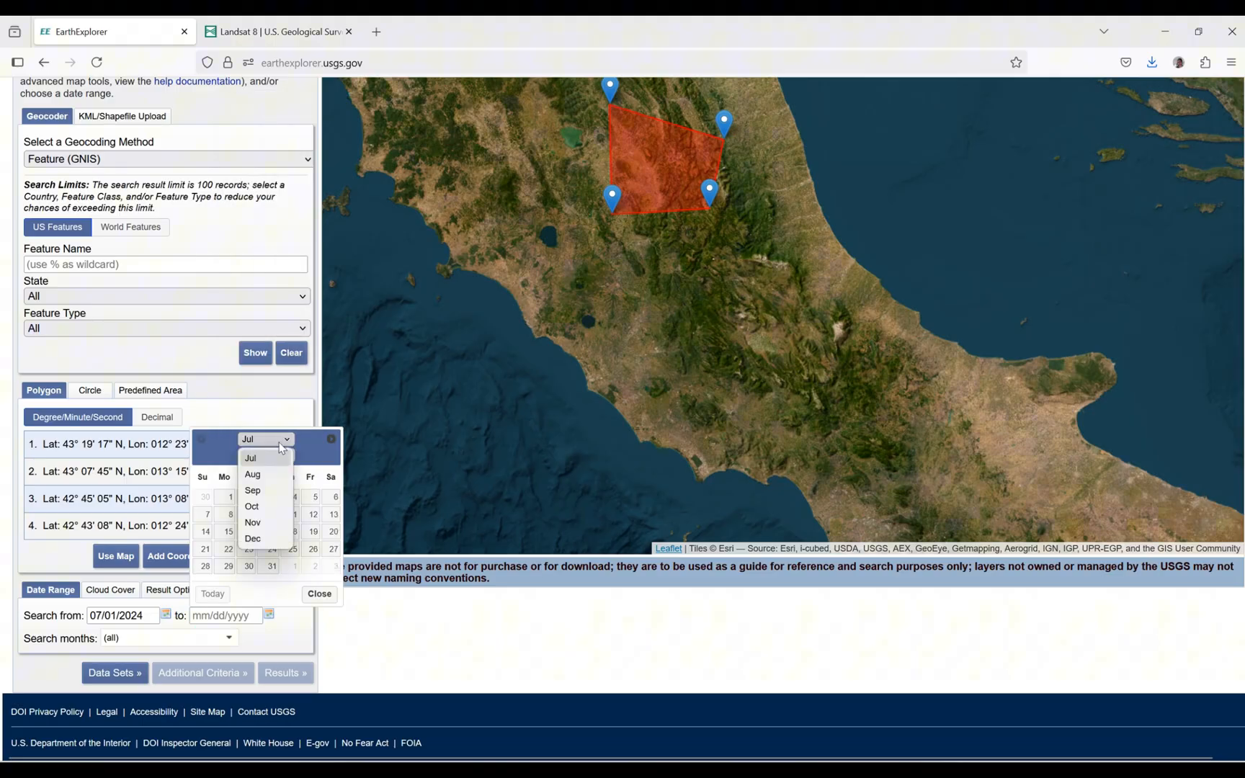
click(253, 474)
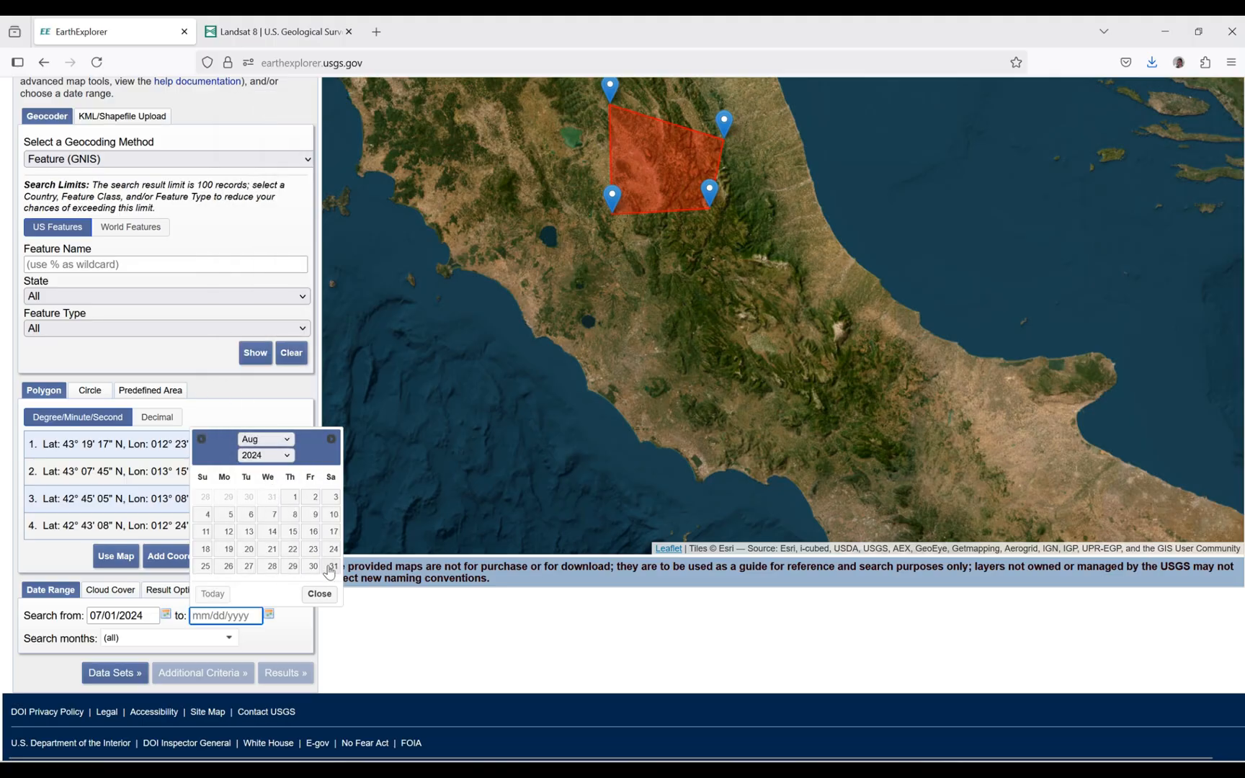
click(333, 566)
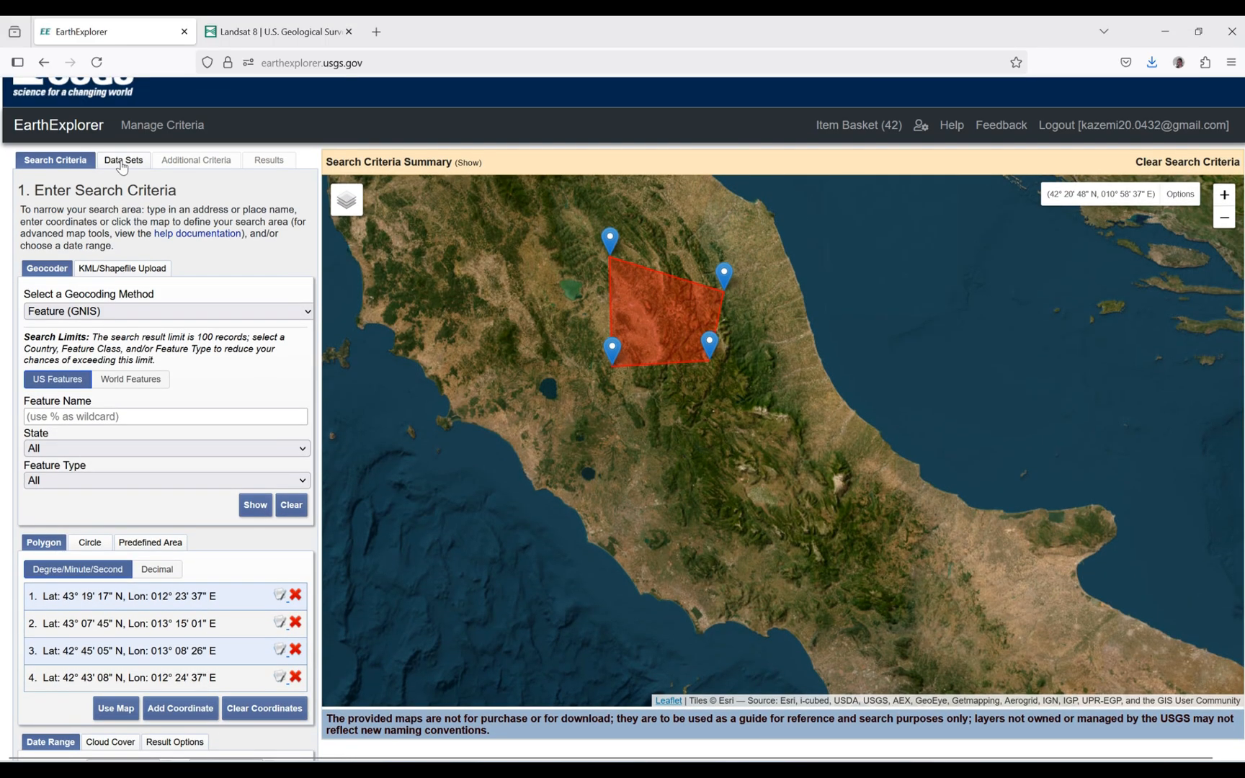
Under Data Sets, expand Landsat Collection 2 Level-1 and tick Landsat 8-9 OLI/TIRS C2 L1
click(123, 160)
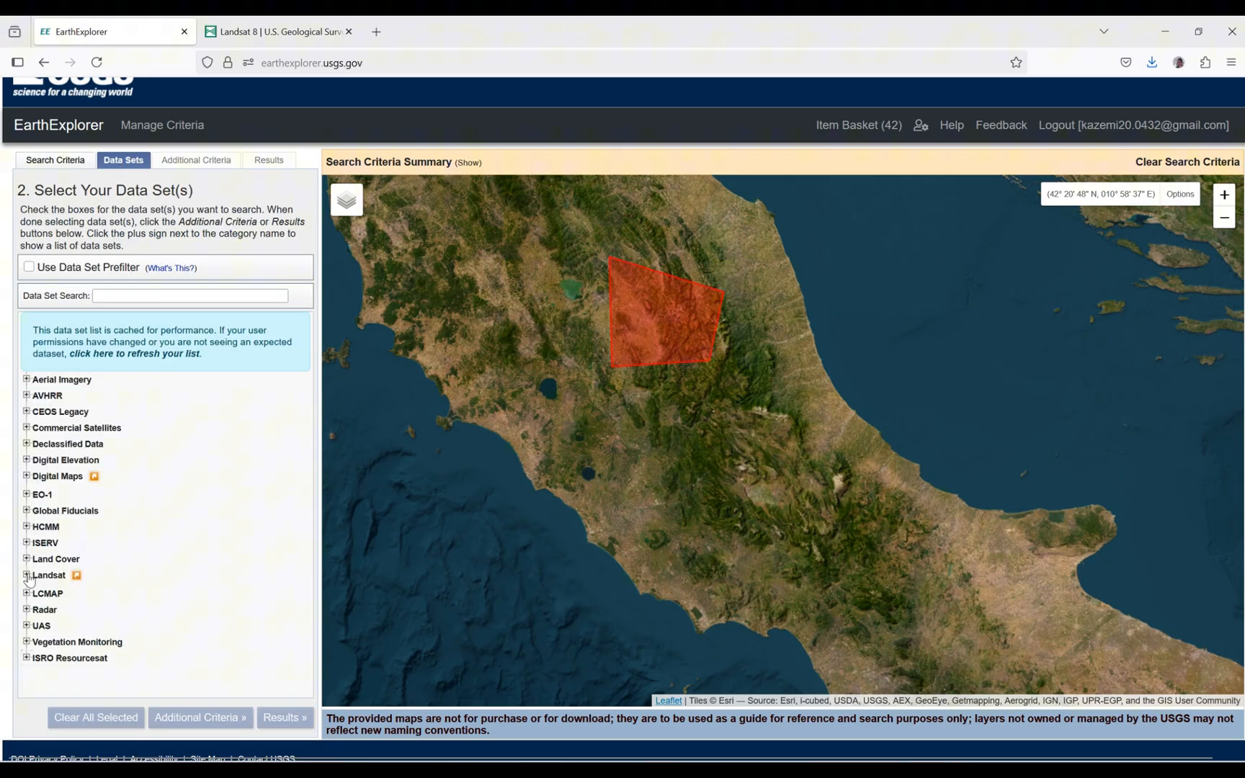
click(23, 575)
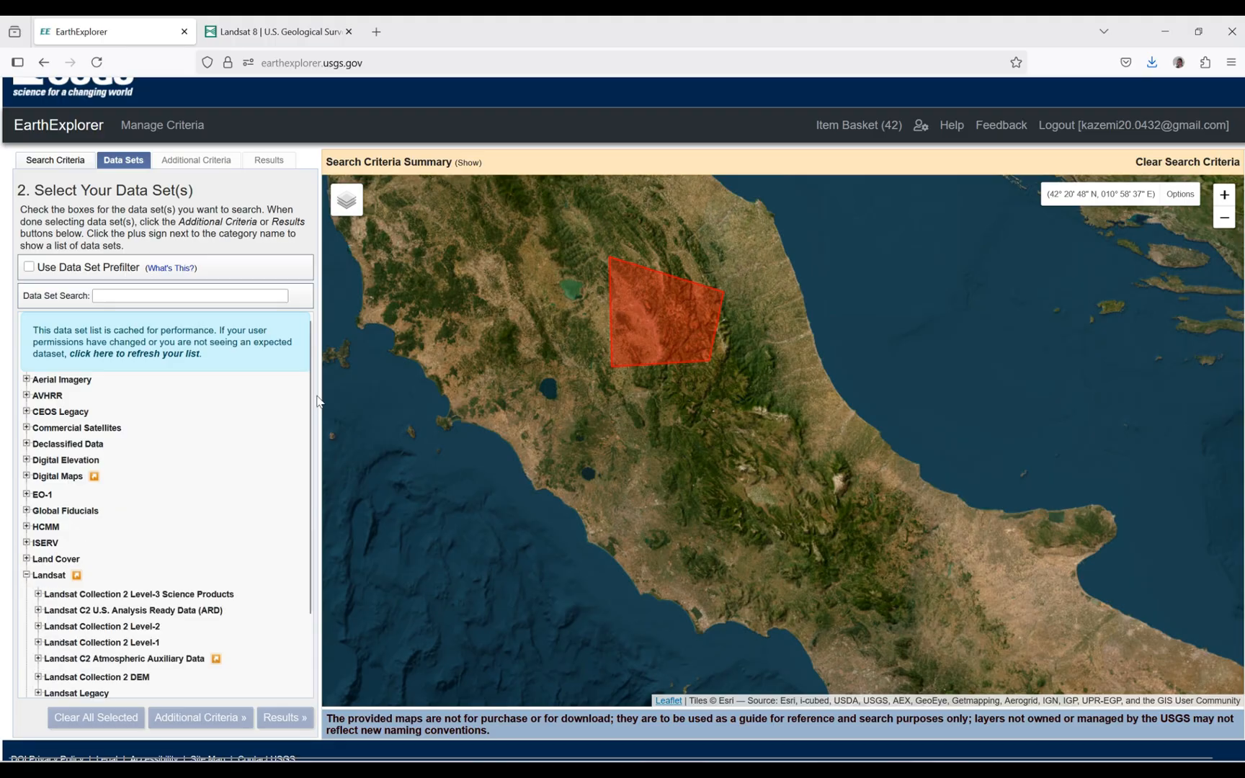
scroll(down, 3)
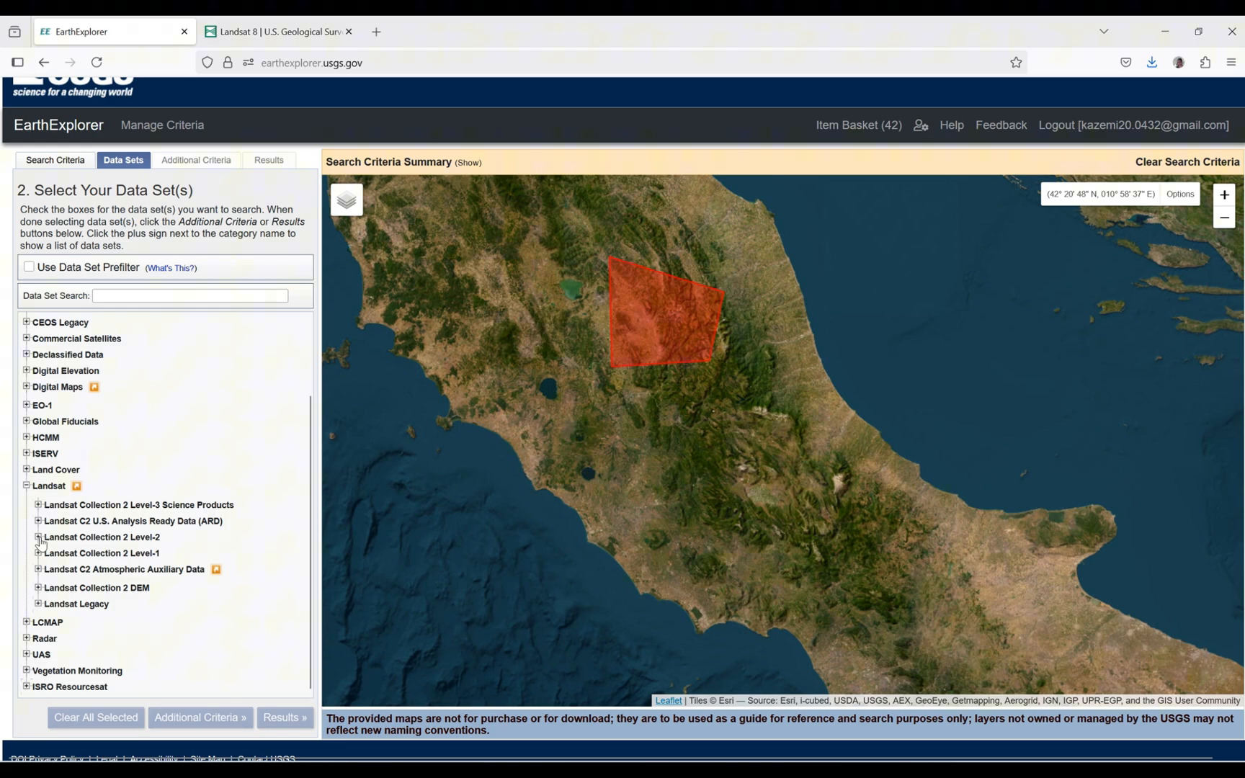
mouse_move(104, 539)
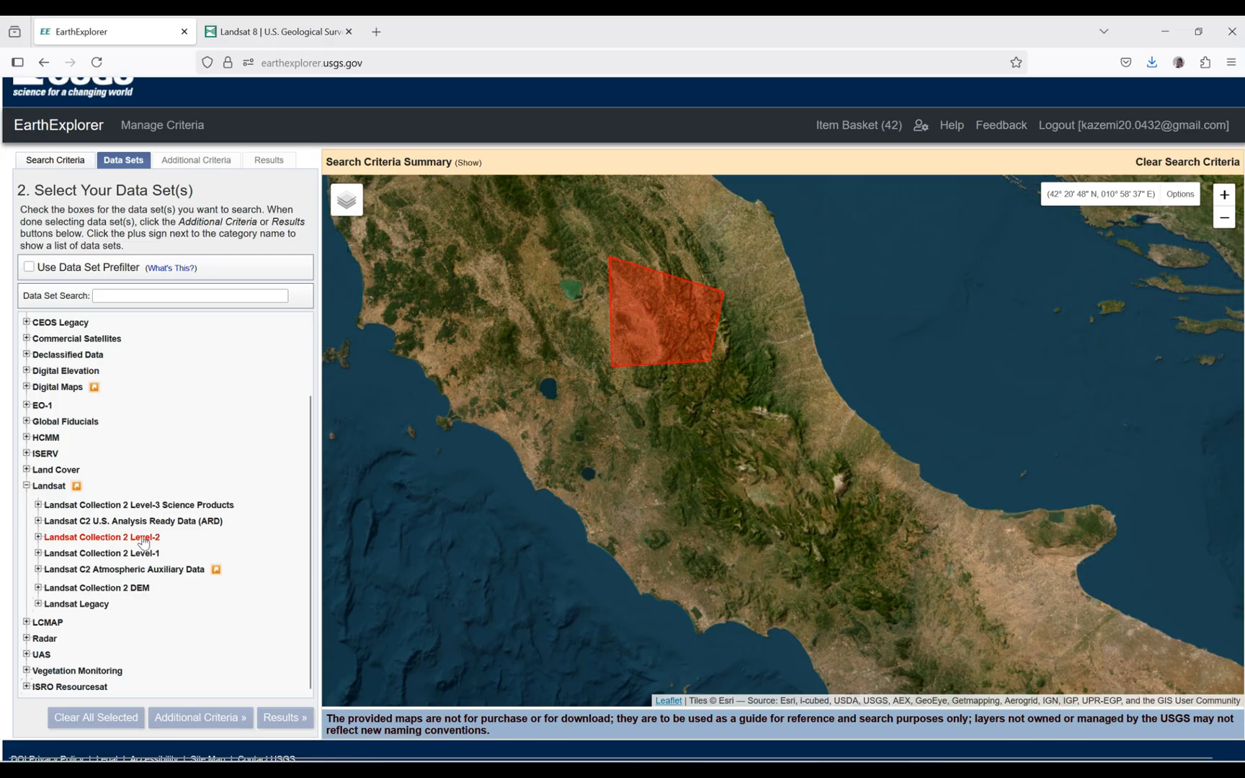
click(36, 553)
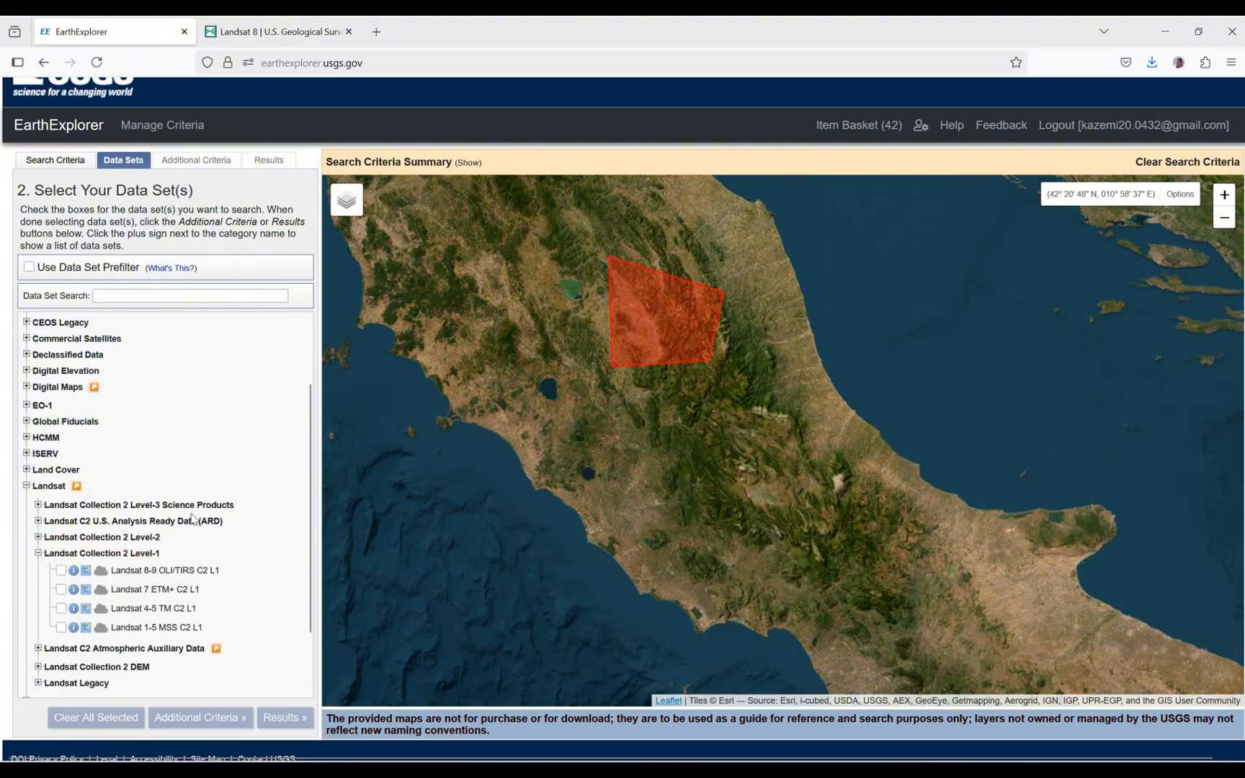
mouse_move(186, 546)
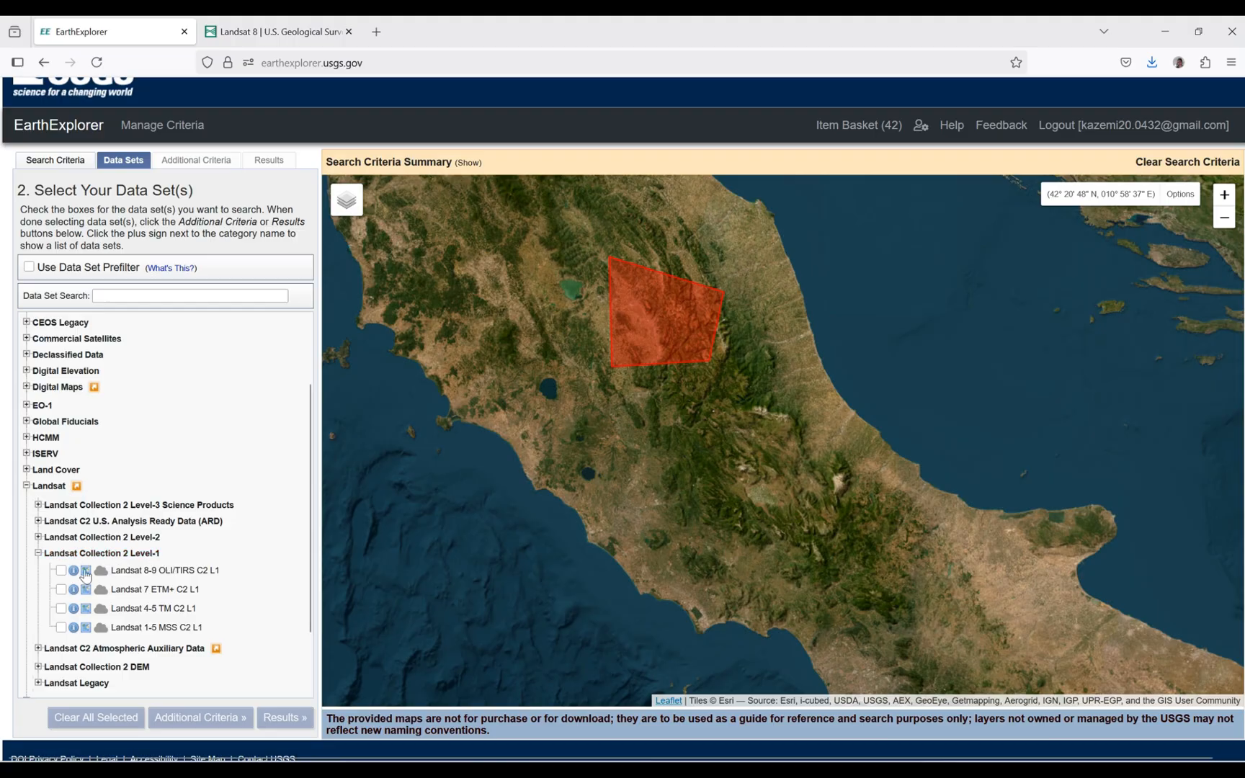
mouse_move(59, 574)
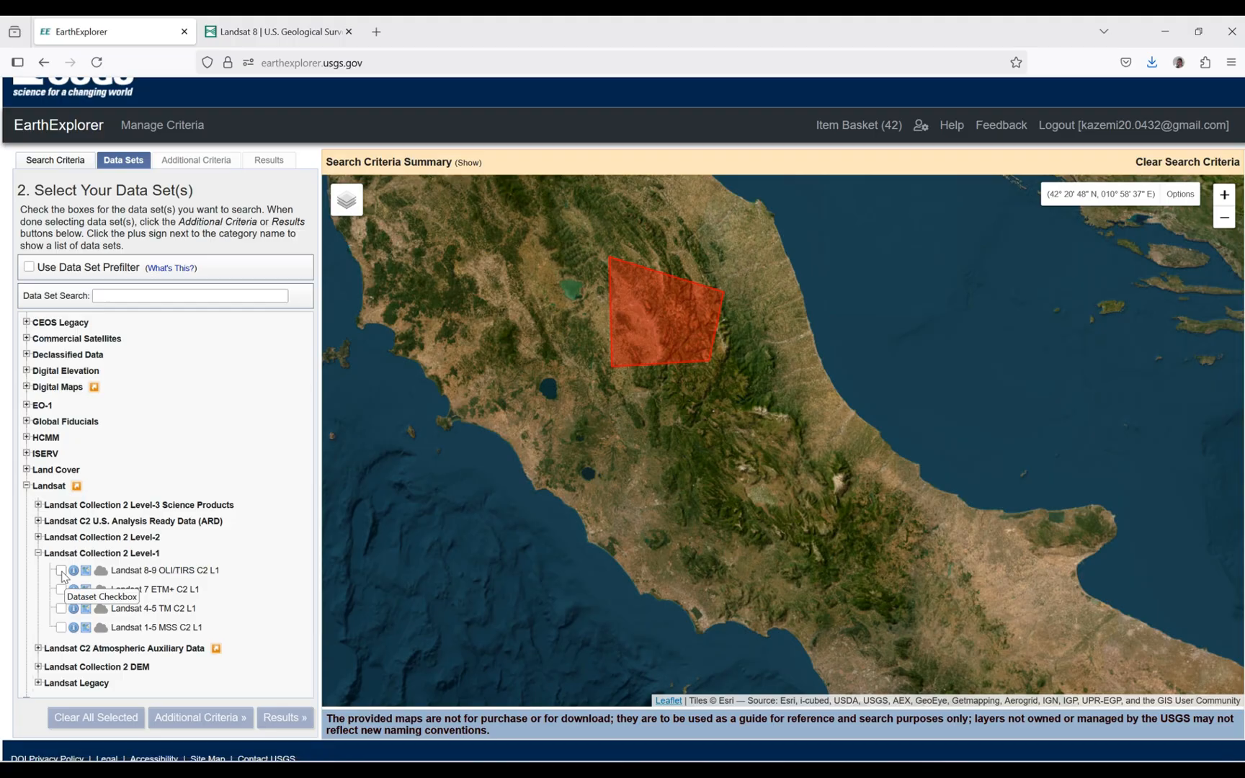
click(61, 571)
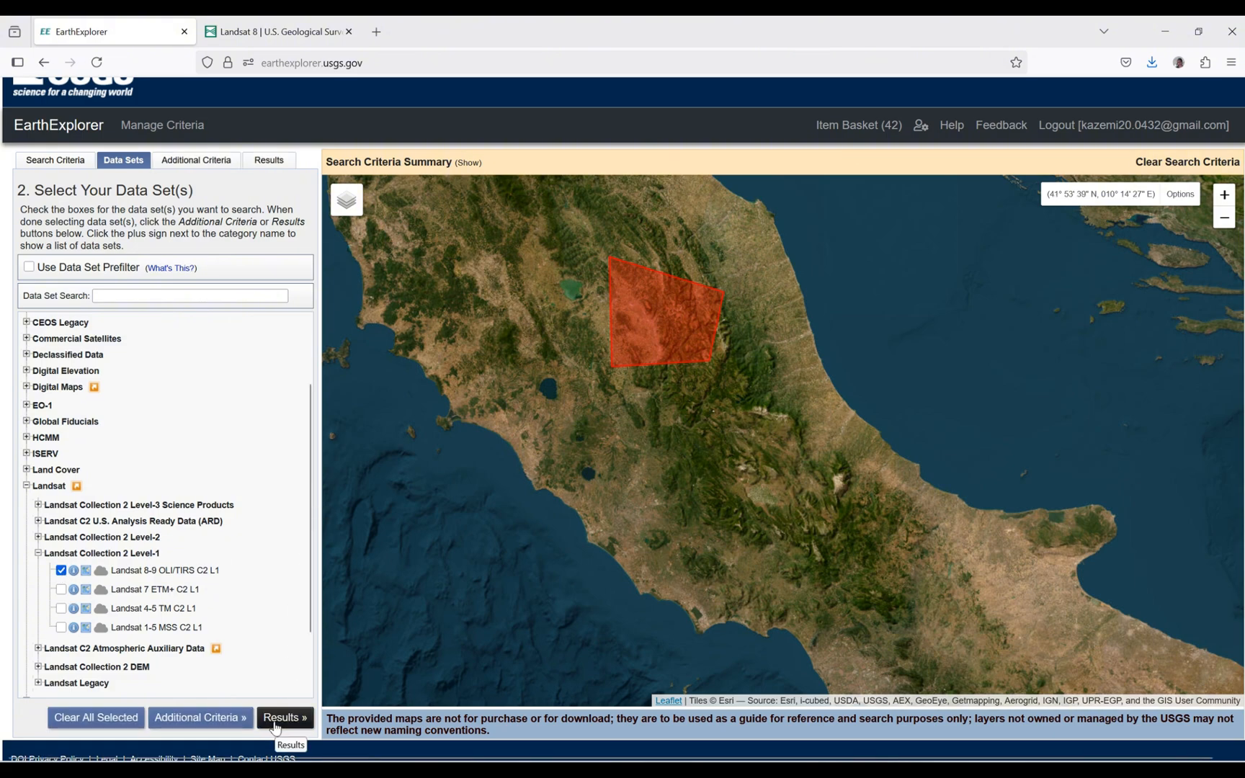
Run the search and scroll through the 48 returned August 2024 scenes
click(285, 718)
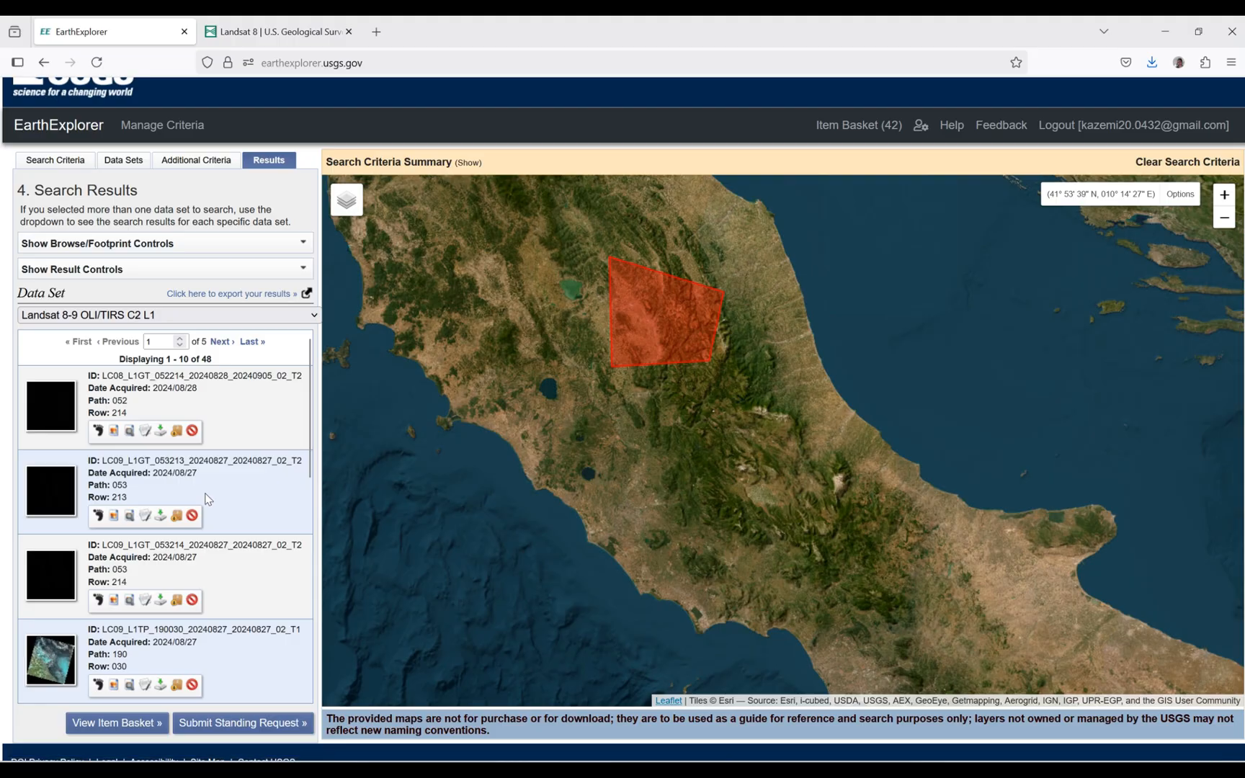
mouse_move(315, 396)
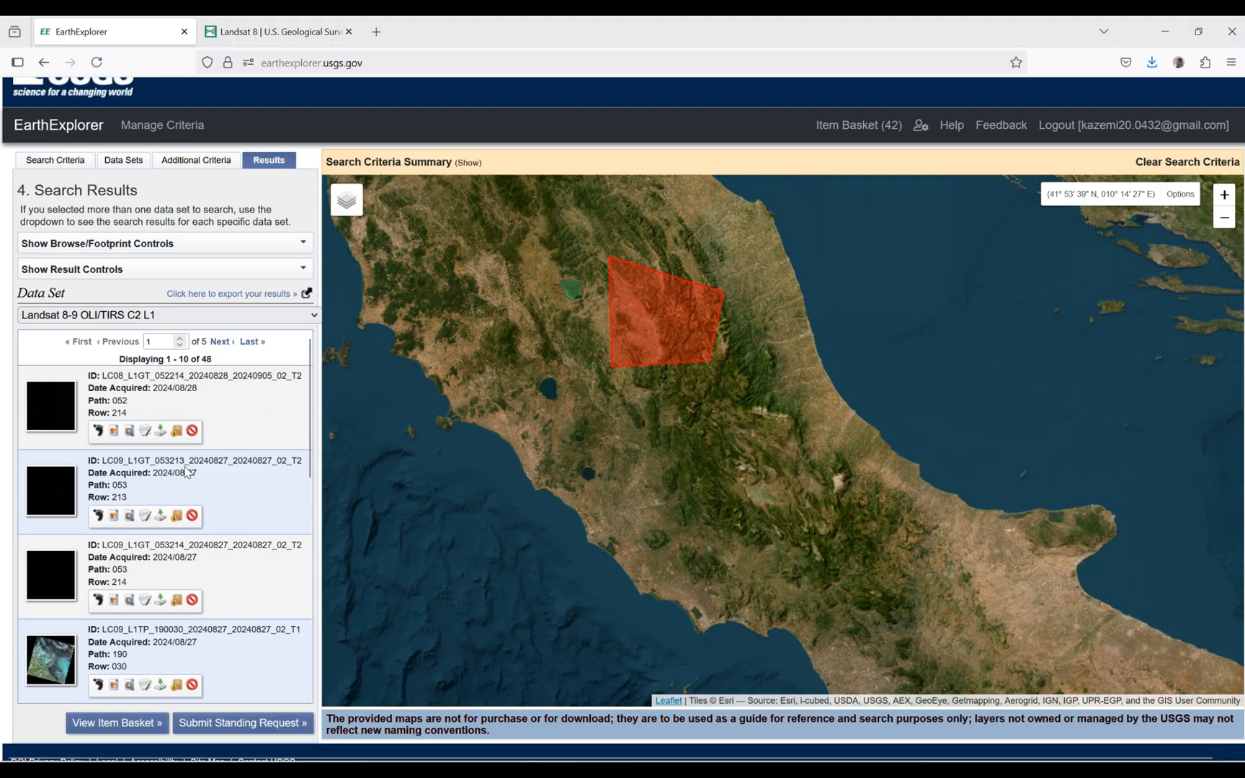
scroll(down, 3)
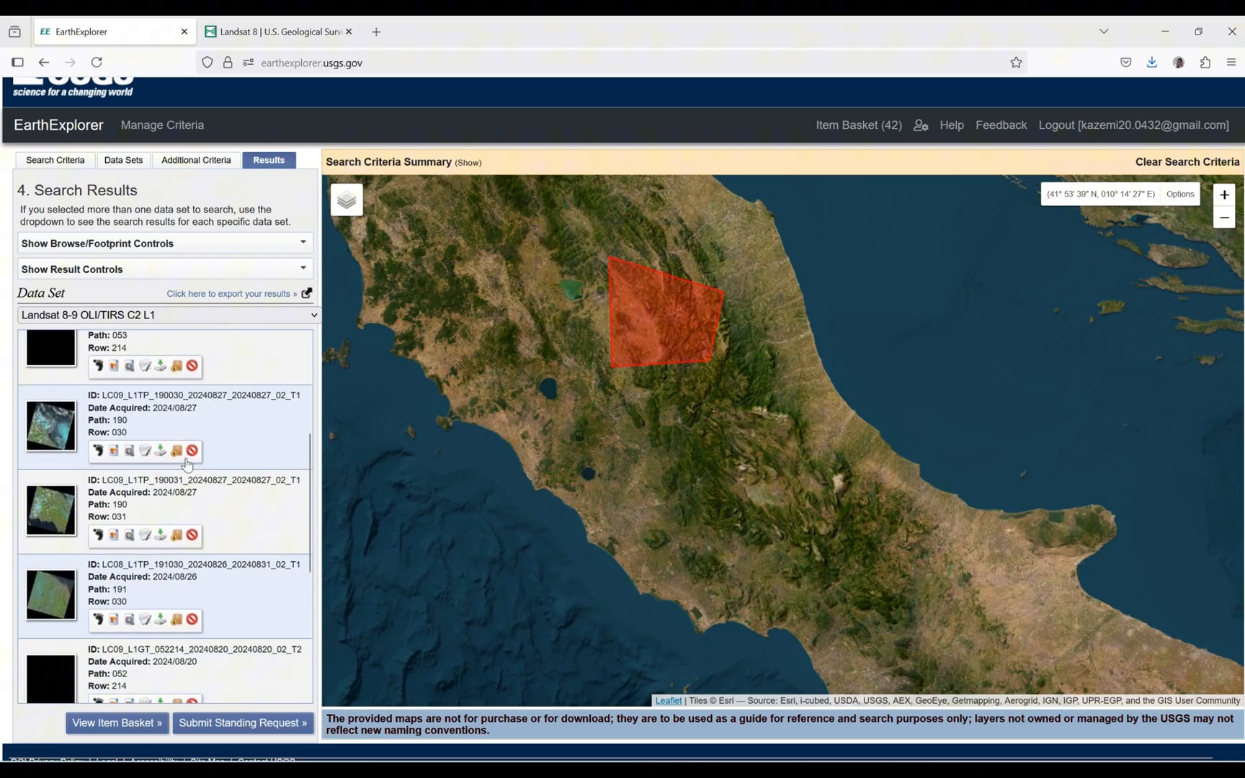
scroll(down, 3)
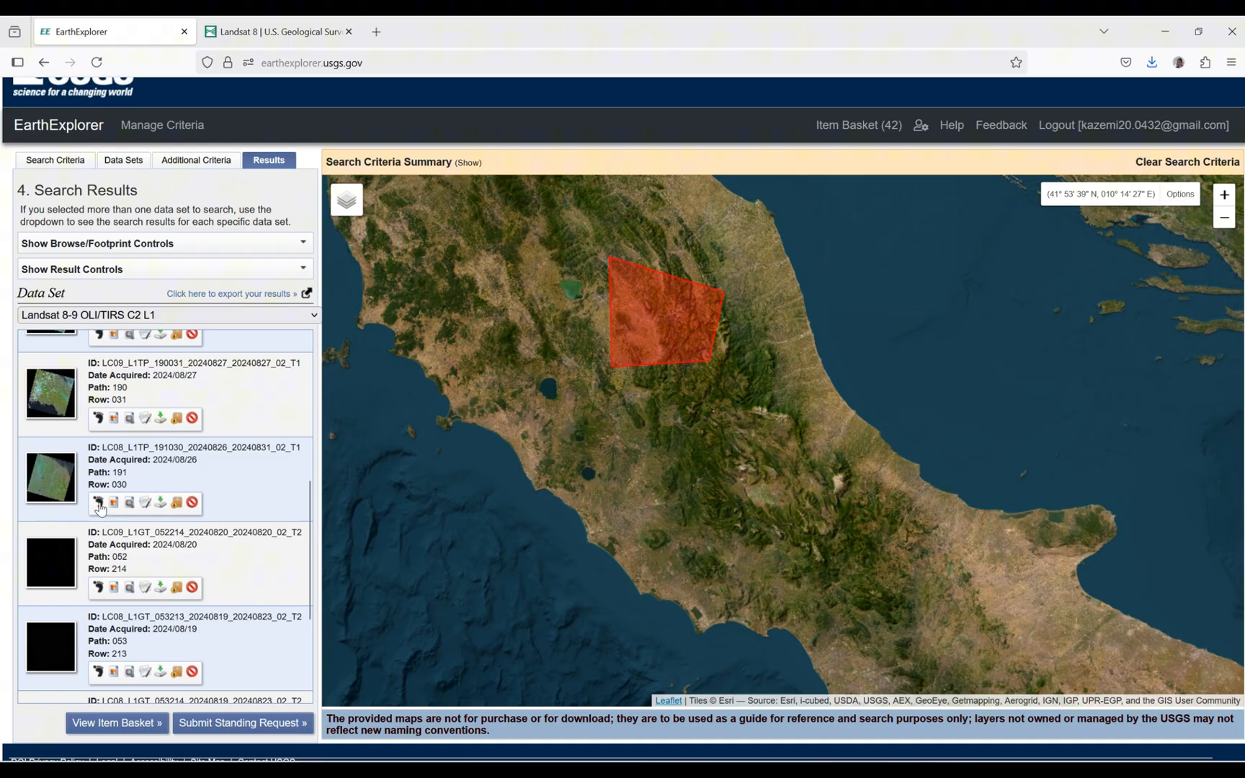
Show the path 191 row 030 scene footprint and list its individual product files
click(99, 504)
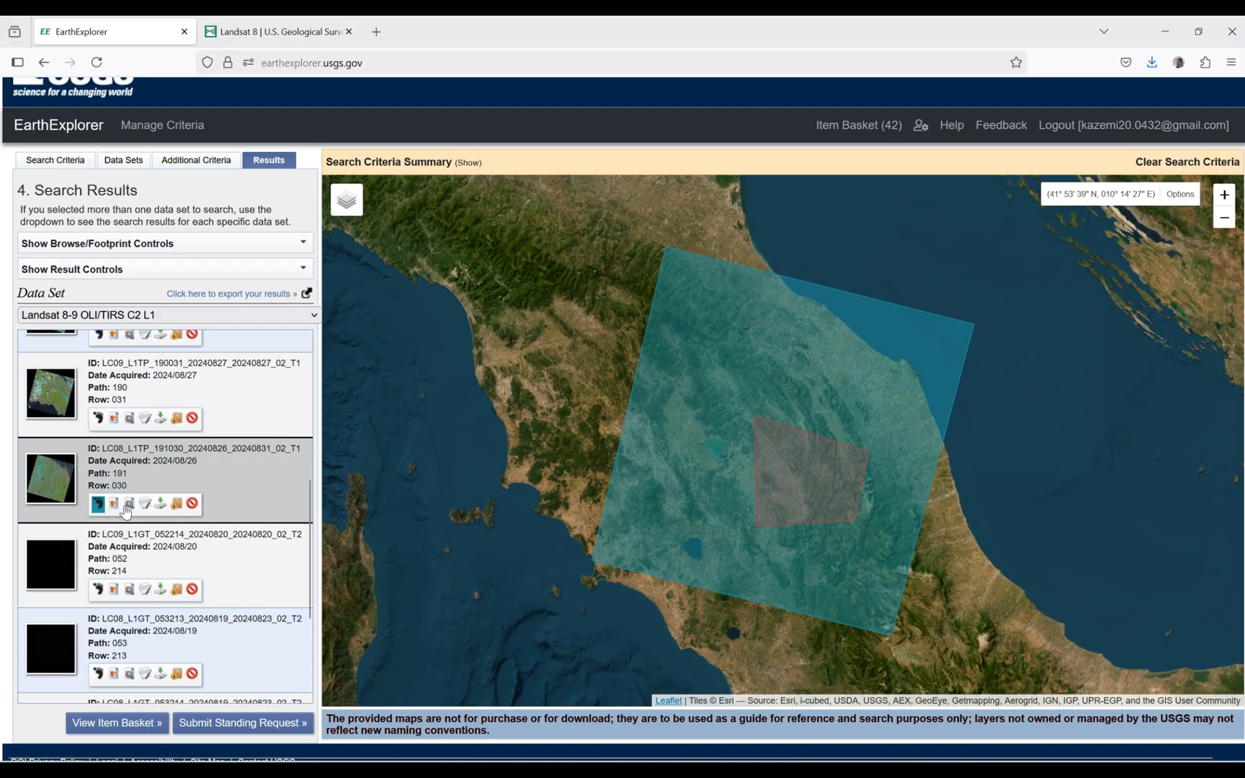
mouse_move(160, 504)
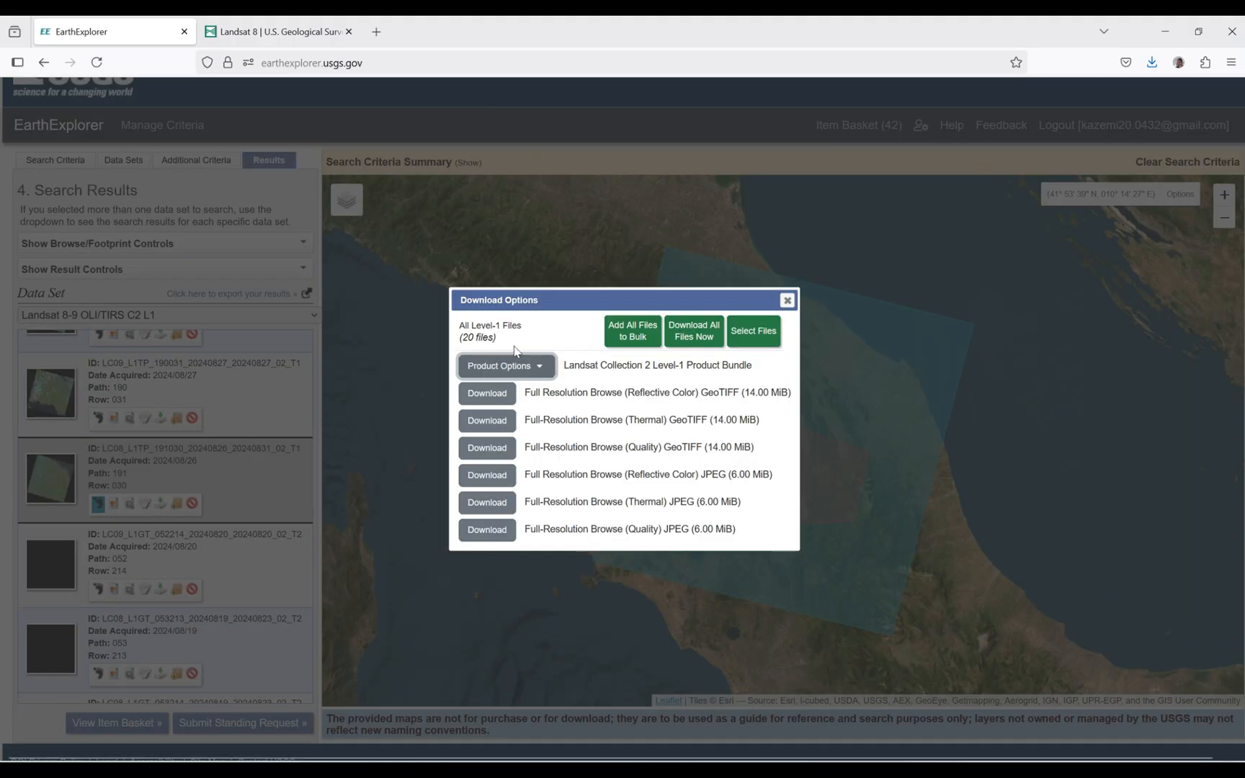
mouse_move(511, 428)
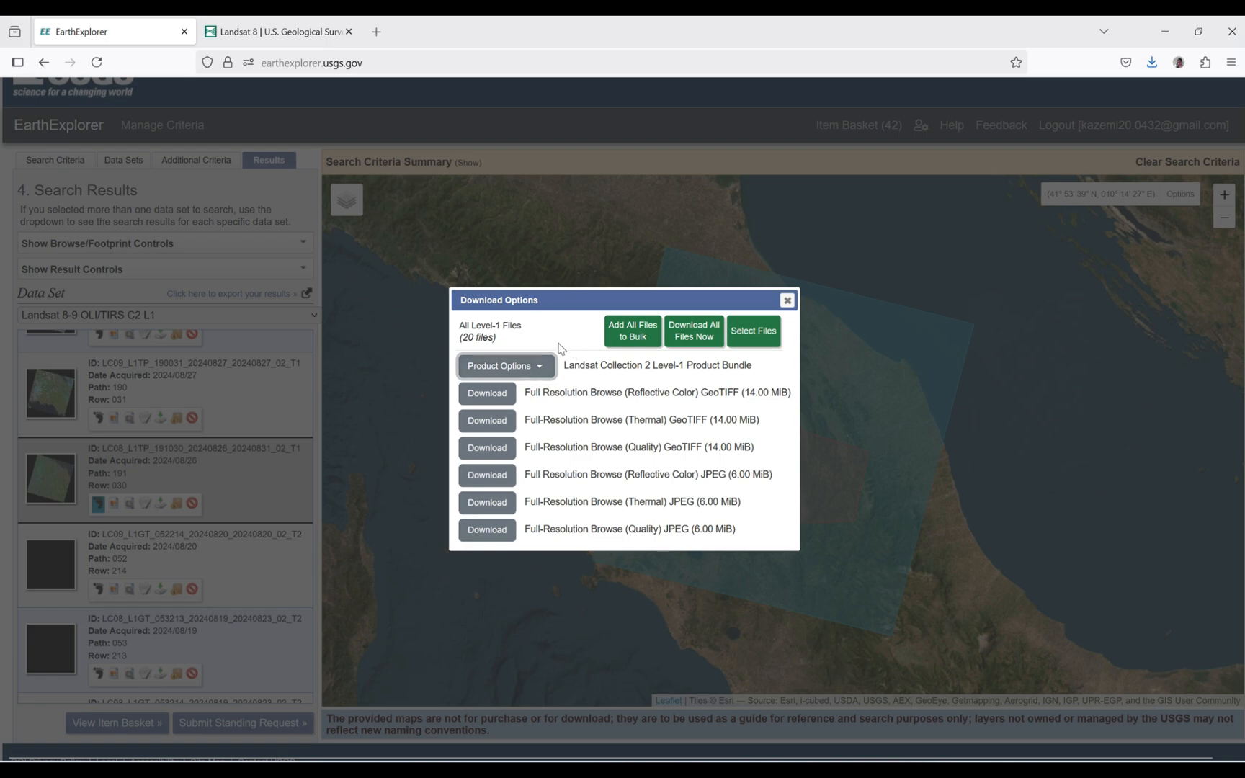
mouse_move(537, 367)
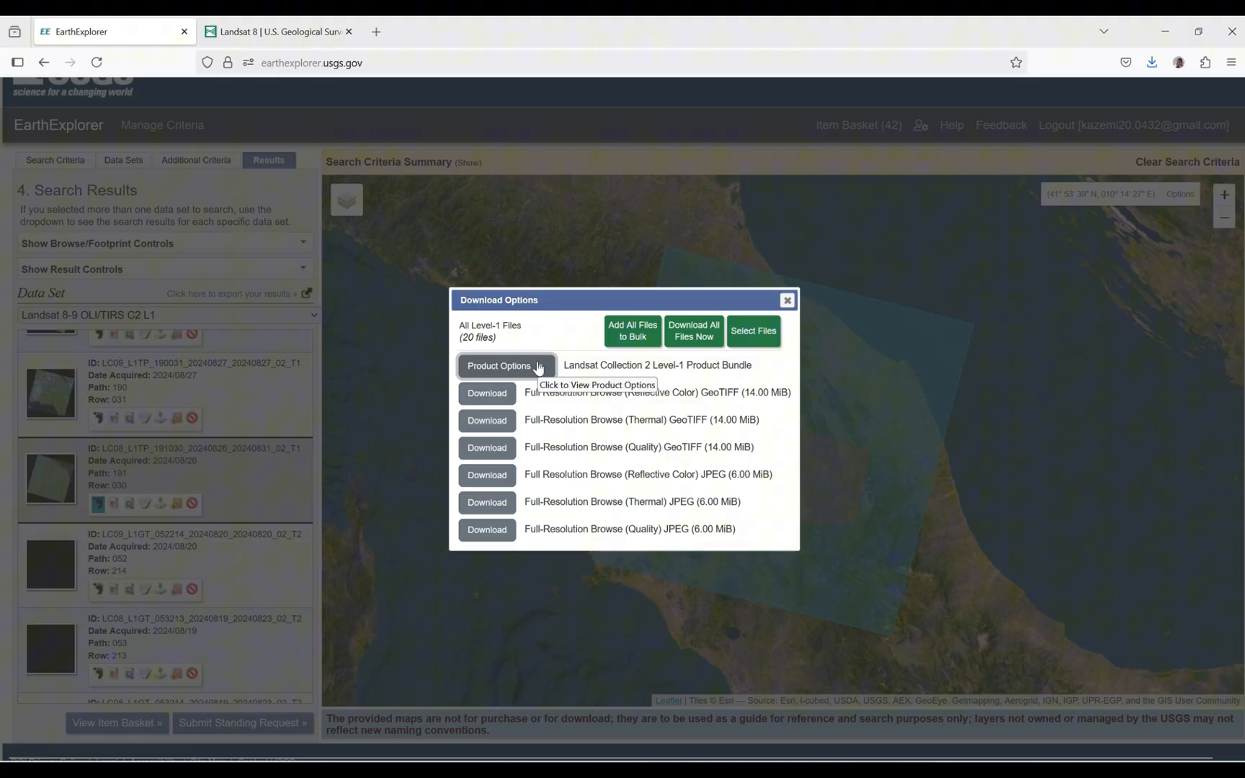
click(499, 366)
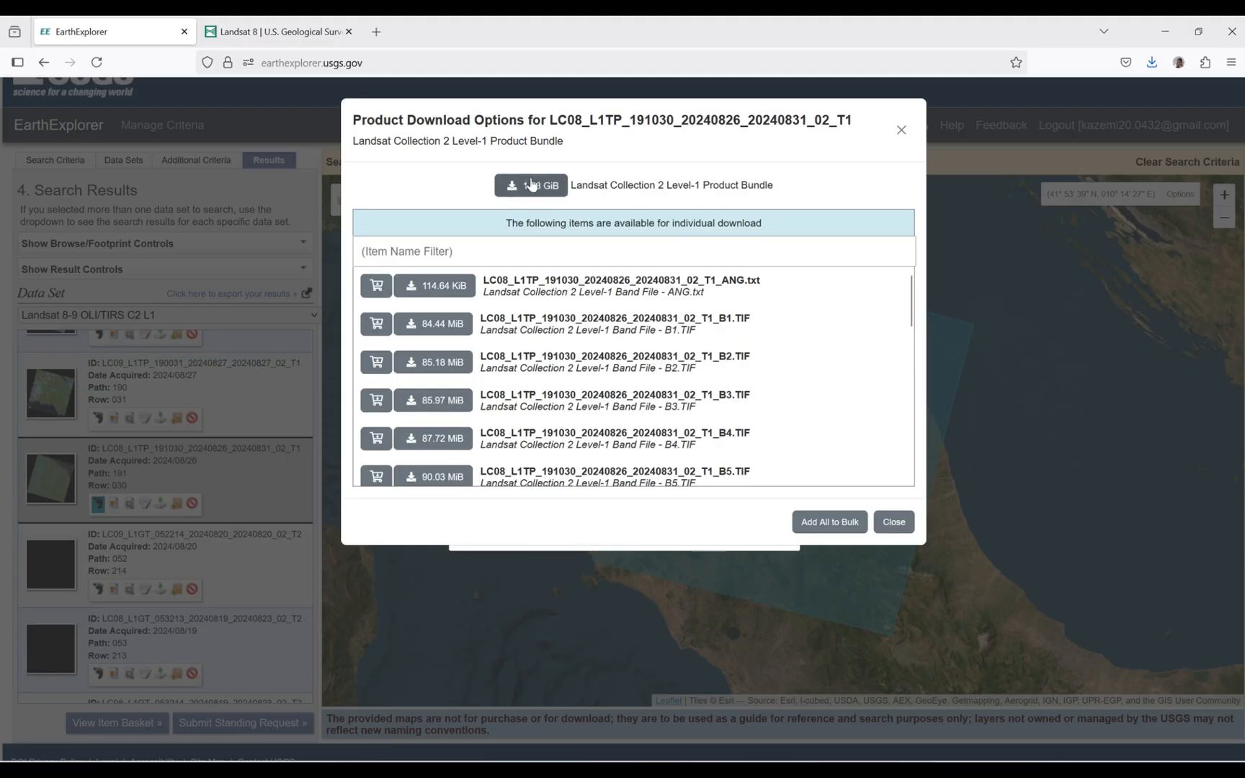
mouse_move(527, 192)
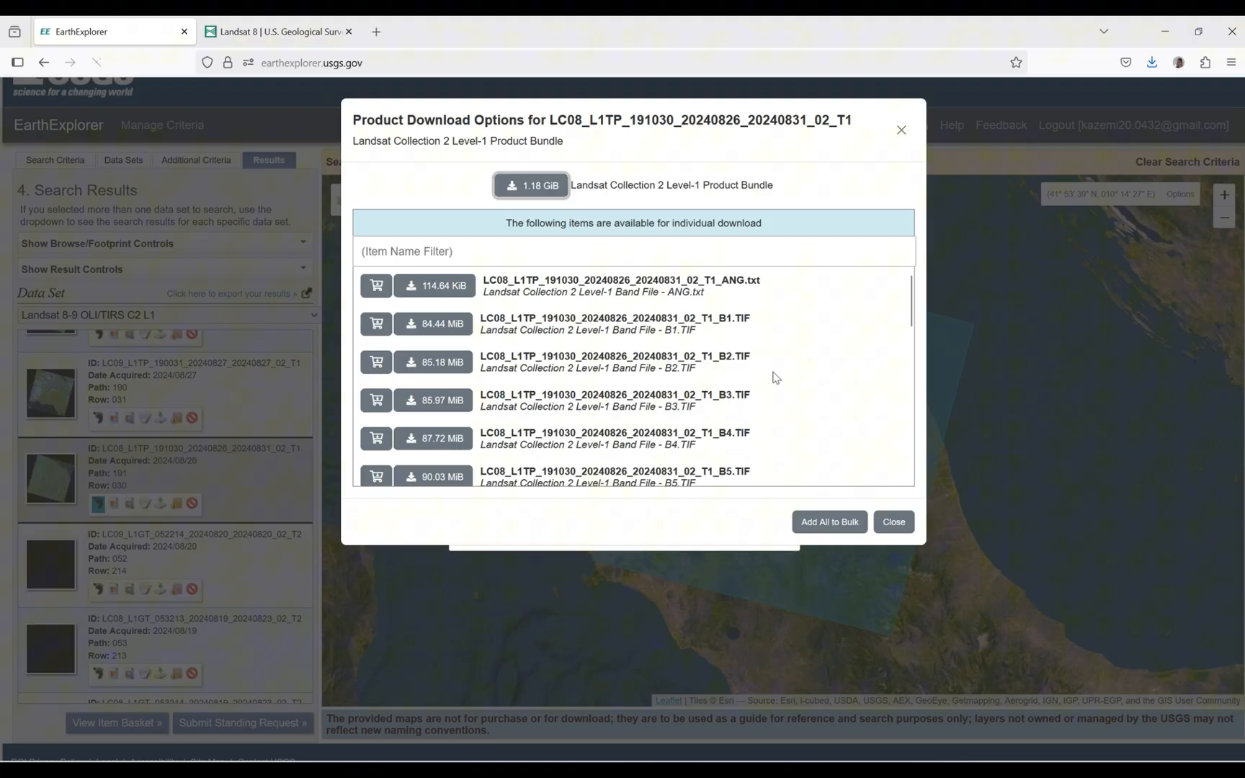
Download the 1.18 GiB Level-1 product bundle into a new Desktop folder named L8
click(531, 185)
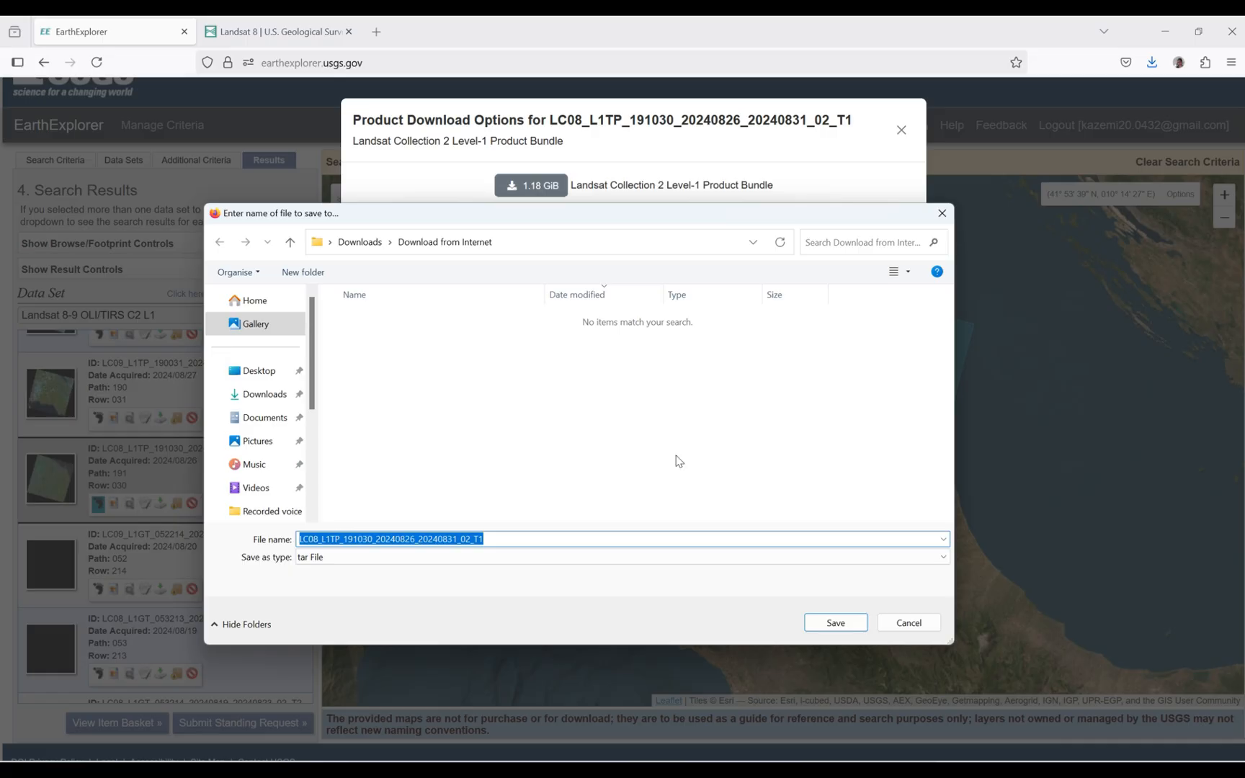
click(260, 370)
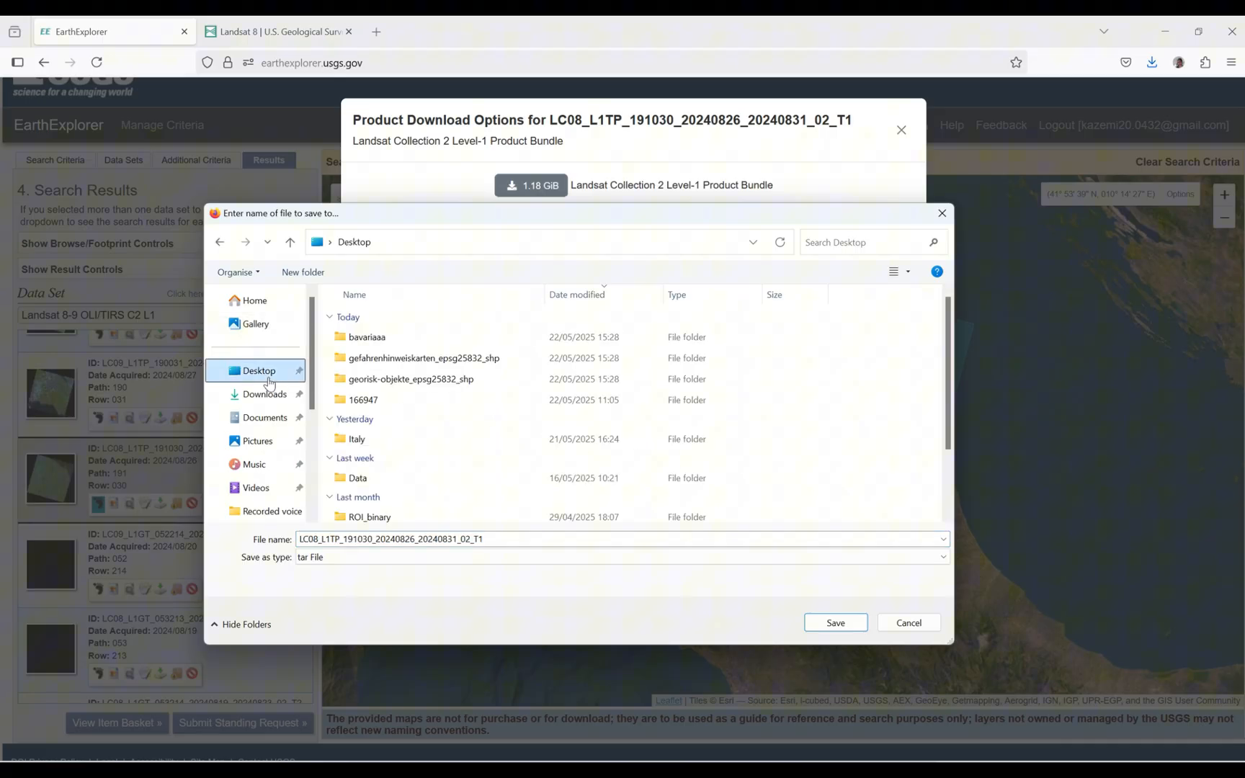
click(303, 271)
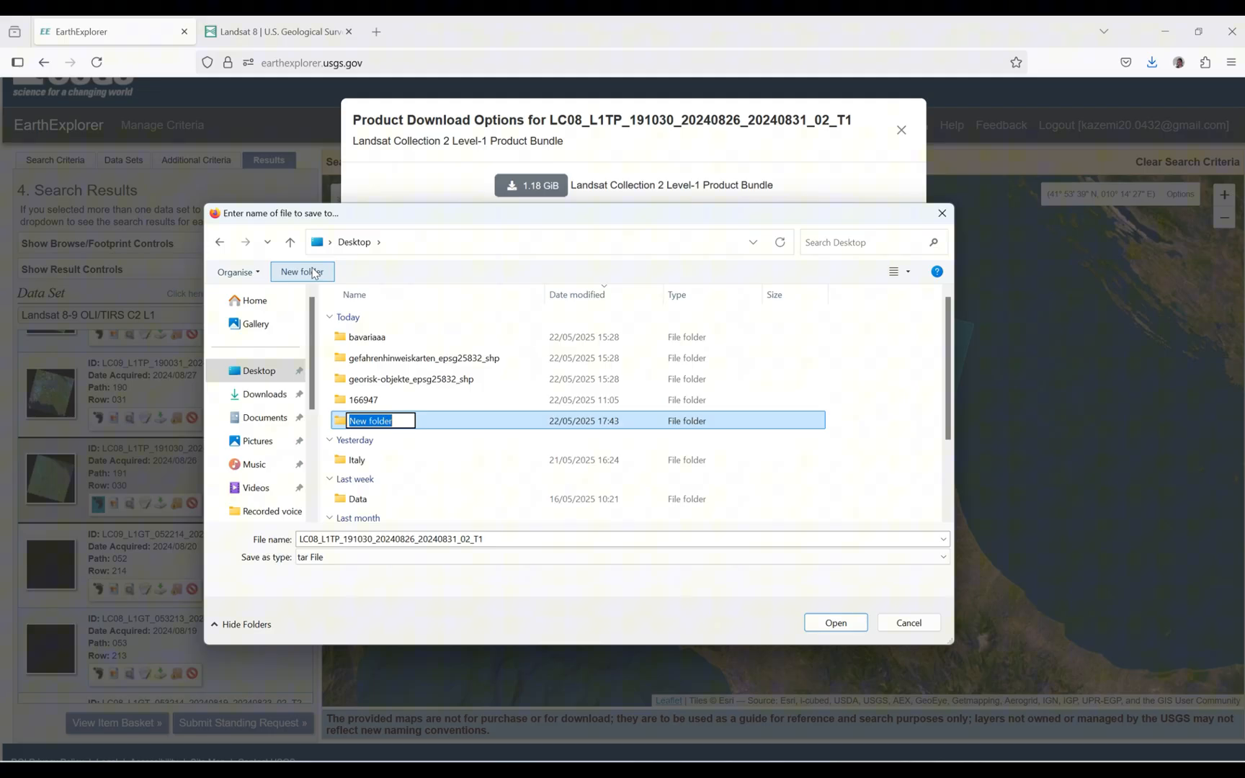
text(L8)
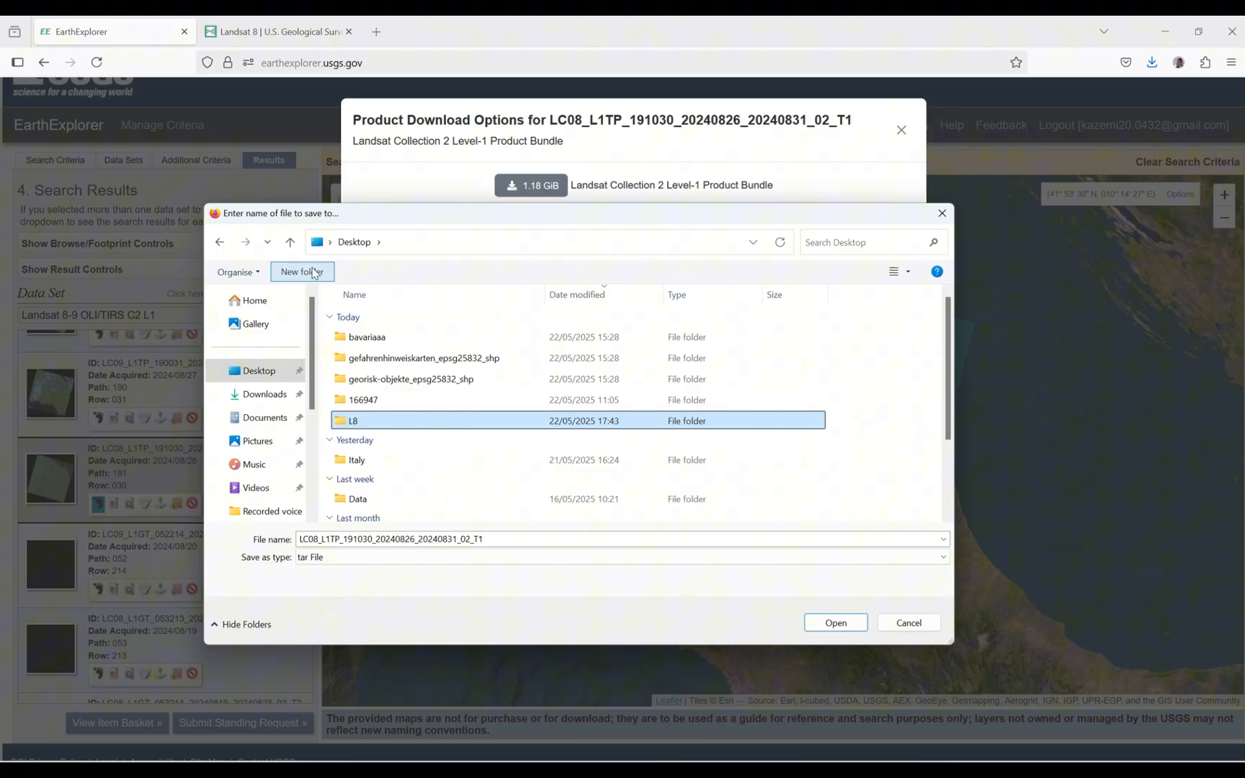
double_click(355, 421)
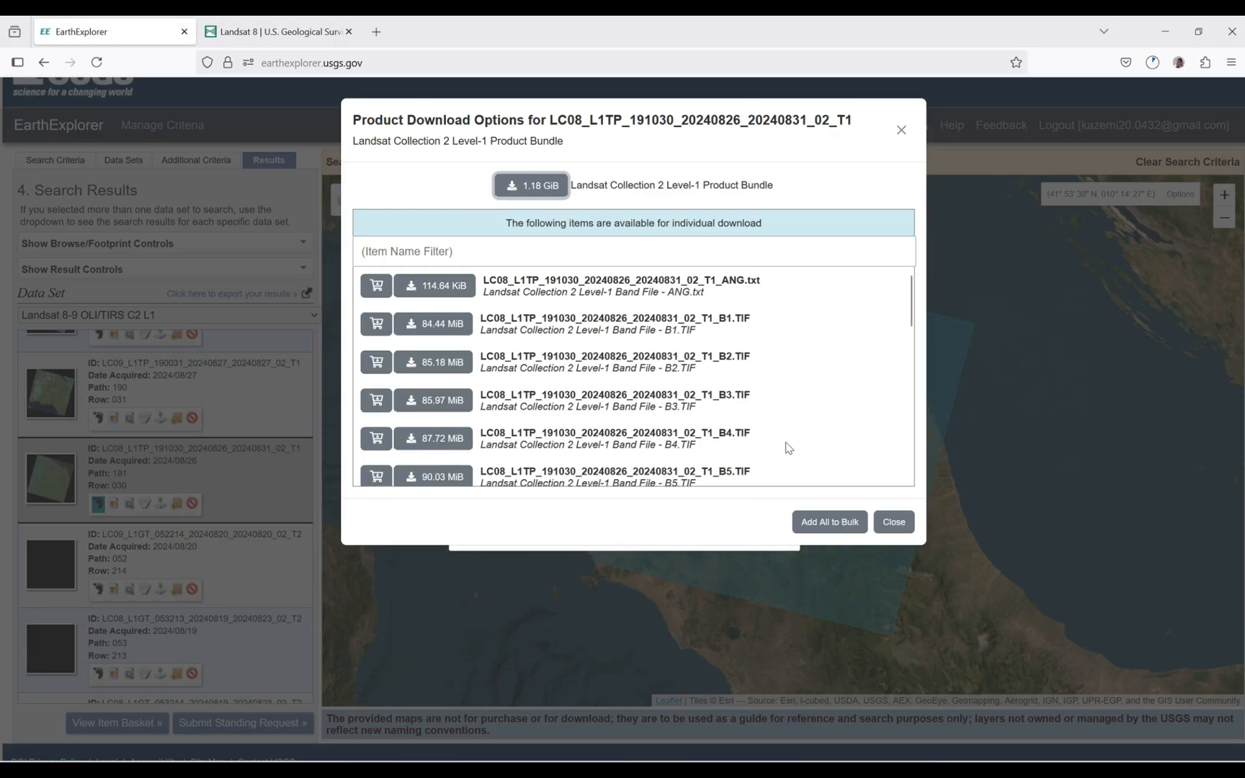
mouse_move(867, 178)
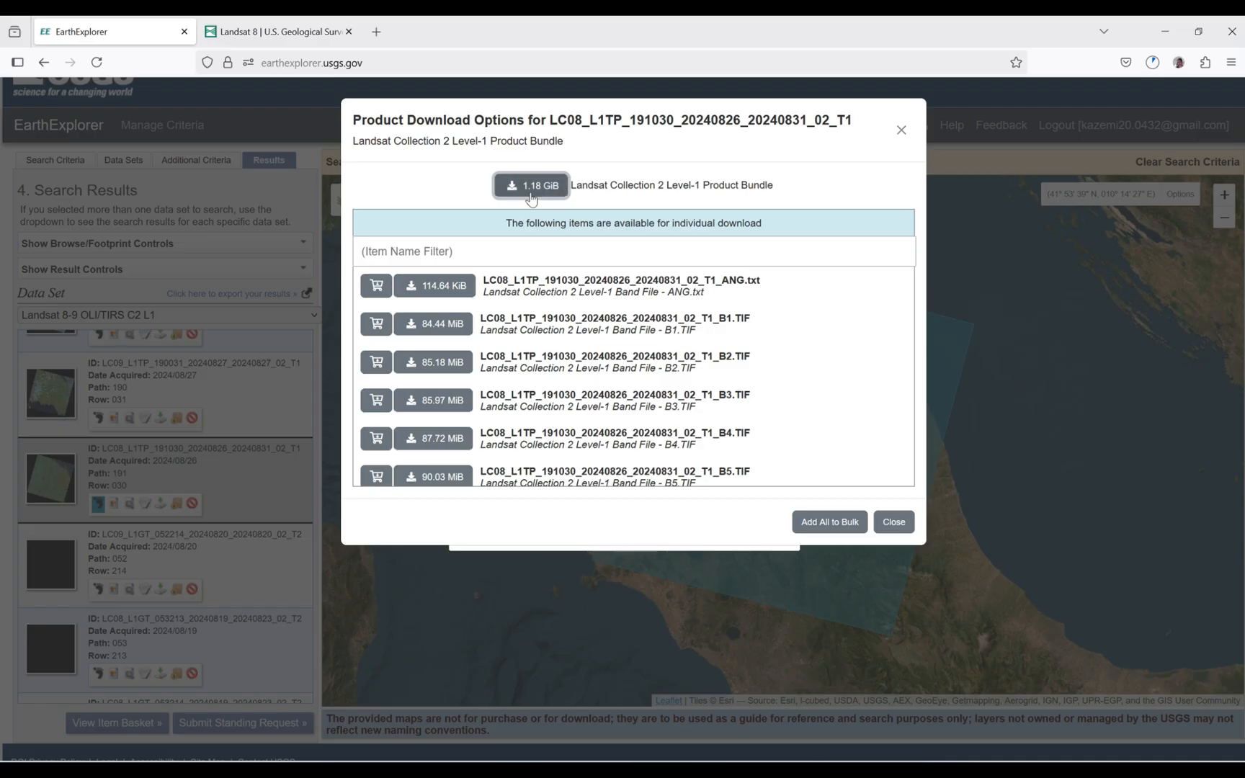
mouse_move(531, 195)
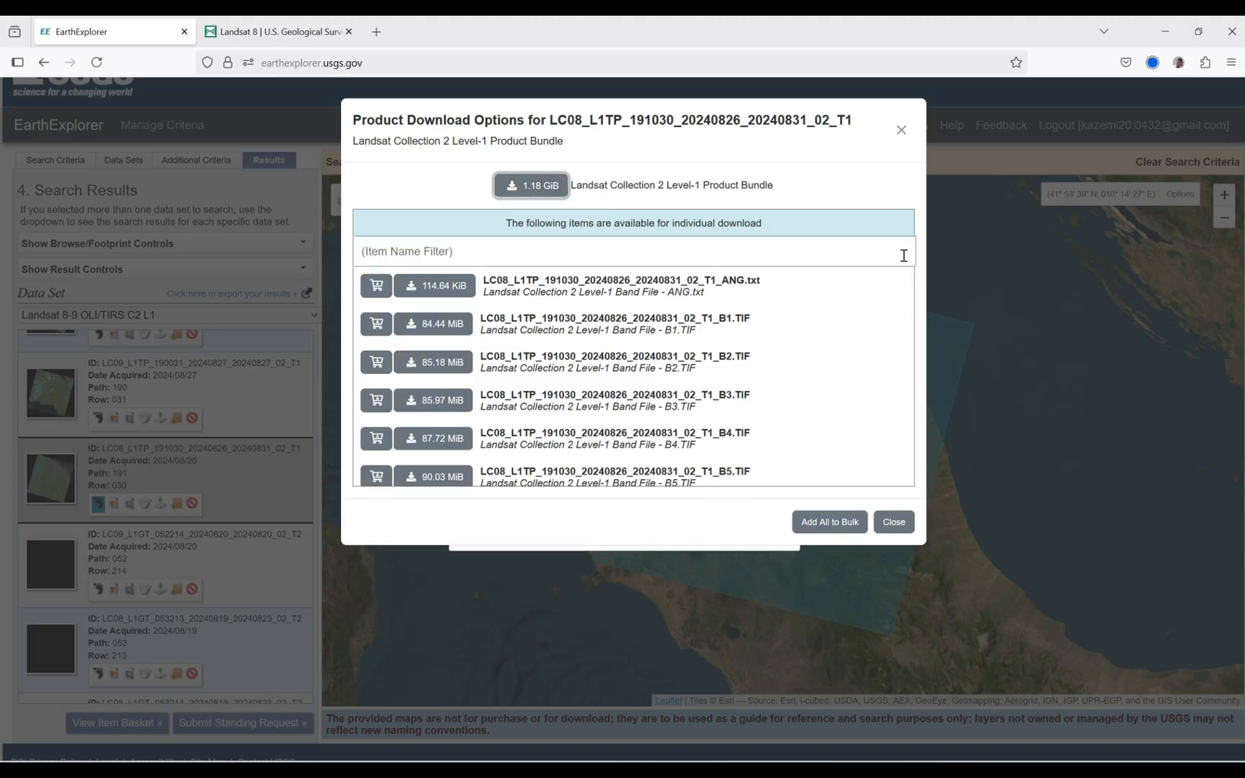
mouse_move(922, 236)
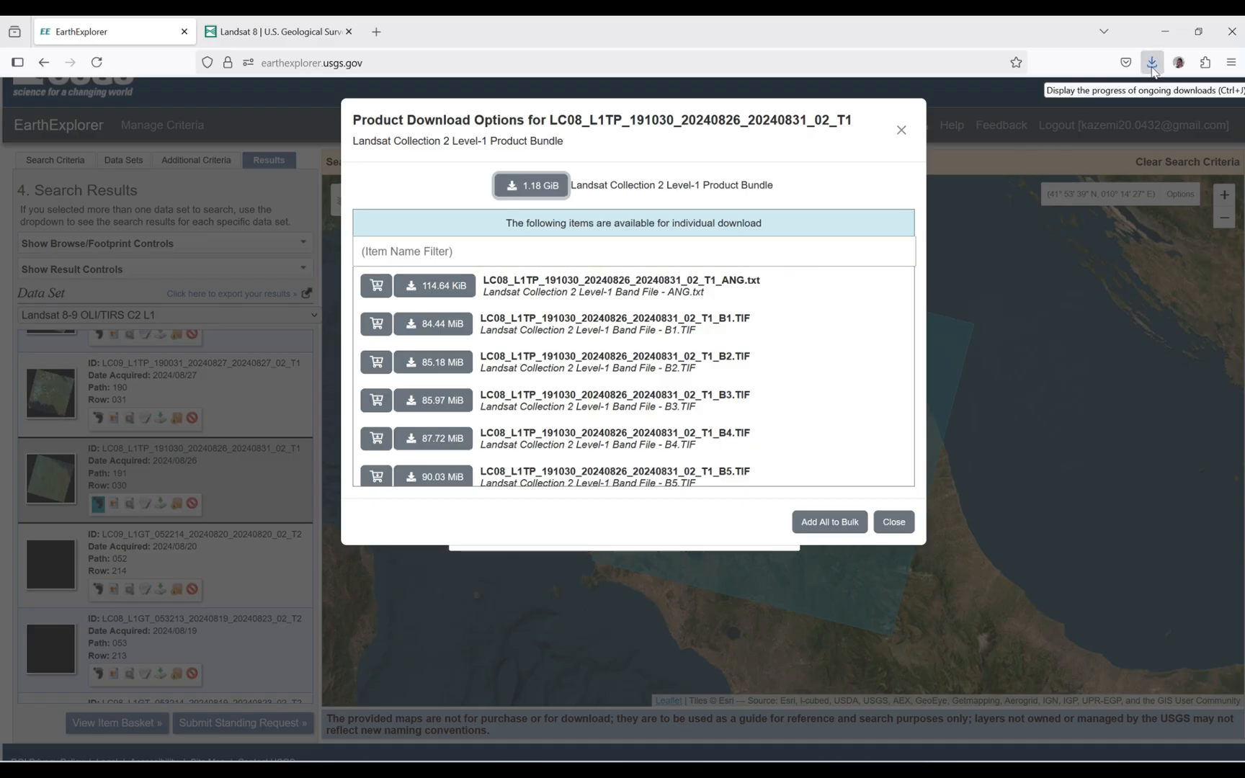
Extract the downloaded .tar archive with WinRAR into folder LC08_L1TP_191030_20240826_20240831_02_T1
click(1151, 61)
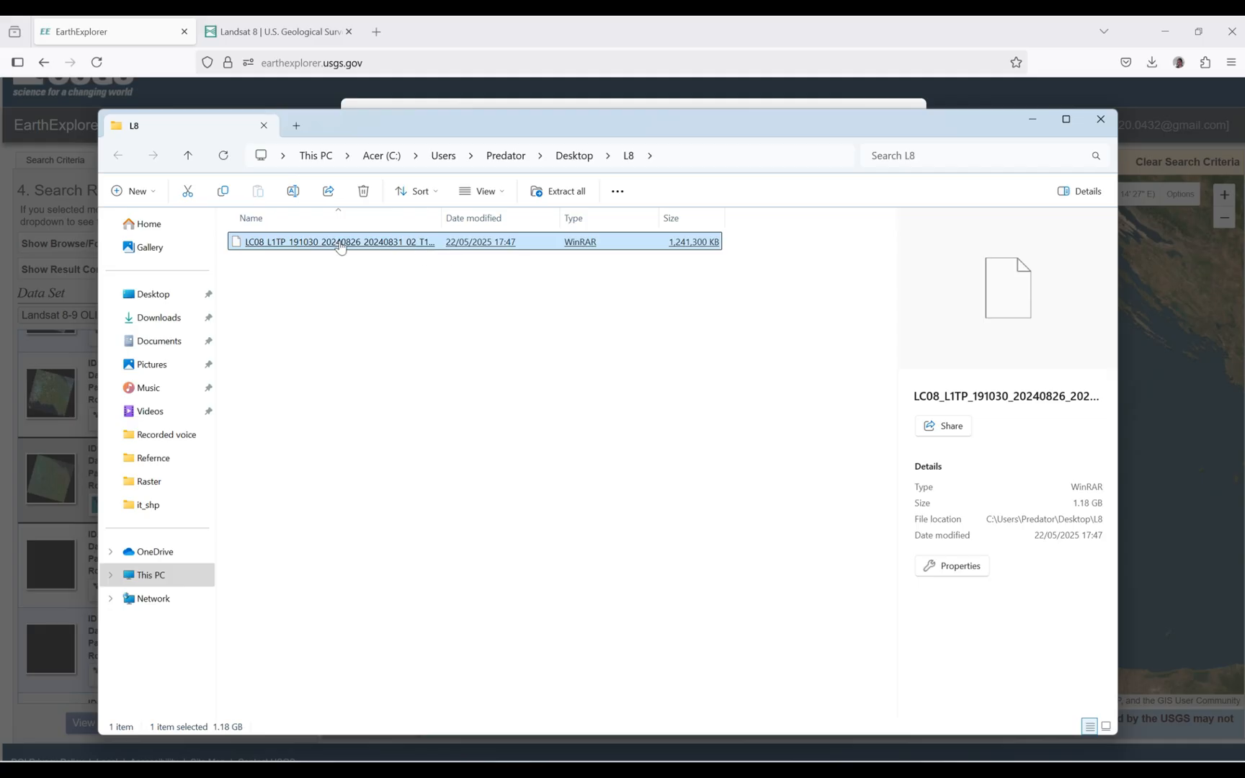
mouse_move(340, 244)
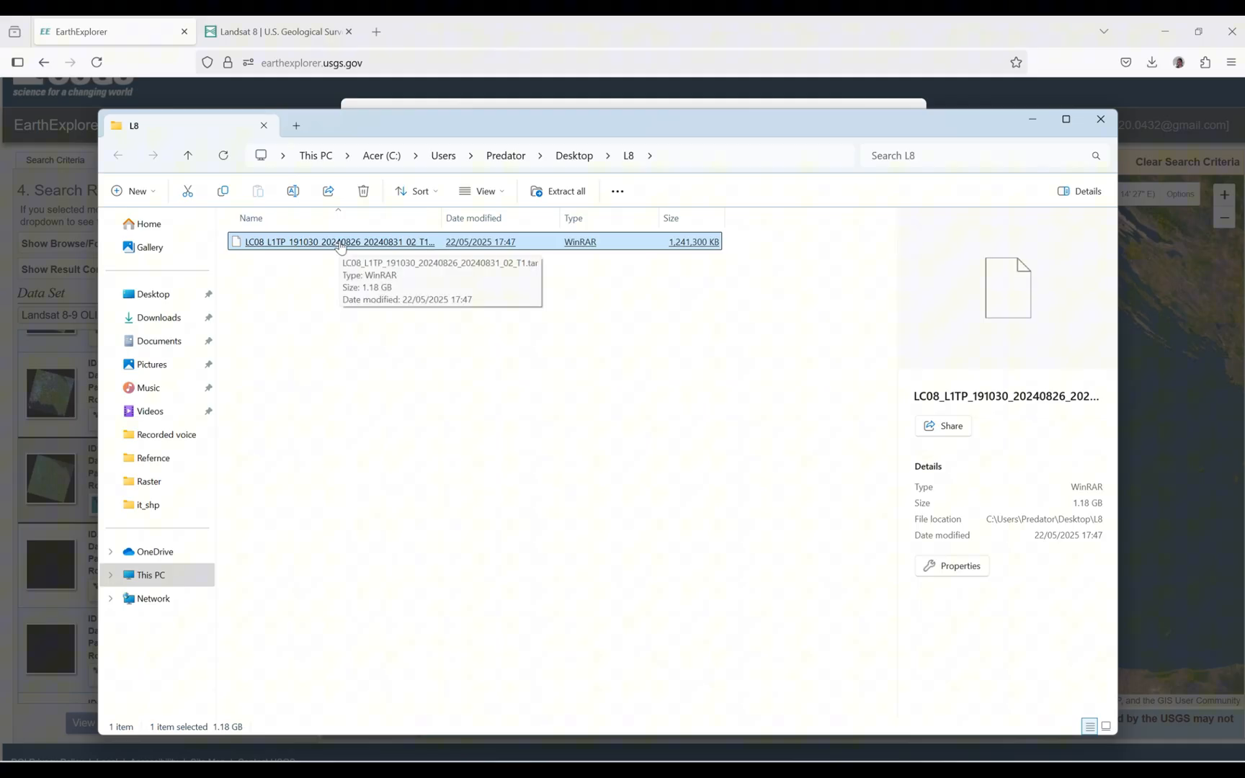
right_click(340, 242)
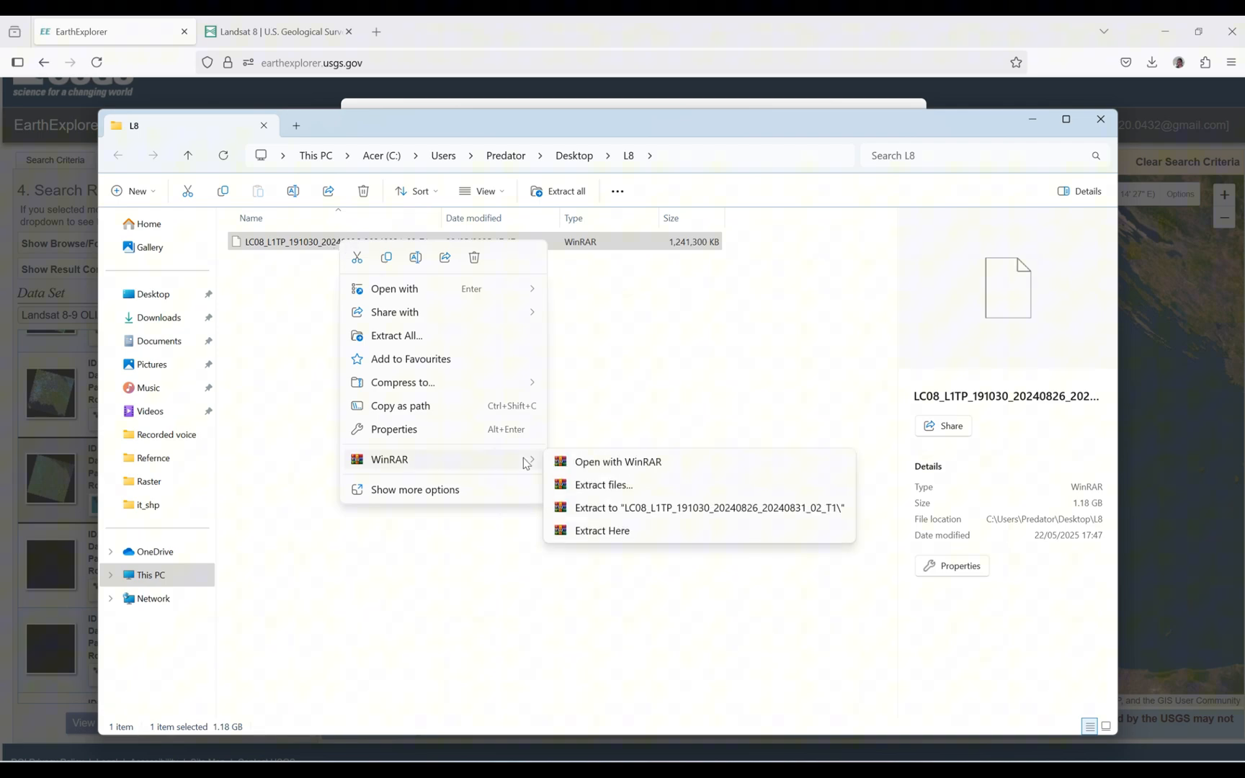
mouse_move(611, 466)
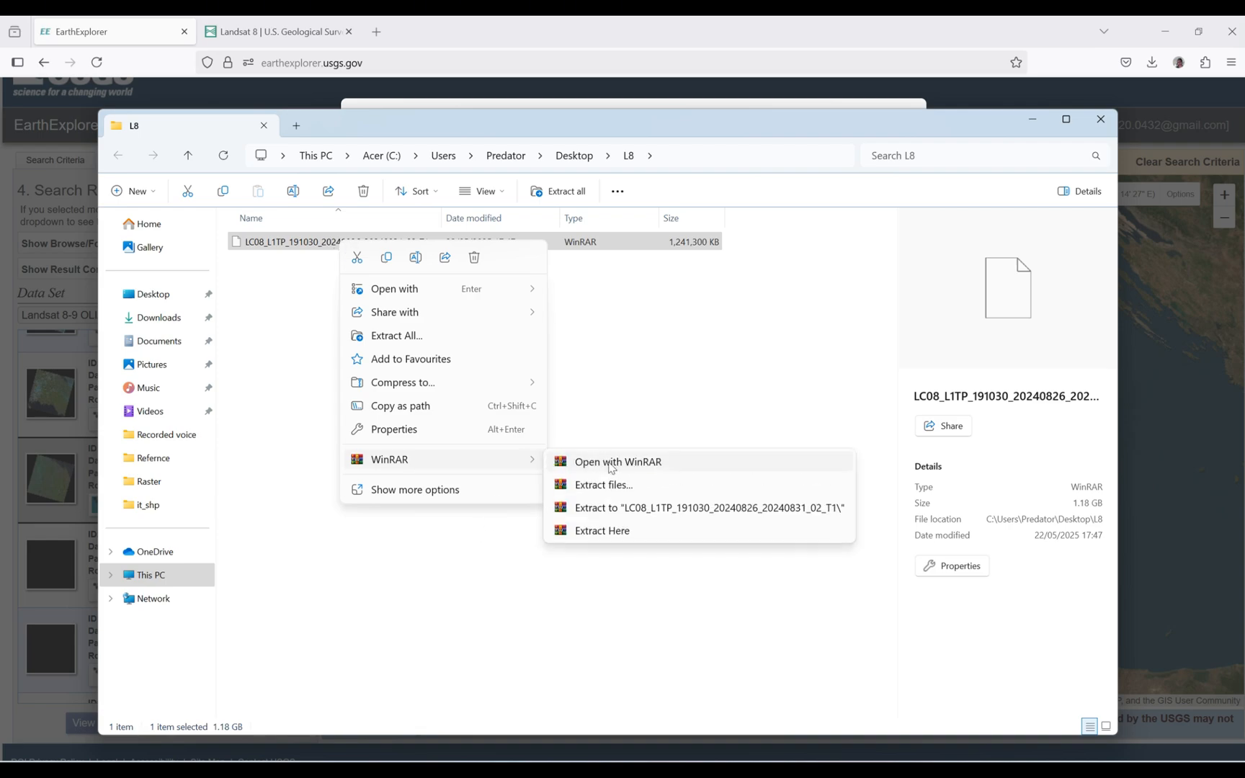
click(603, 486)
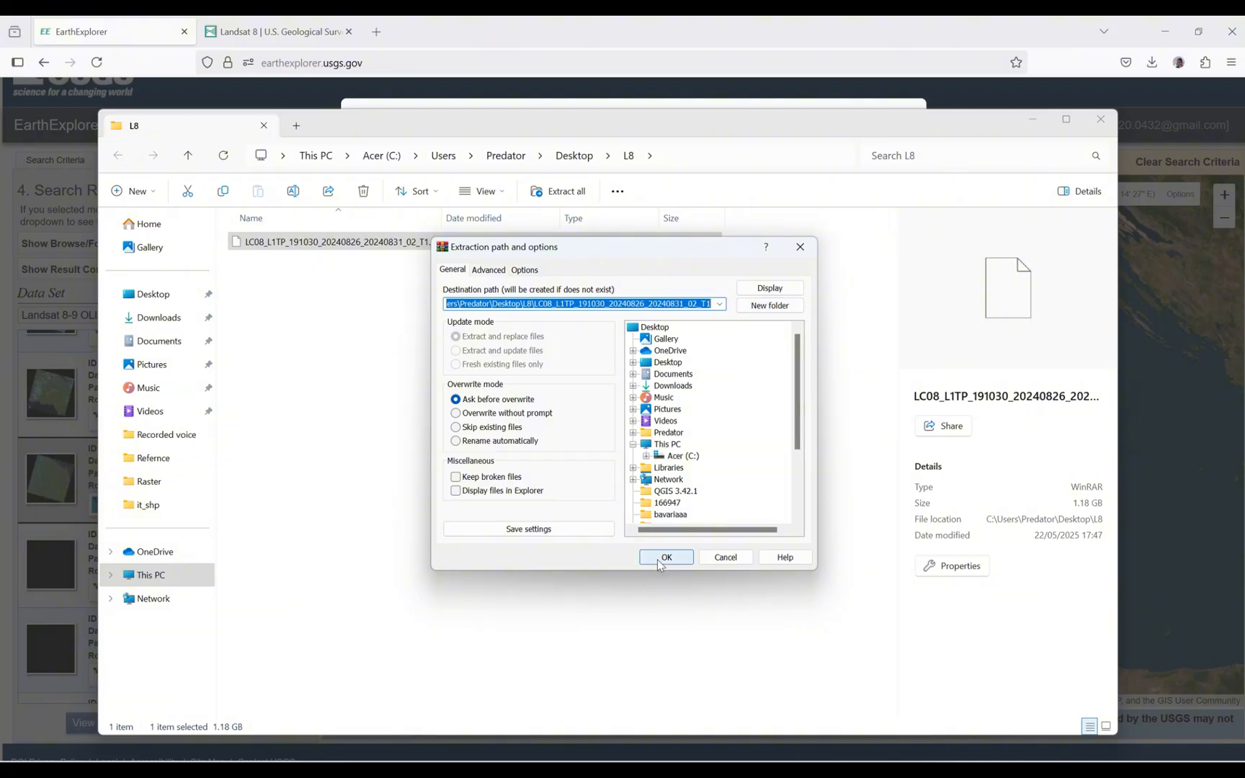
click(666, 556)
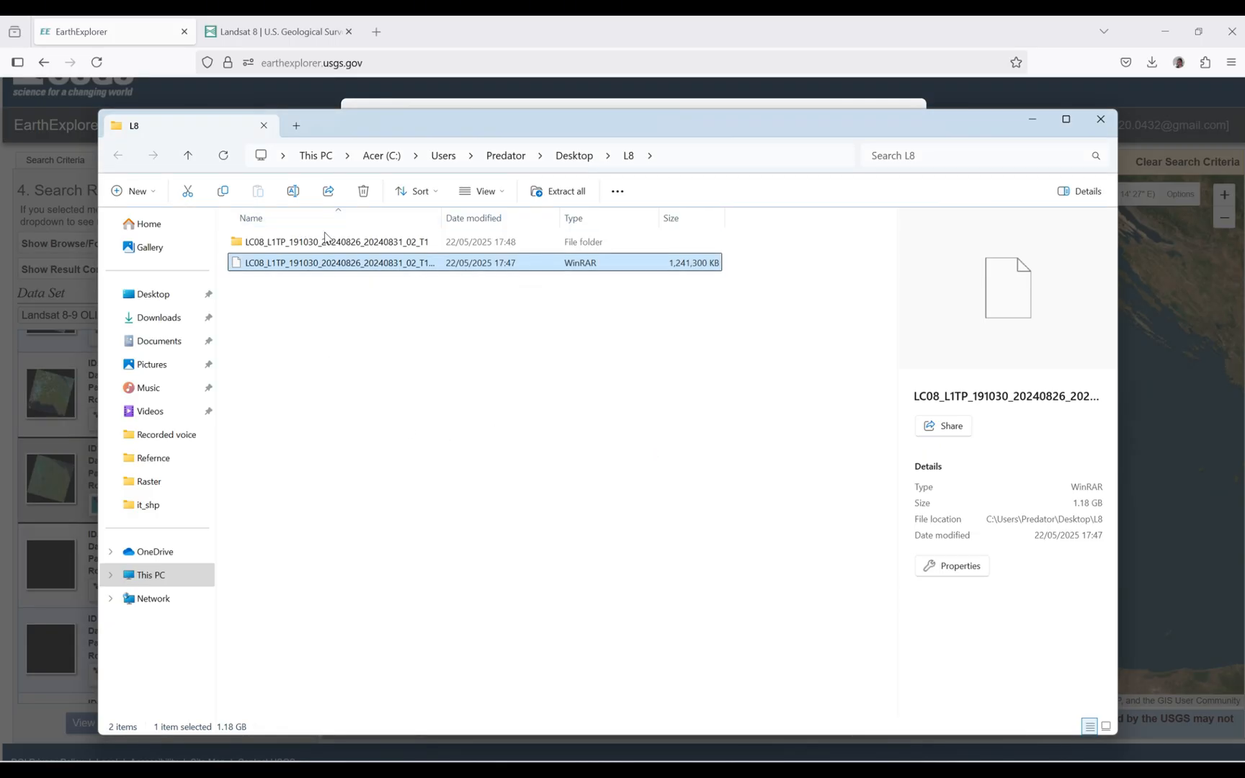
click(326, 242)
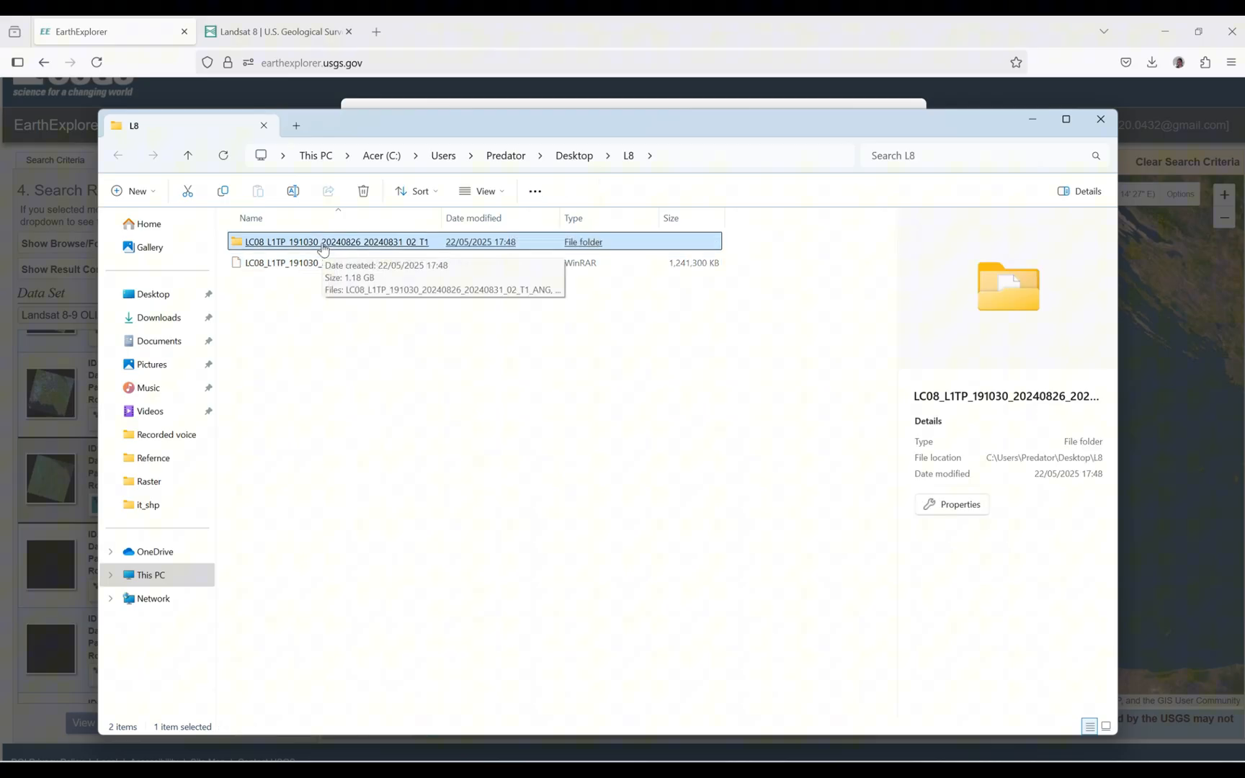
mouse_move(634, 470)
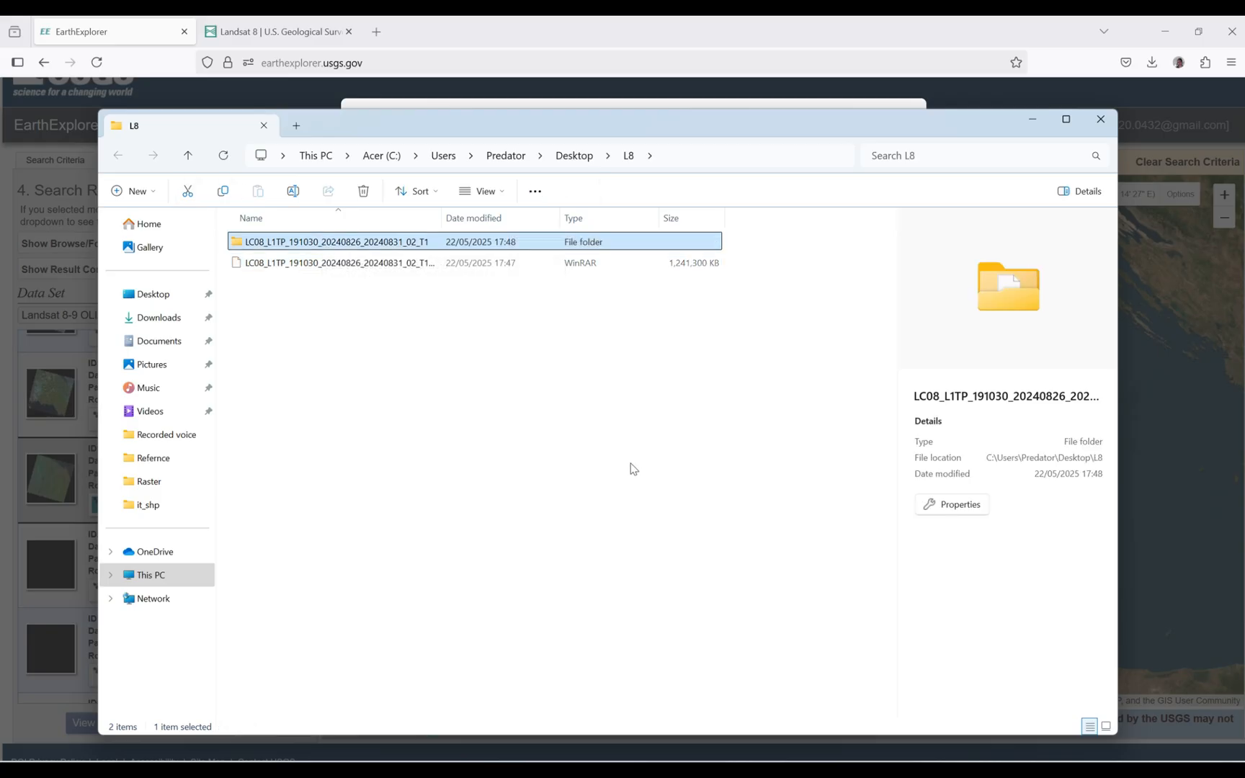
mouse_move(754, 431)
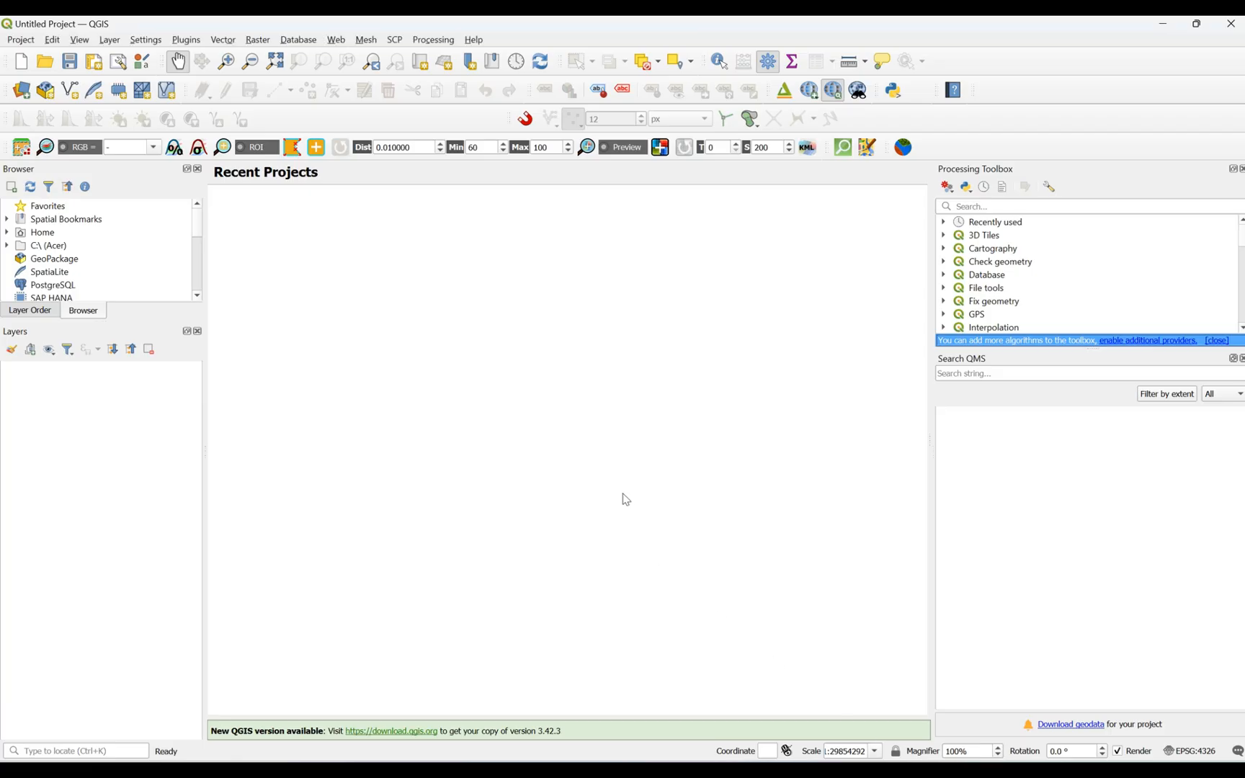
mouse_move(470, 267)
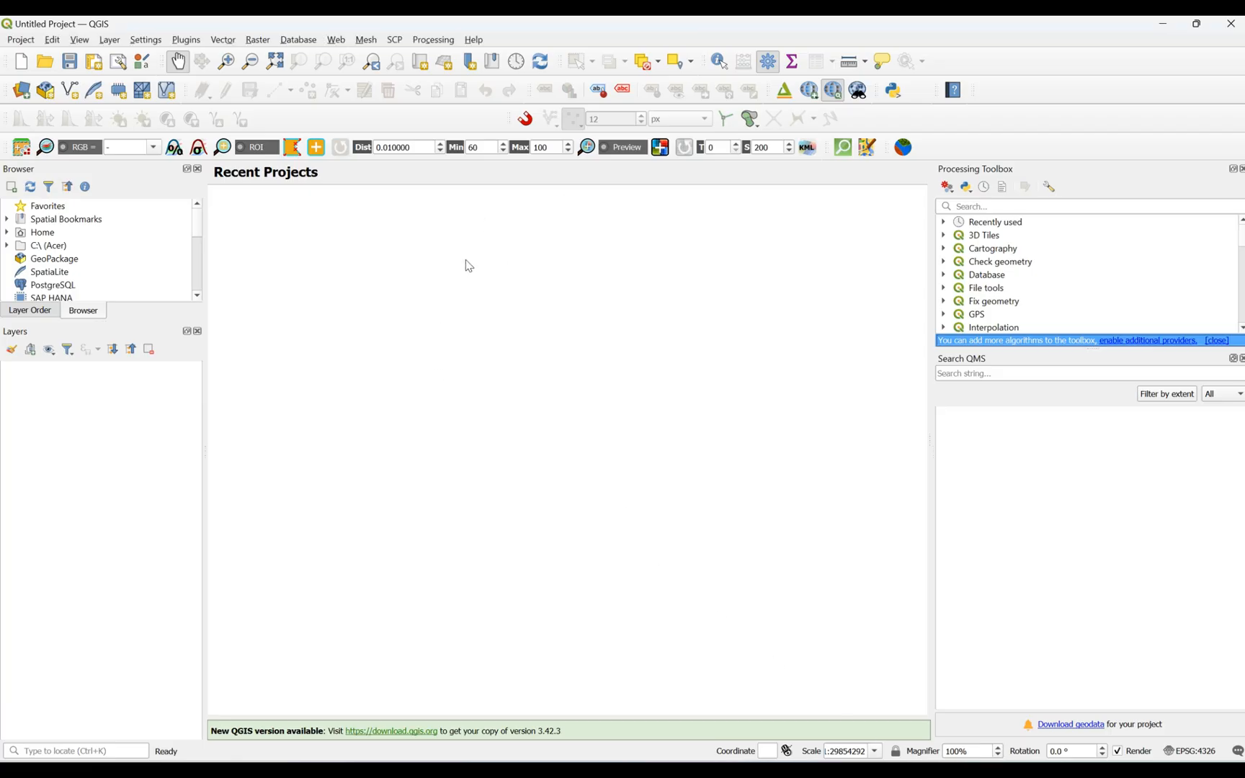
mouse_move(445, 290)
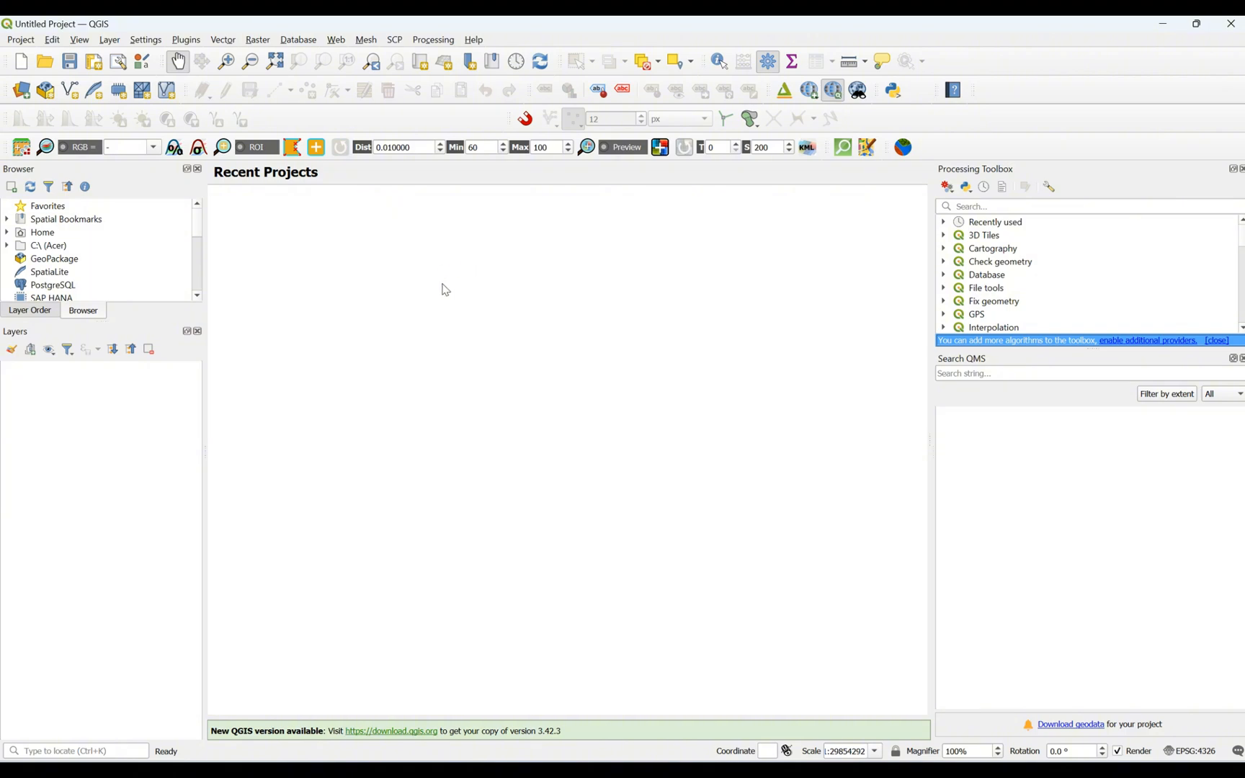
mouse_move(471, 271)
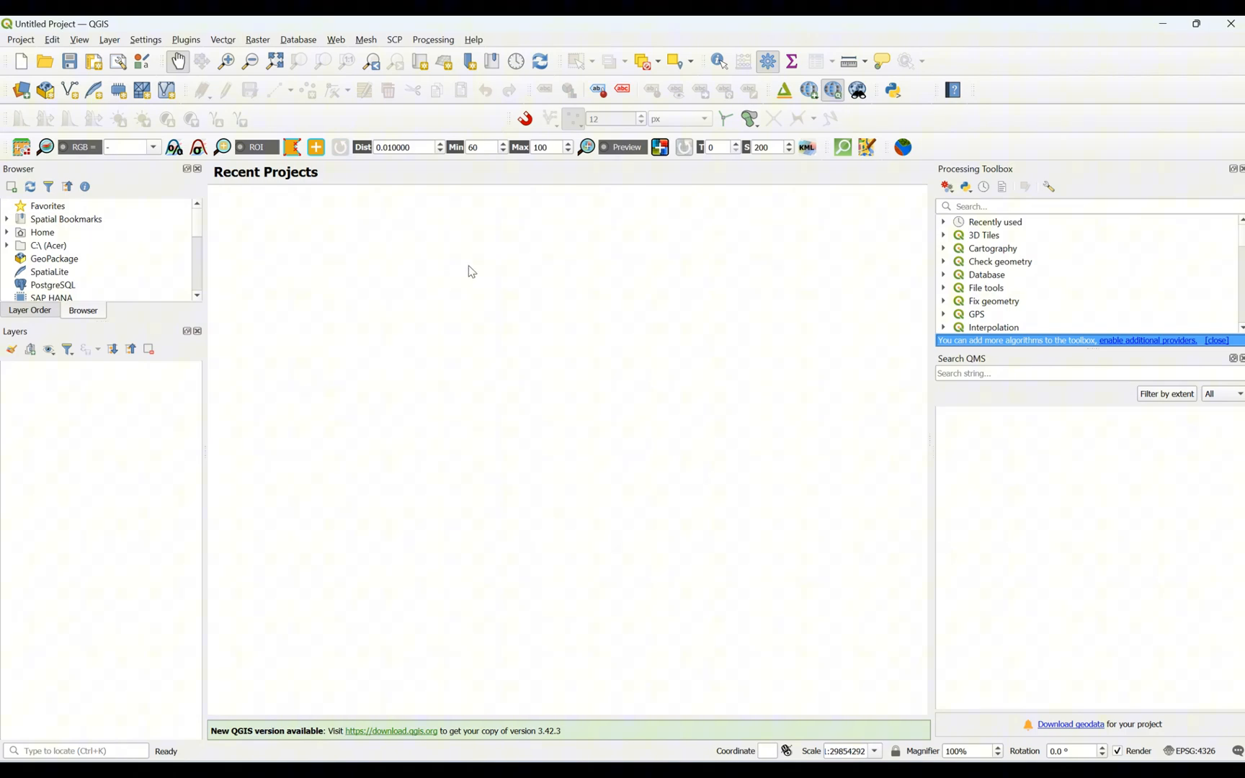
mouse_move(392, 248)
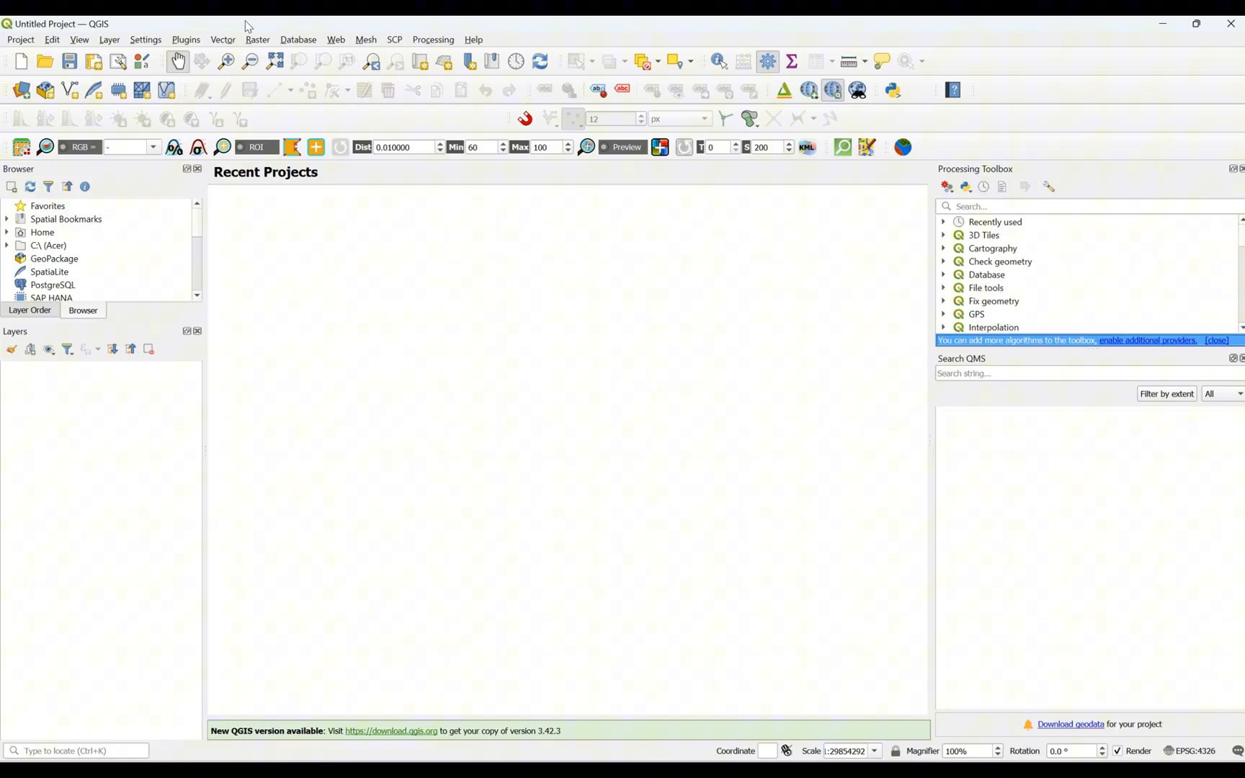
mouse_move(190, 45)
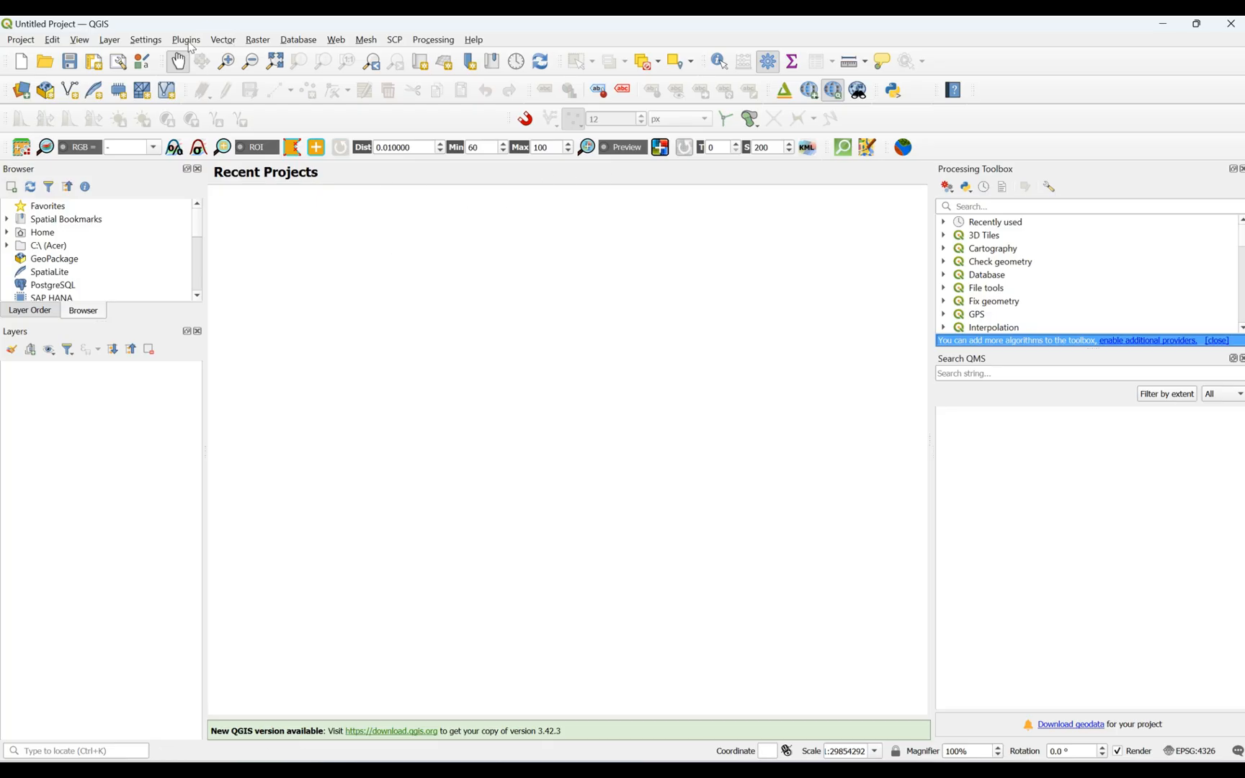
Bring up the plugin manager and search the repository for 'RS'
click(184, 40)
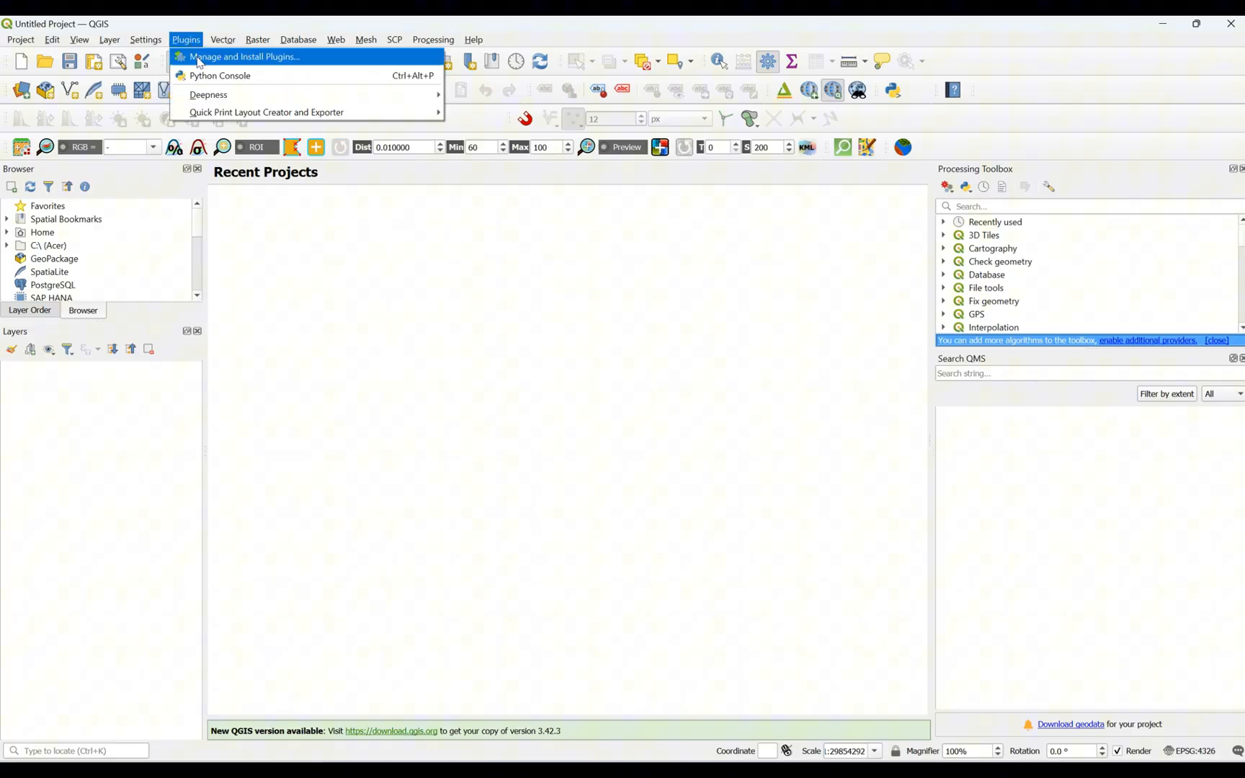
click(245, 56)
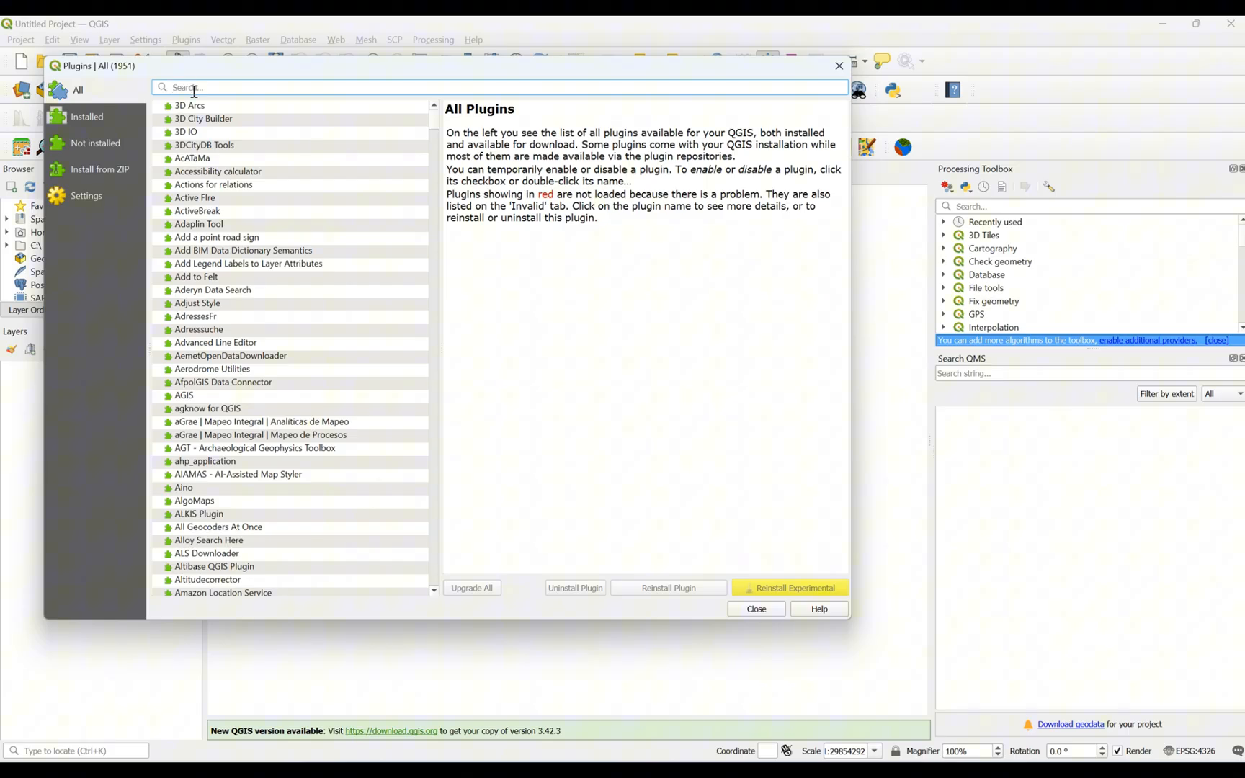
text(RS&)
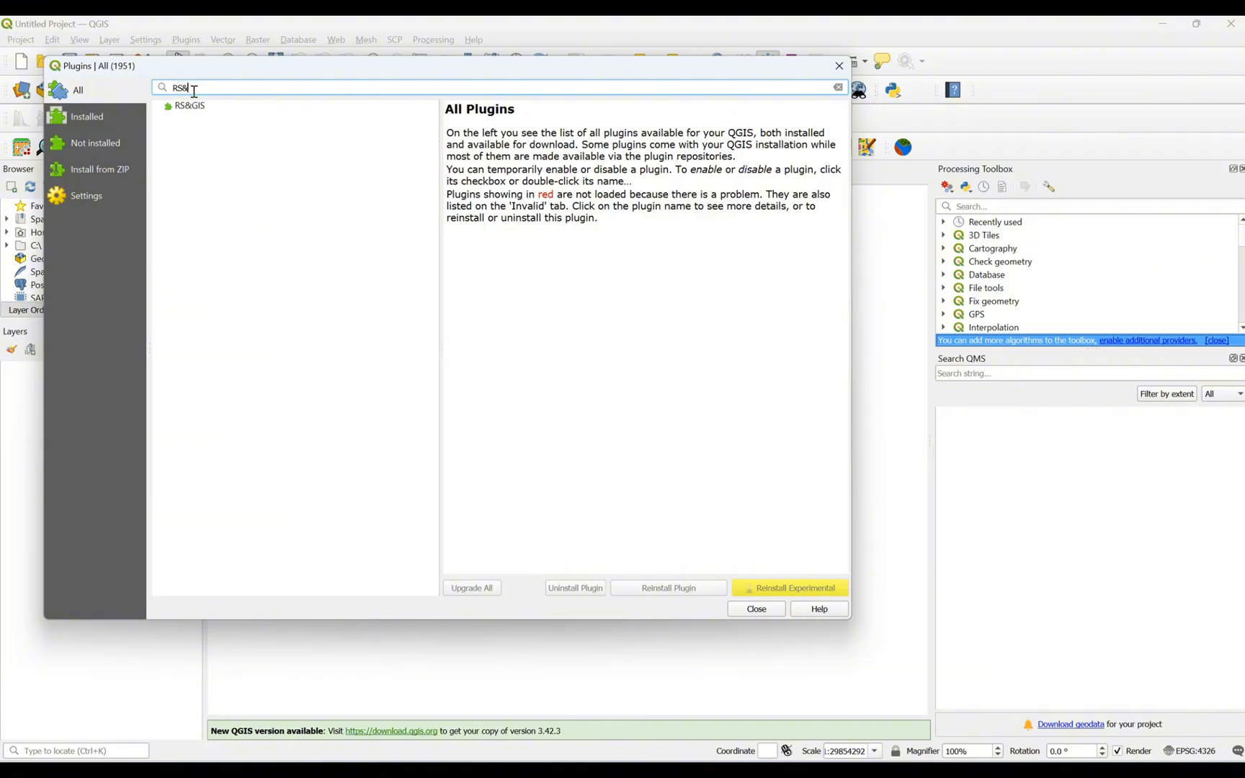
Select the RS&GIS plugin from the results and install it
click(188, 106)
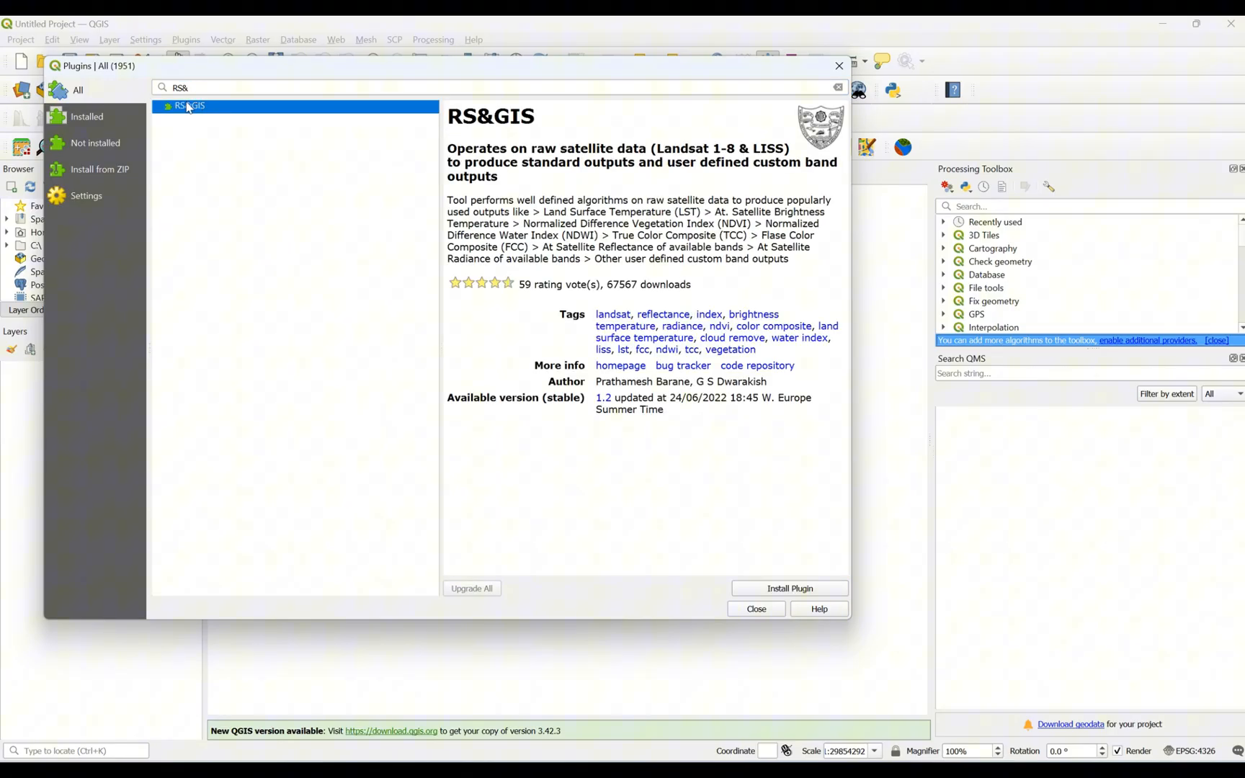
mouse_move(728, 271)
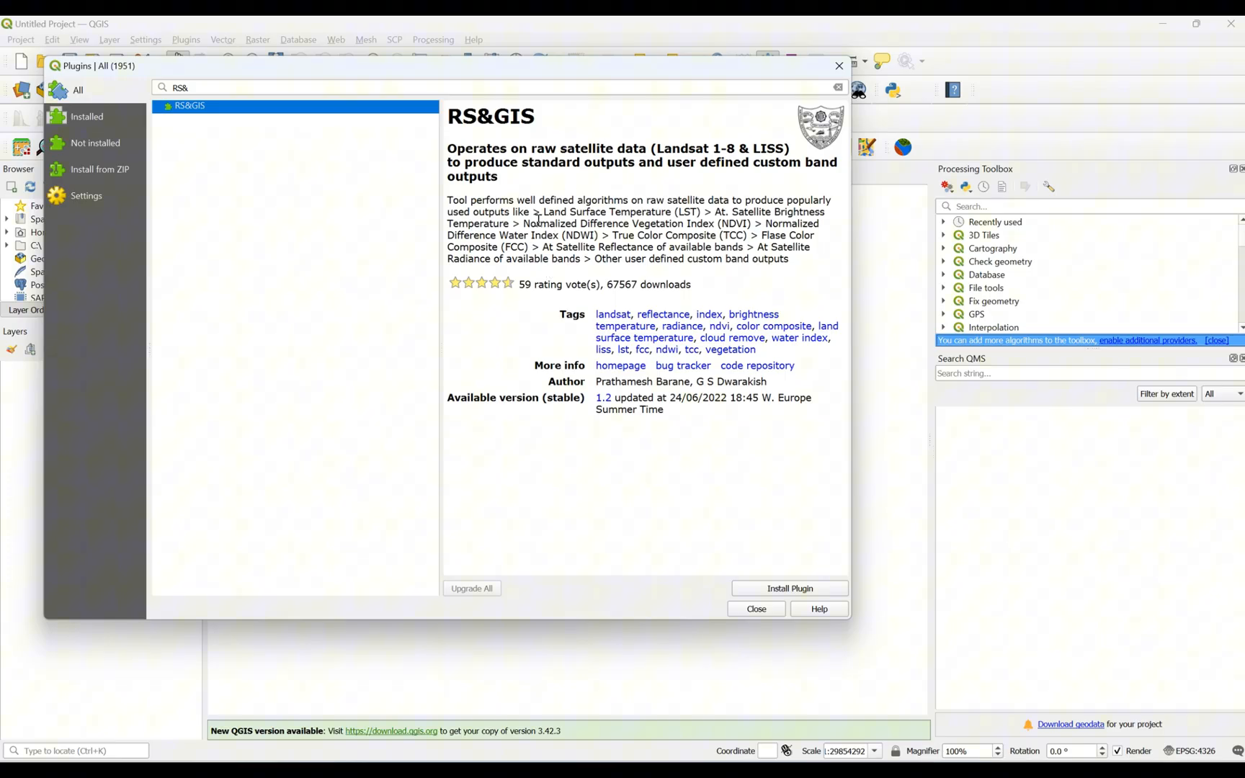
mouse_move(775, 239)
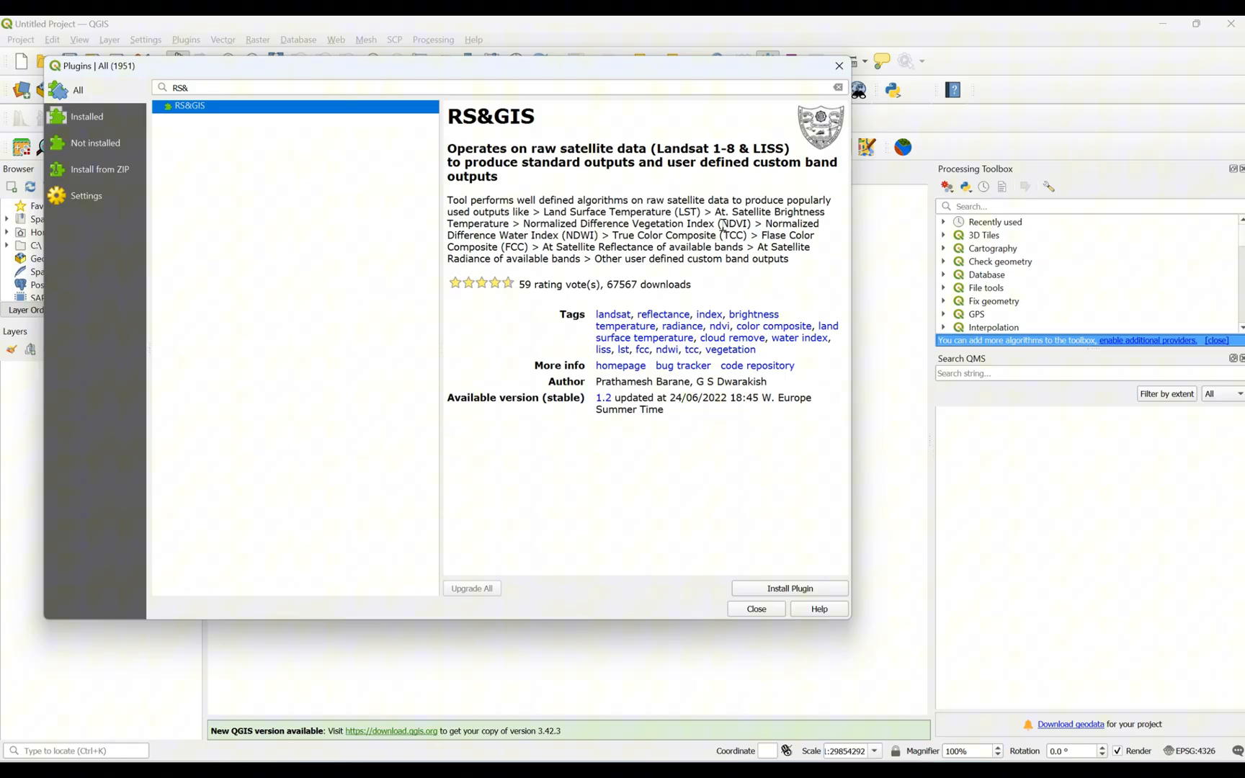
mouse_move(757, 236)
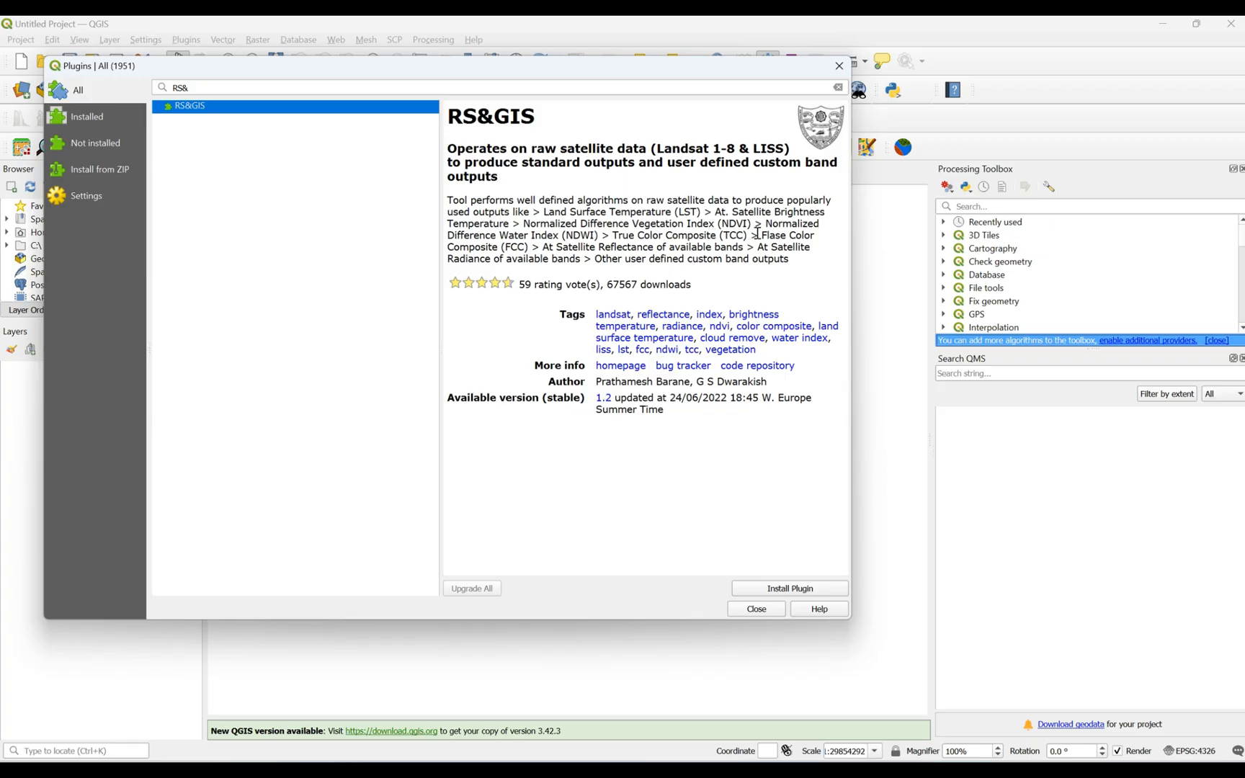
mouse_move(775, 514)
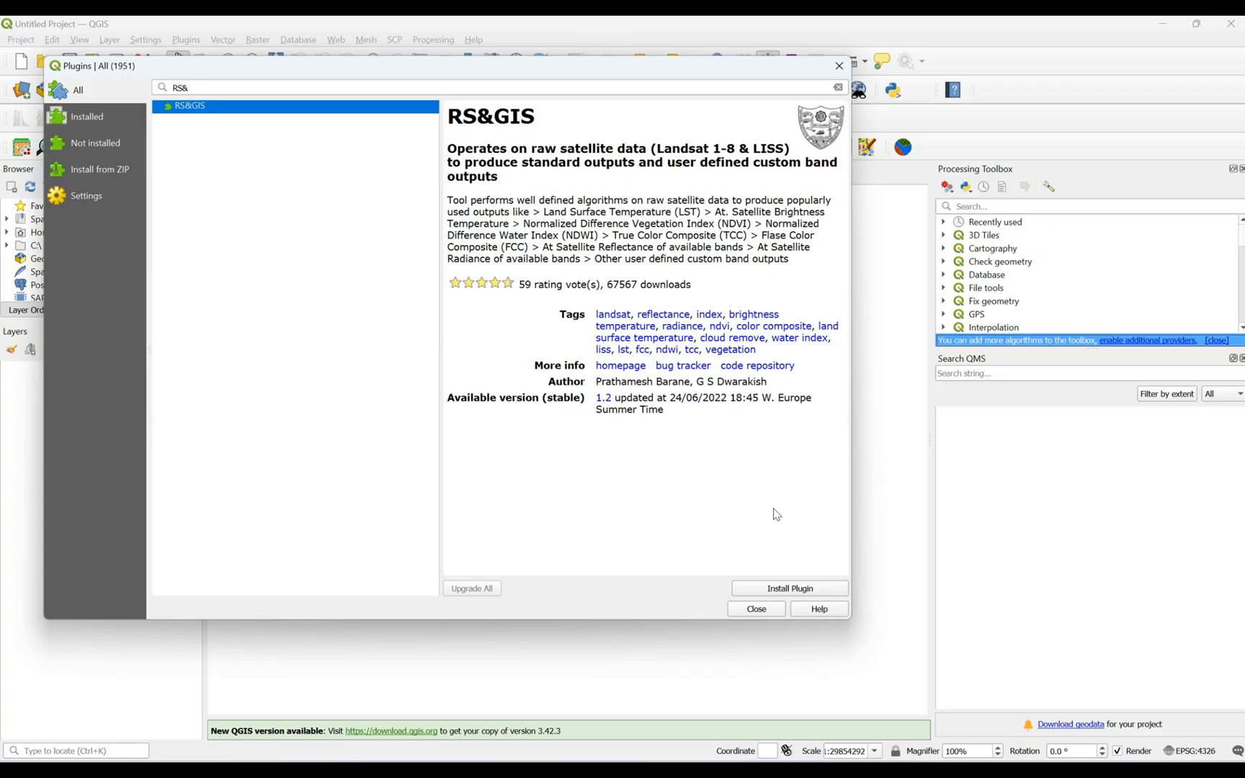
mouse_move(792, 536)
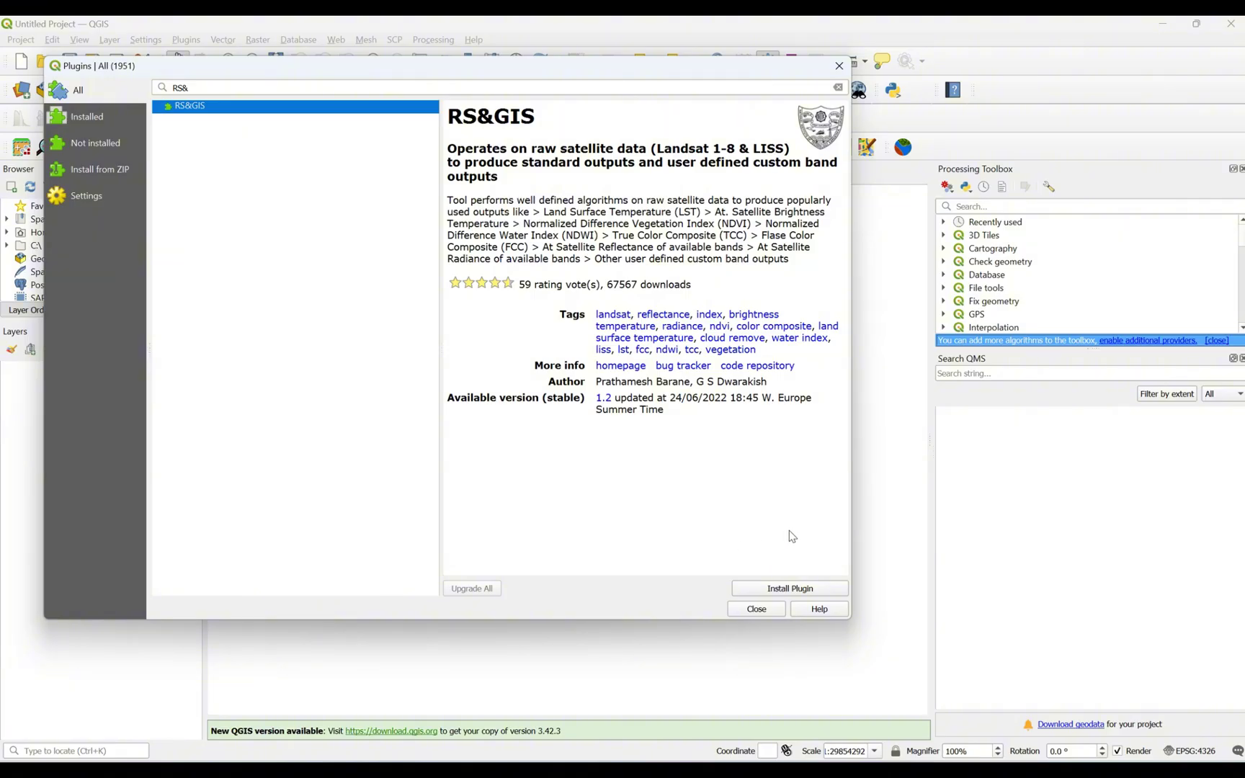
click(790, 589)
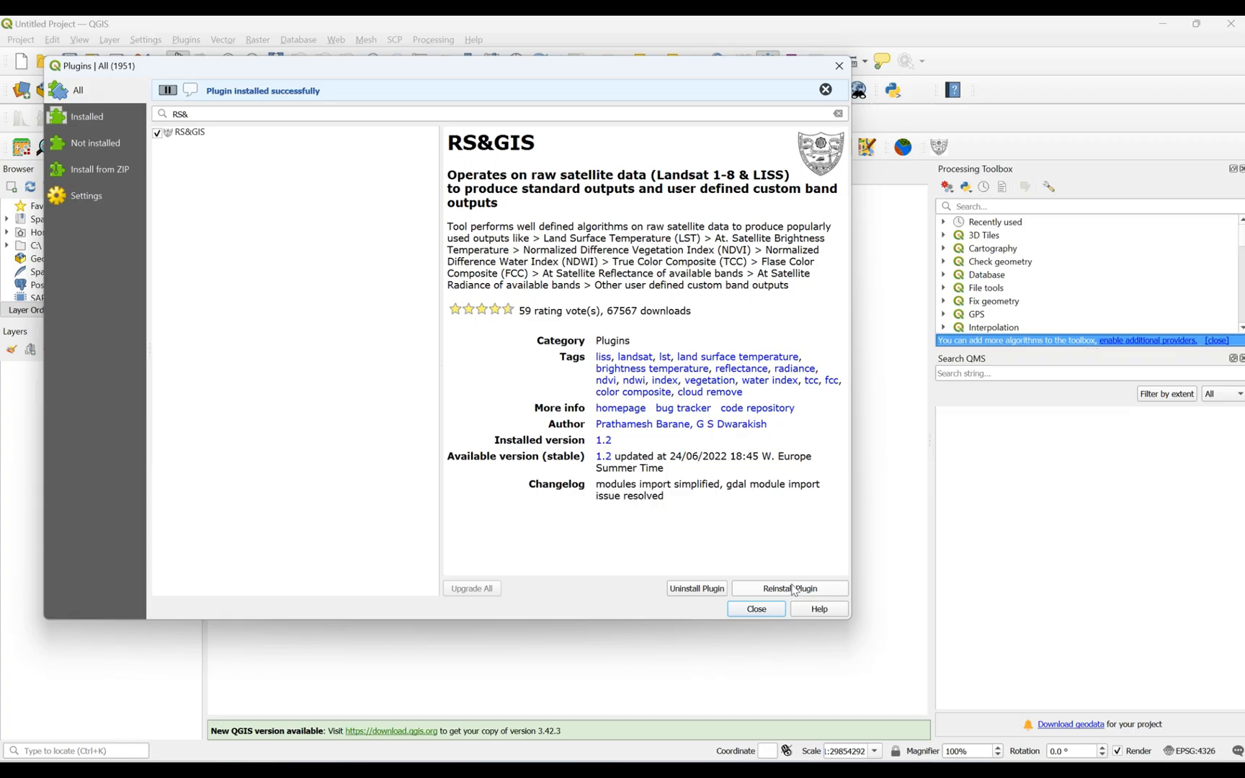
mouse_move(717, 613)
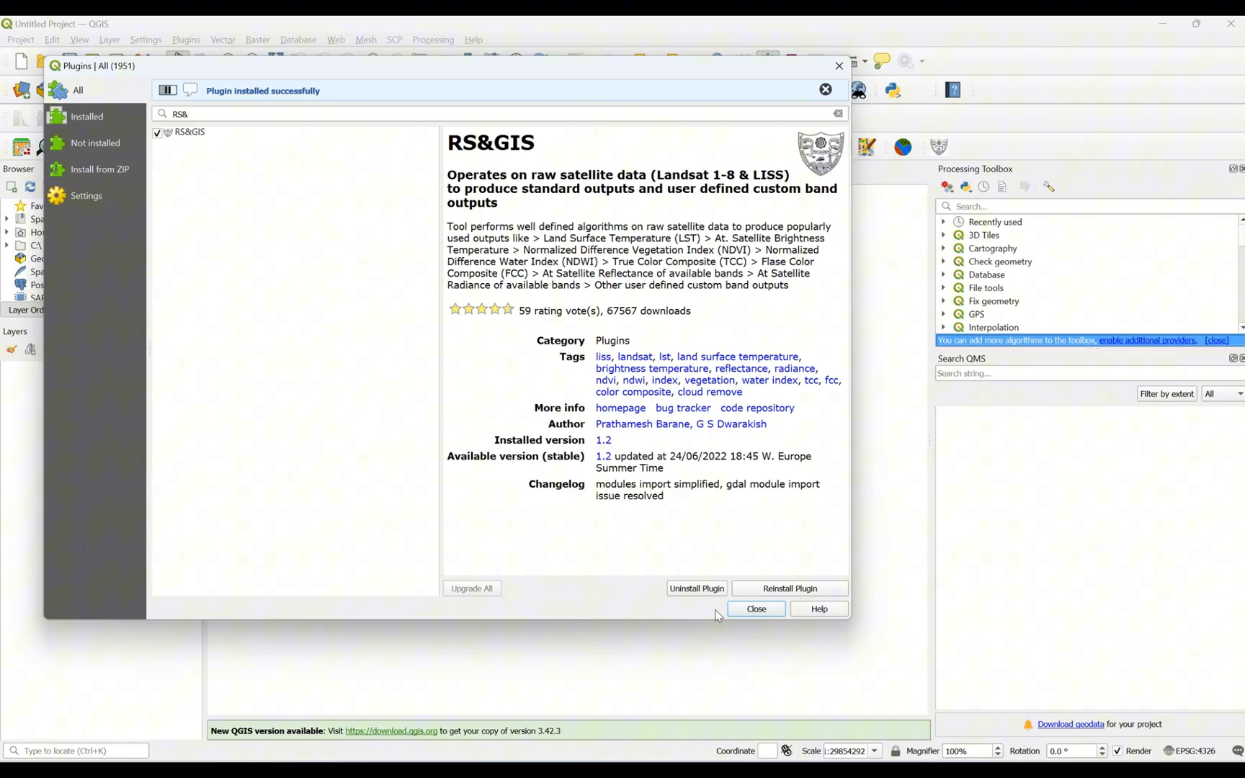
Close the plugin manager after RS&GIS installs successfully
click(755, 609)
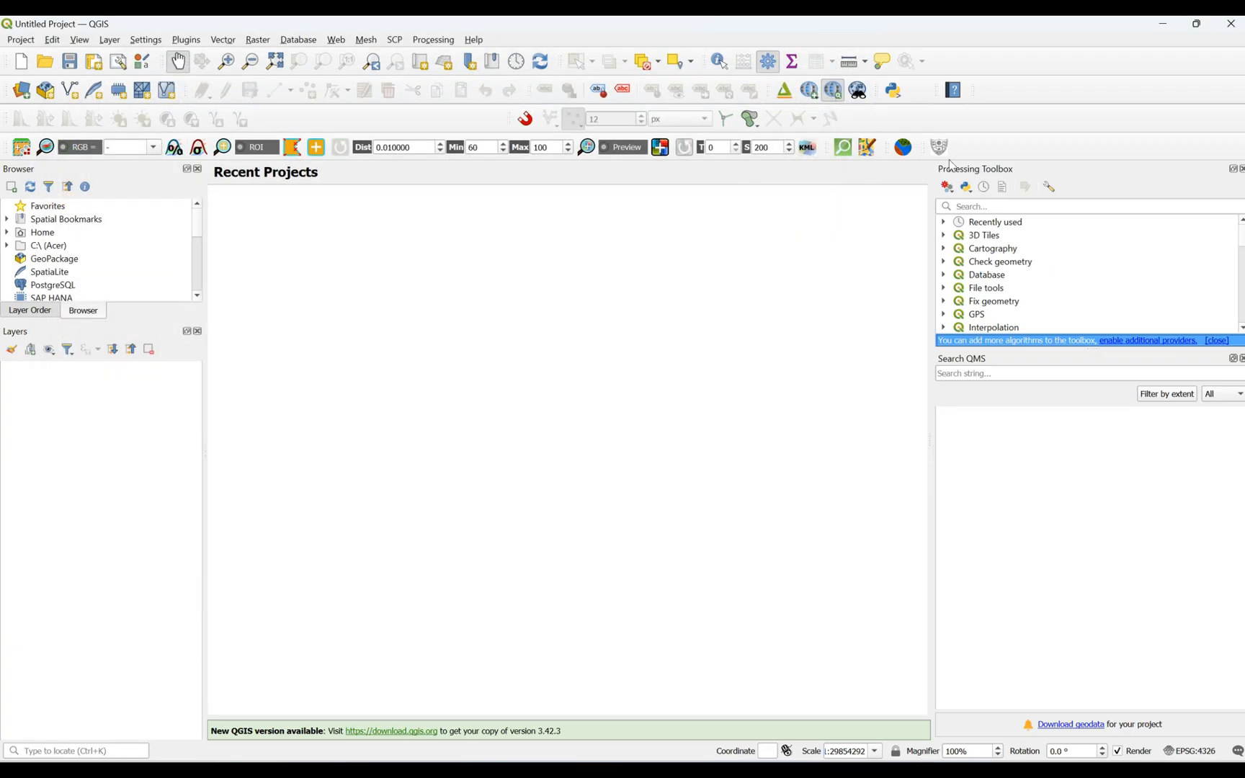
mouse_move(938, 147)
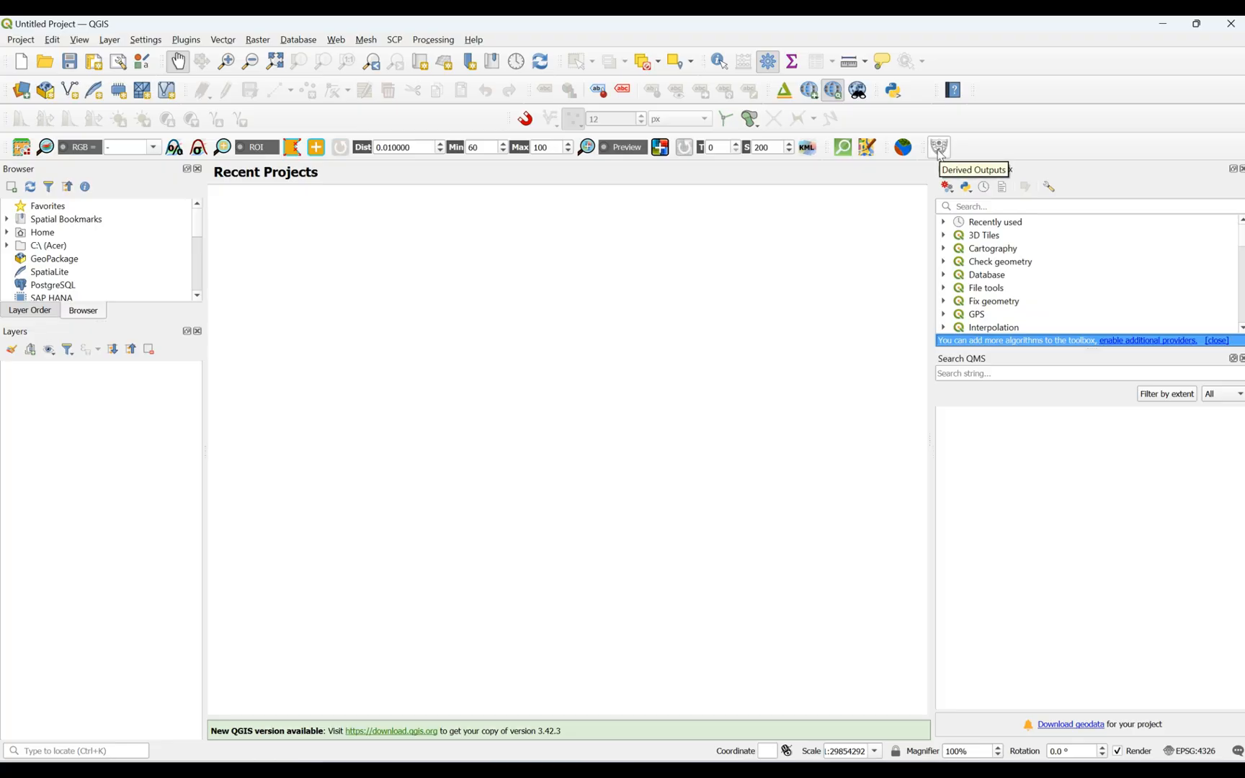
mouse_move(623, 169)
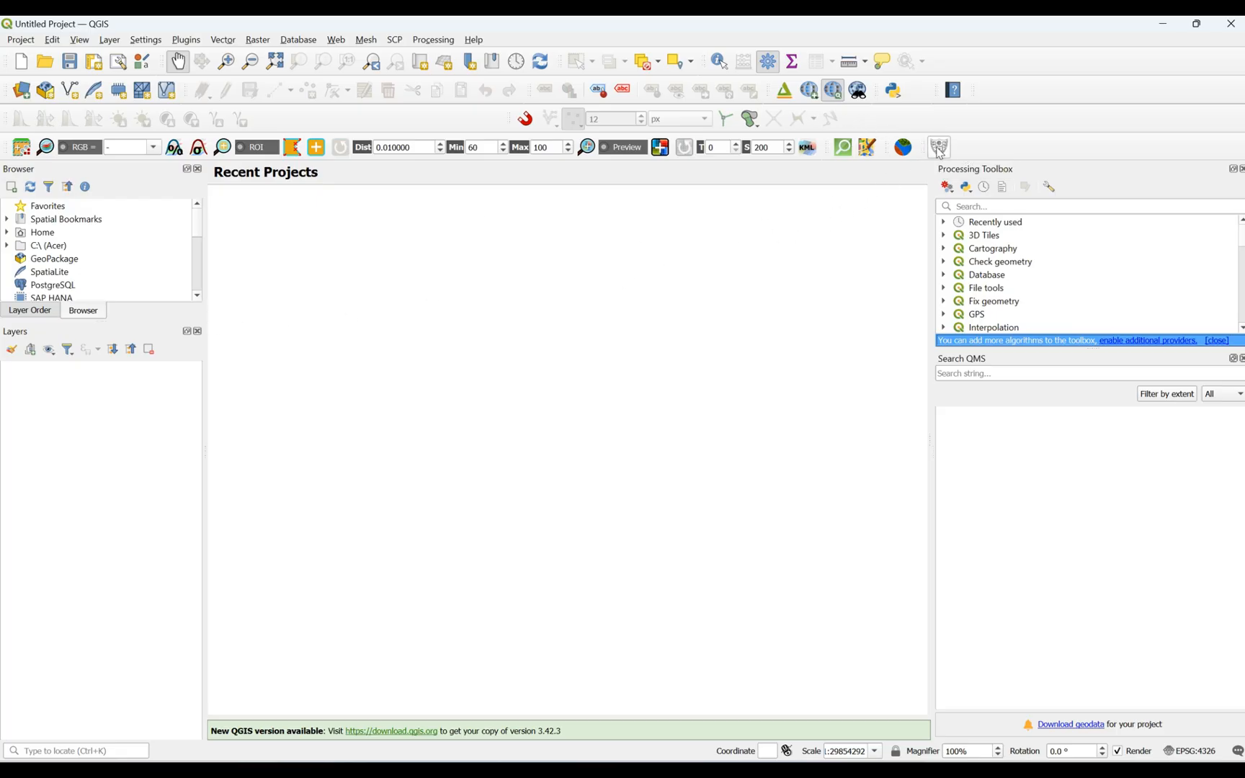
mouse_move(939, 150)
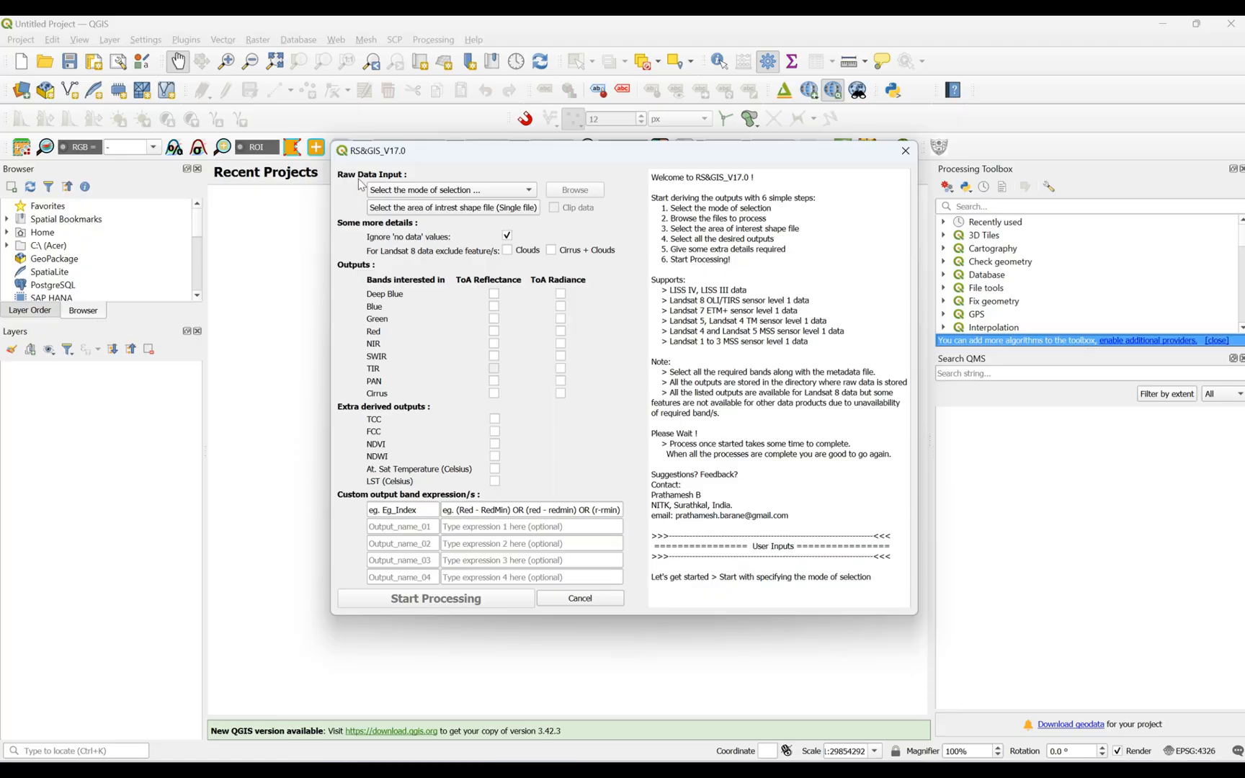
click(450, 190)
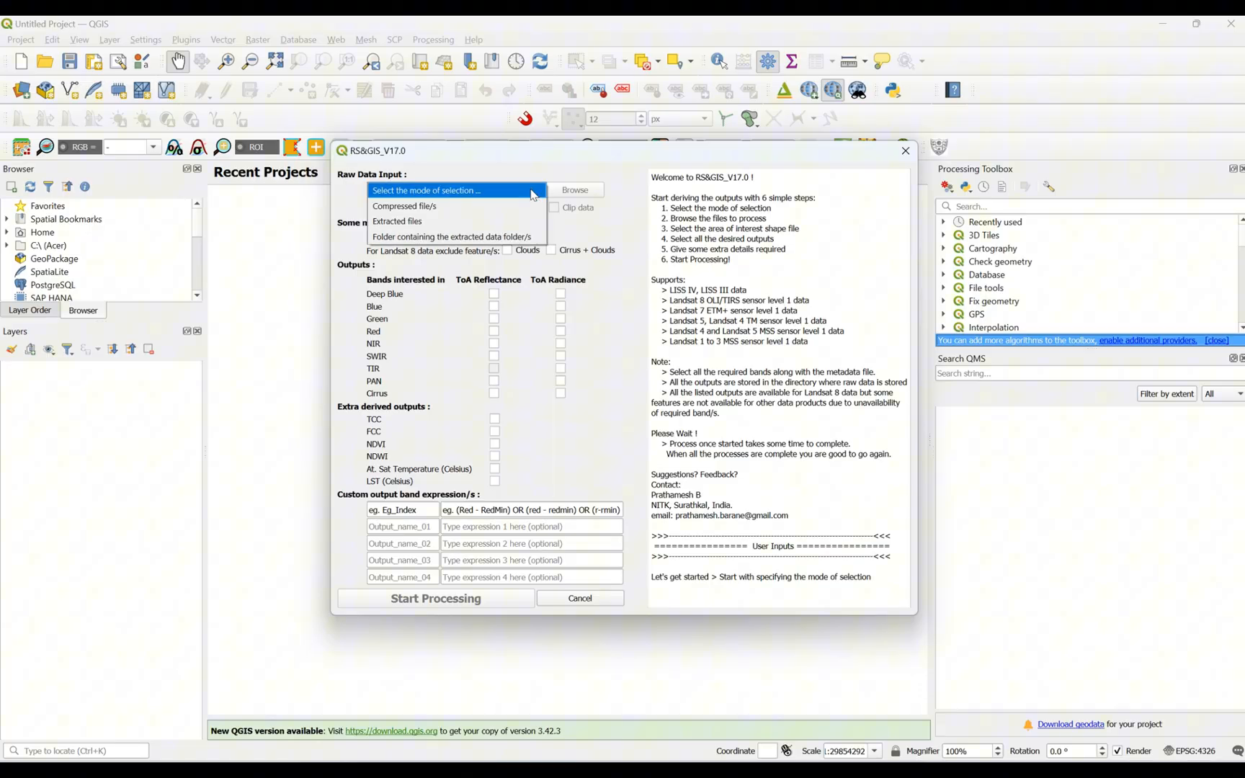
mouse_move(442, 201)
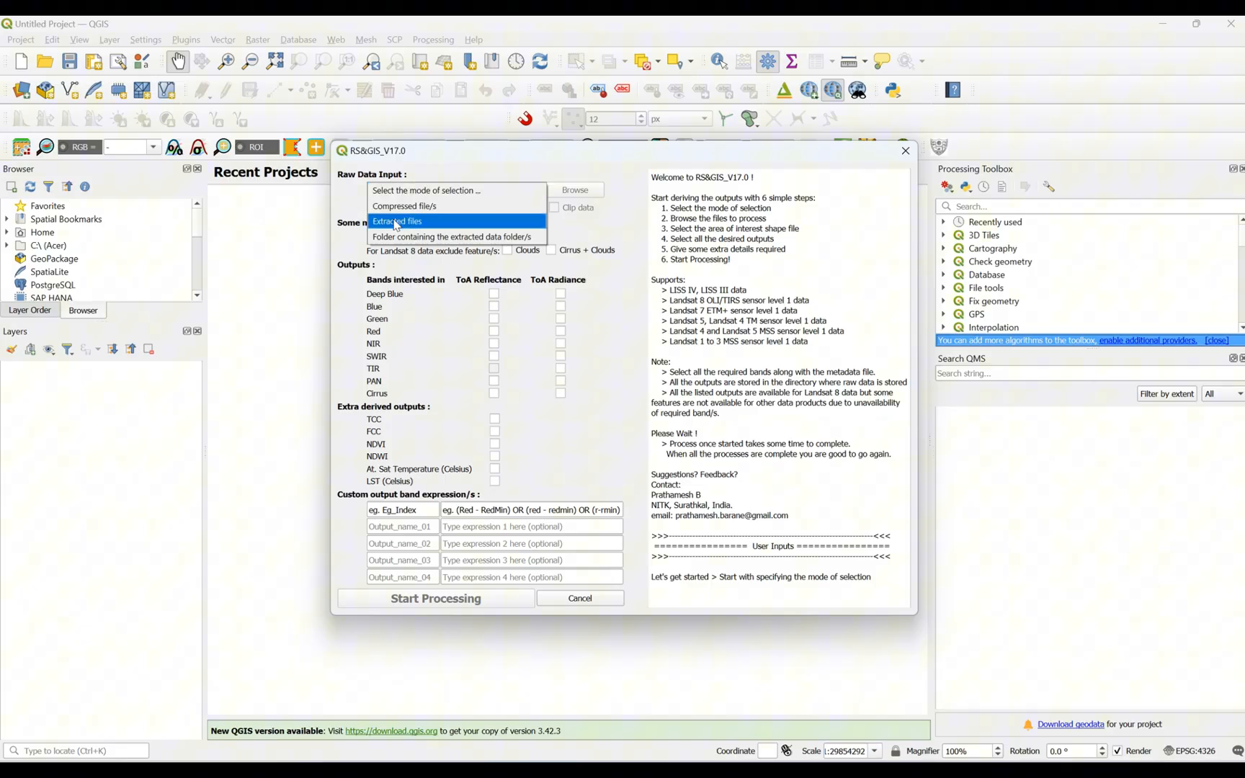
mouse_move(452, 236)
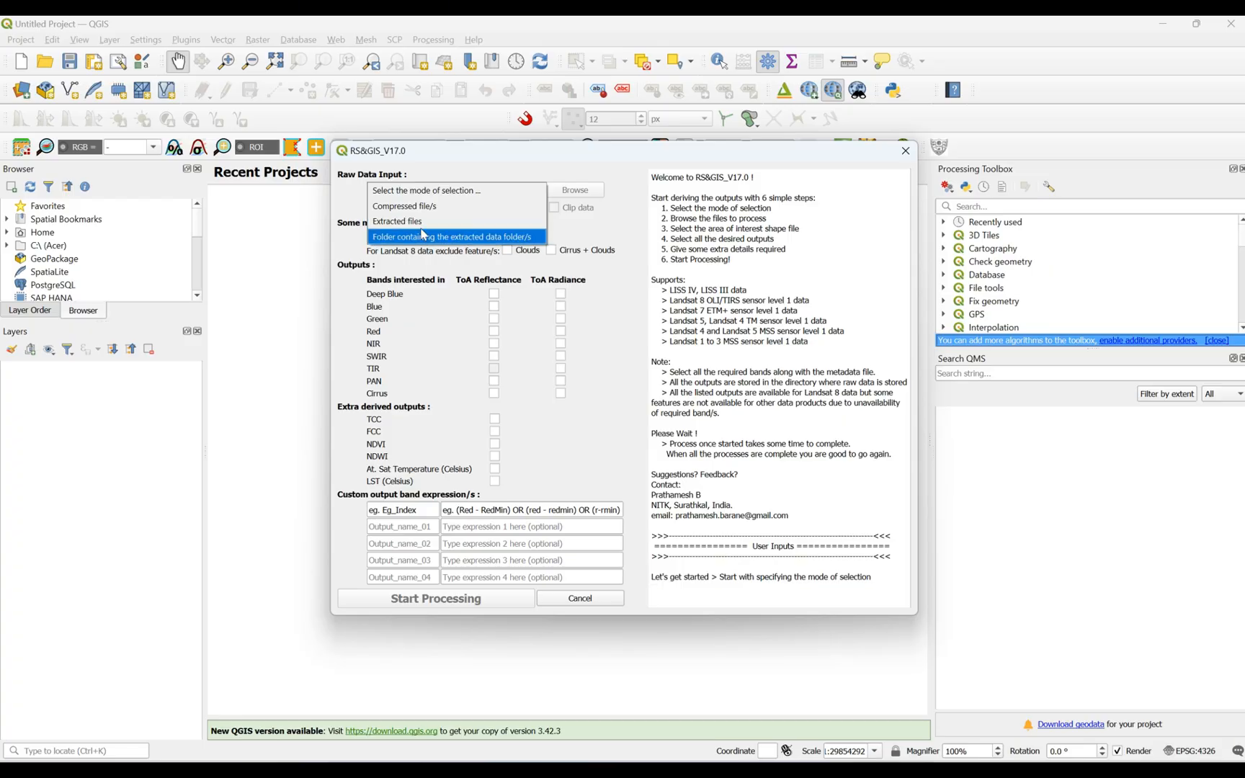
mouse_move(424, 222)
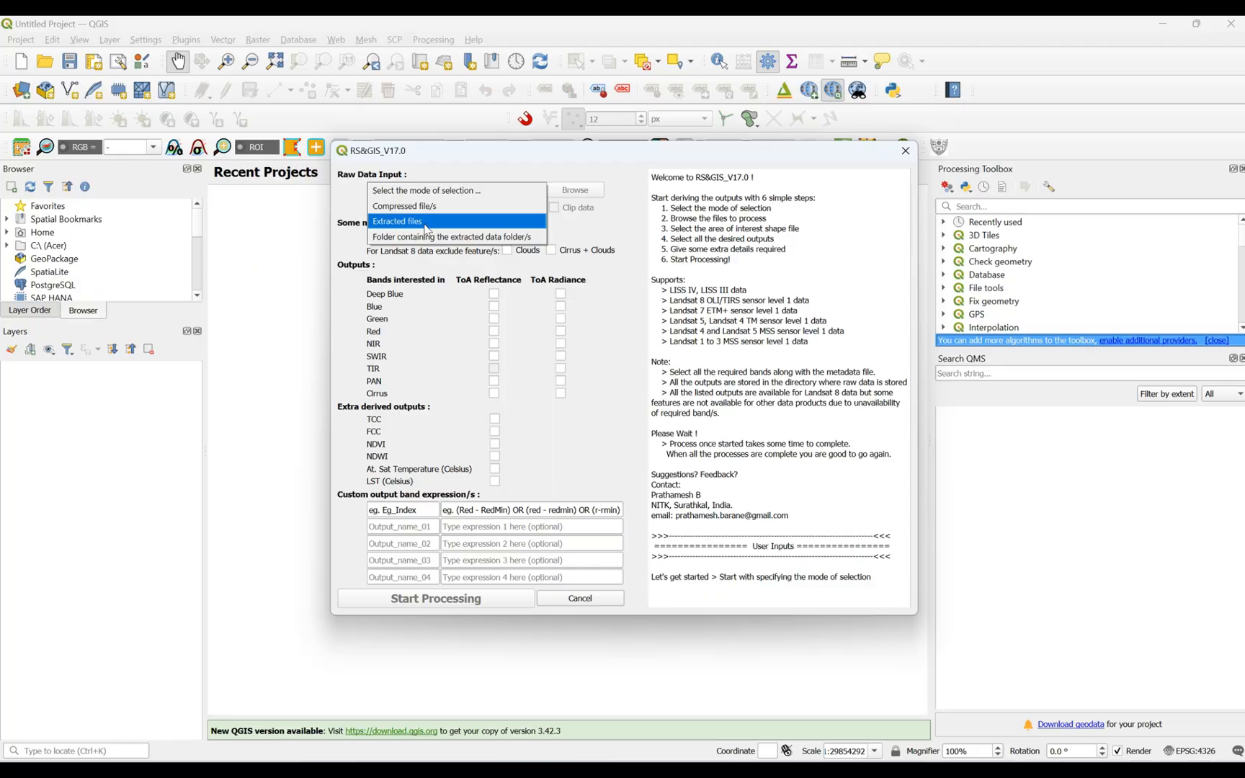
mouse_move(411, 208)
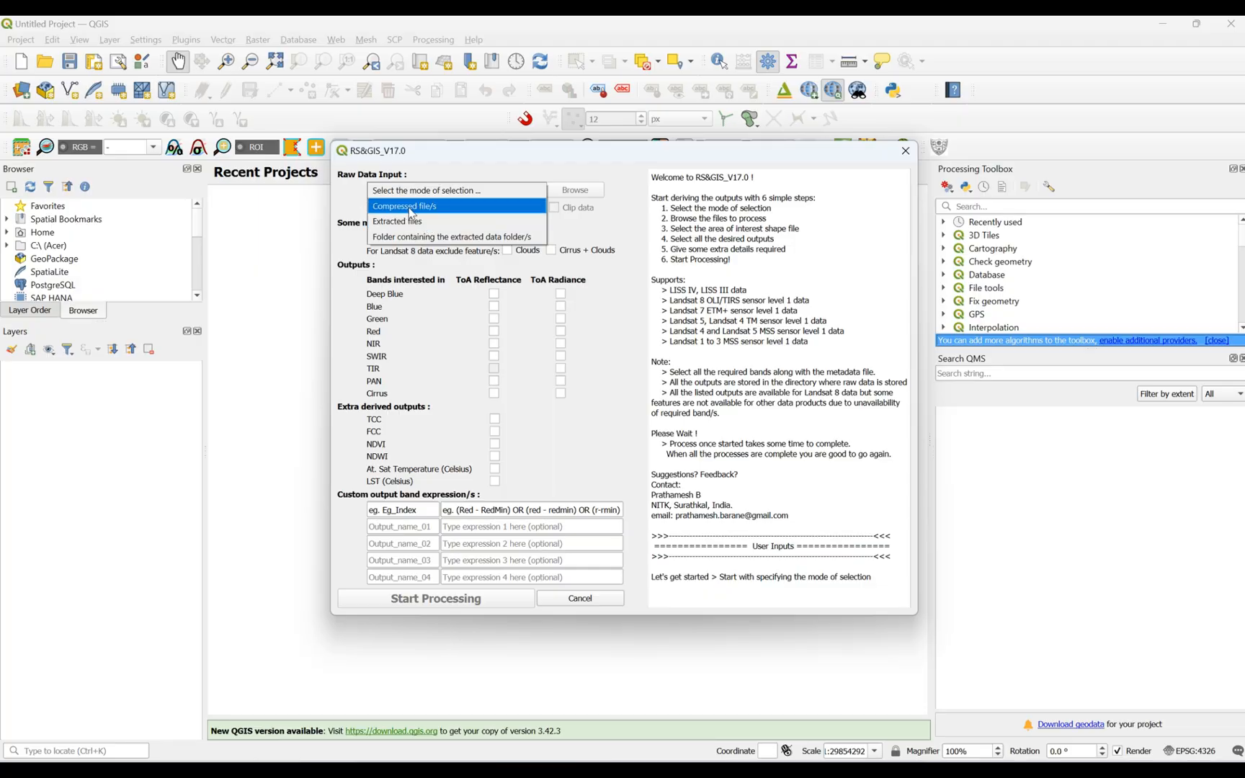
mouse_move(418, 209)
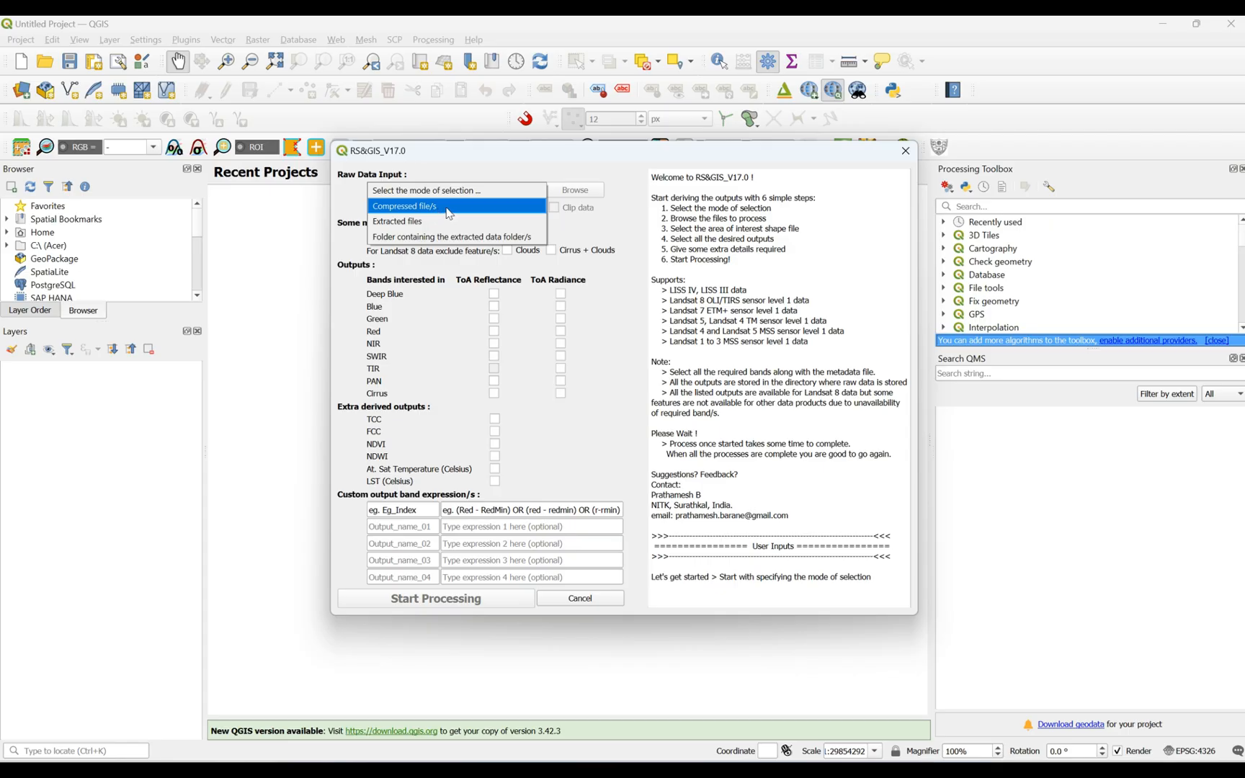
click(449, 190)
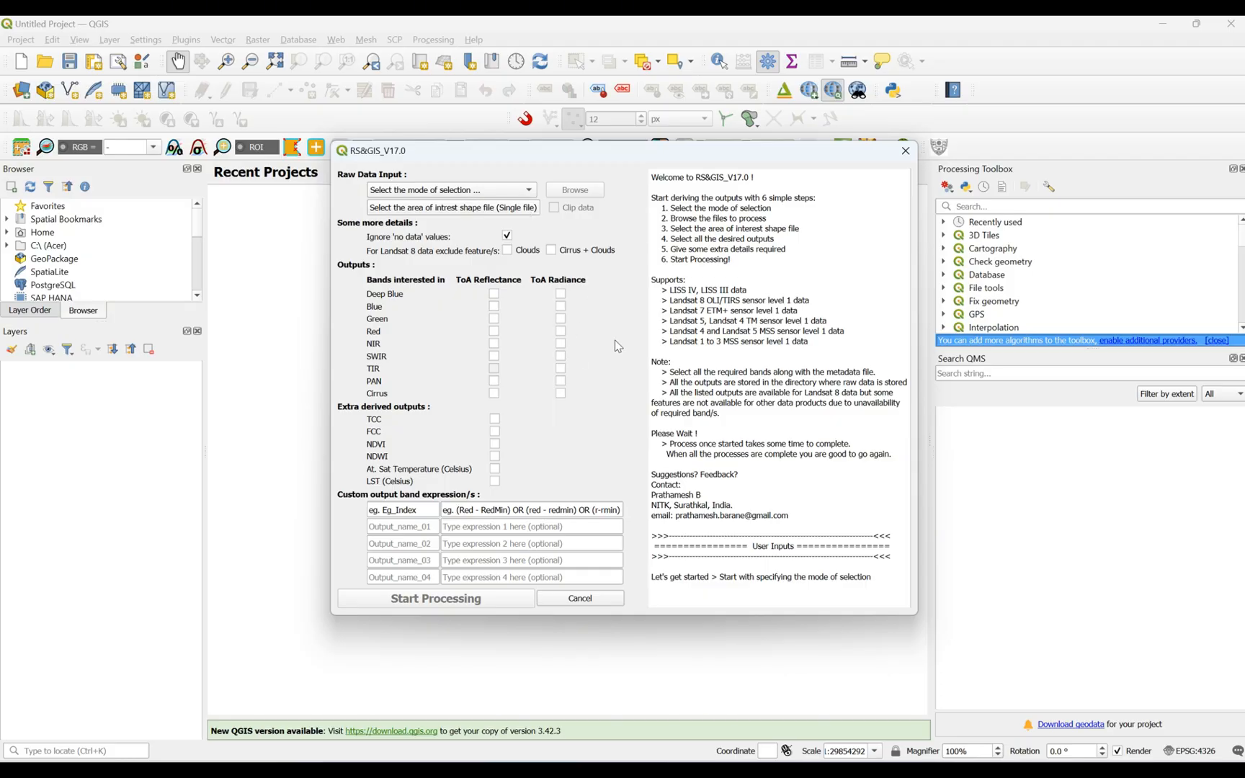
click(573, 190)
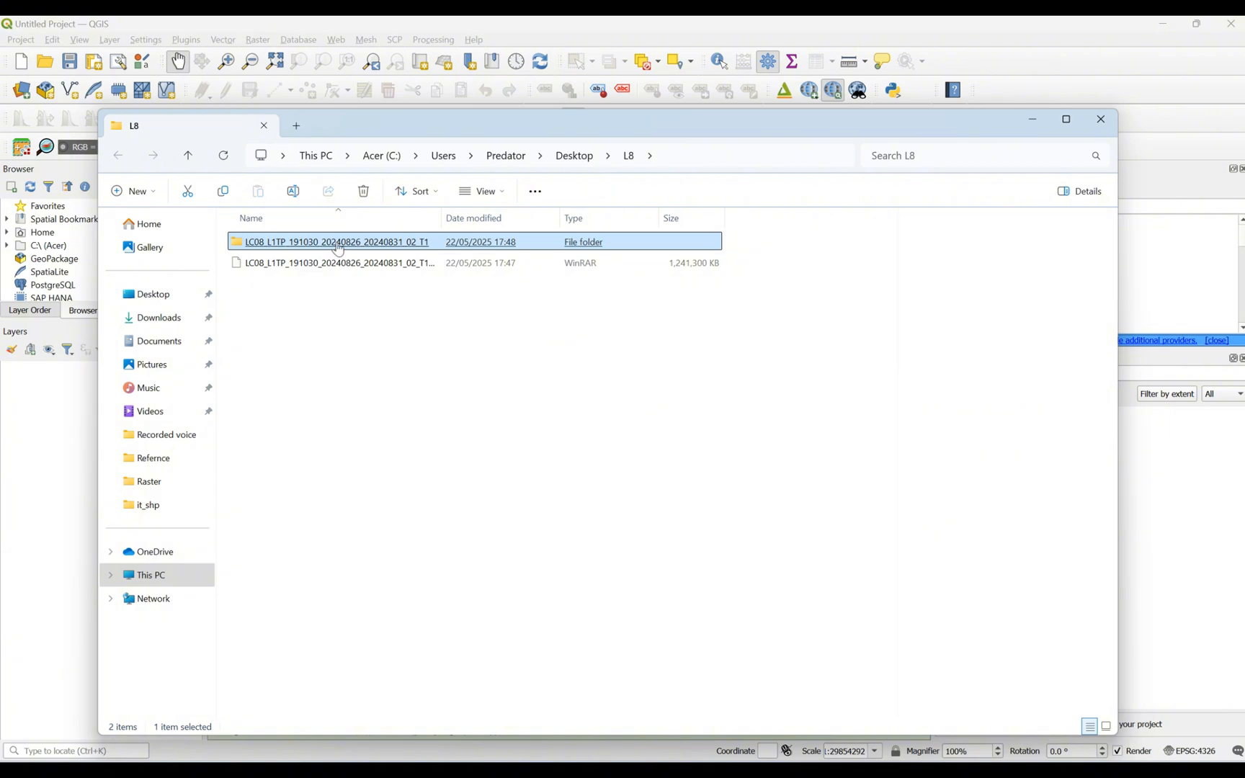
Enter the extracted Landsat scene folder and select all 24 of its files
double_click(336, 242)
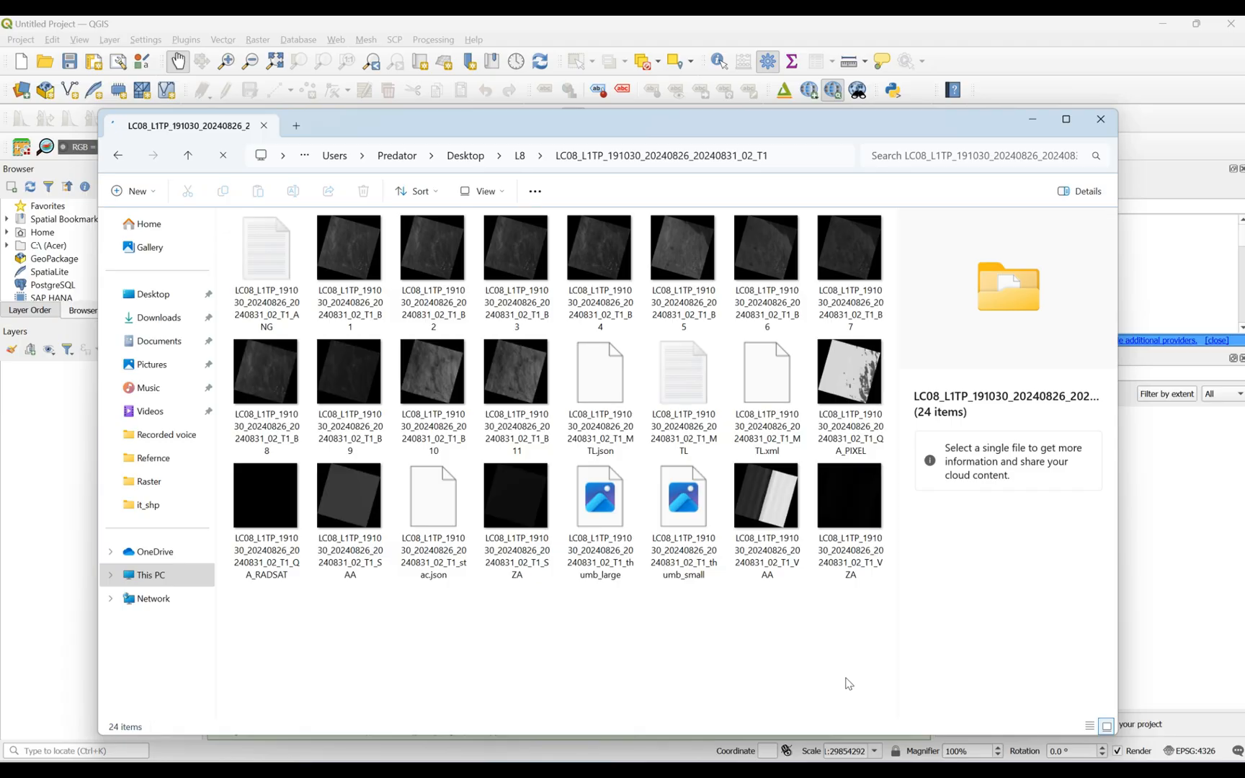
mouse_move(843, 661)
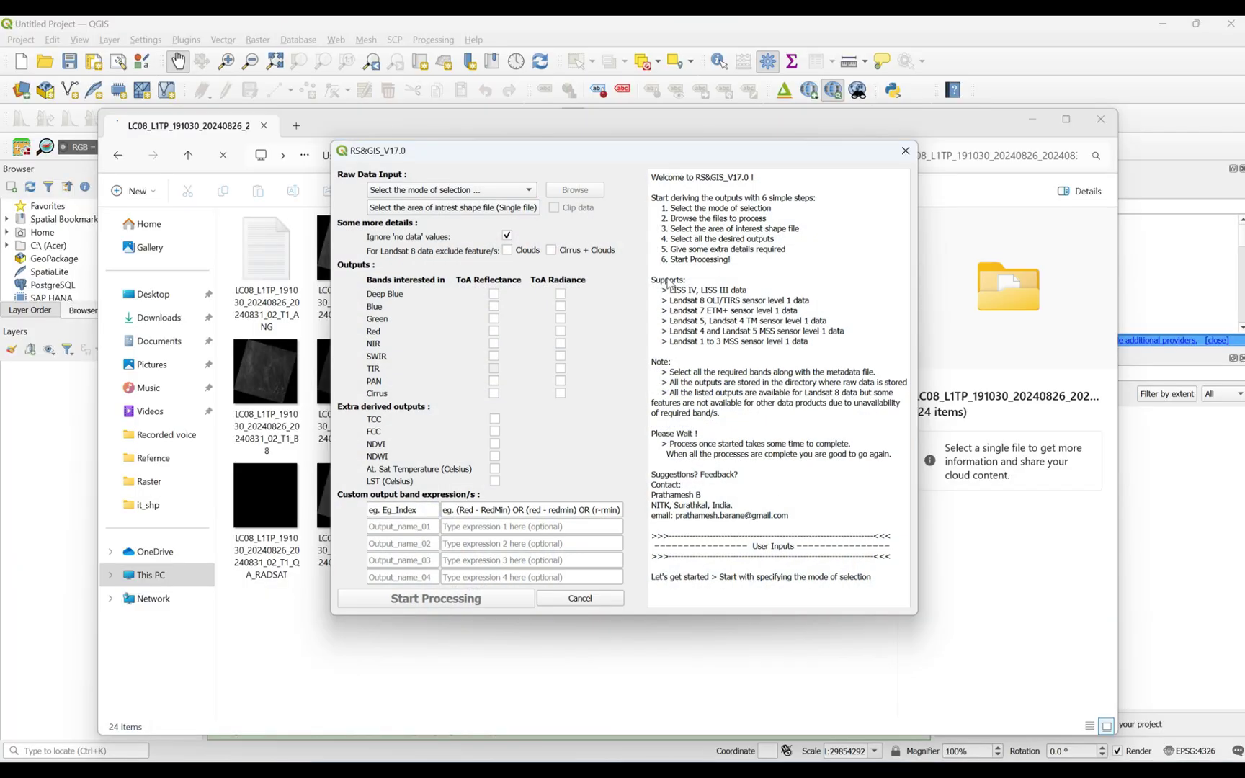
click(449, 190)
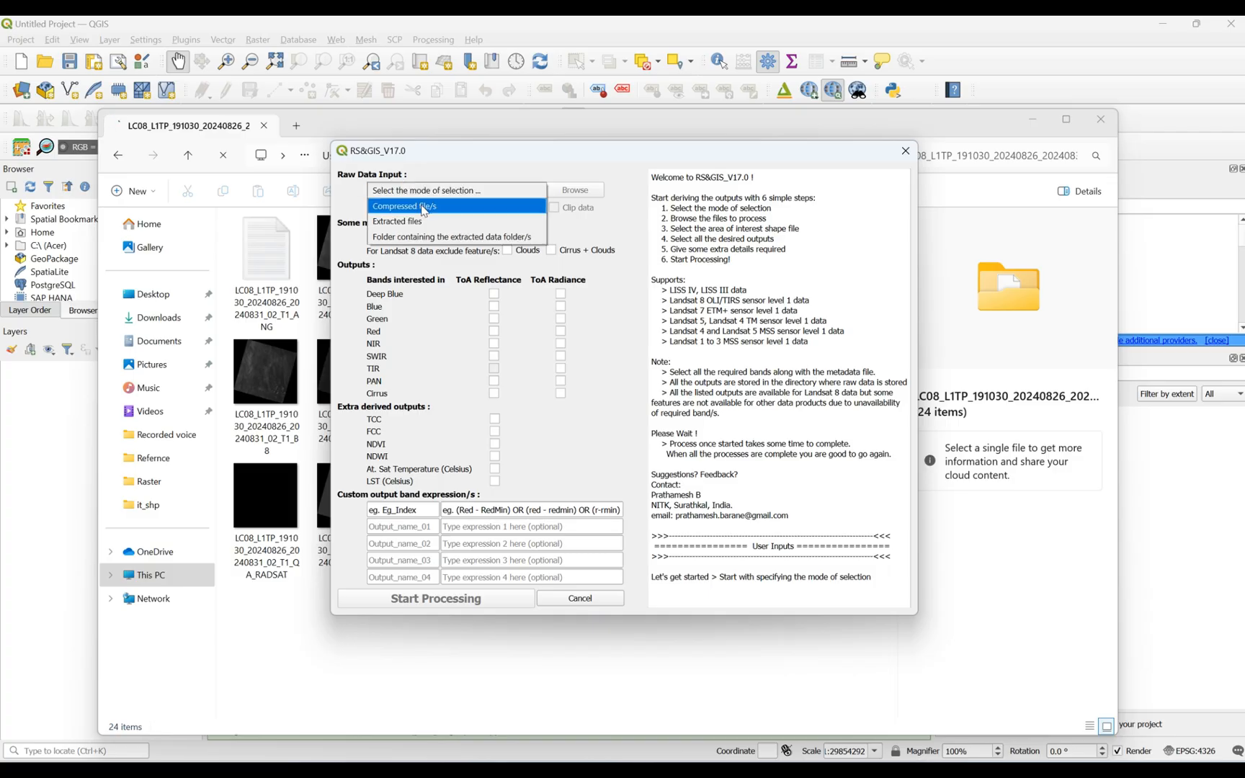
click(401, 207)
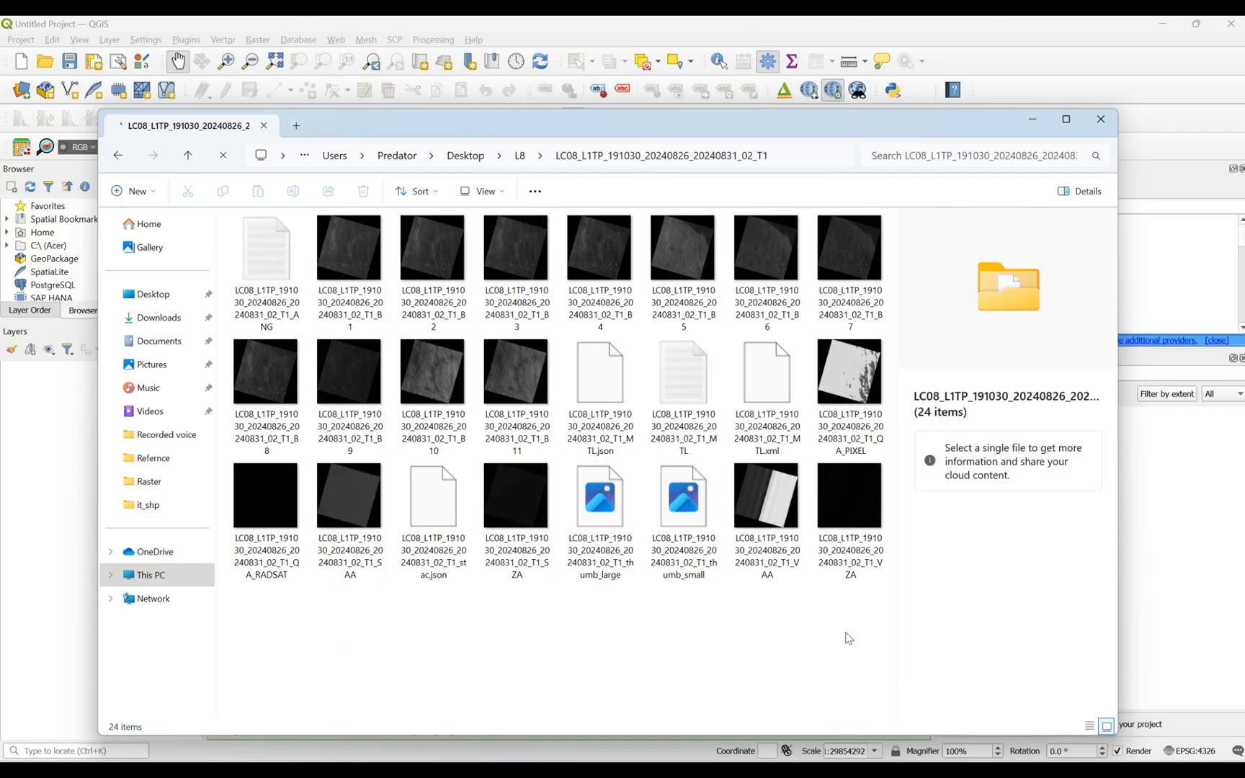
key(ctrl+a)
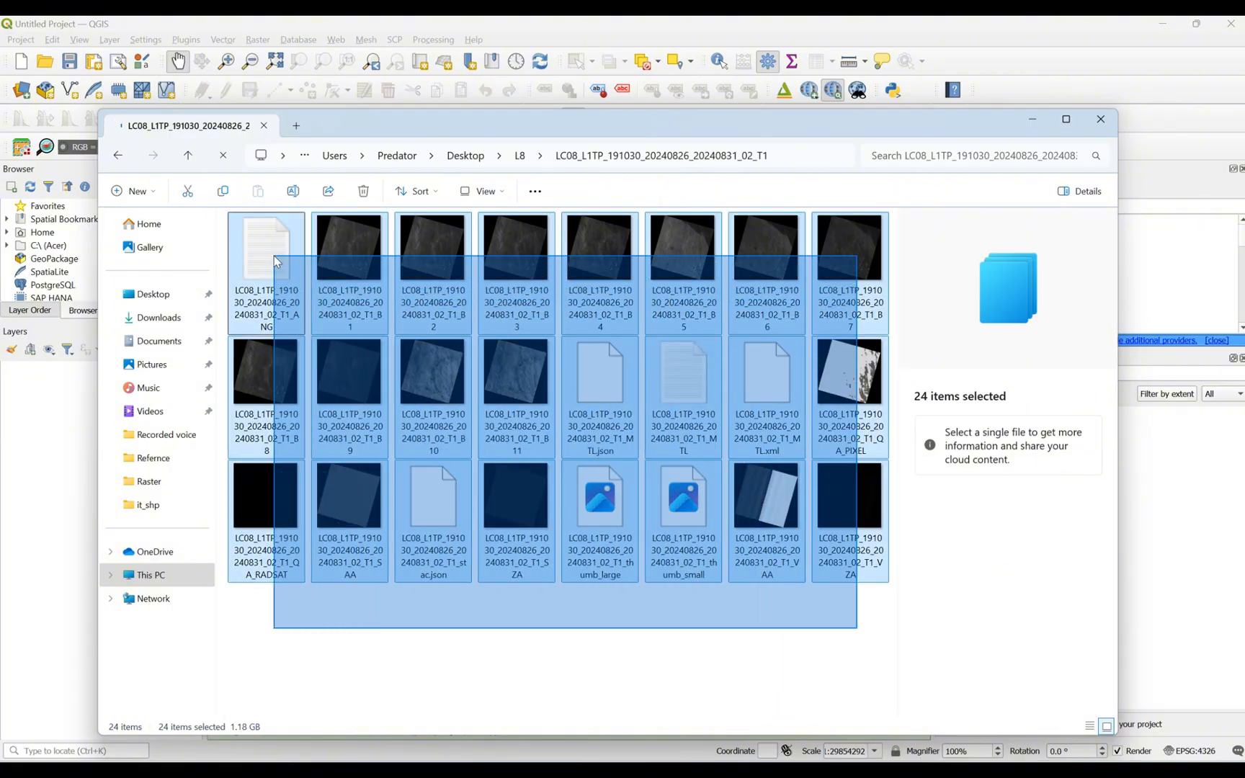
click(793, 662)
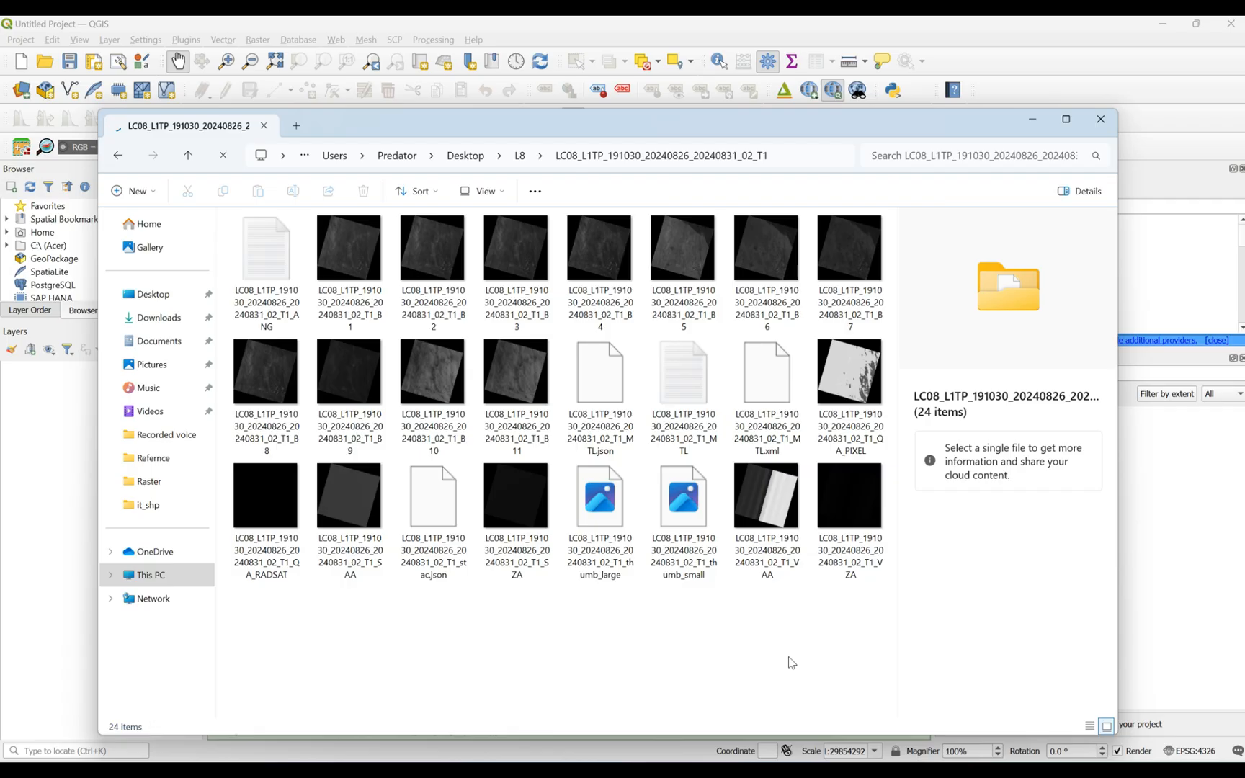
mouse_move(861, 646)
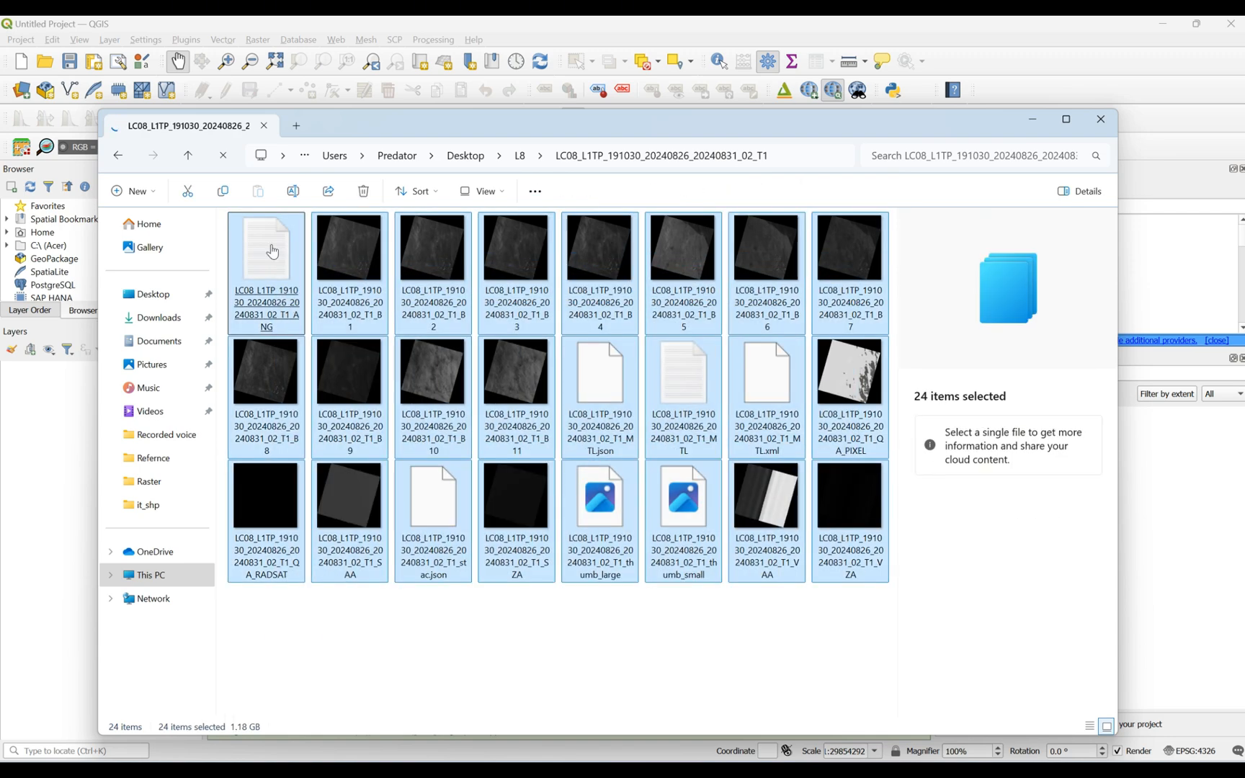
Pack the selected scene files into an LST.zip archive with WinRAR in ZIP format
right_click(266, 249)
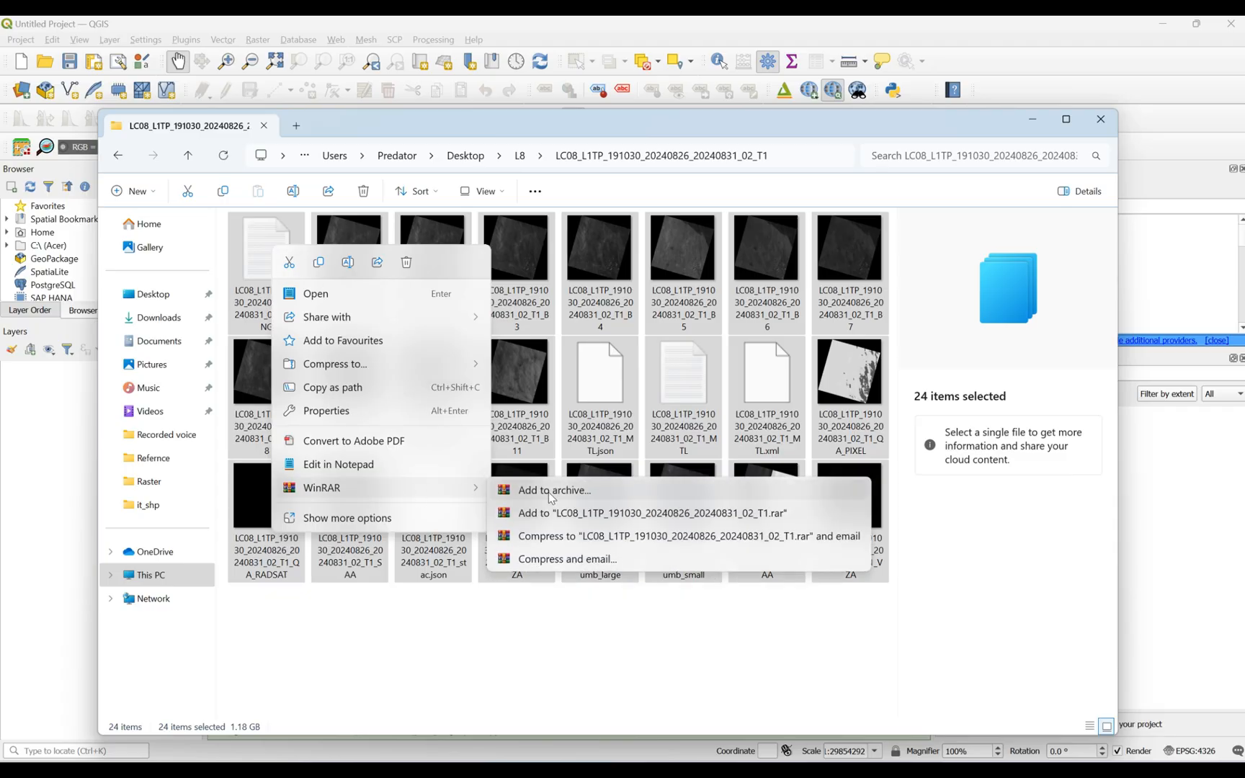
click(553, 490)
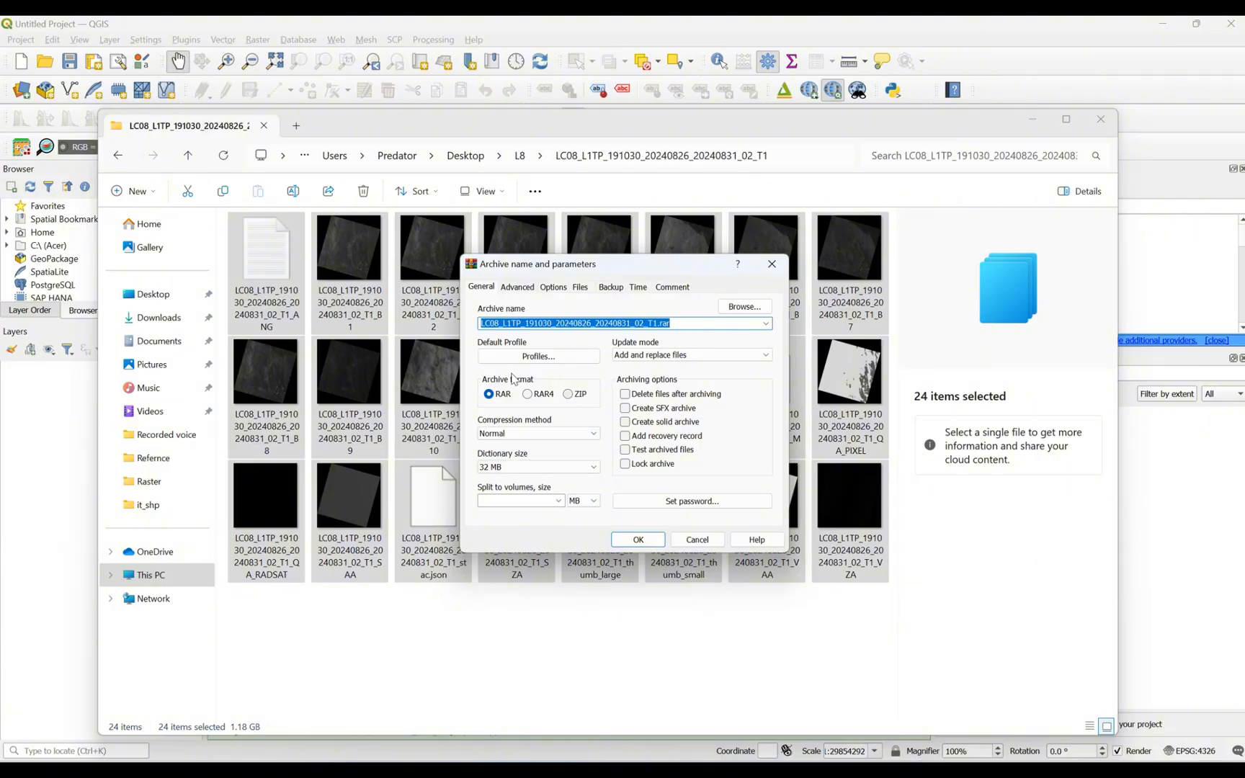
click(565, 395)
text(LST.zip)
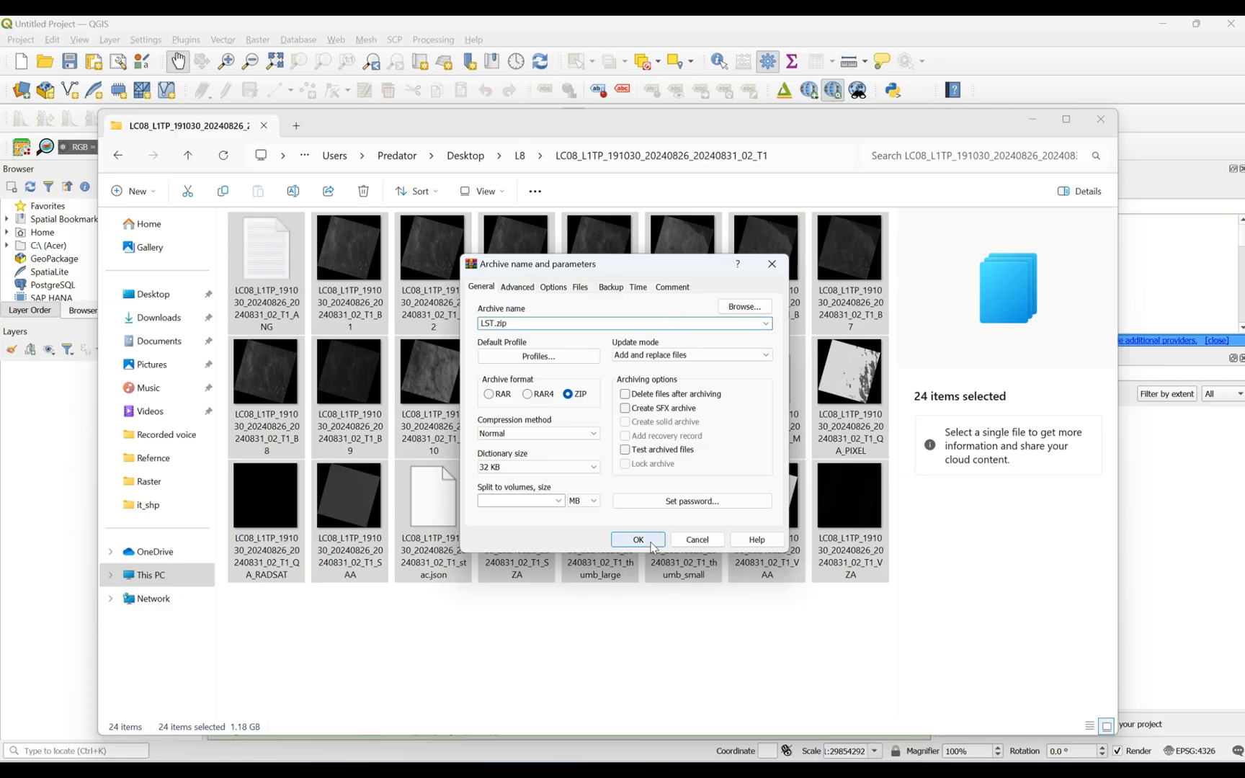
click(638, 539)
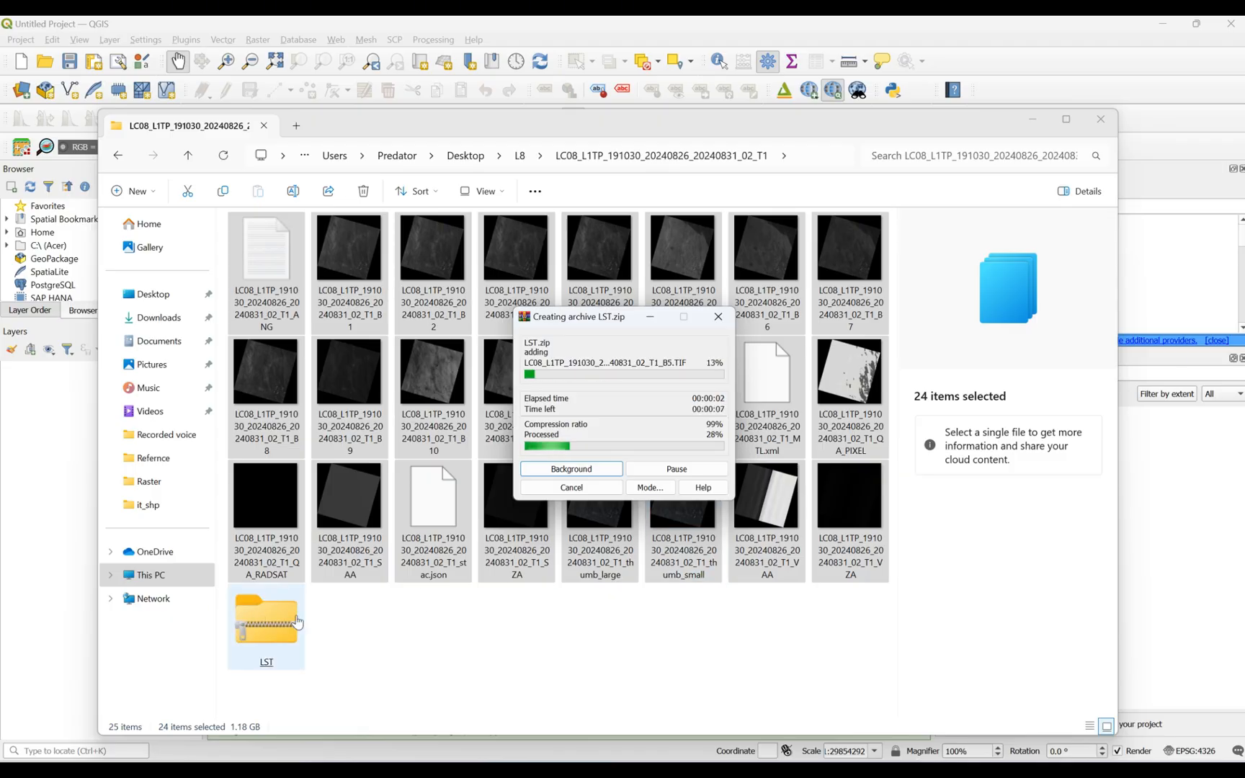
mouse_move(442, 625)
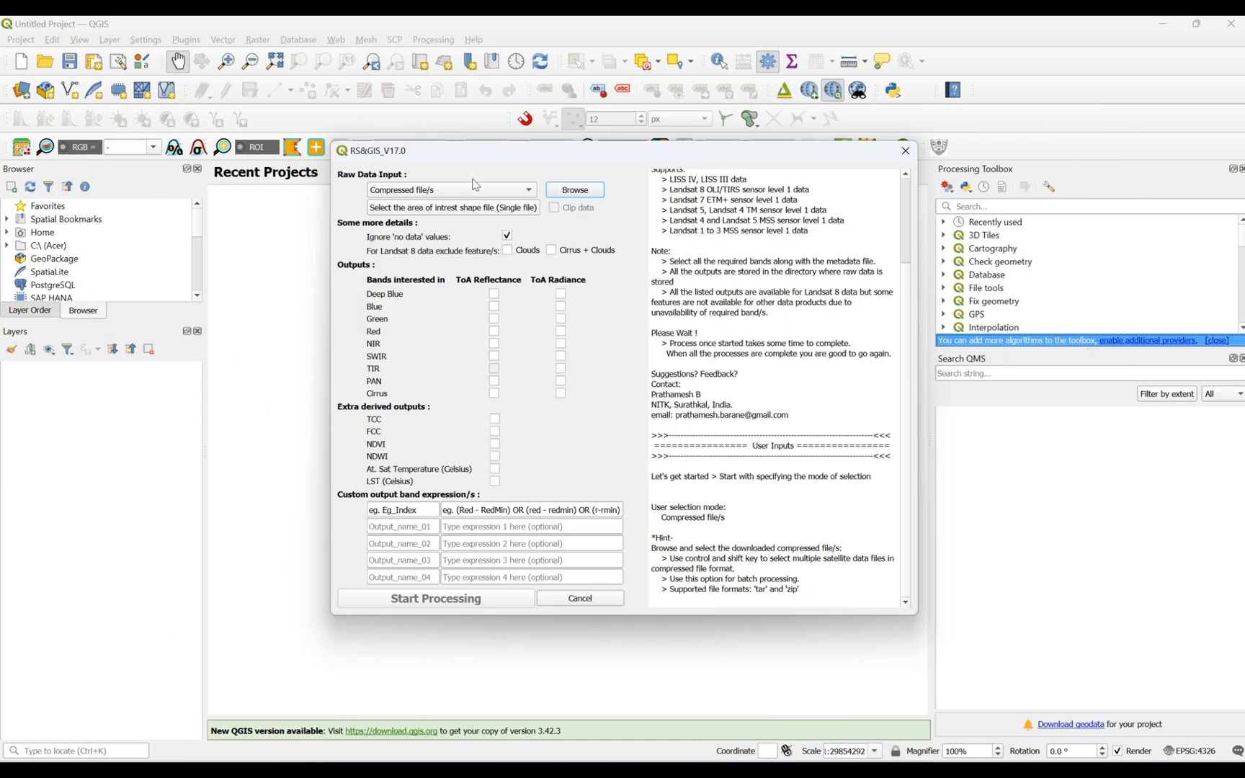
mouse_move(468, 173)
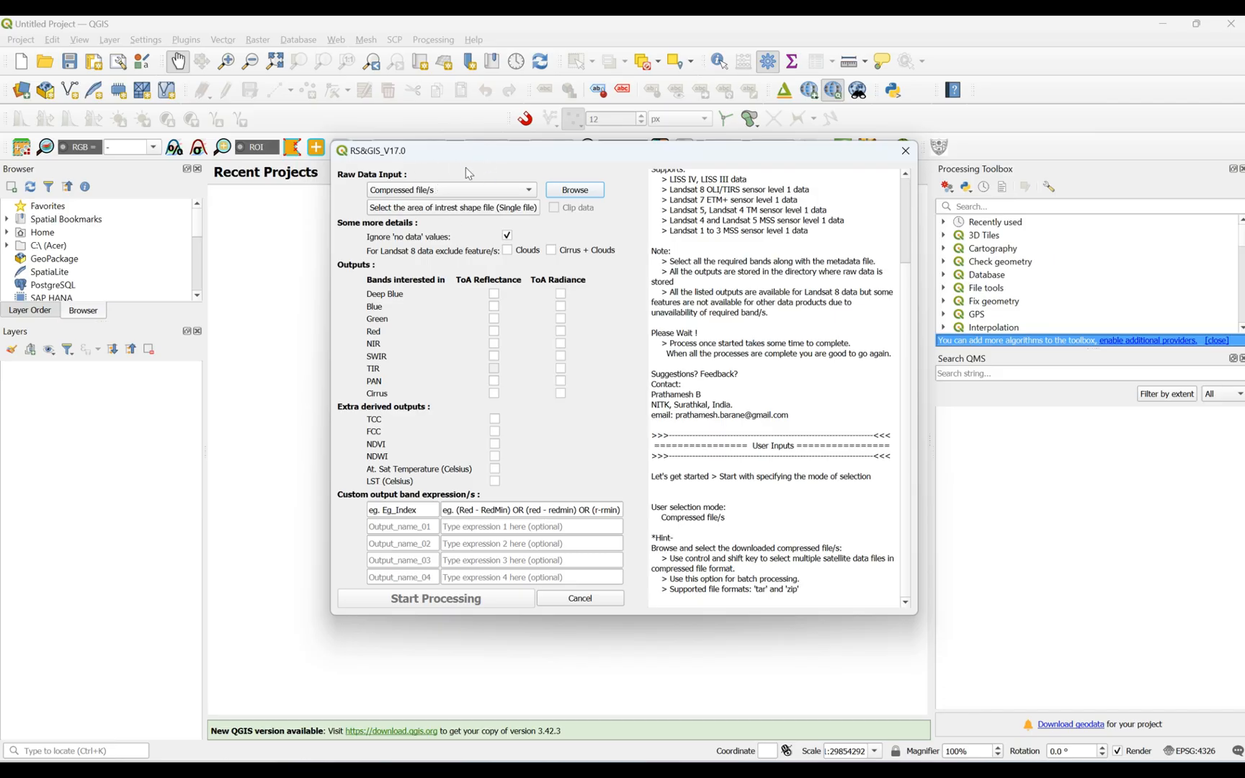
mouse_move(470, 193)
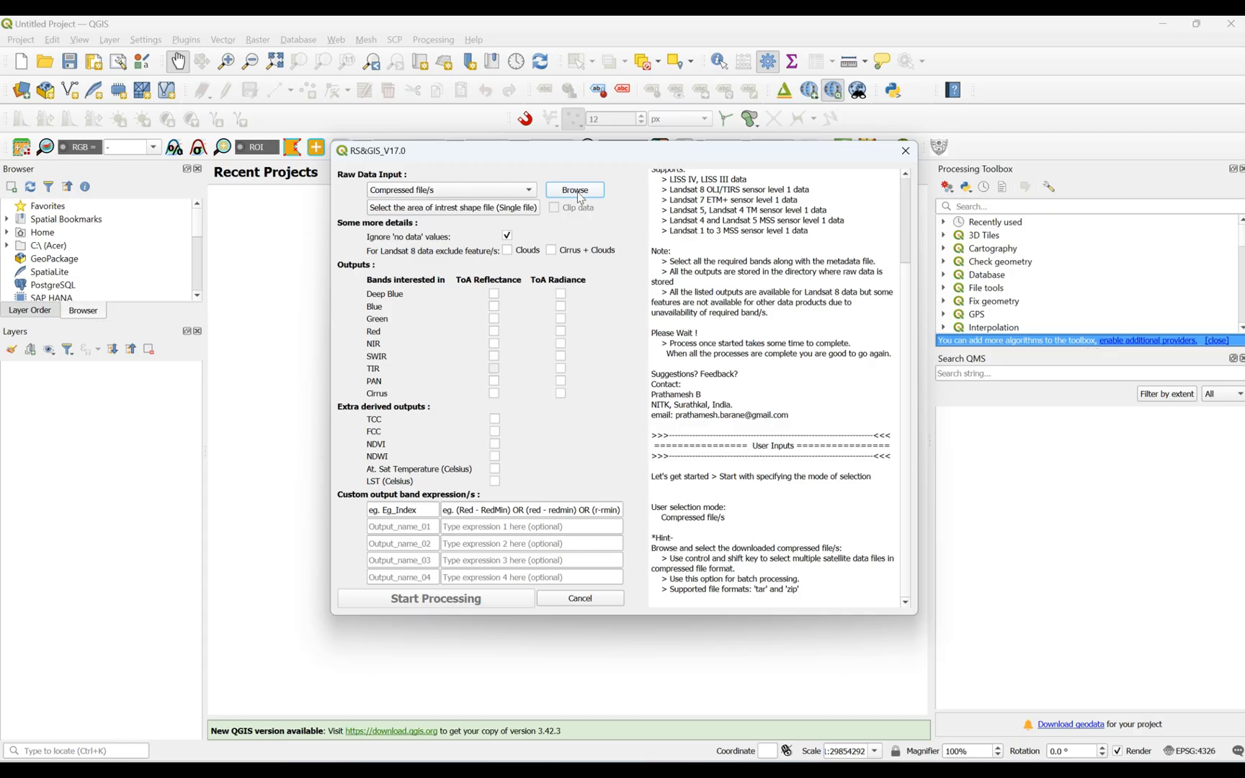
Browse for compressed input files in the RS&GIS plugin
click(575, 190)
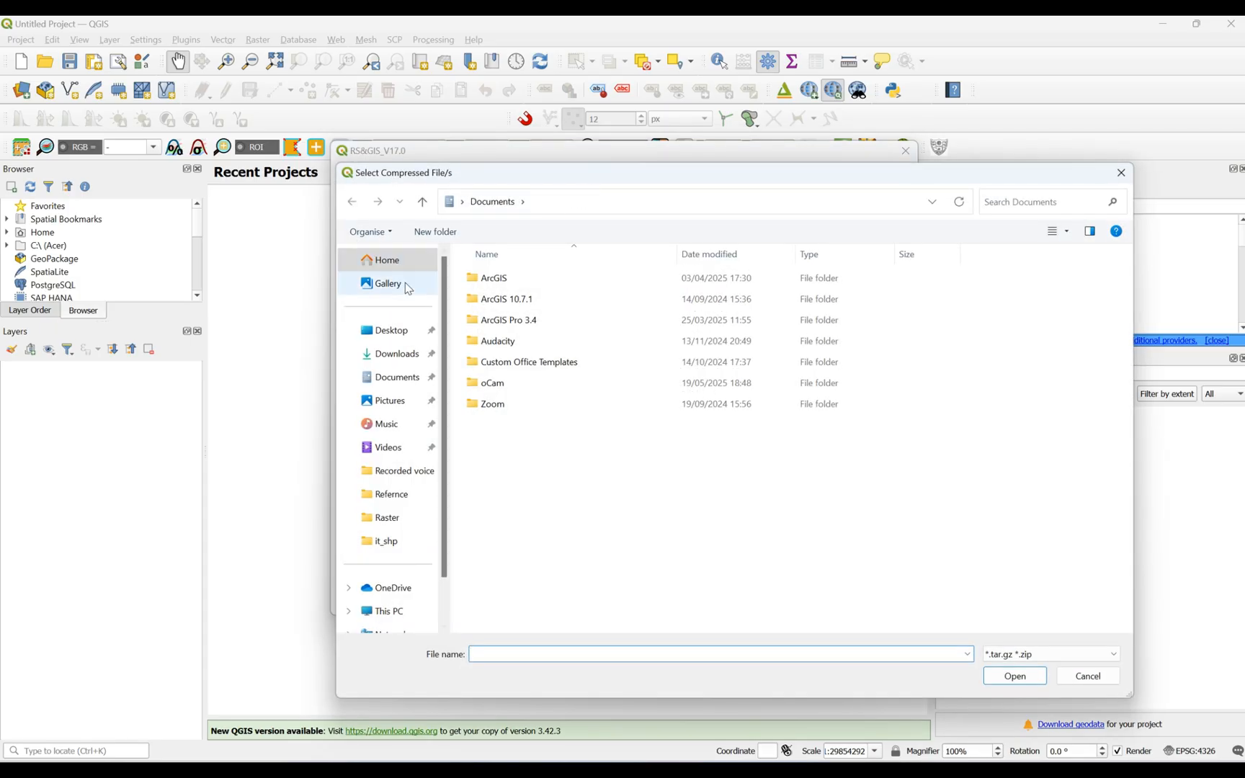
Navigate Desktop > L8 > scene folder and choose LST.zip as the RS&GIS input file
click(392, 330)
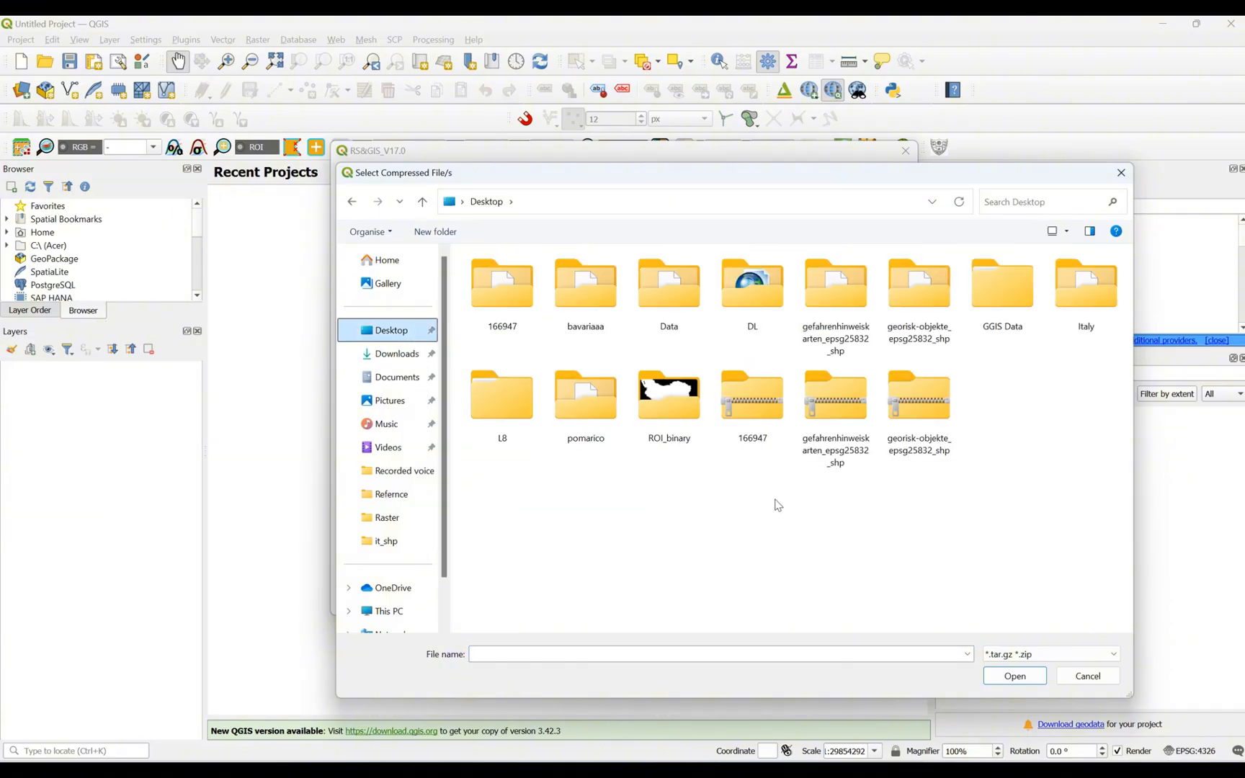
mouse_move(548, 454)
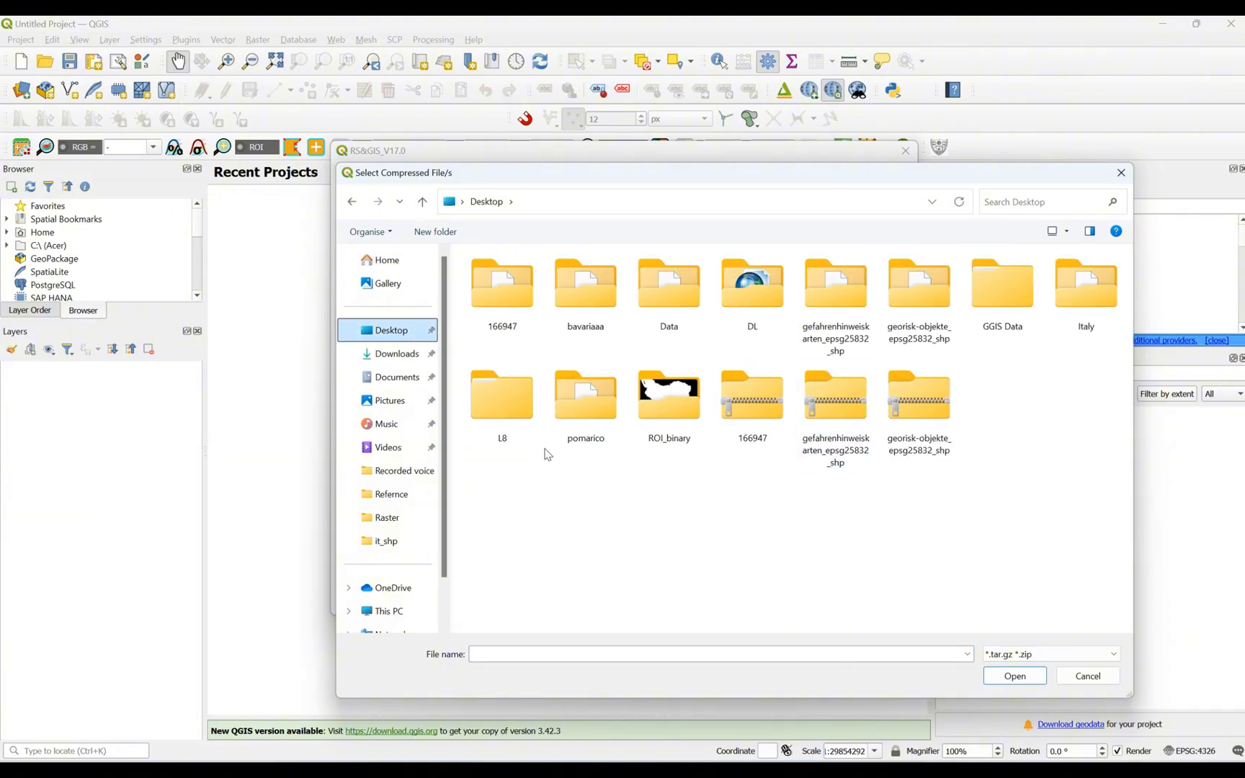
double_click(501, 396)
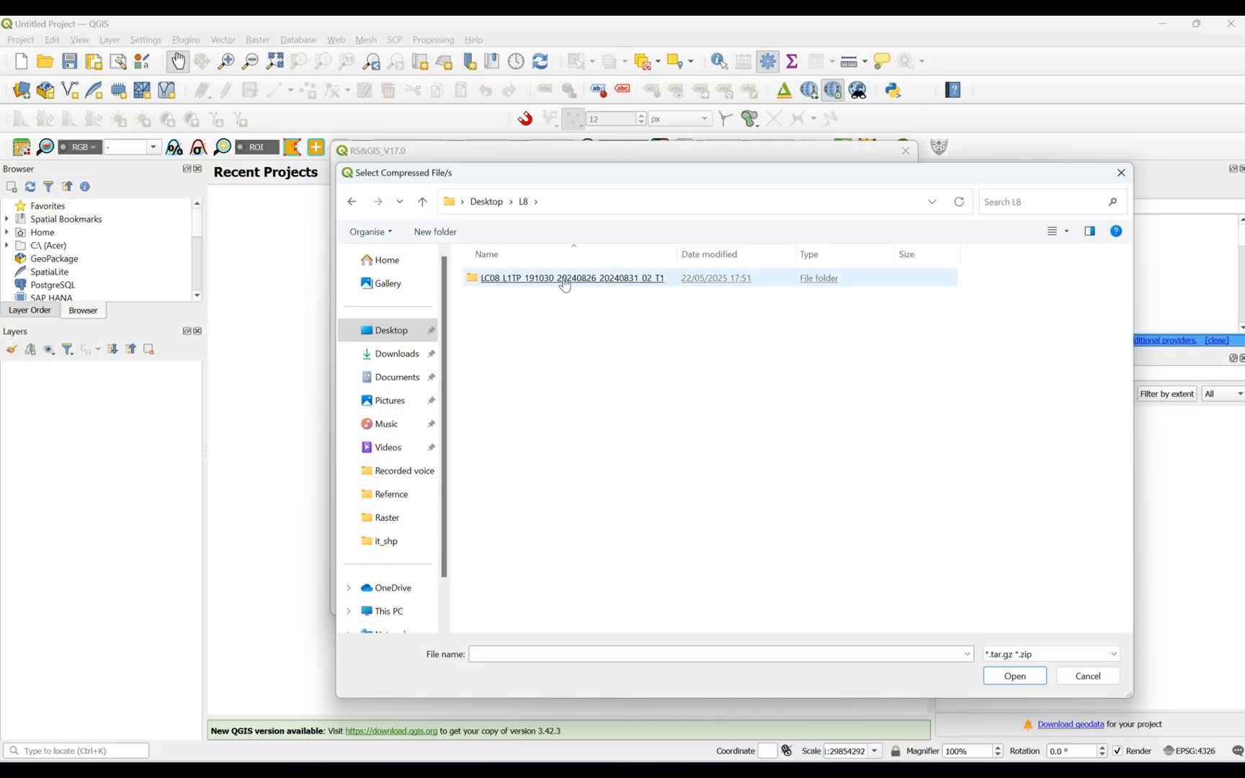
double_click(564, 278)
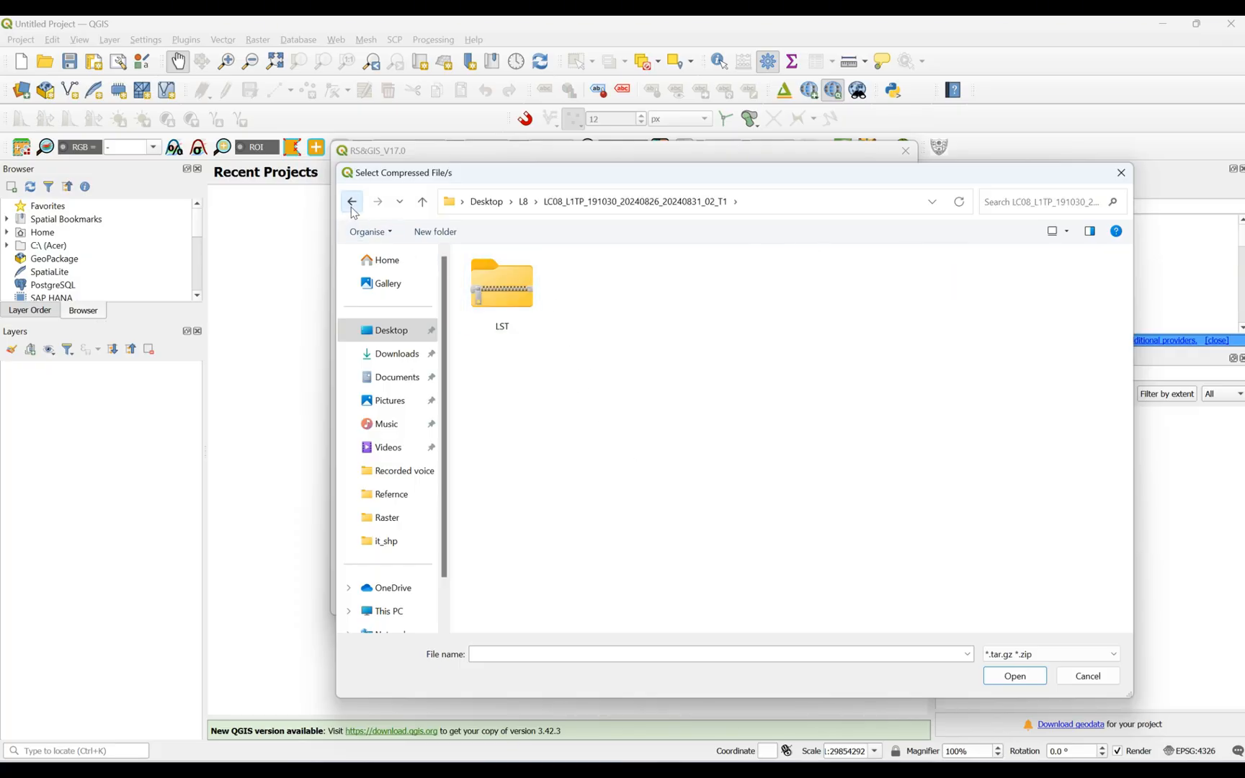
click(352, 202)
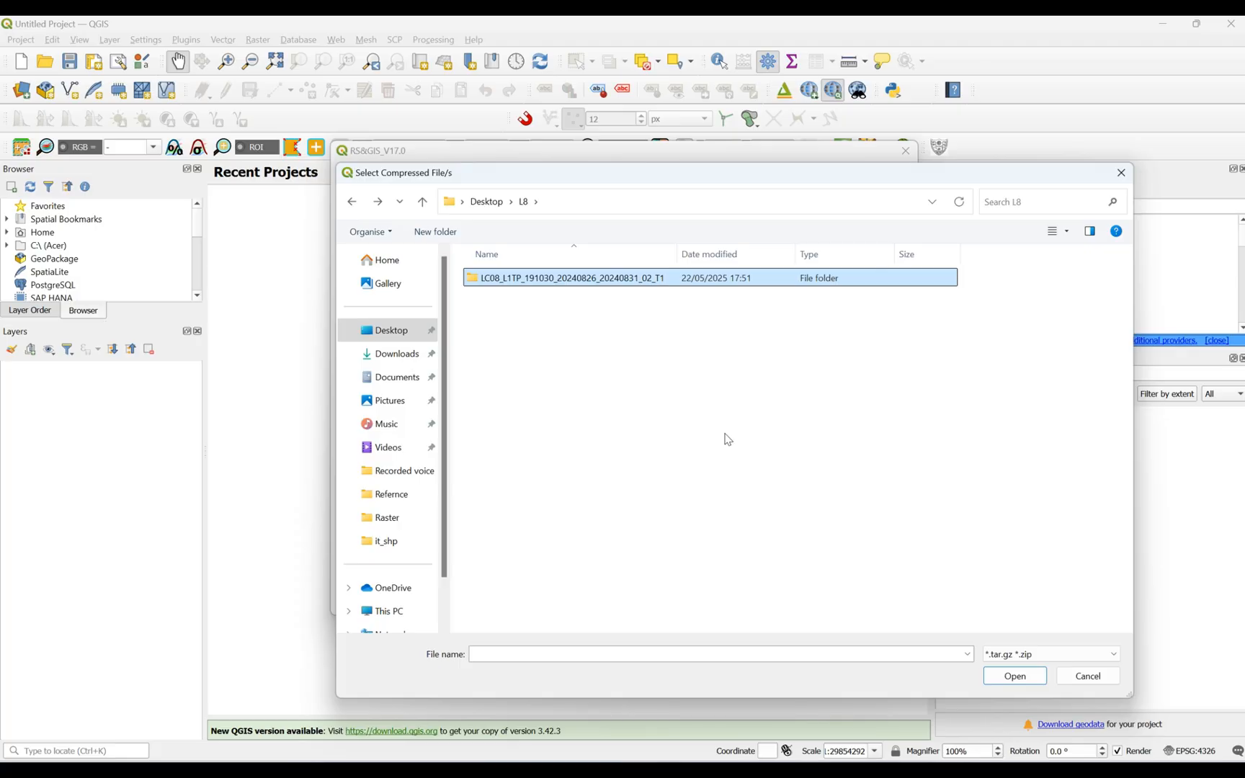
mouse_move(823, 424)
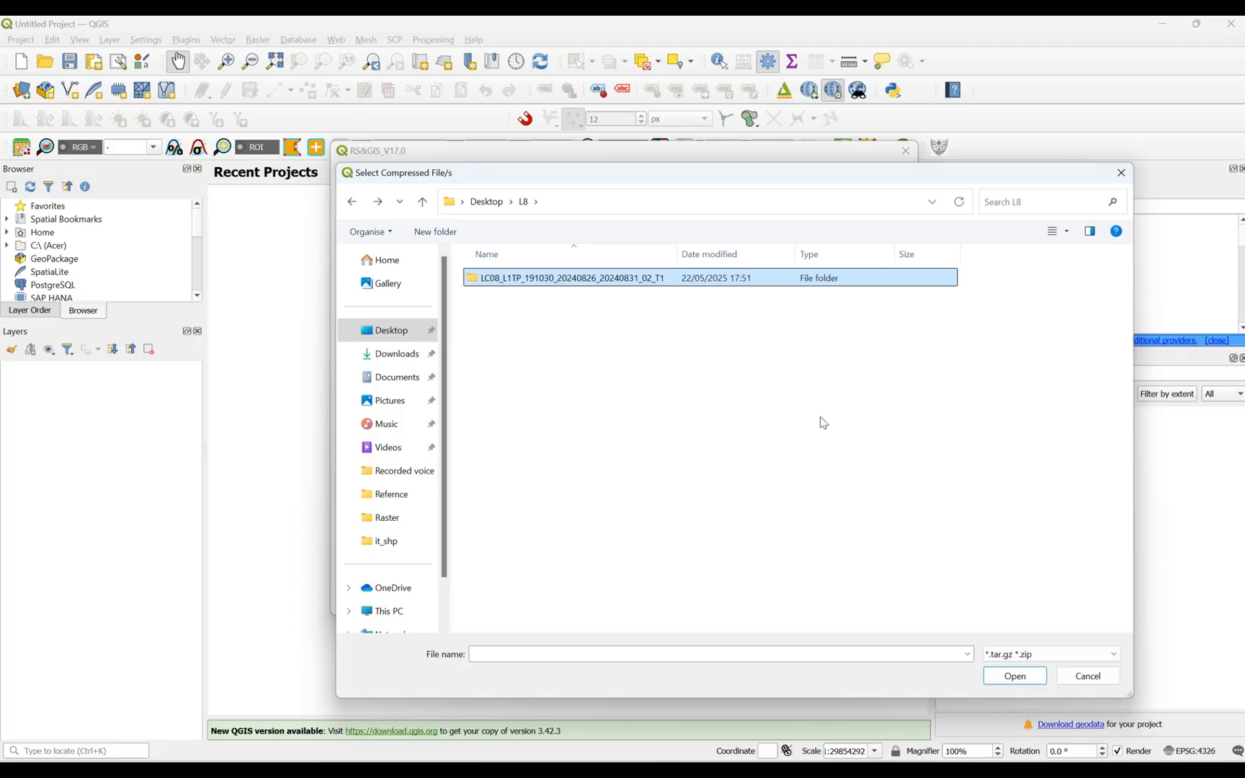
mouse_move(556, 327)
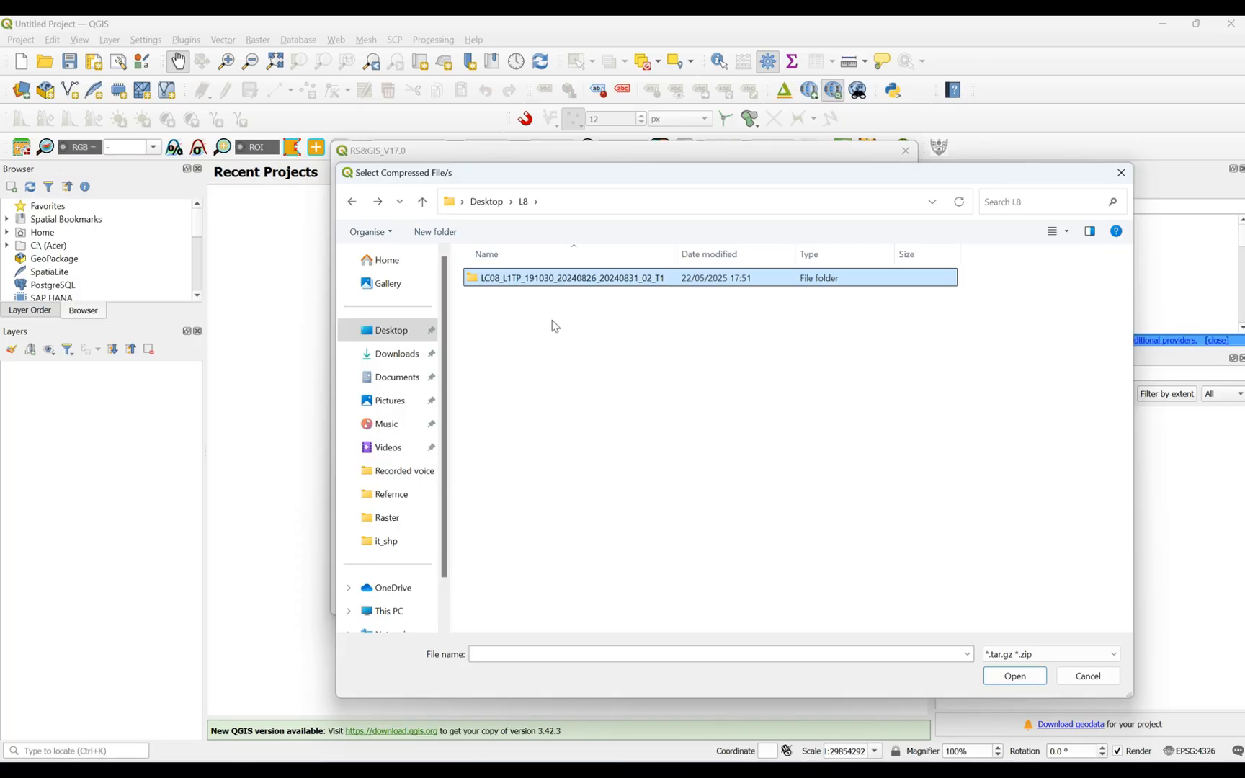
double_click(565, 278)
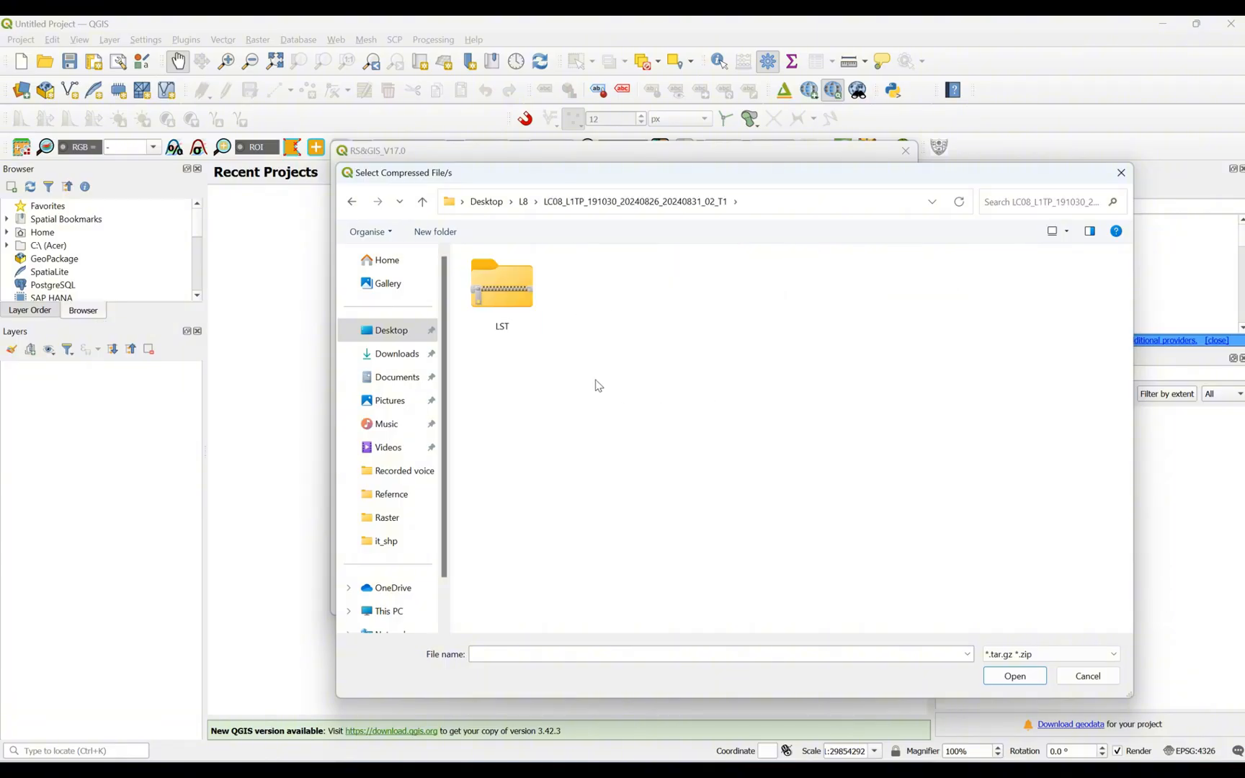
mouse_move(600, 382)
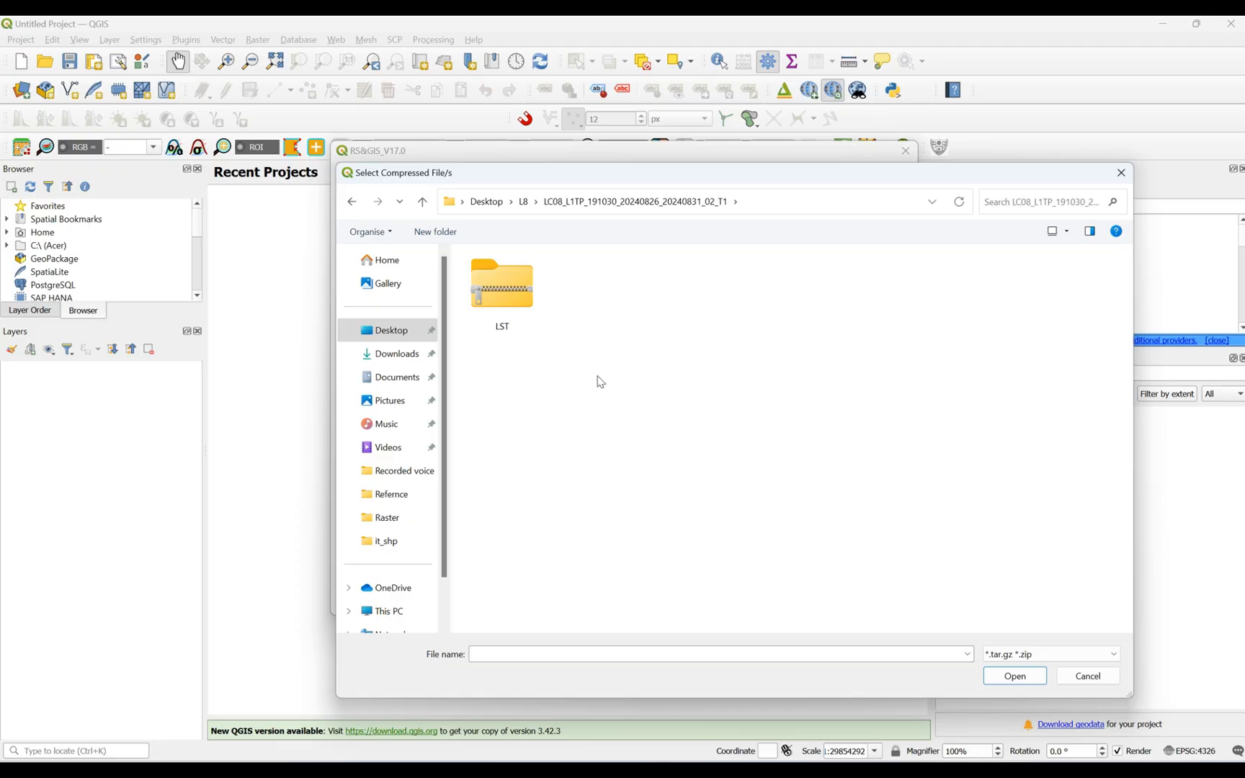
mouse_move(569, 349)
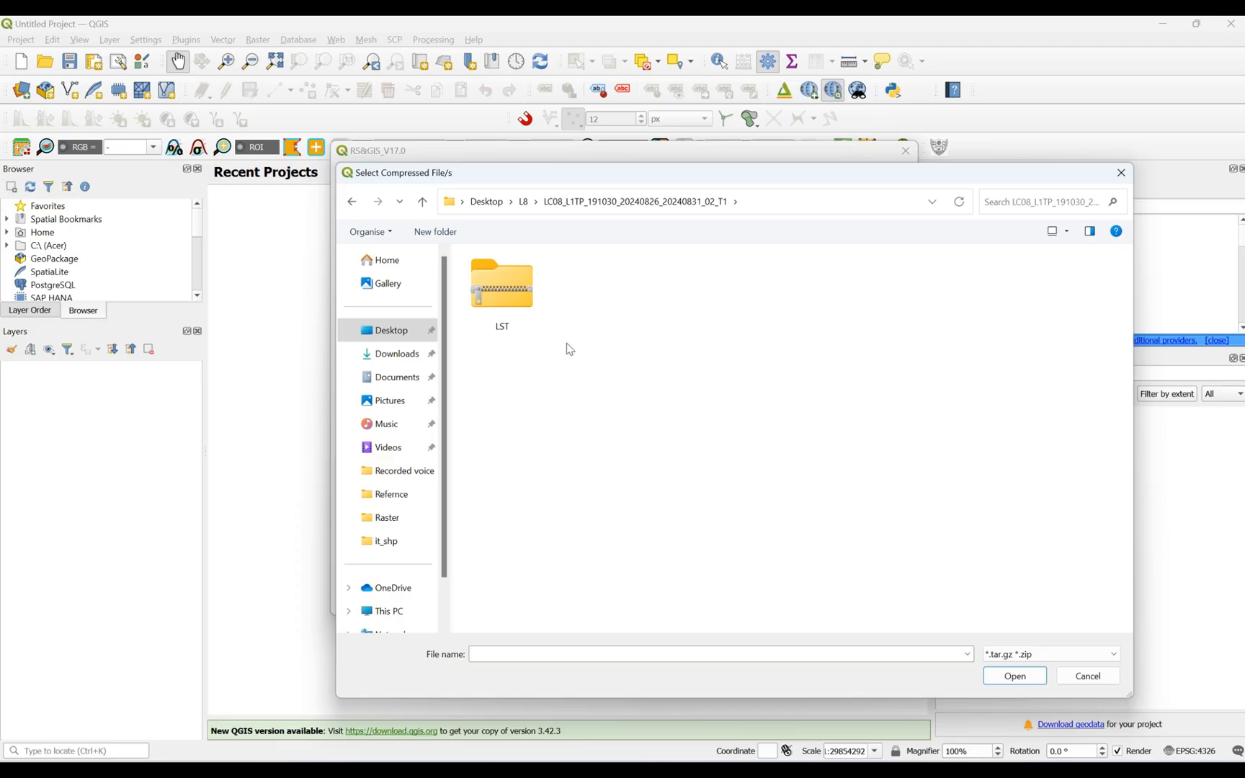
click(501, 285)
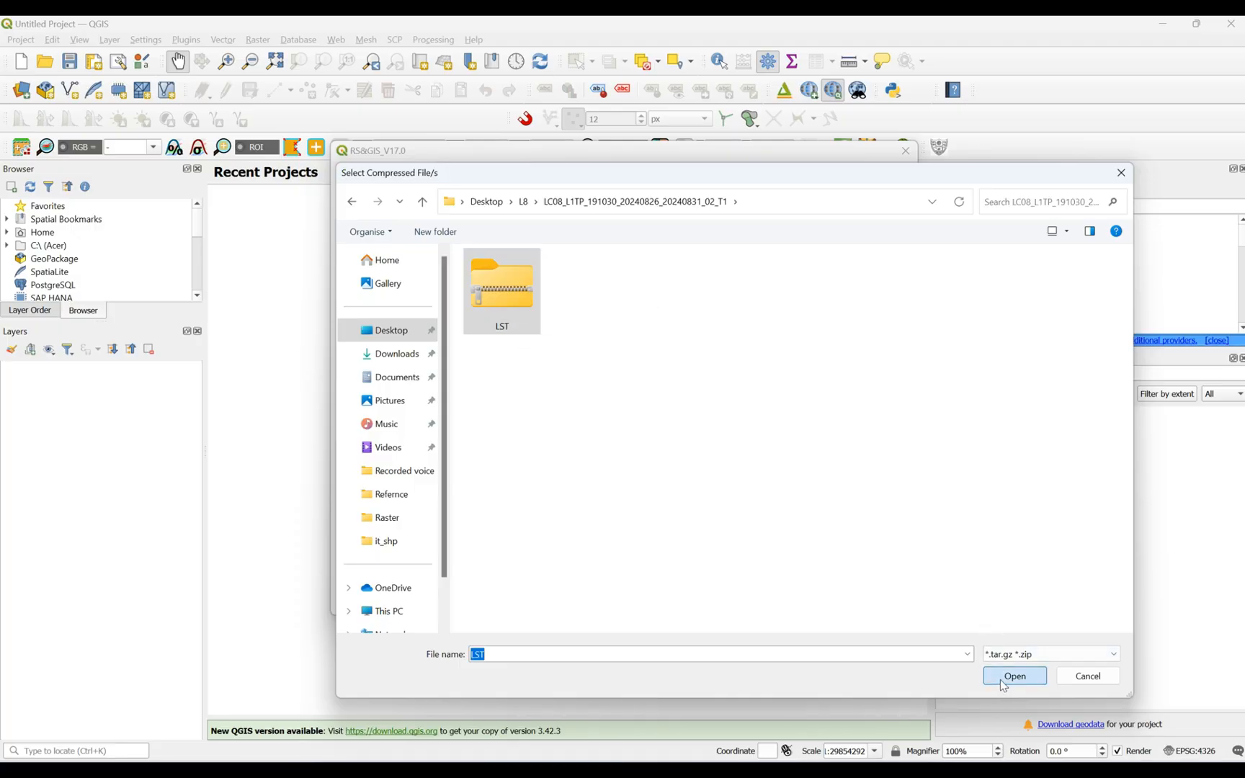
click(1015, 676)
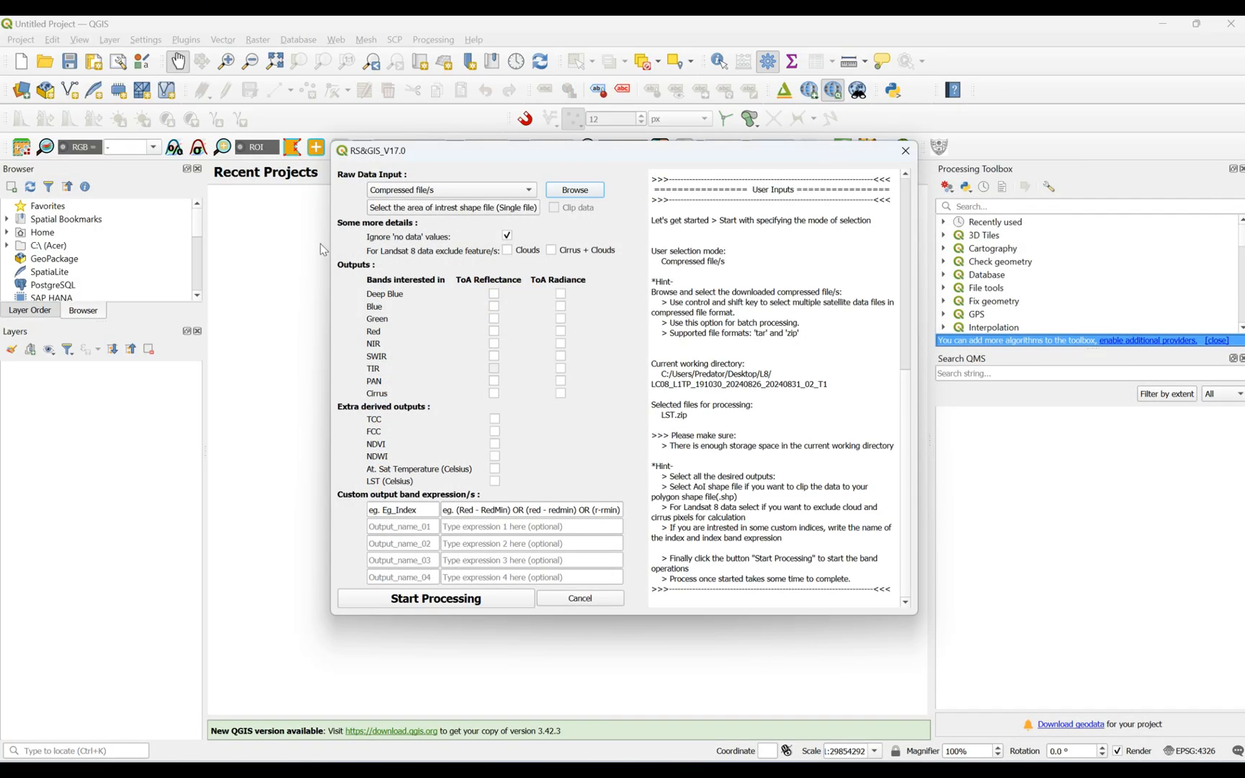
mouse_move(341, 234)
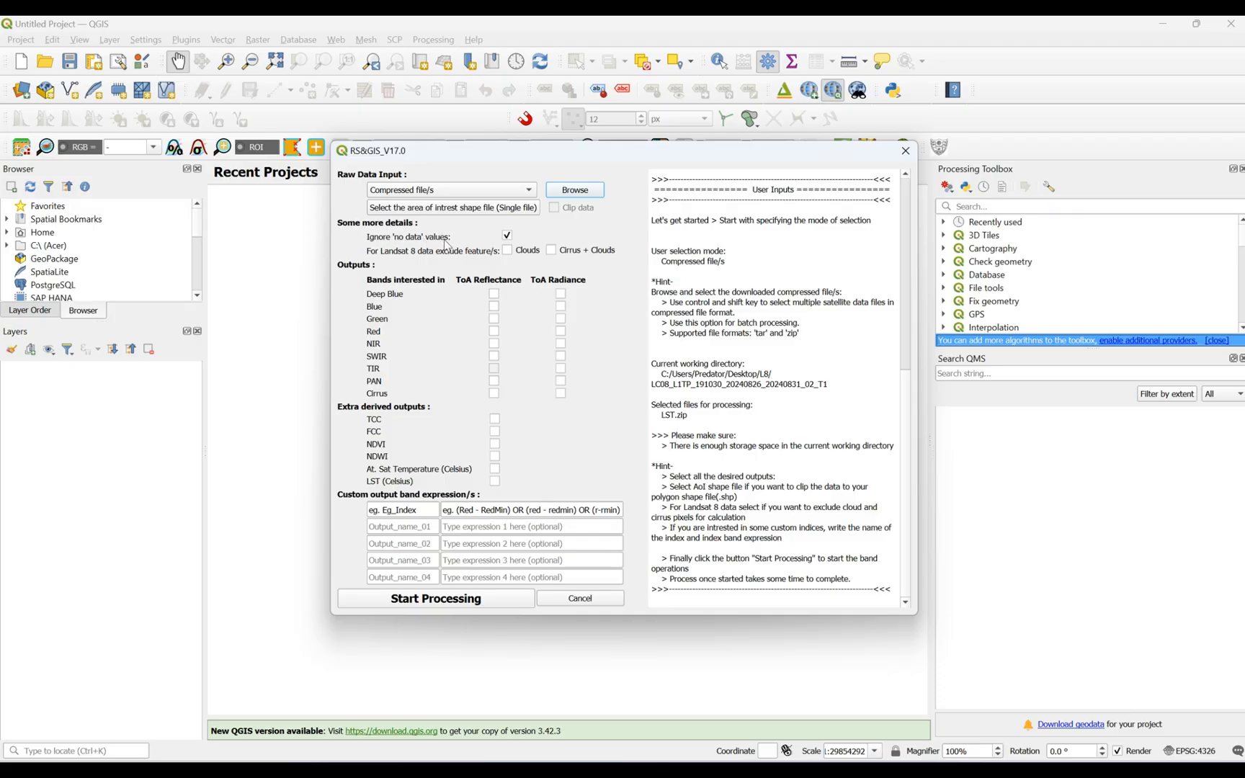
mouse_move(540, 239)
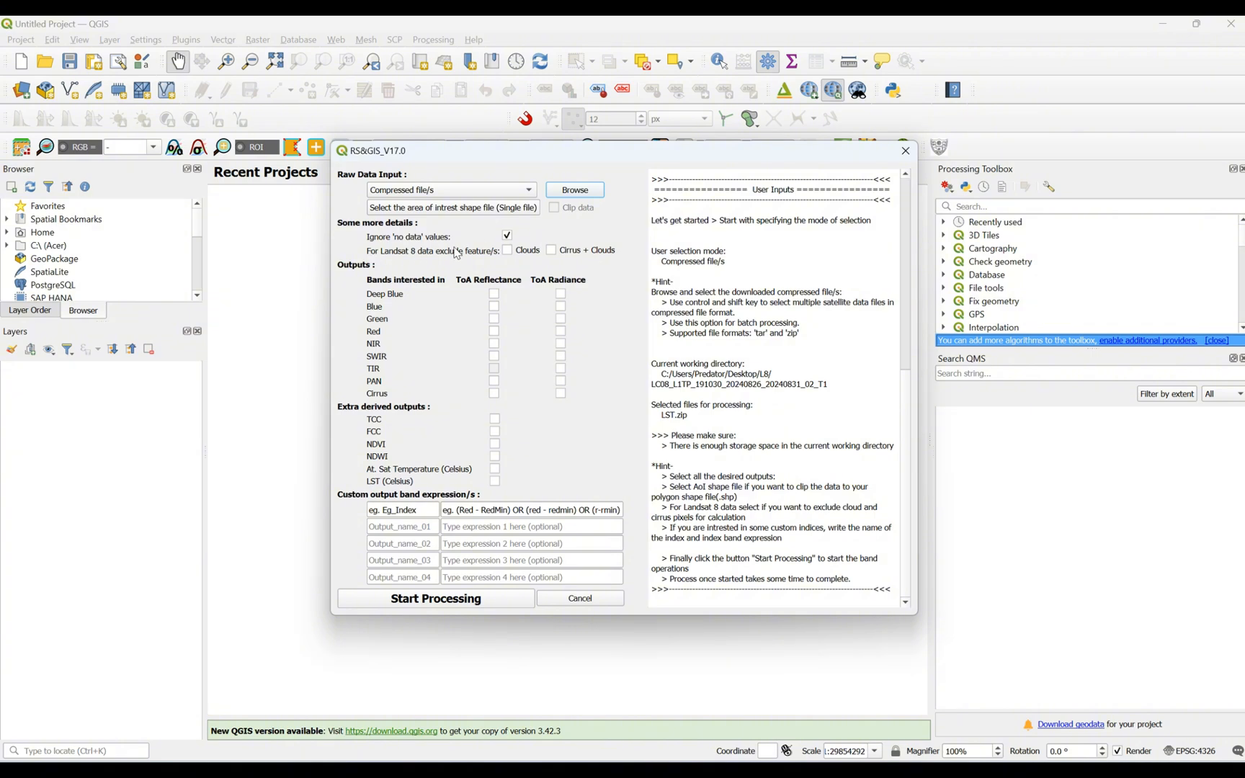
mouse_move(494, 259)
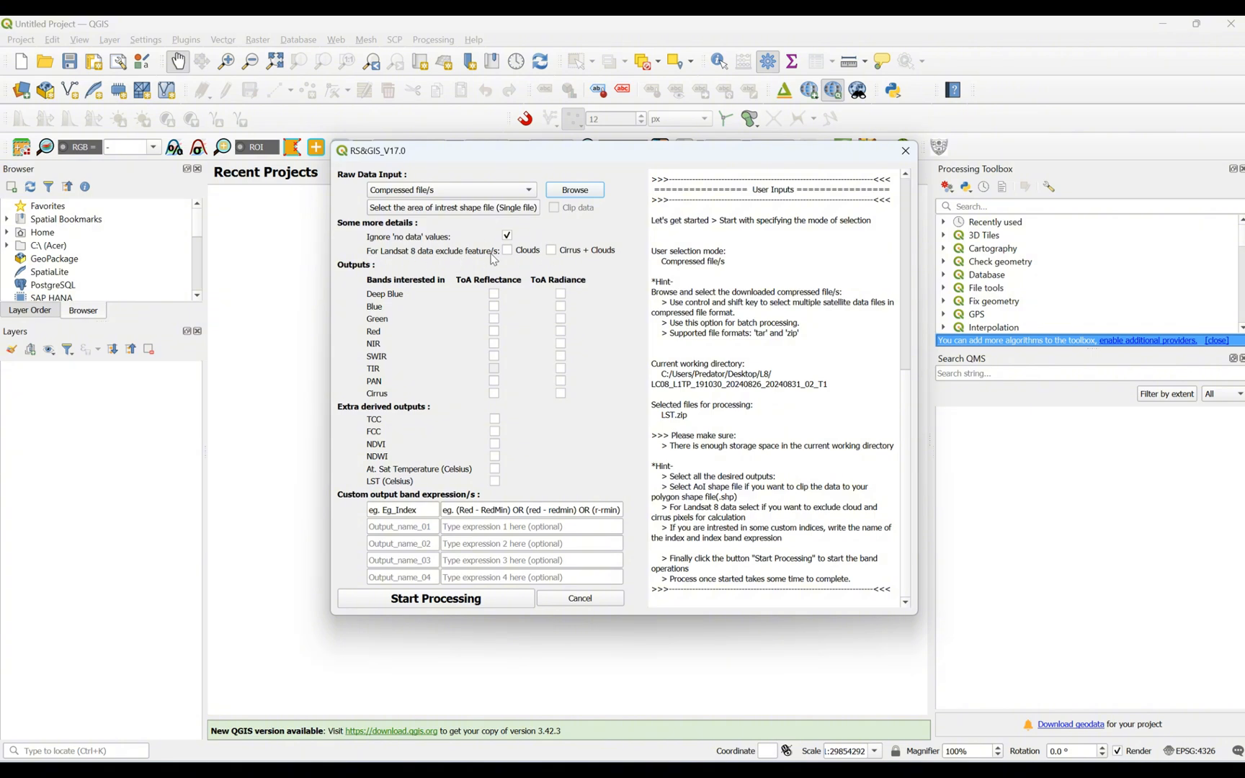
mouse_move(524, 258)
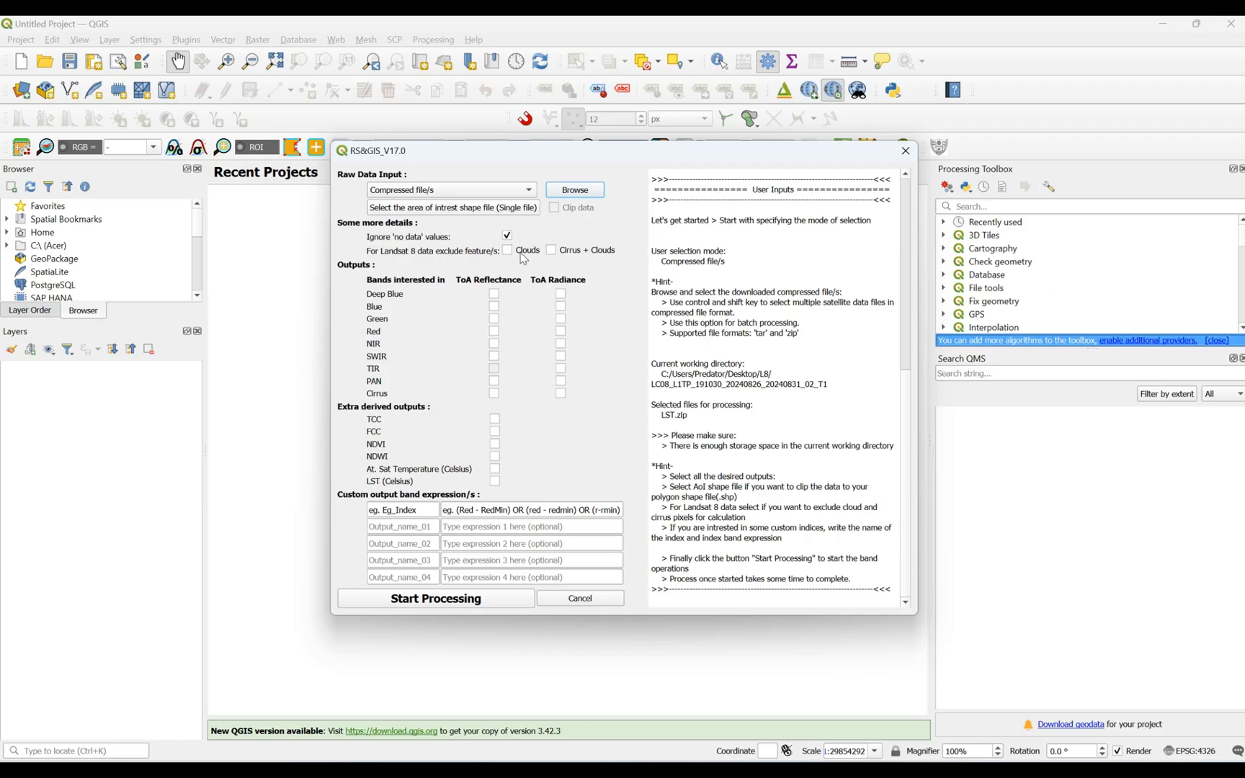
mouse_move(610, 239)
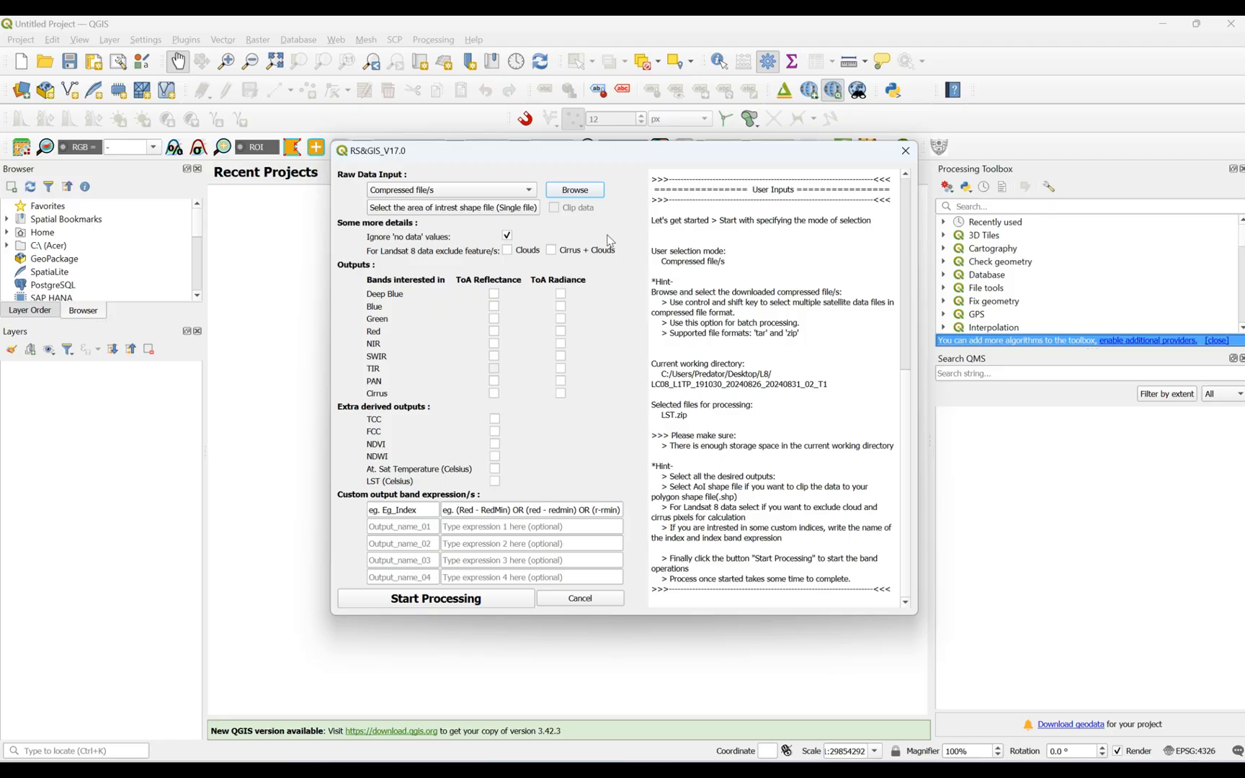
mouse_move(368, 307)
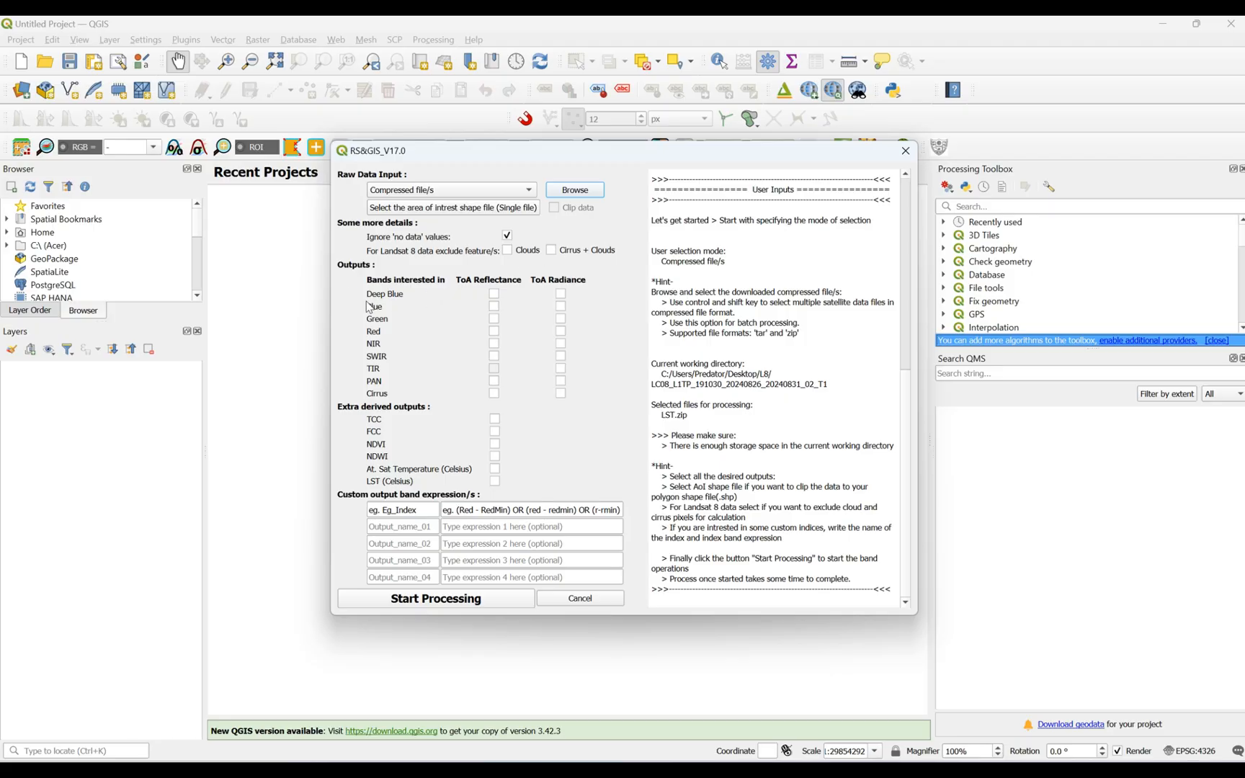
mouse_move(414, 356)
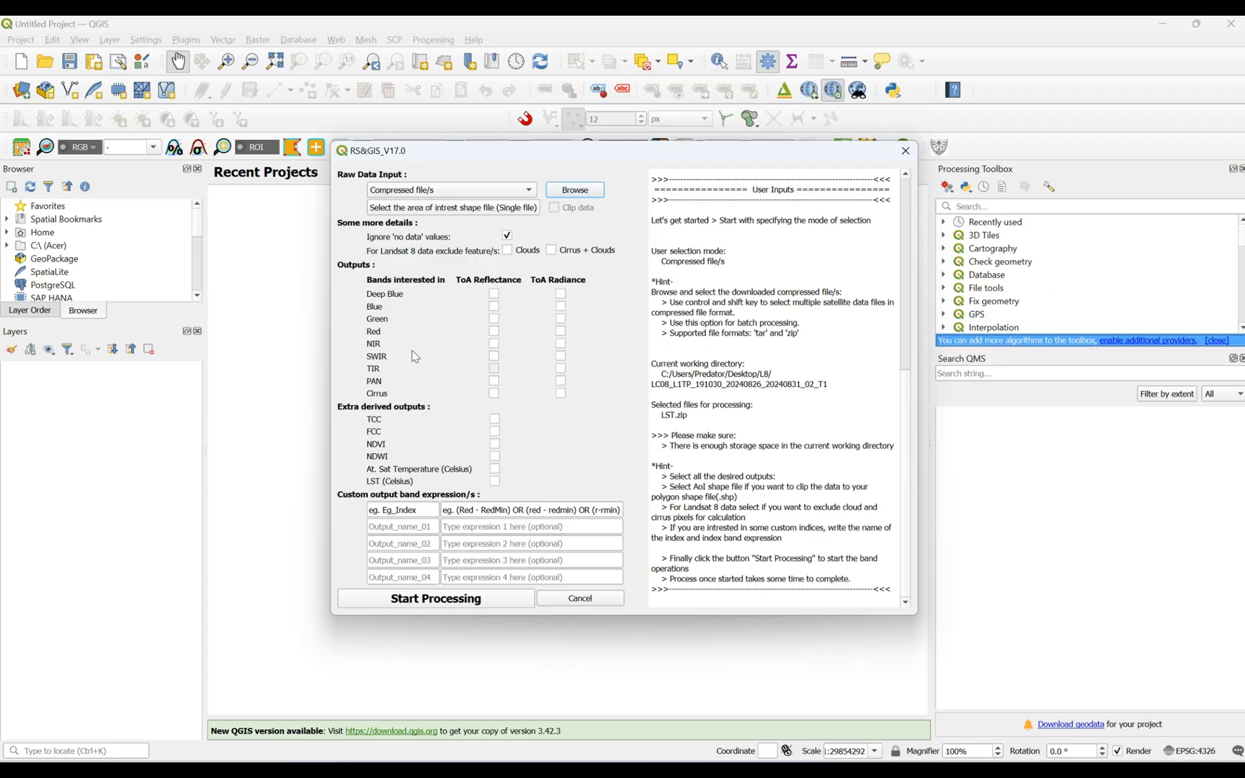
mouse_move(501, 299)
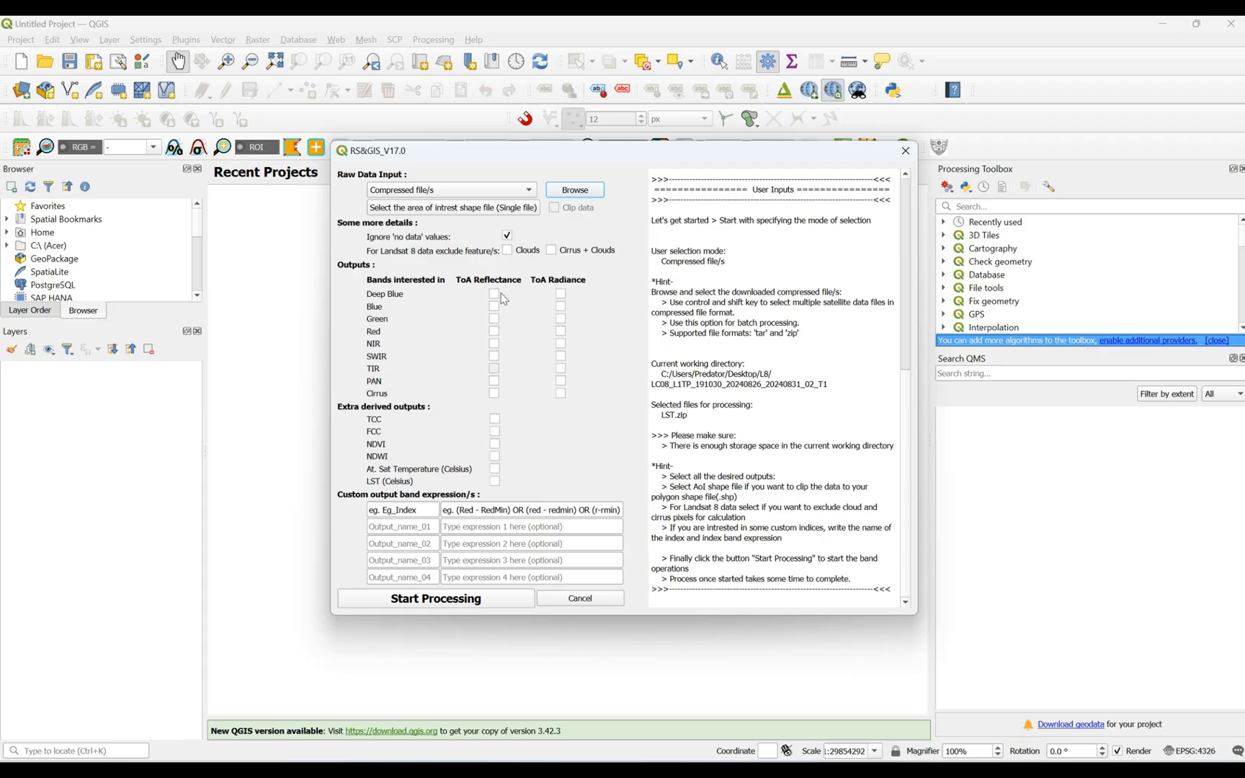
mouse_move(470, 288)
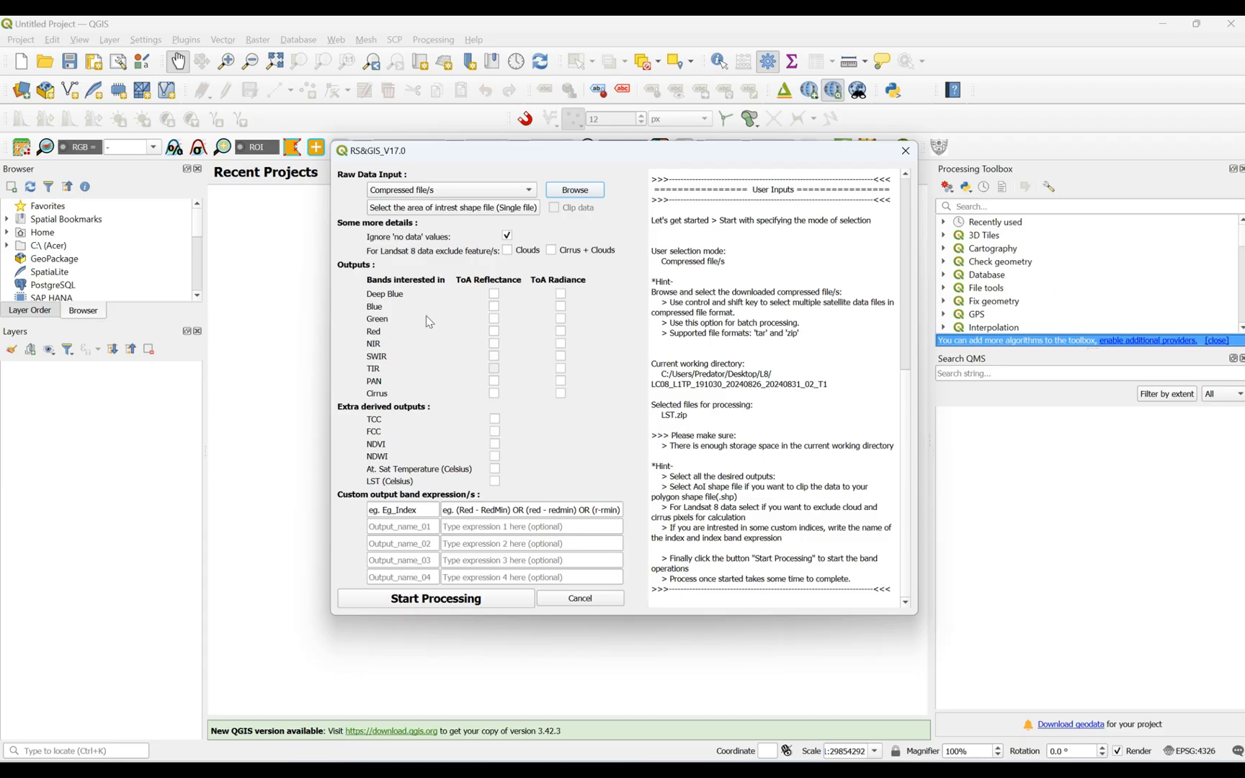
mouse_move(382, 375)
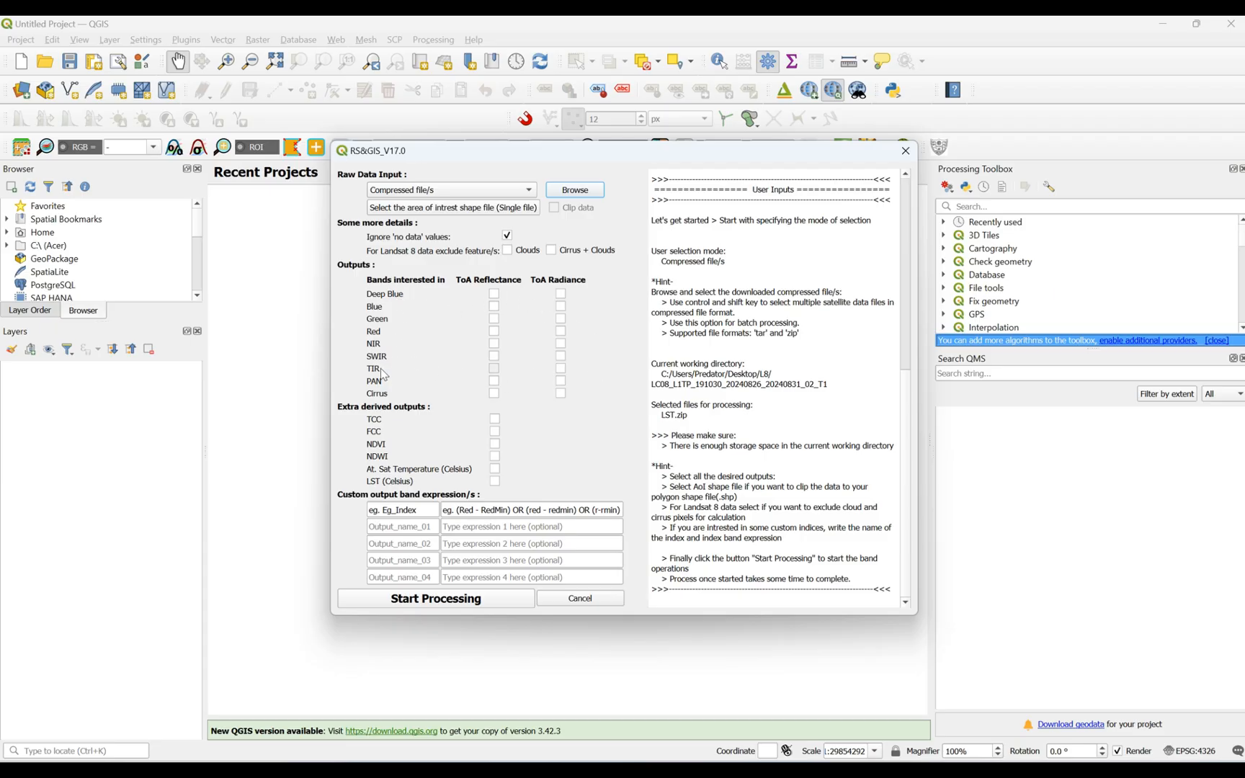
mouse_move(393, 322)
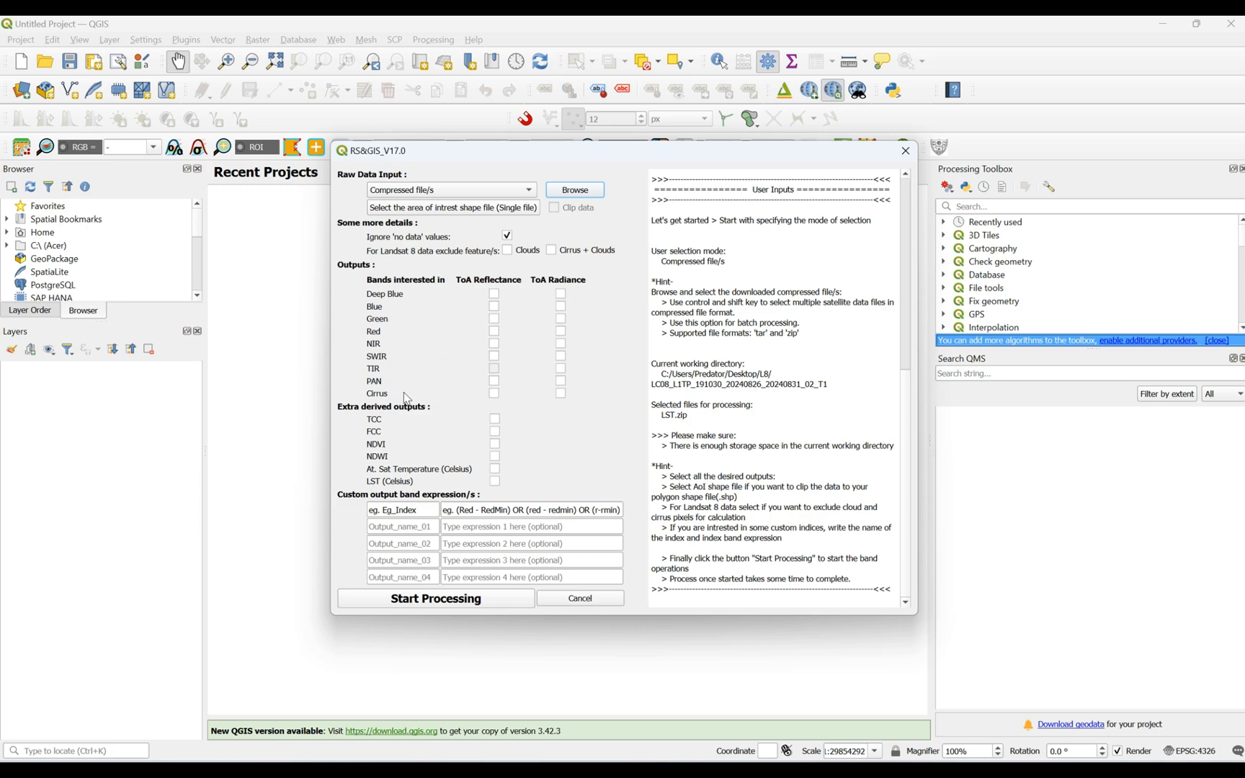
mouse_move(398, 421)
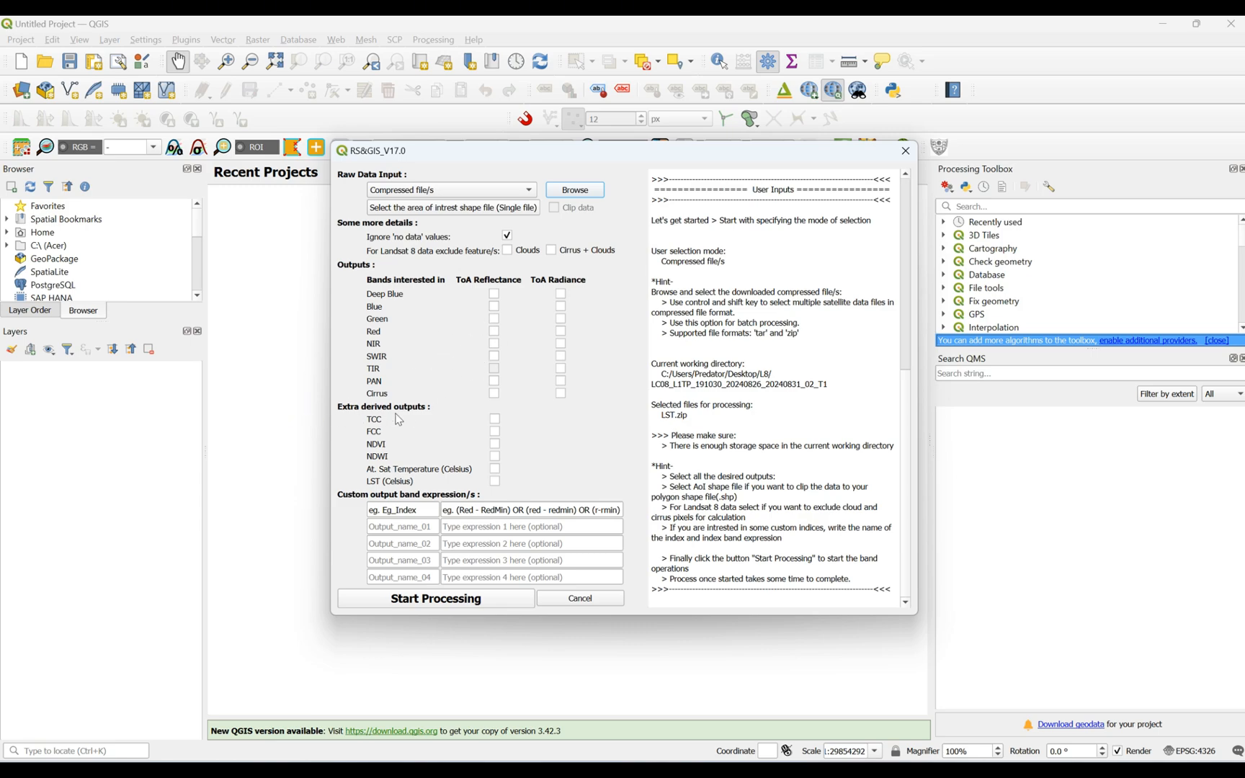
mouse_move(381, 426)
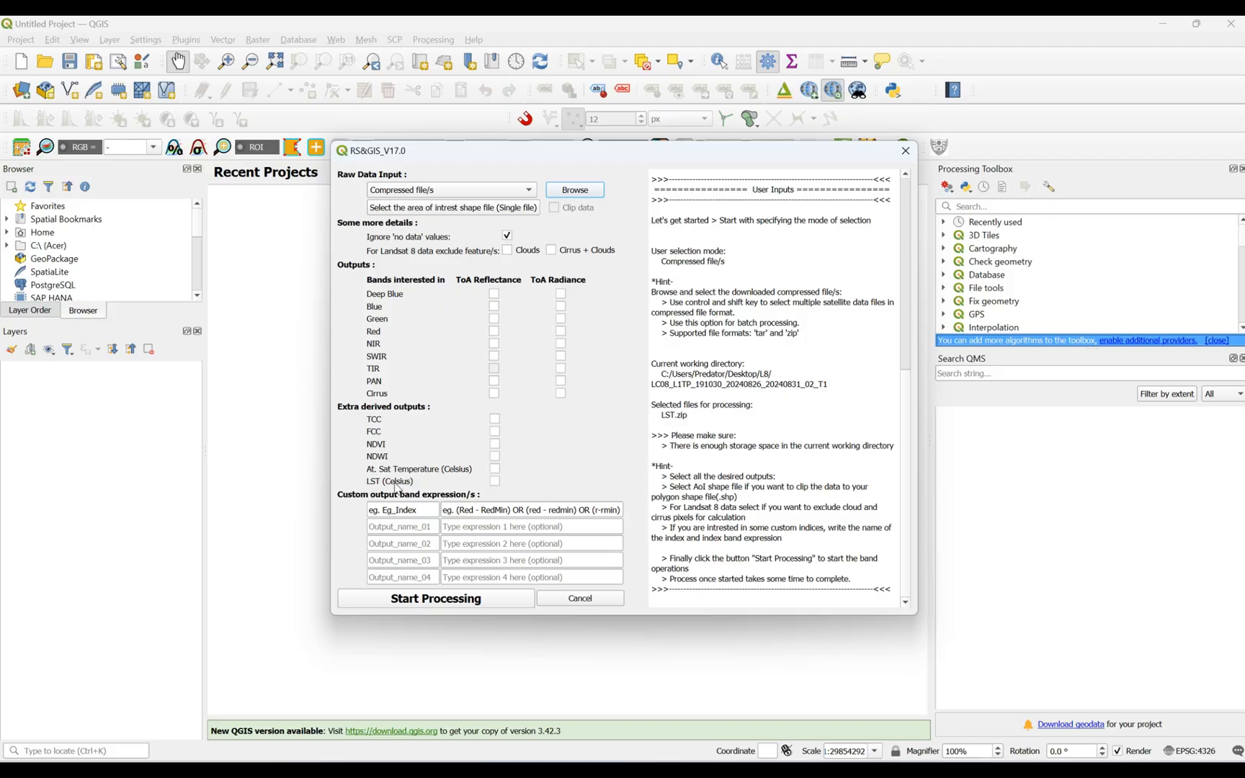
mouse_move(409, 485)
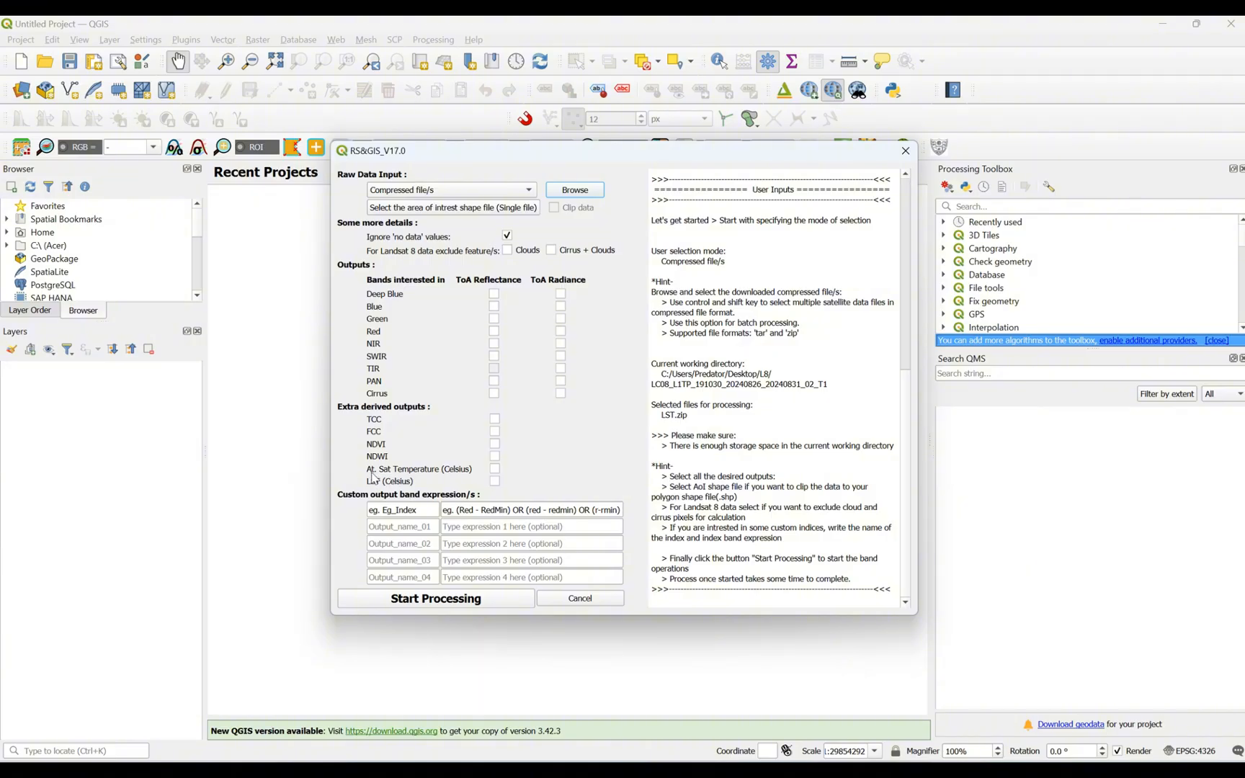
mouse_move(372, 467)
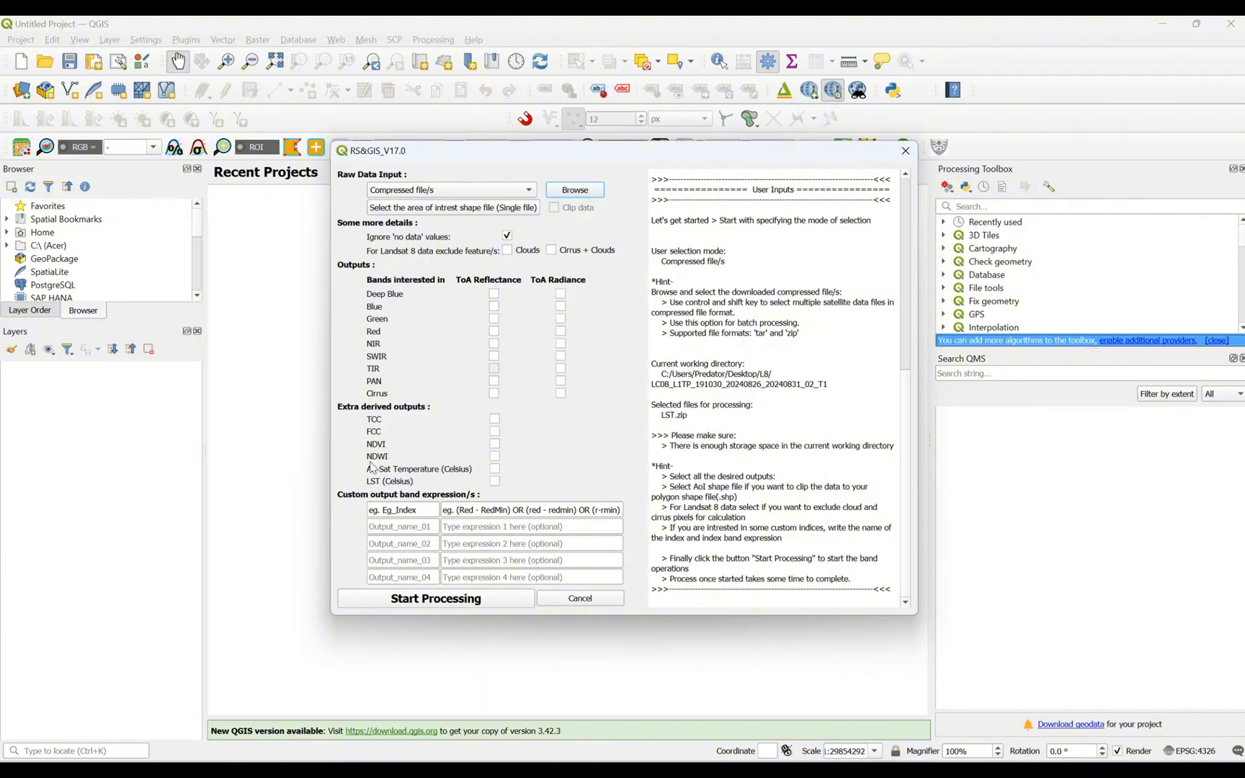
mouse_move(375, 461)
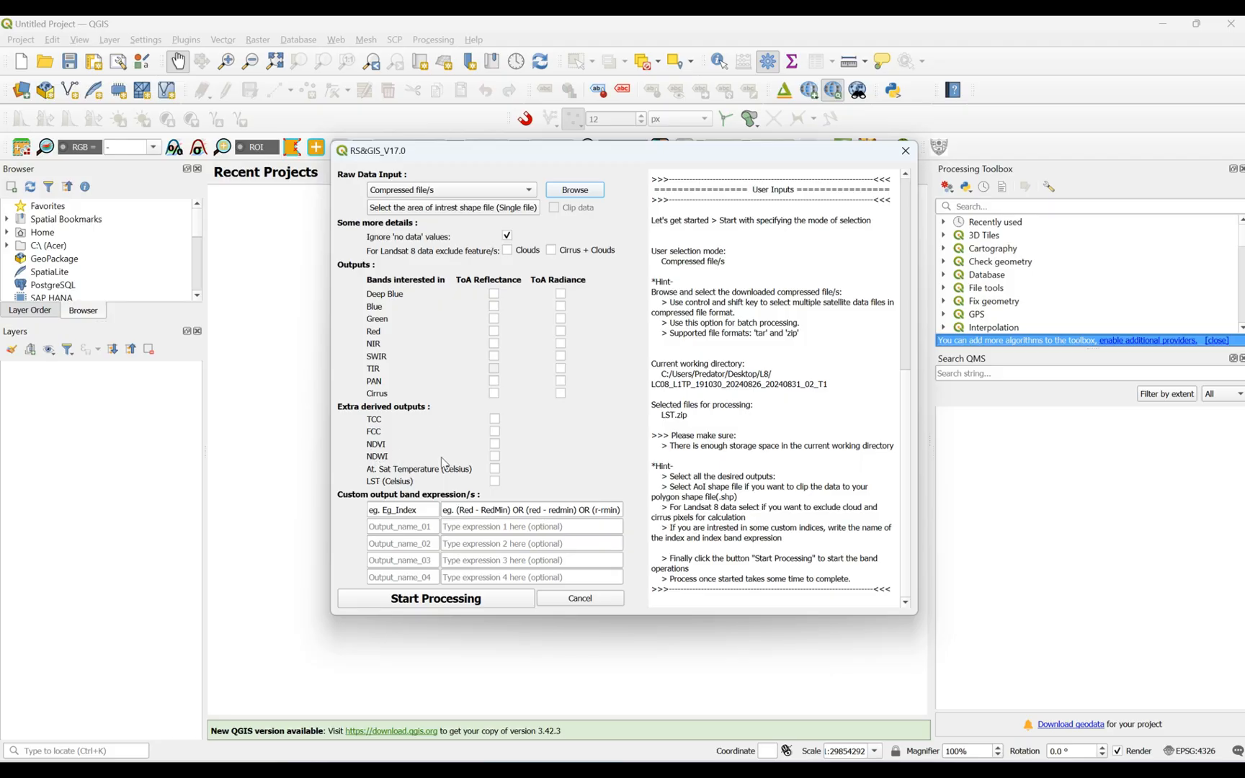
Tick LST (Celsius) output and review the supported sensors and input-mode help text
click(494, 481)
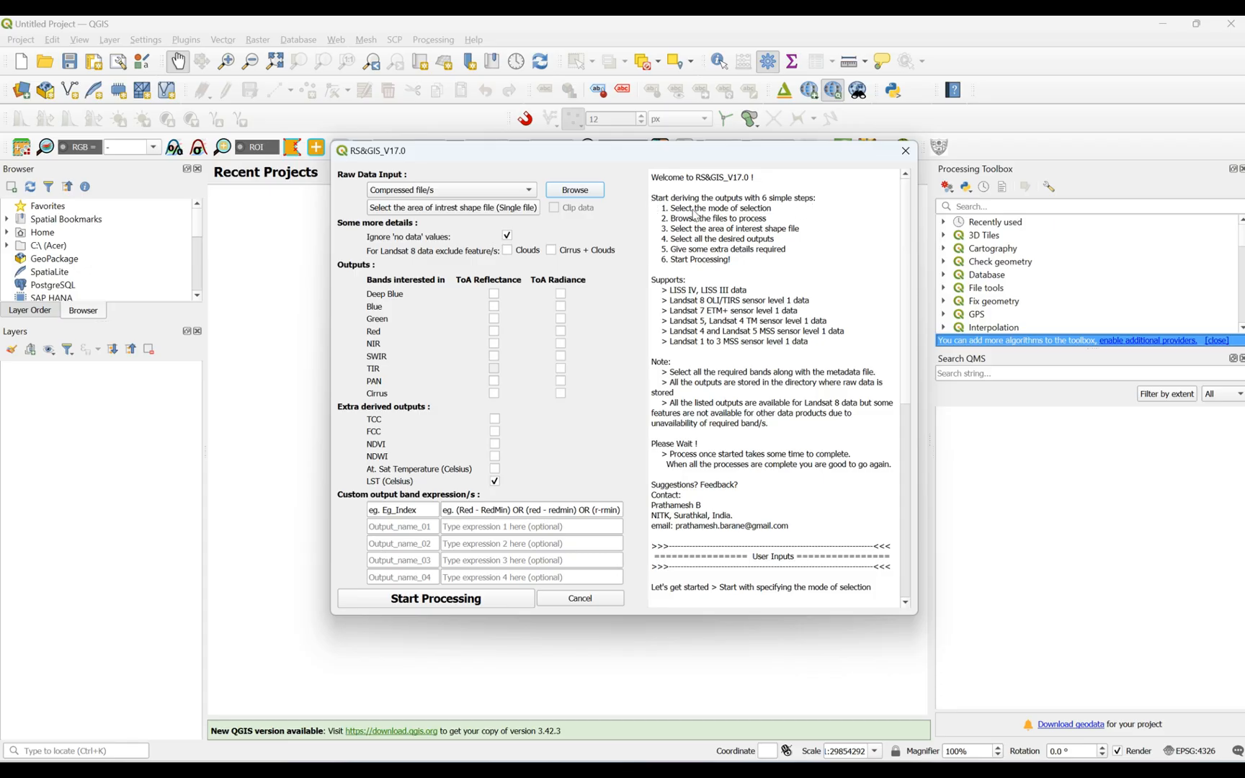
mouse_move(647, 268)
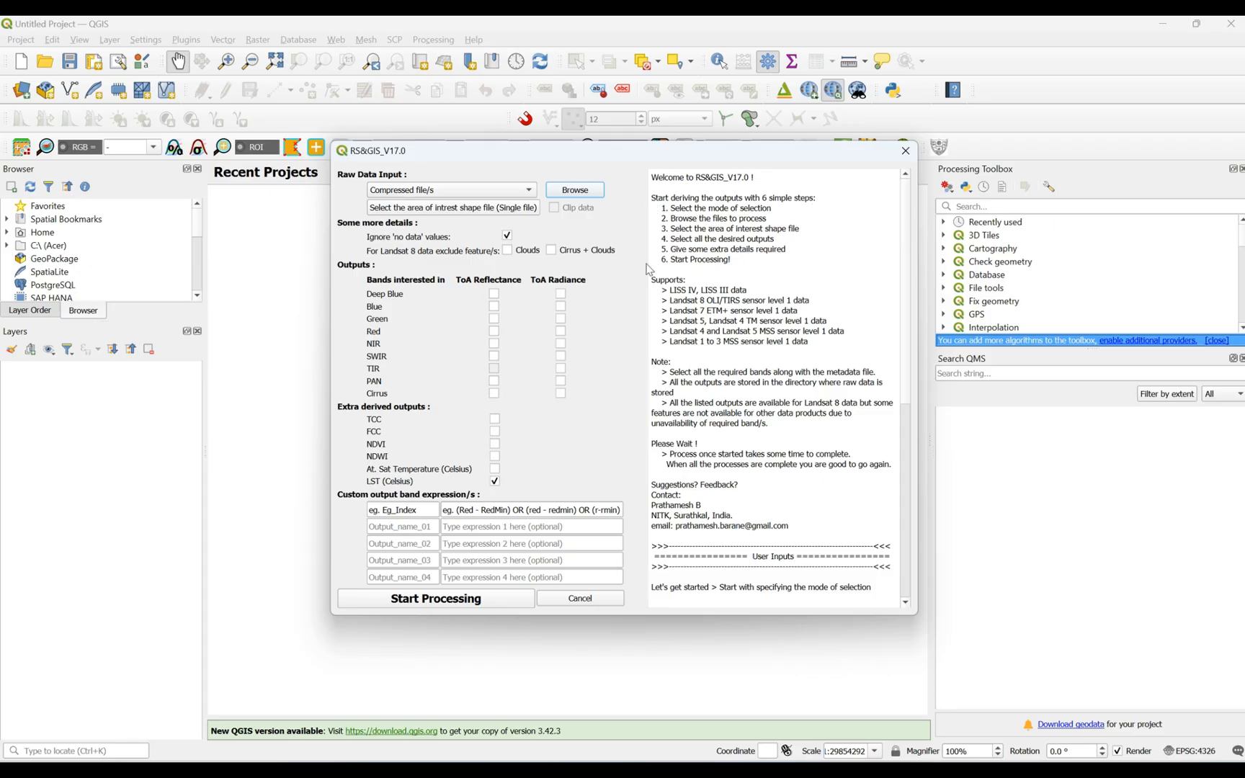
mouse_move(792, 242)
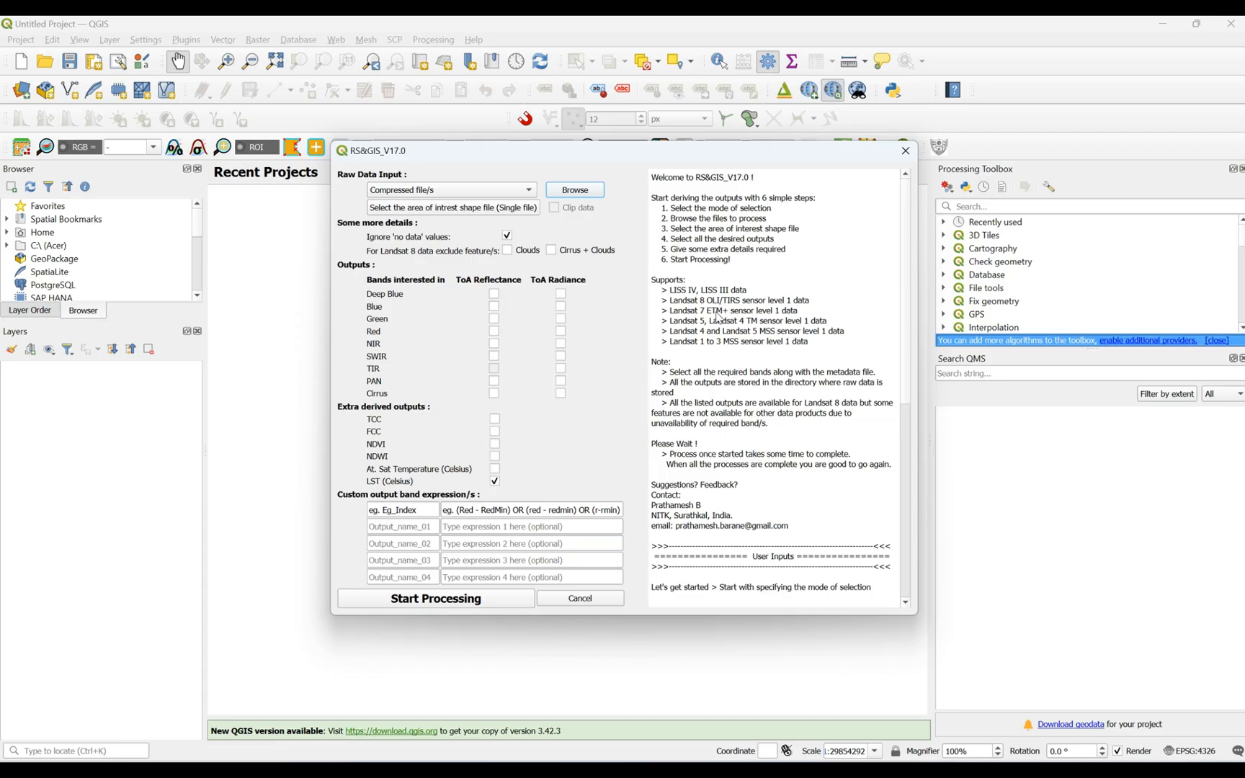
double_click(789, 300)
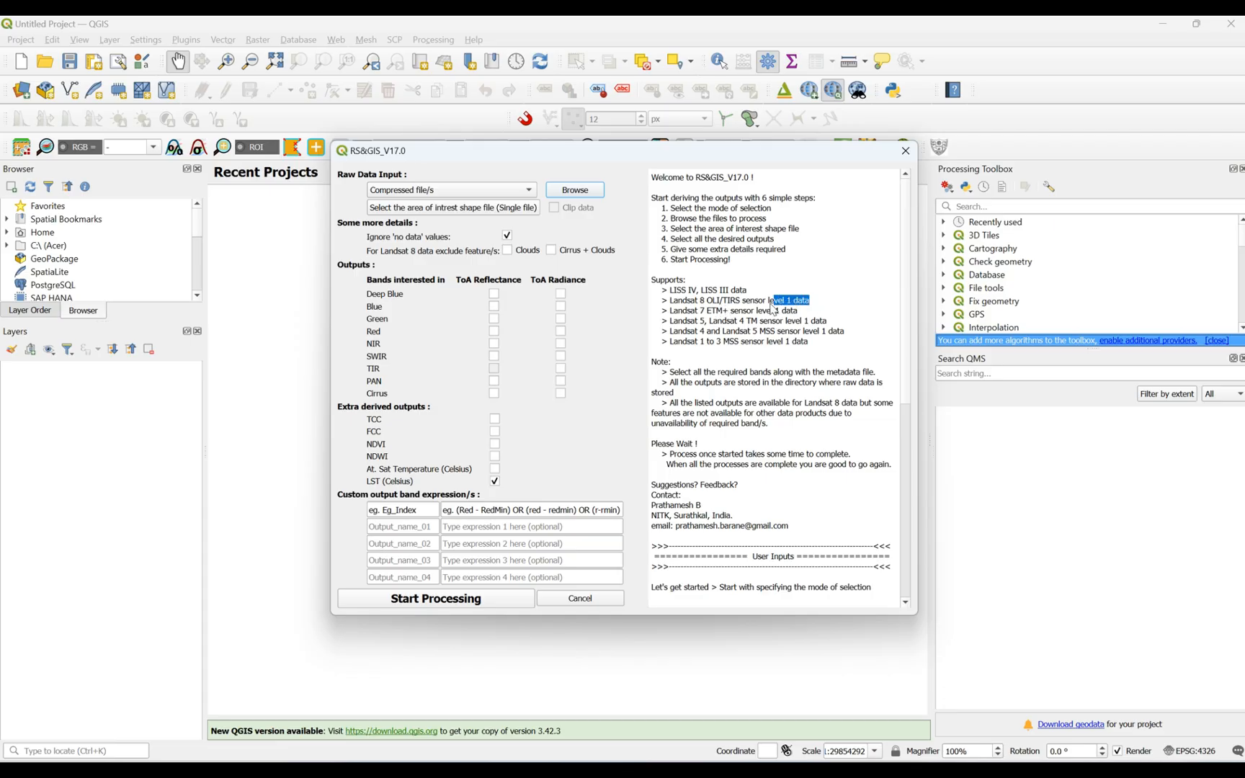
double_click(738, 299)
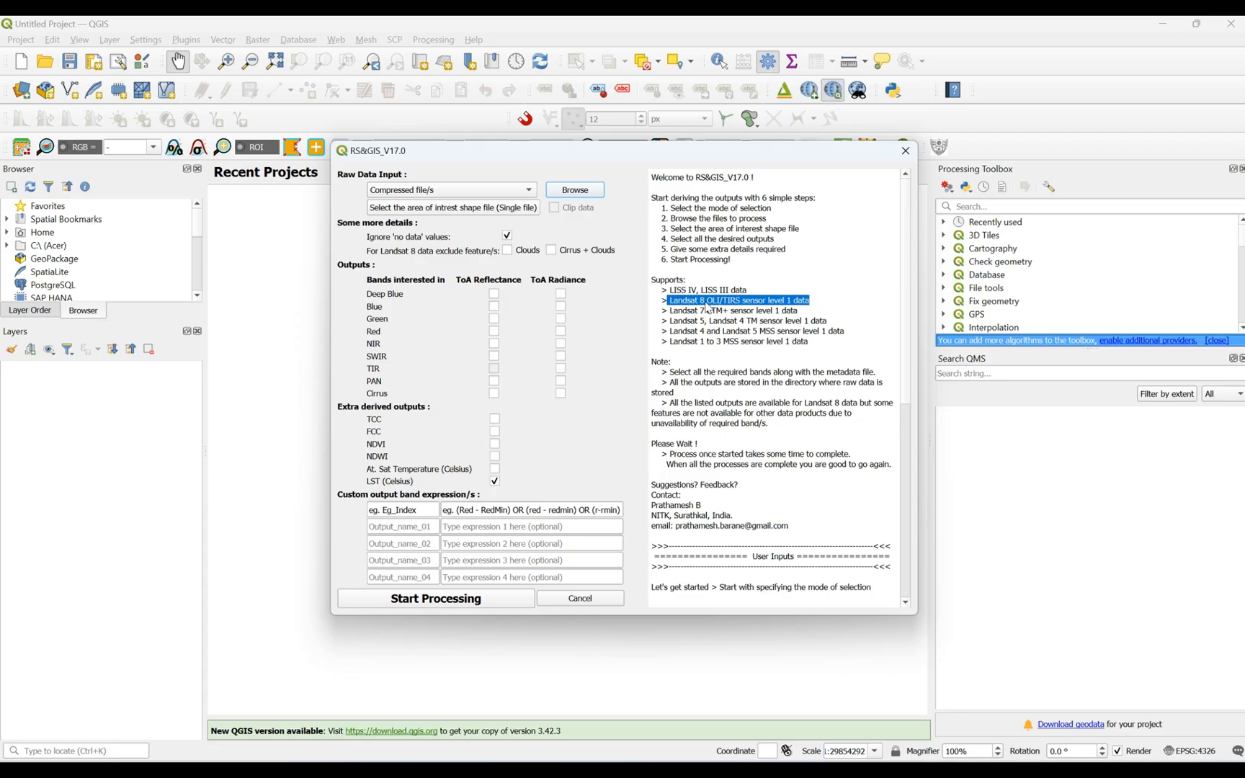
mouse_move(854, 284)
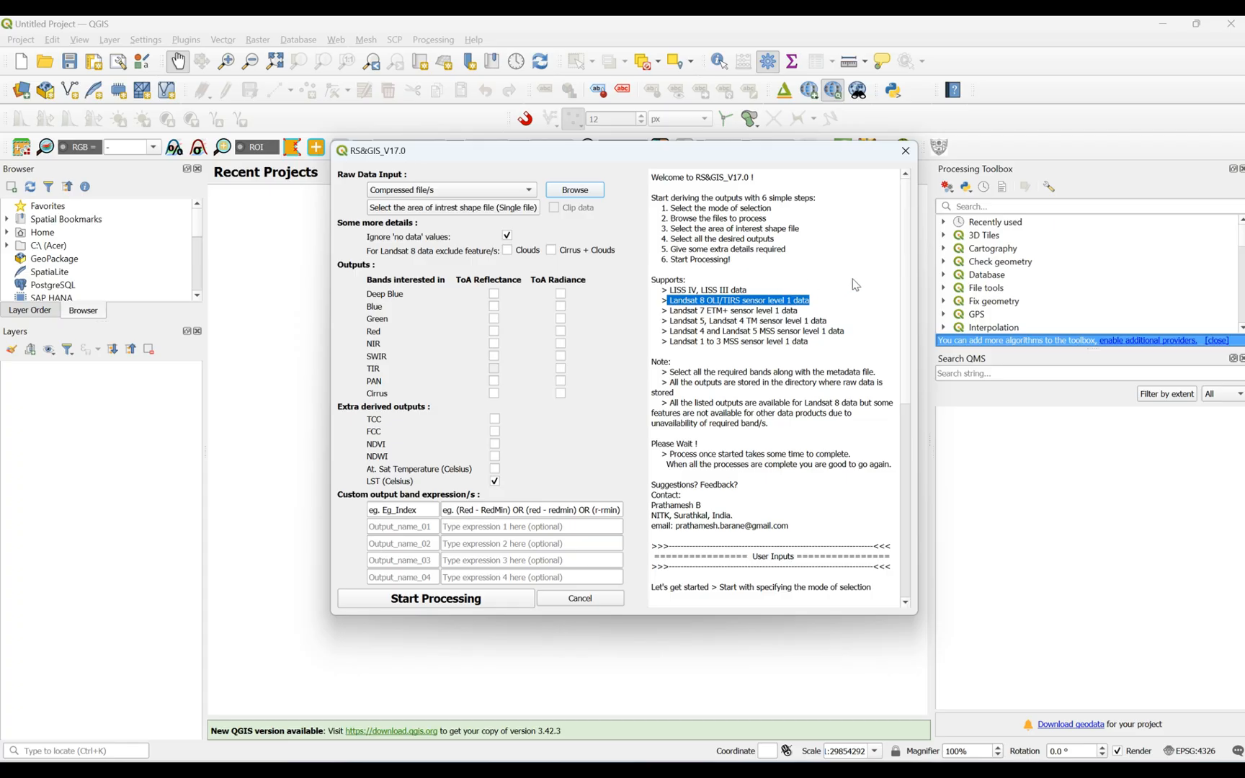
mouse_move(774, 299)
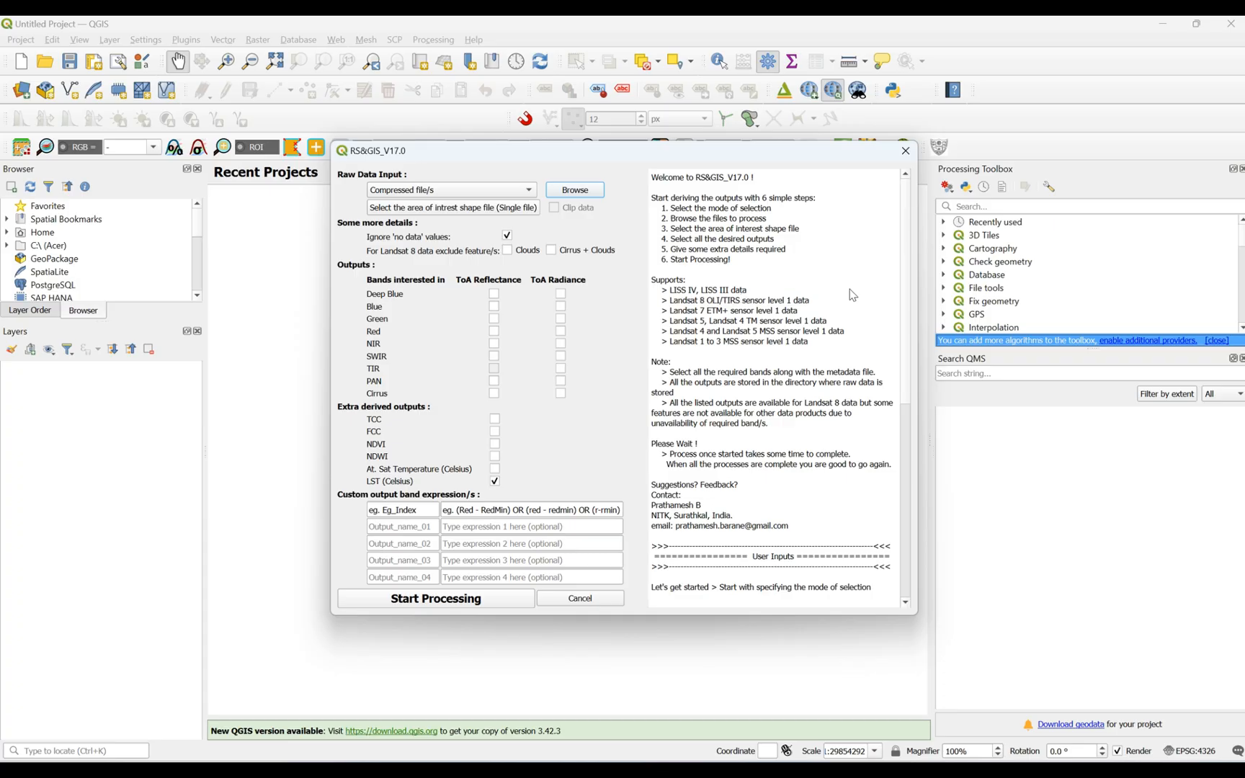
mouse_move(821, 341)
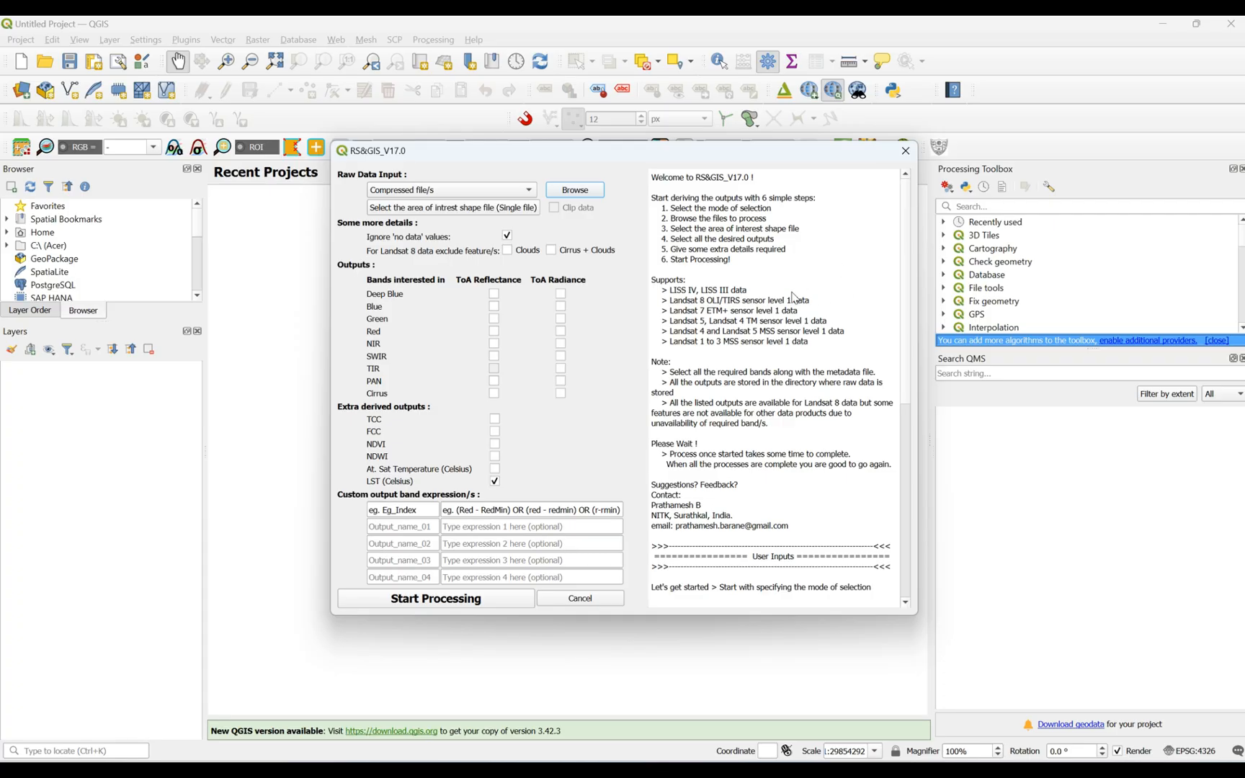
mouse_move(827, 297)
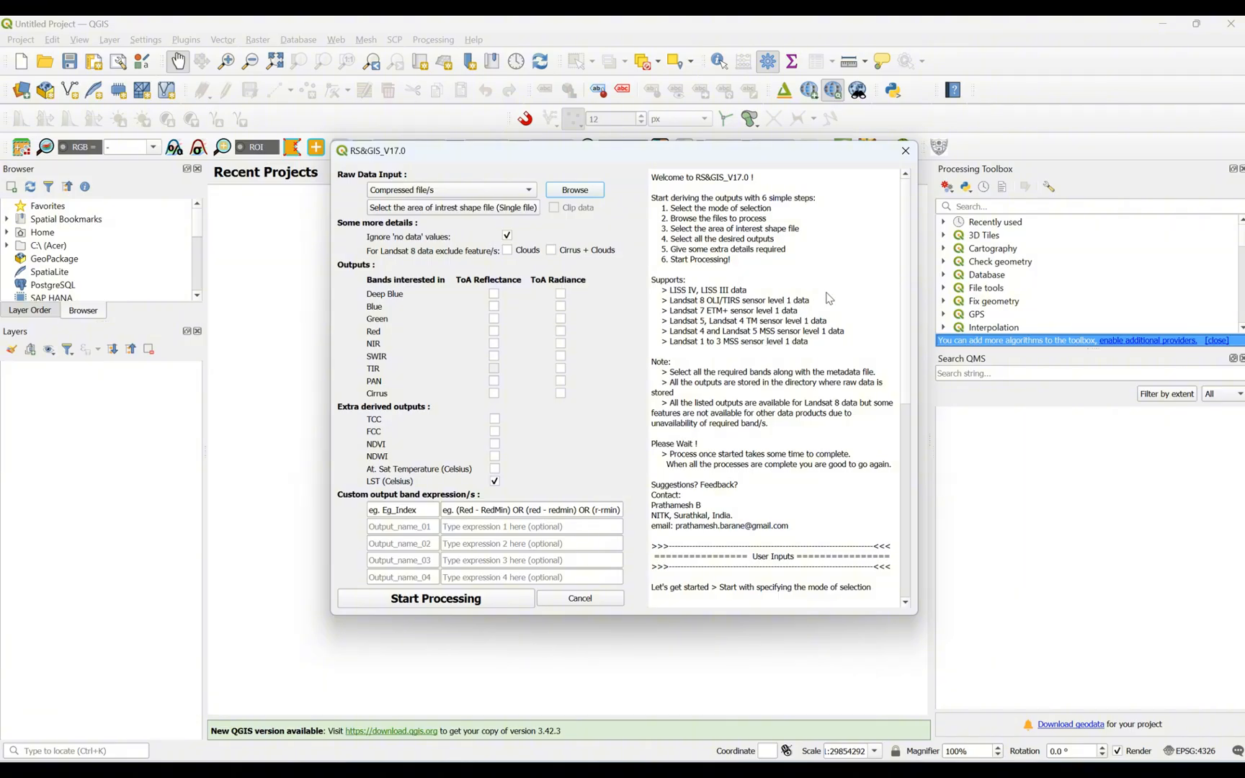
scroll(down, 3)
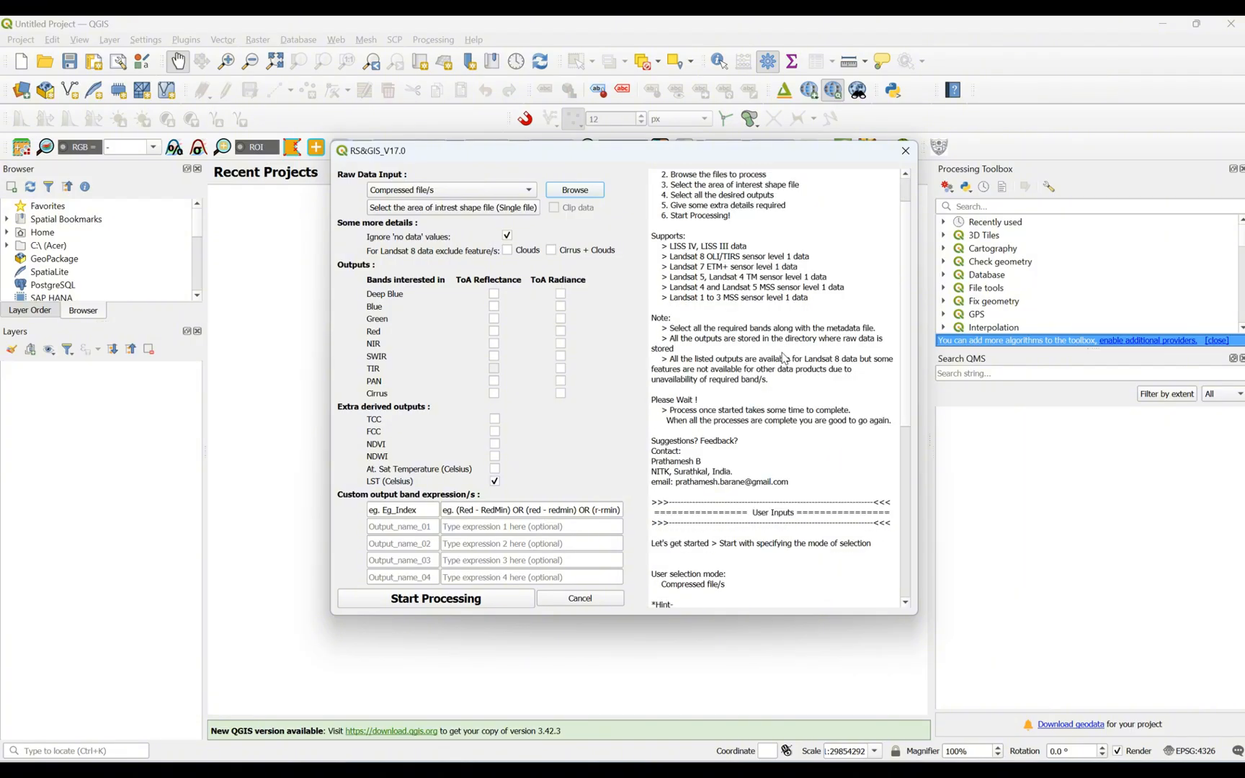
scroll(down, 3)
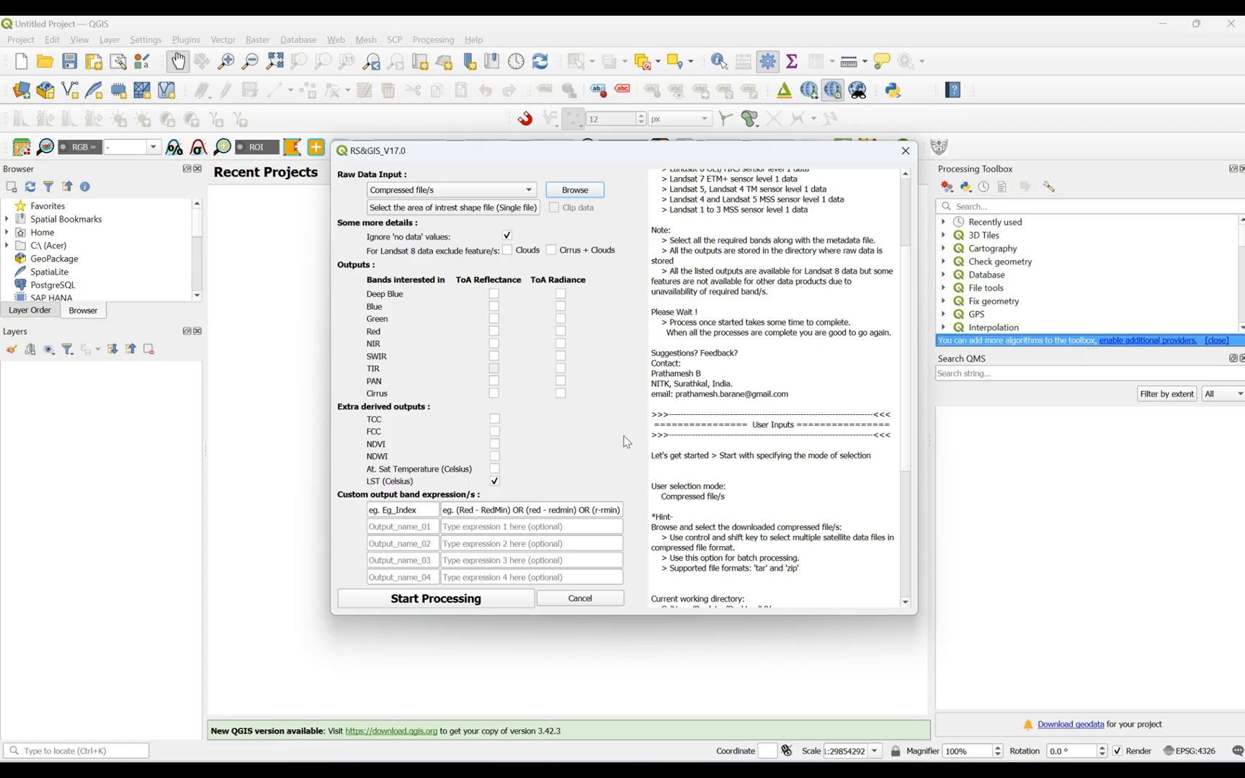
mouse_move(414, 609)
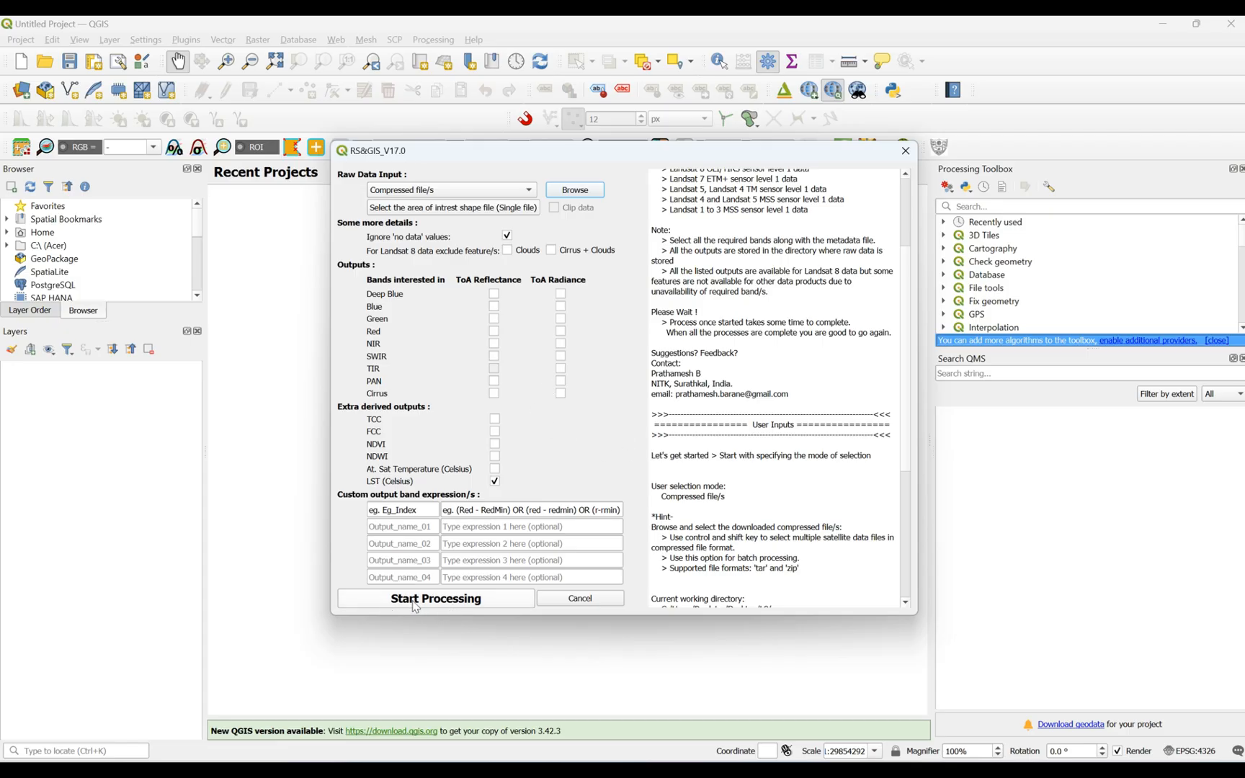
mouse_move(426, 610)
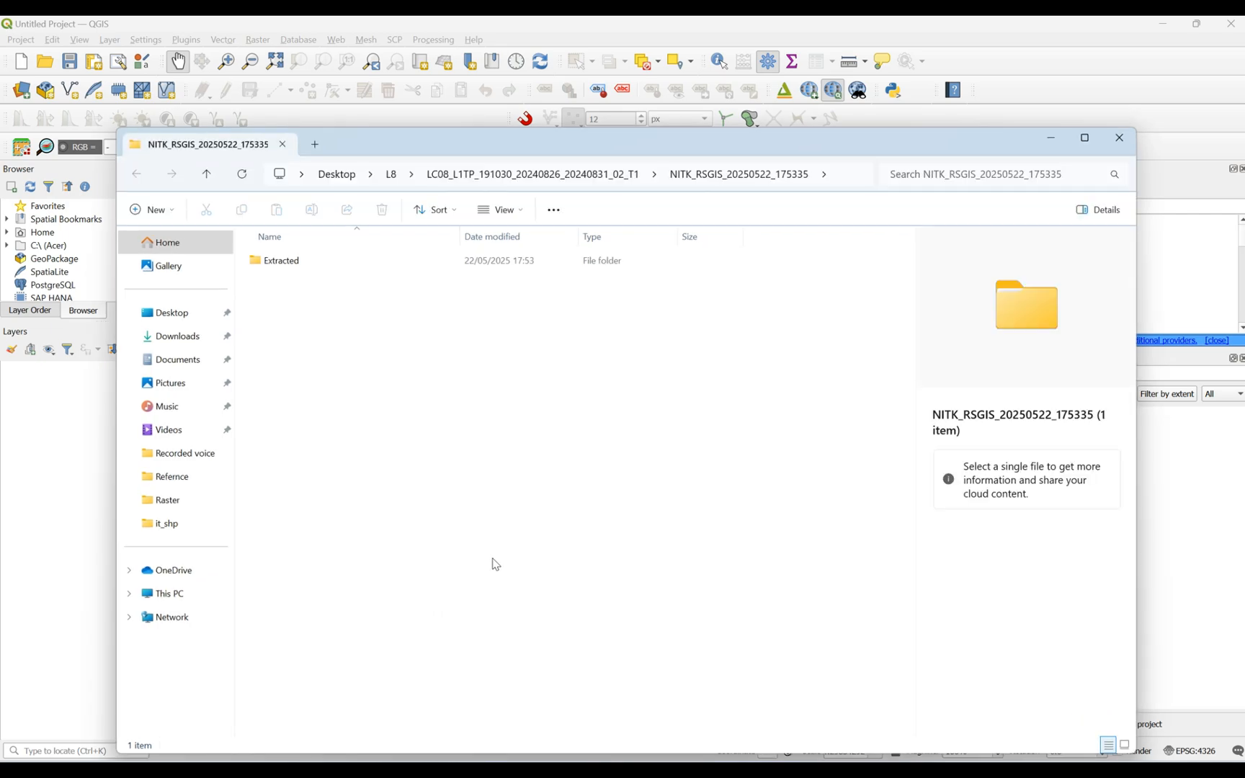
mouse_move(495, 447)
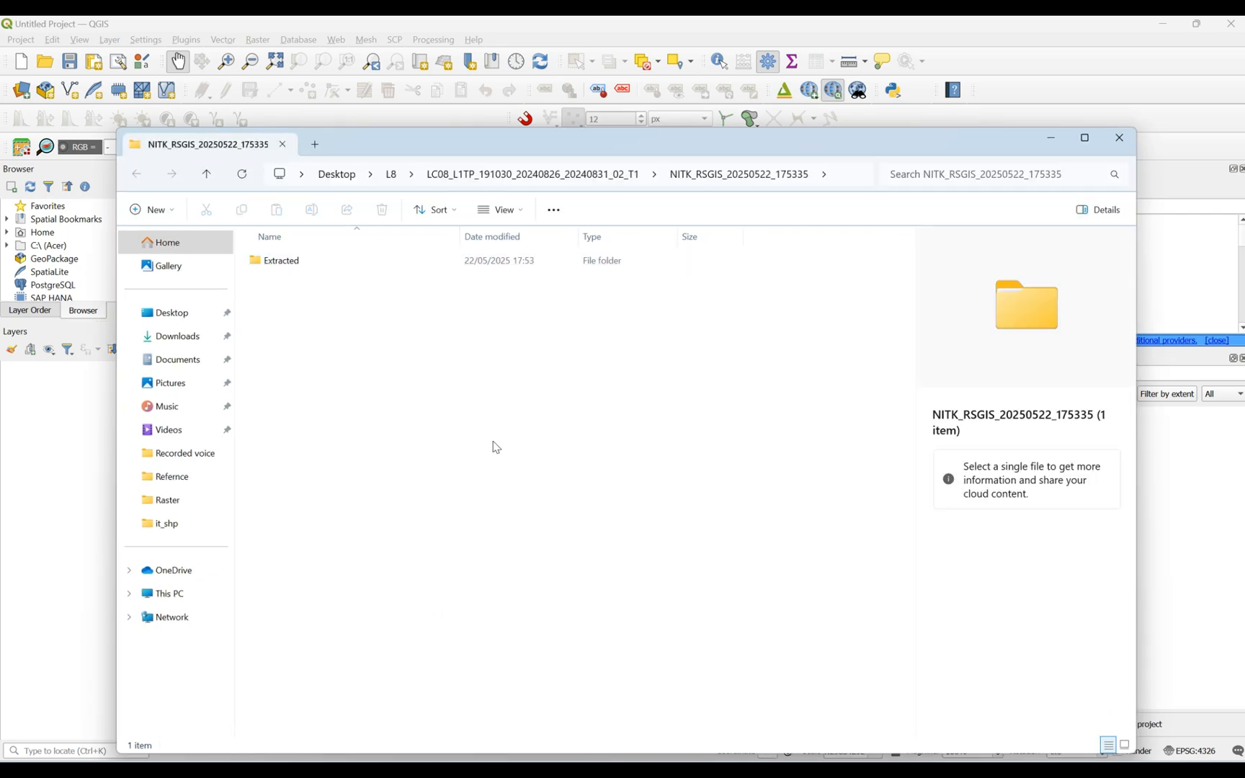
mouse_move(513, 434)
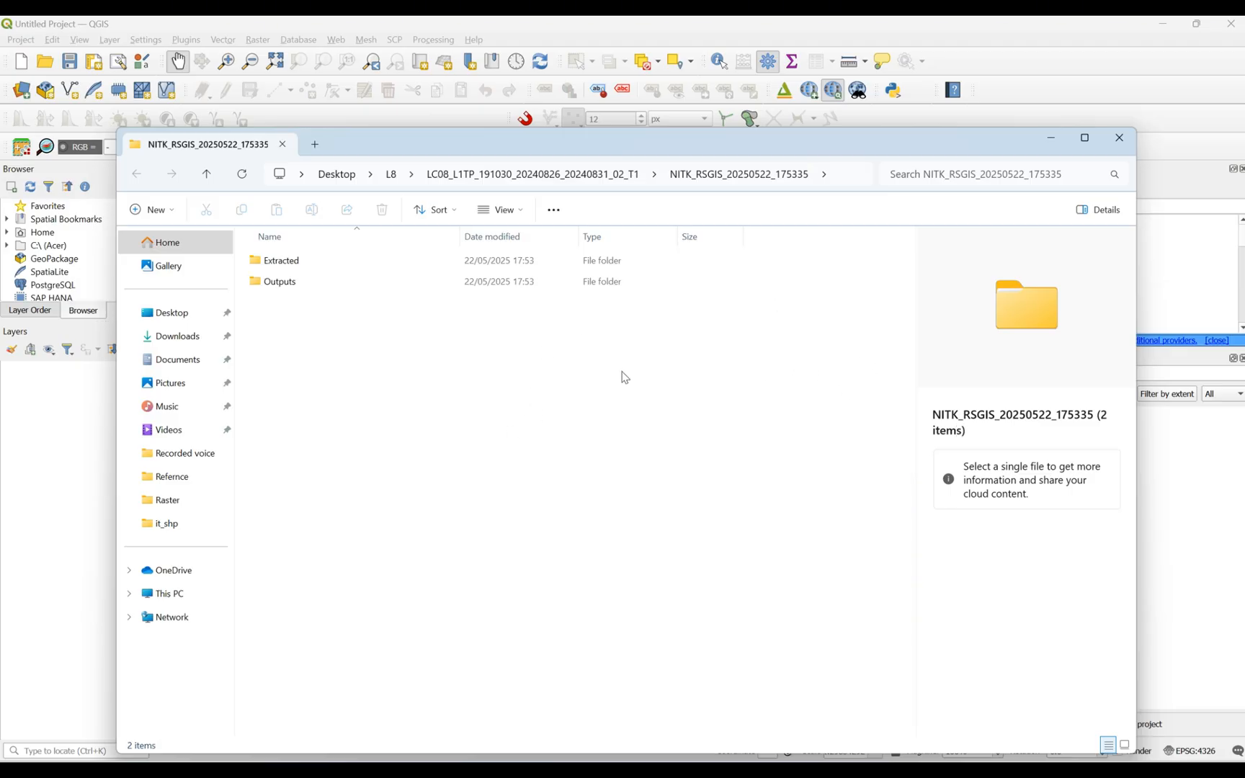
mouse_move(821, 519)
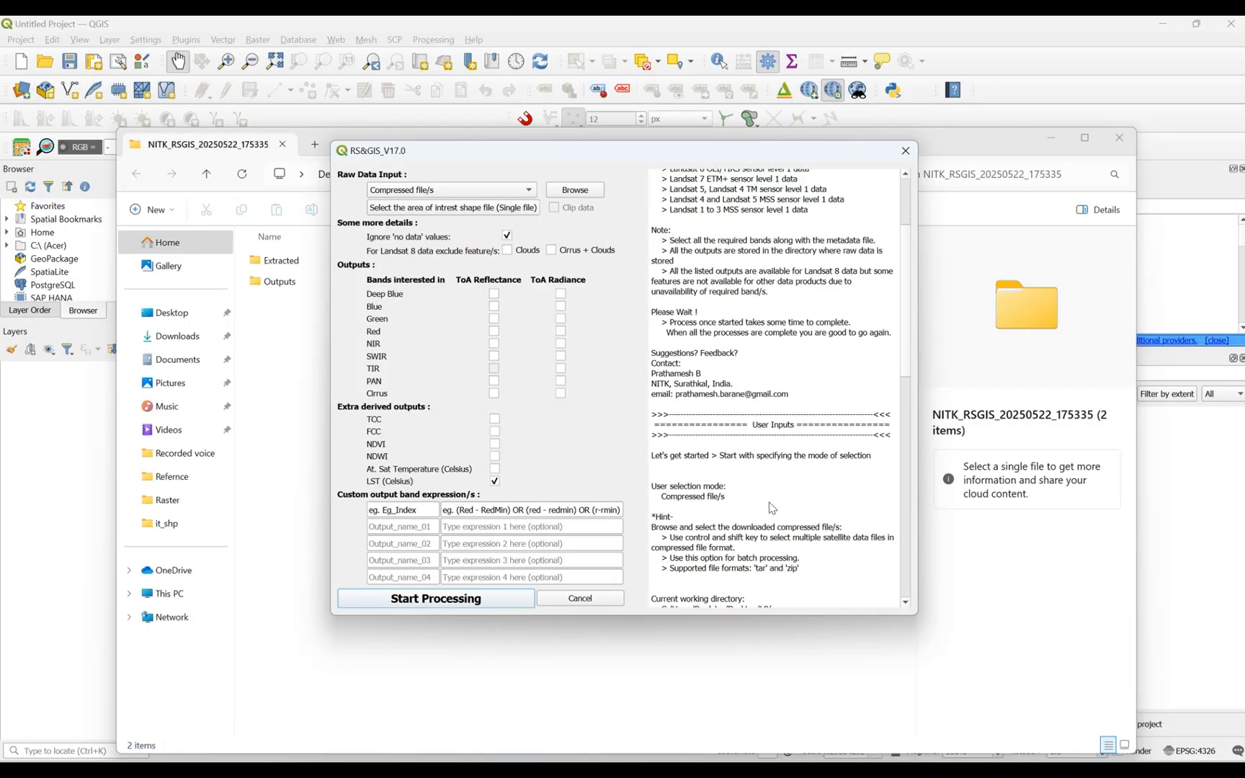
Read the RS&GIS log until it reports Process Completed with B10 and B11 outputs
click(435, 598)
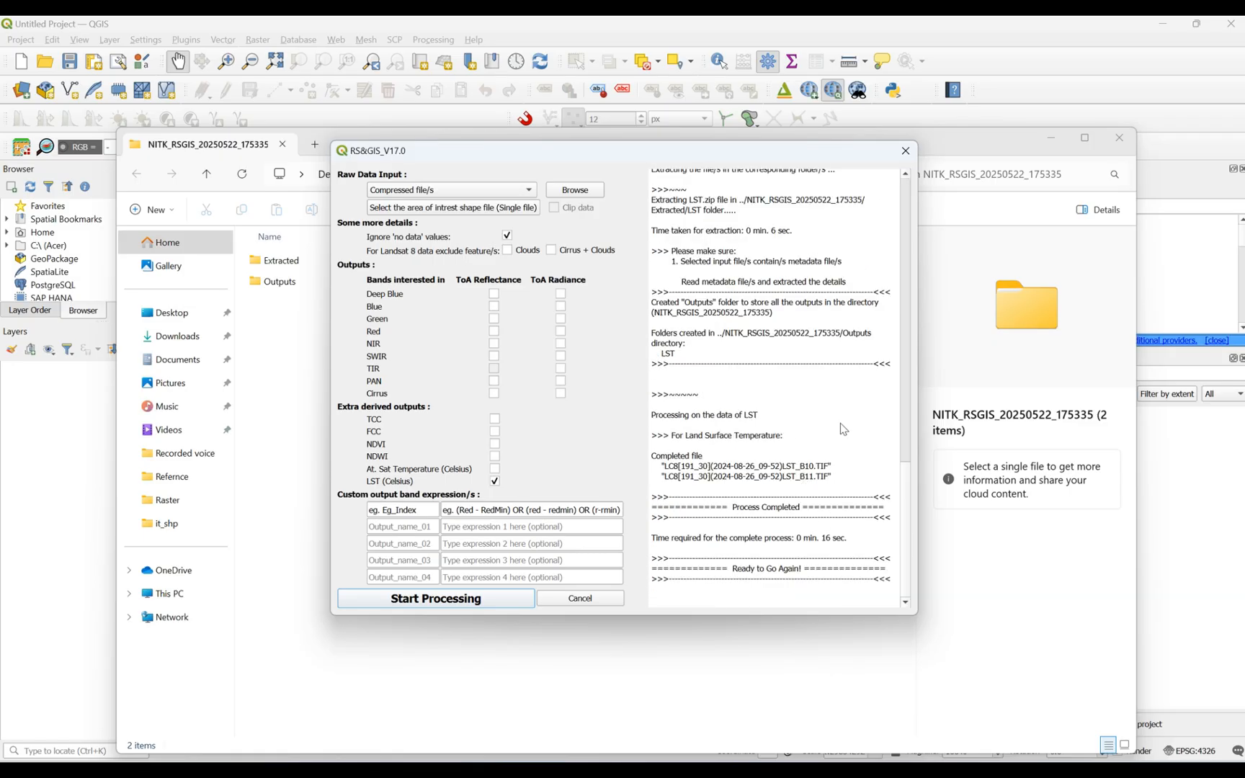
mouse_move(738, 517)
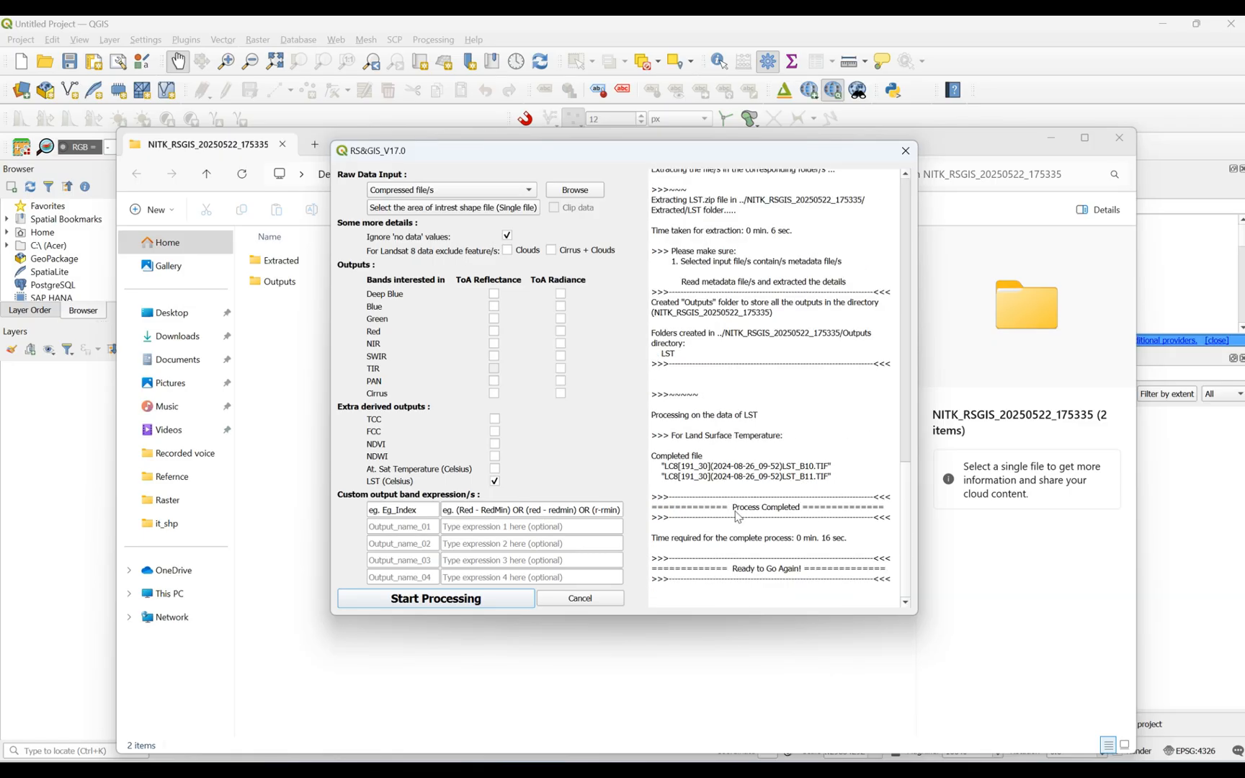
mouse_move(792, 517)
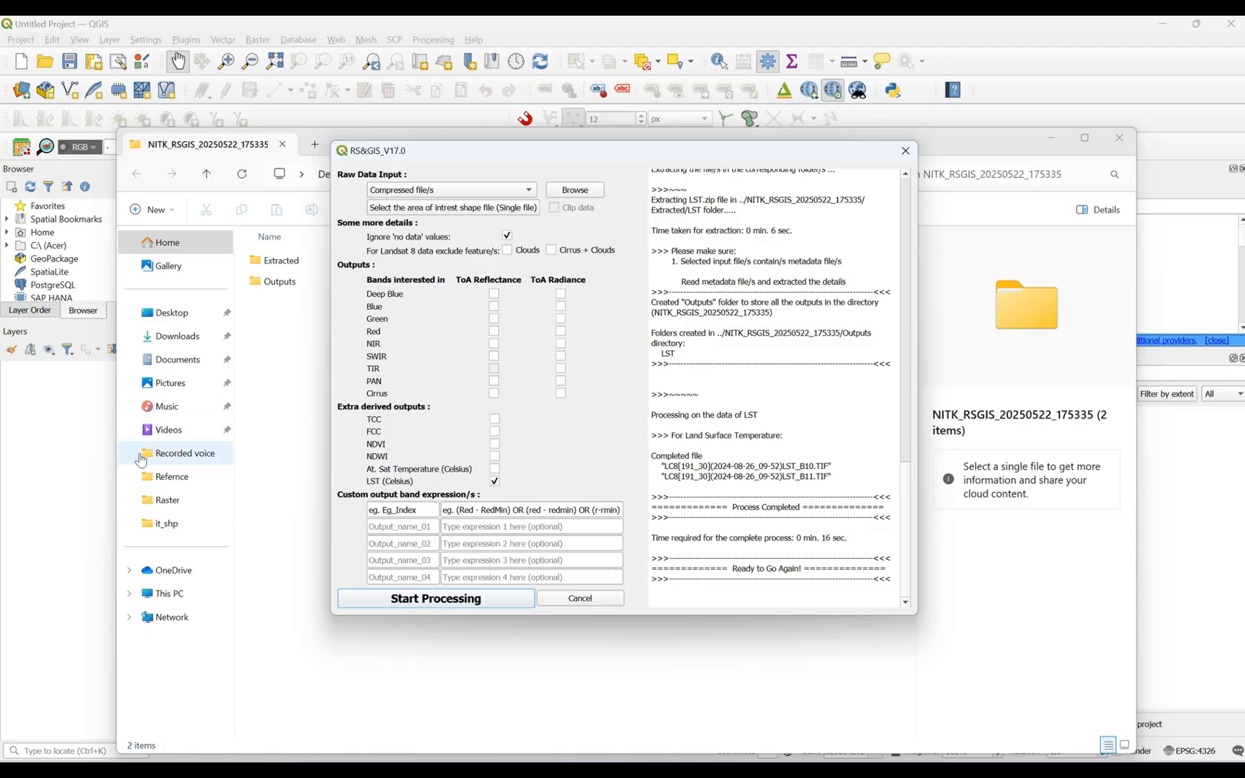
Close the RS&GIS dialog, check the NITK_RSGIS results folder, and return to QGIS
click(905, 151)
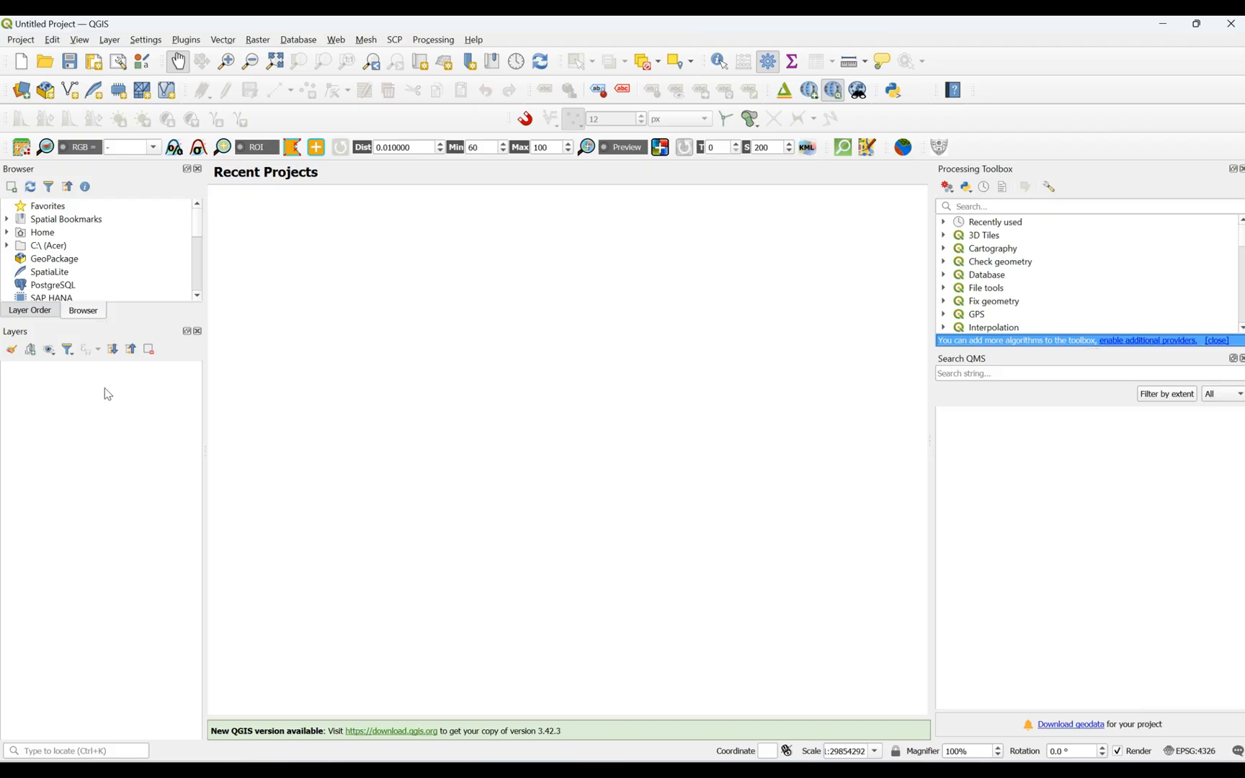
mouse_move(201, 442)
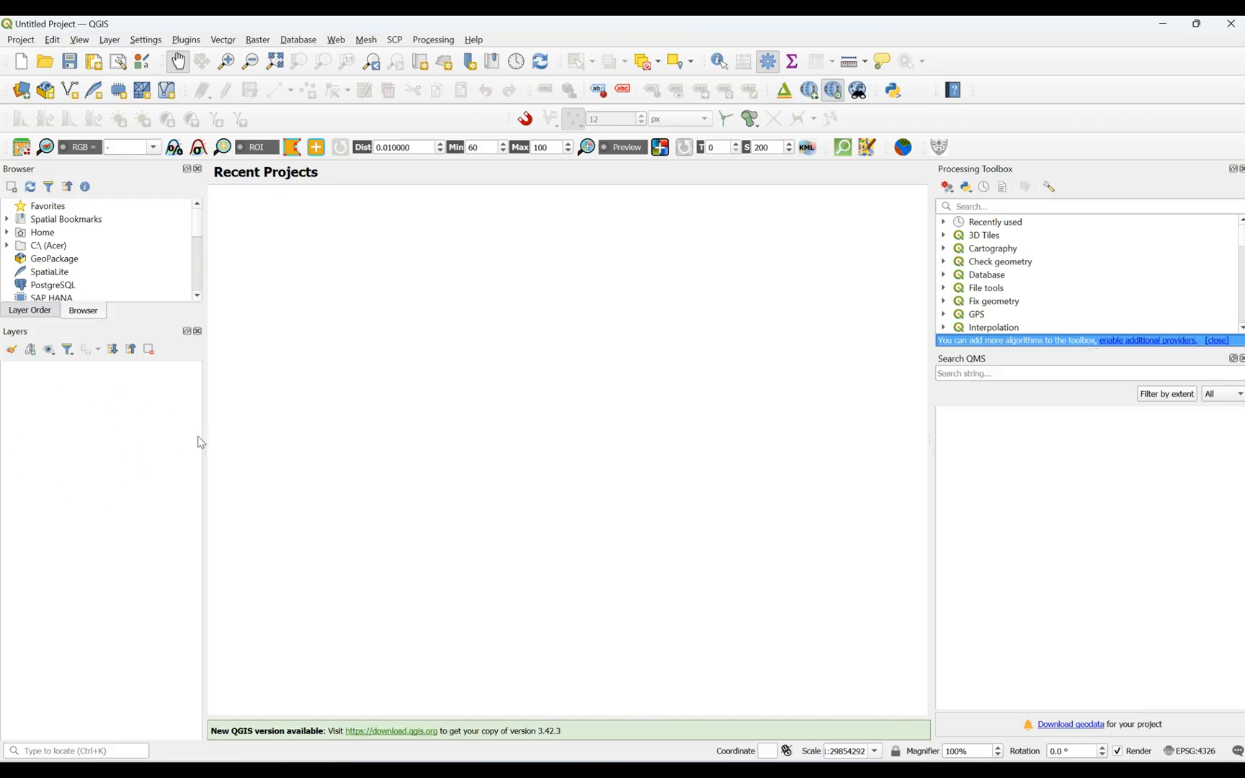
mouse_move(789, 416)
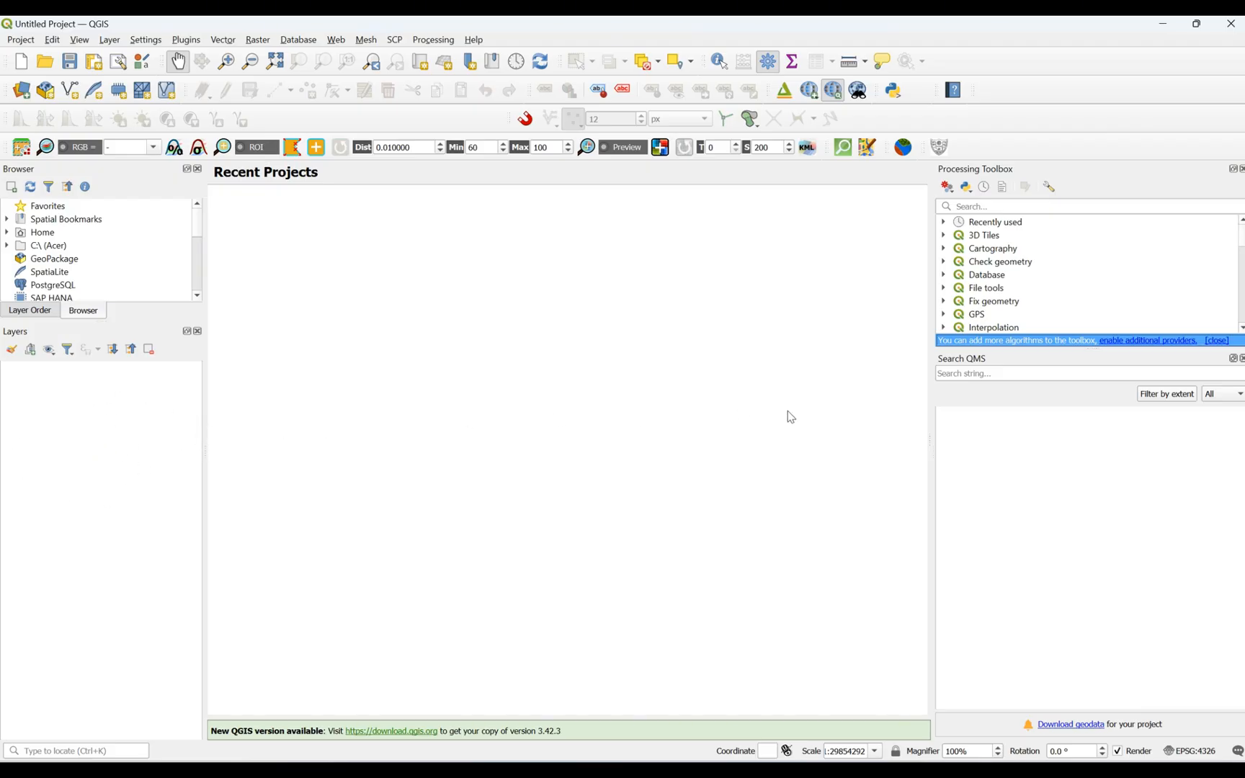
mouse_move(778, 455)
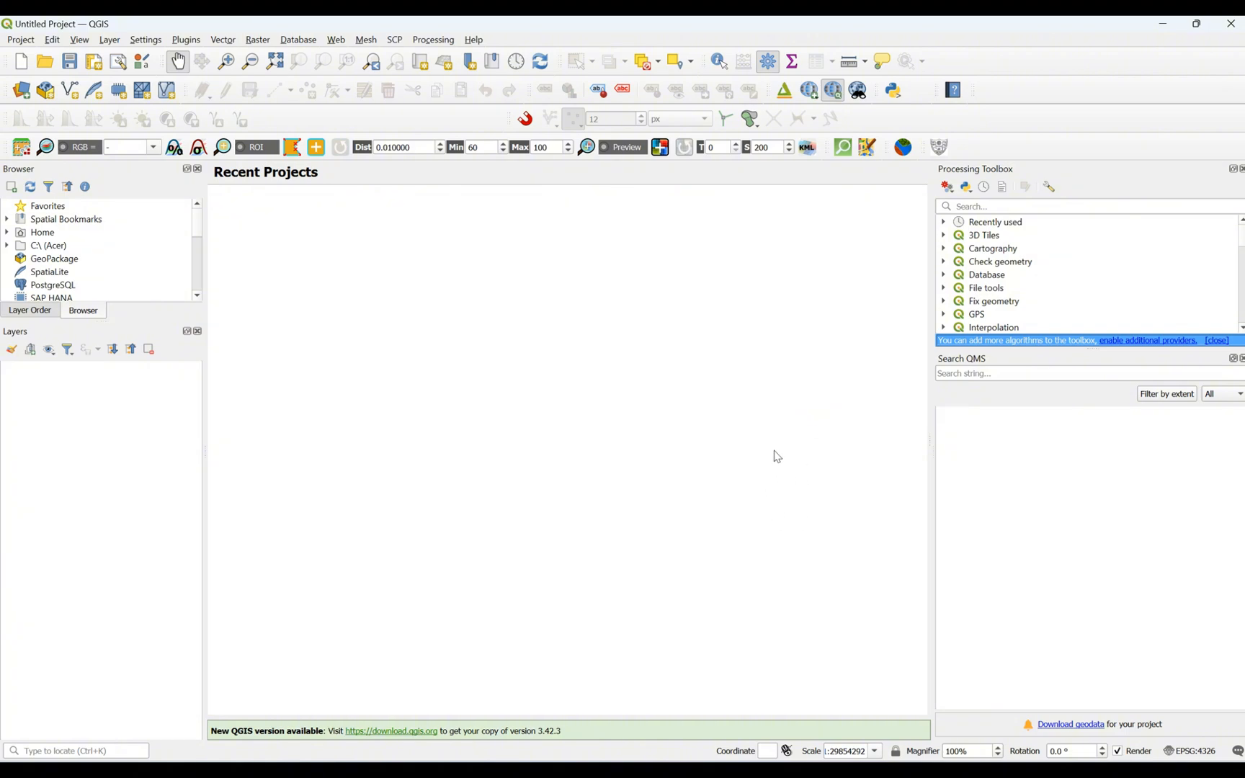
mouse_move(756, 474)
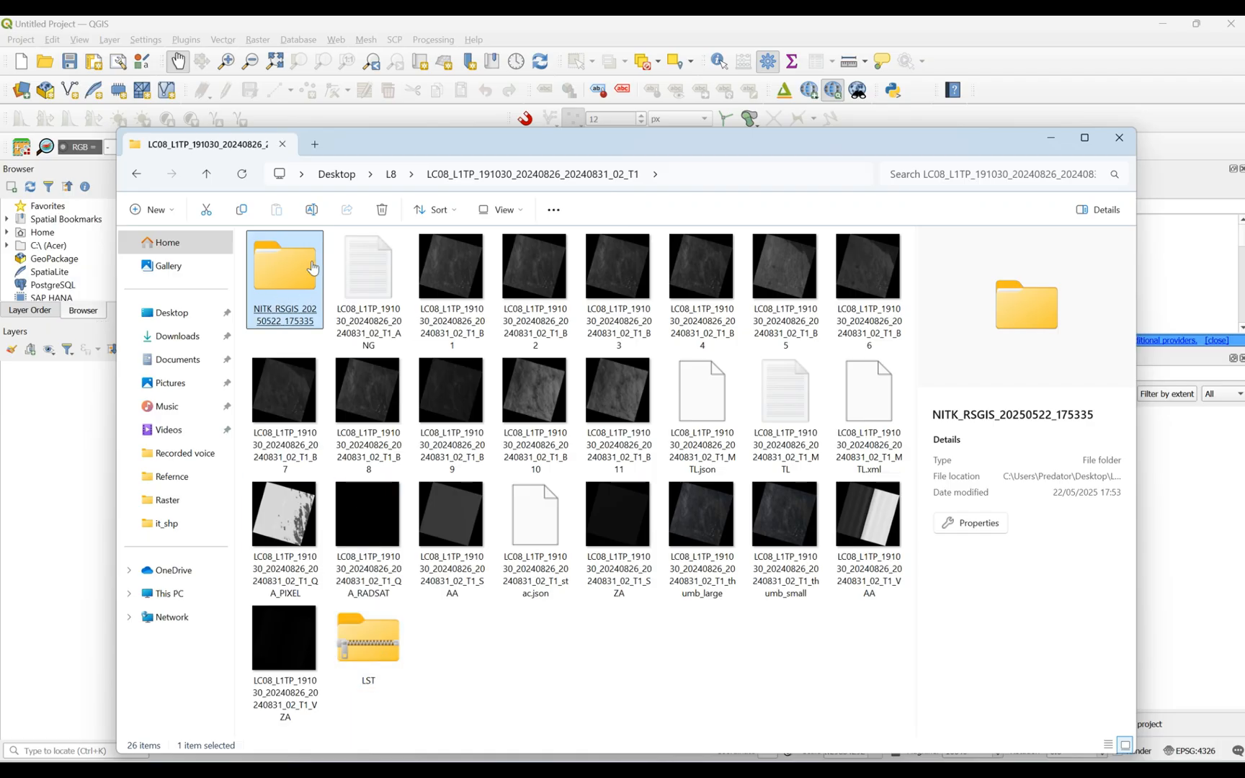
double_click(284, 270)
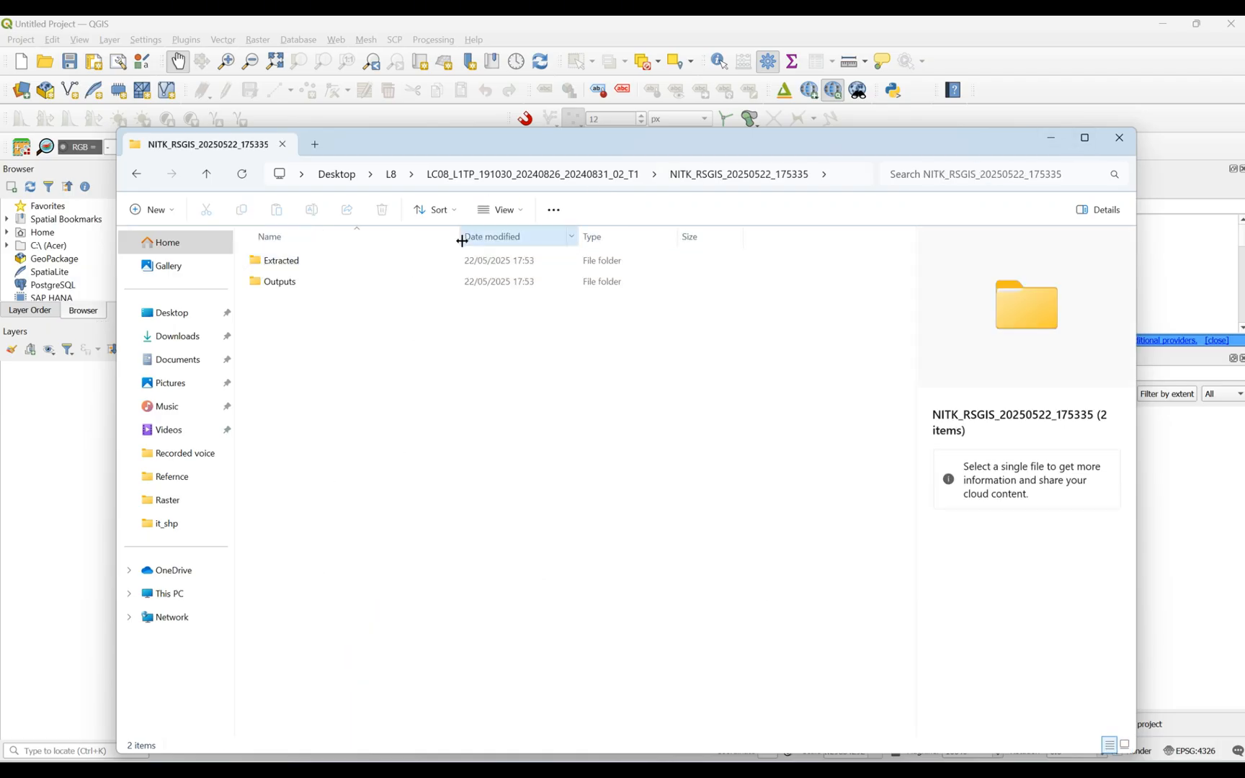
click(1119, 138)
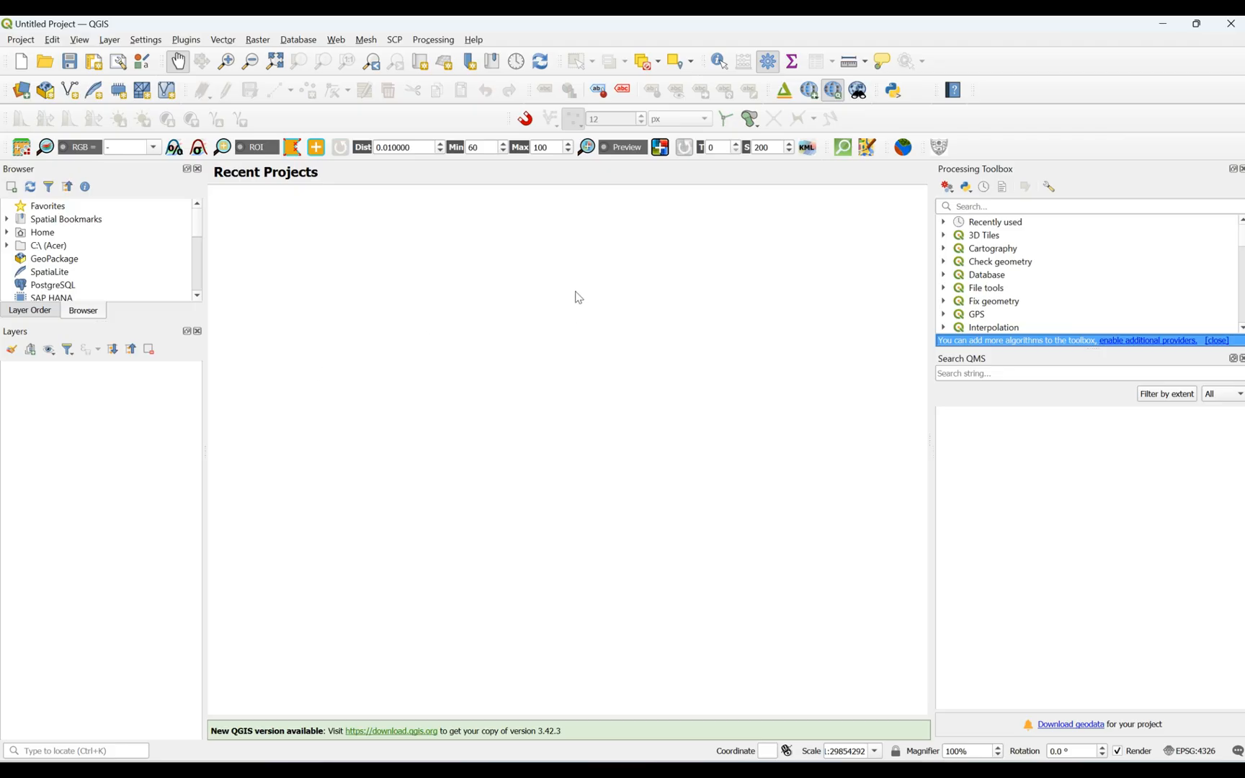
mouse_move(19, 88)
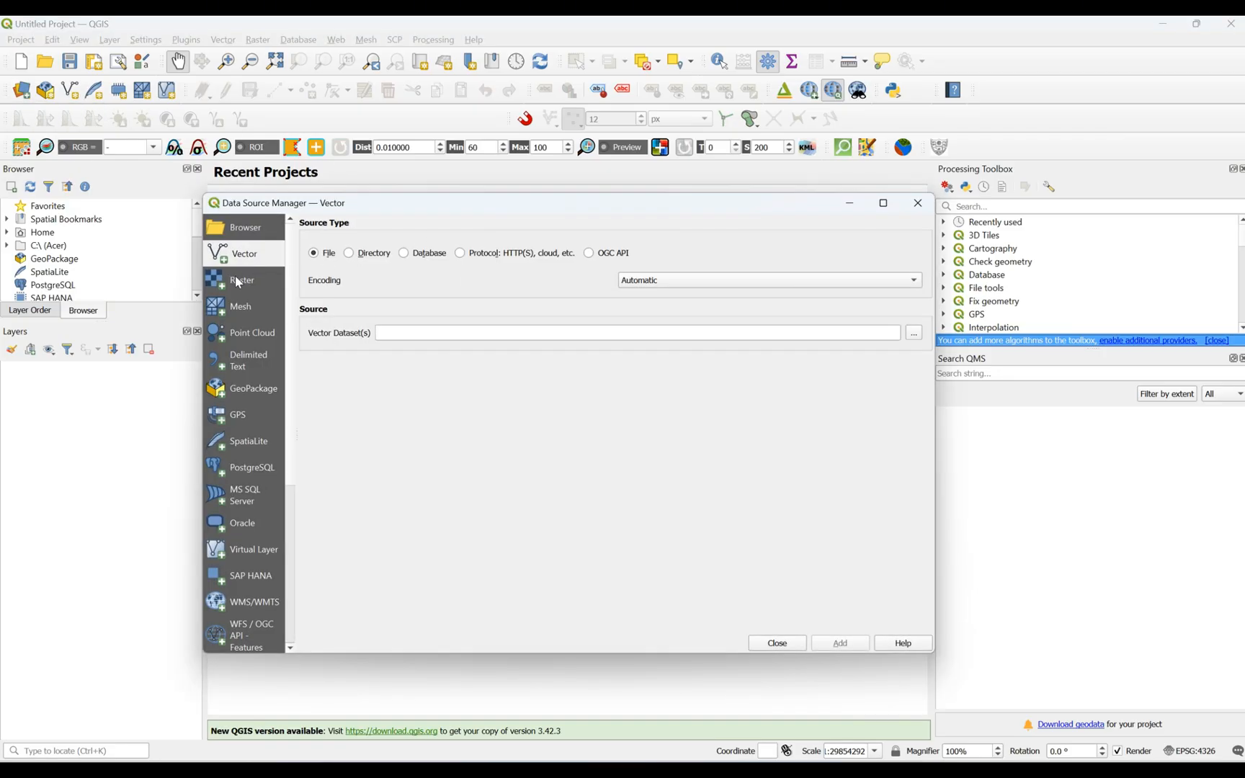
Browse for a raster in Data Source Manager down to NITK_RSGIS\Outputs\LST
click(242, 279)
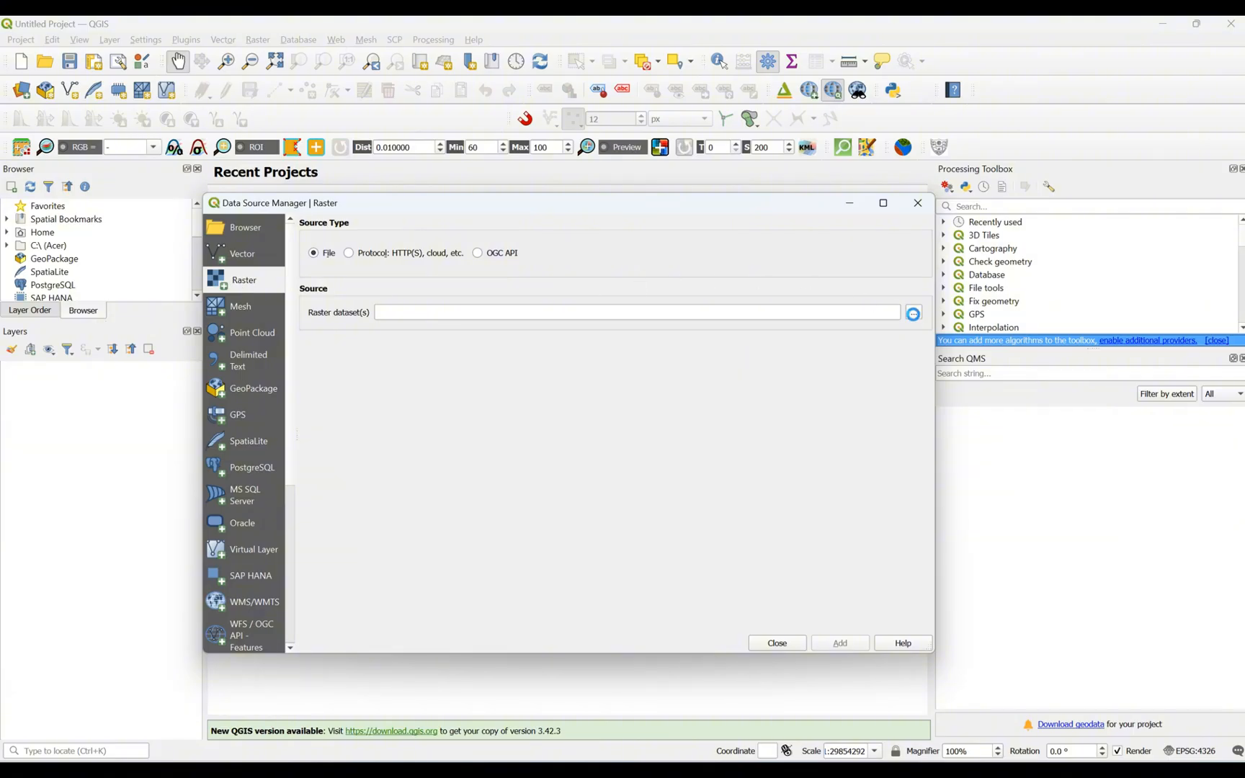
click(914, 314)
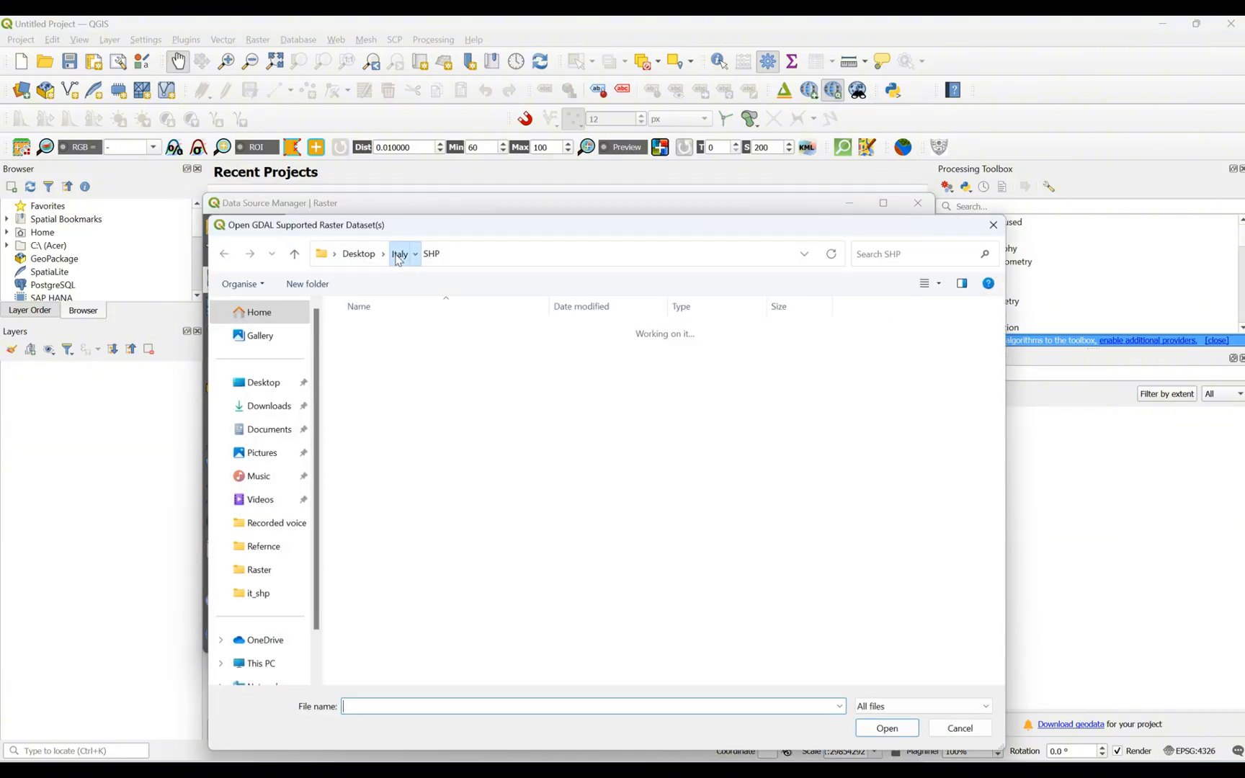
click(358, 253)
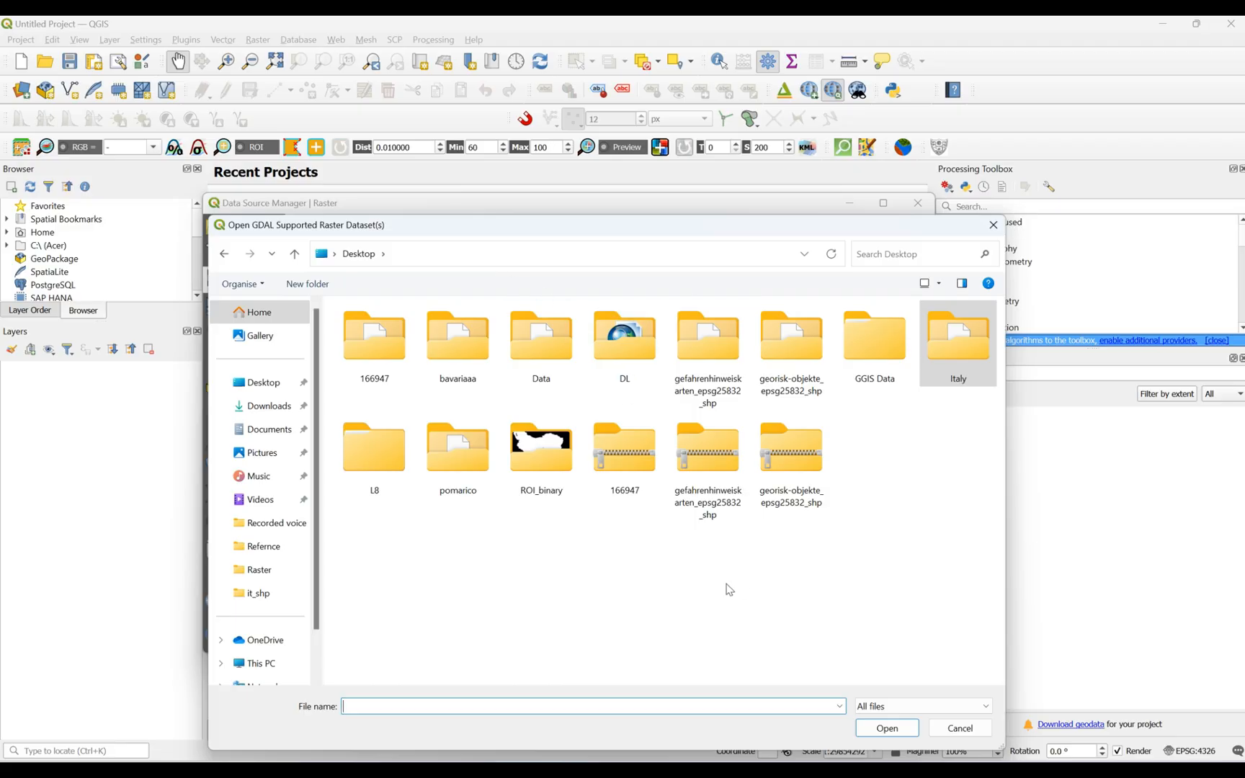
double_click(374, 447)
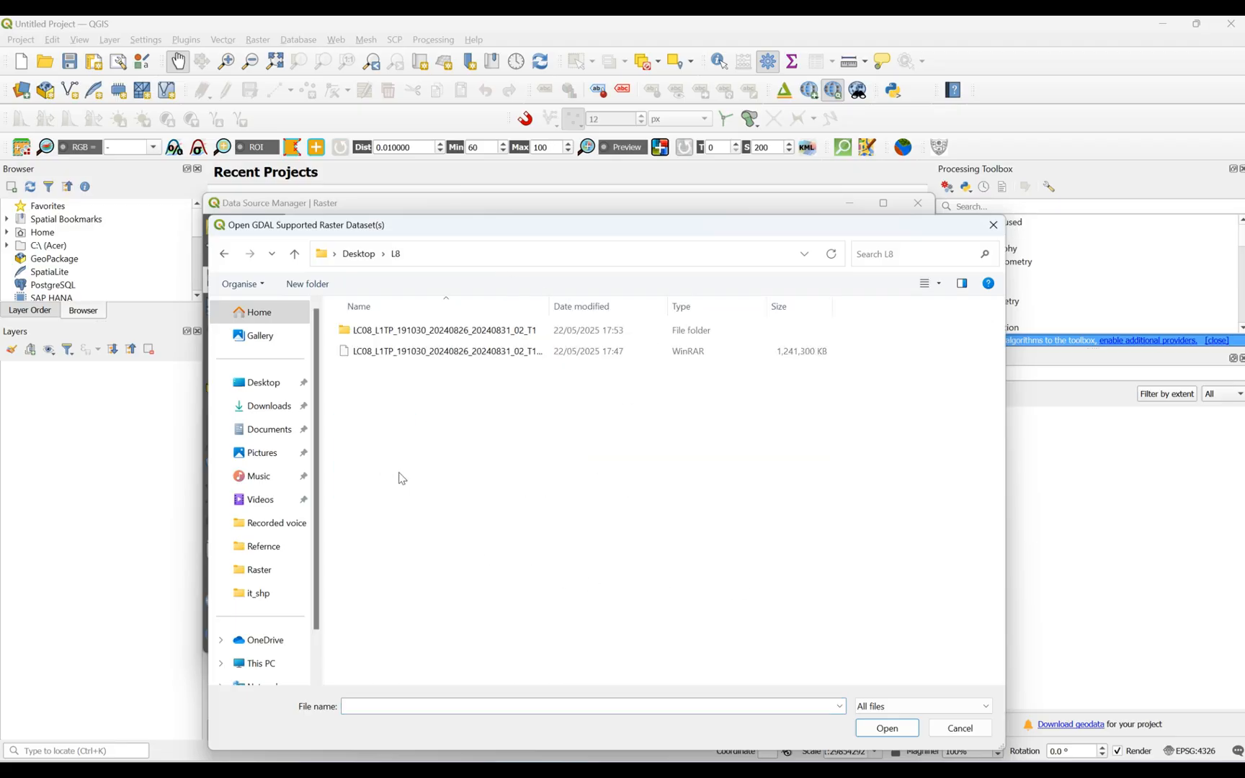
double_click(442, 330)
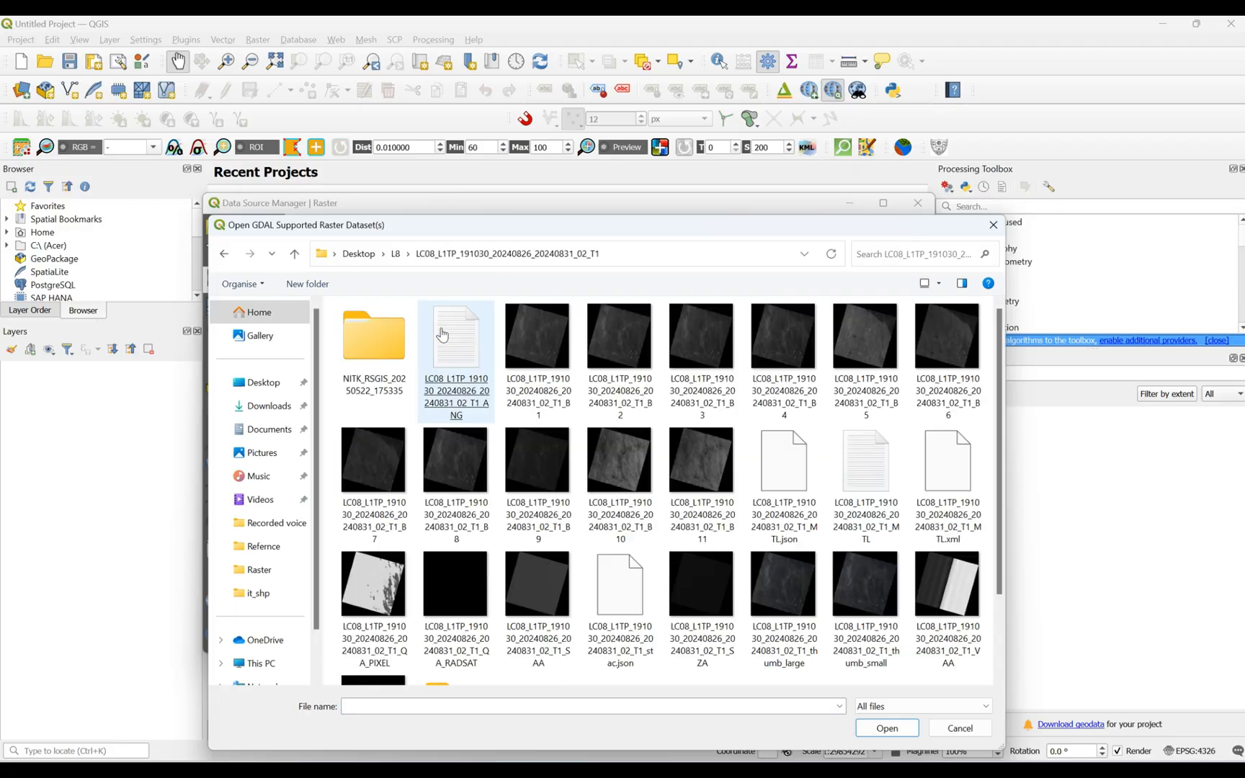
mouse_move(374, 348)
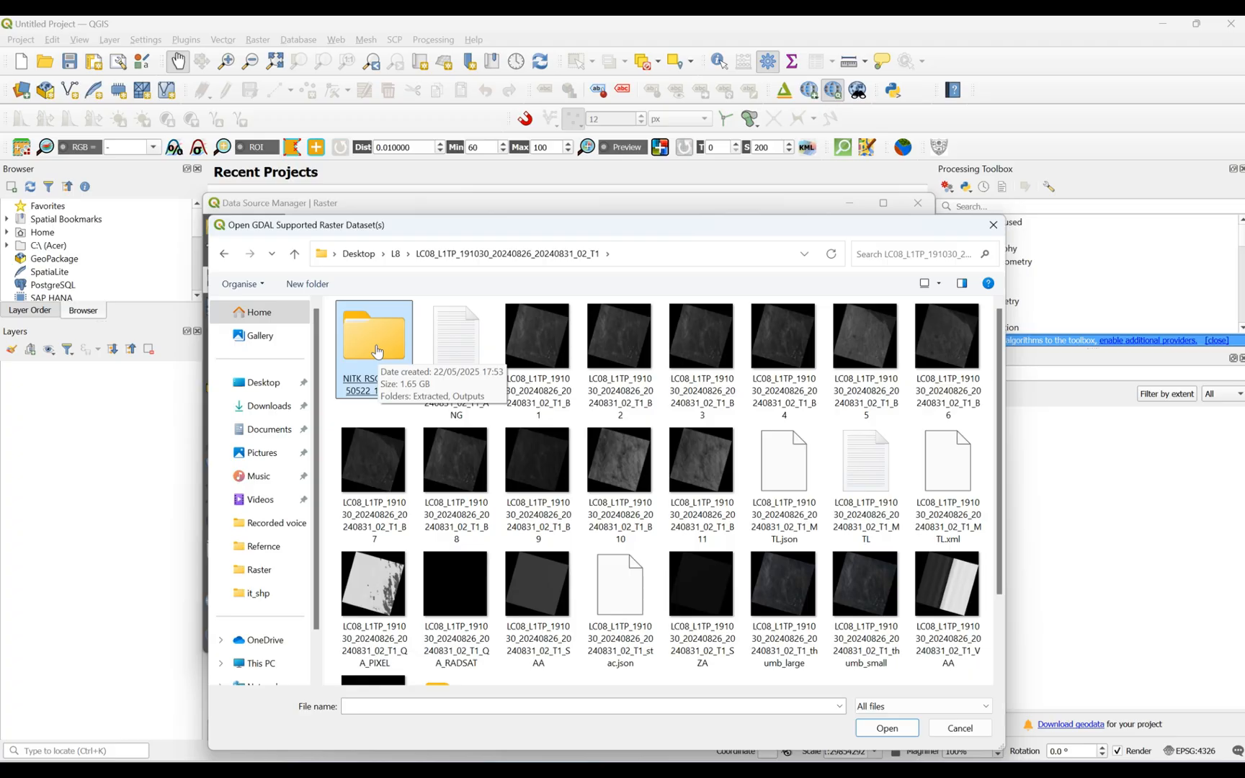
double_click(373, 336)
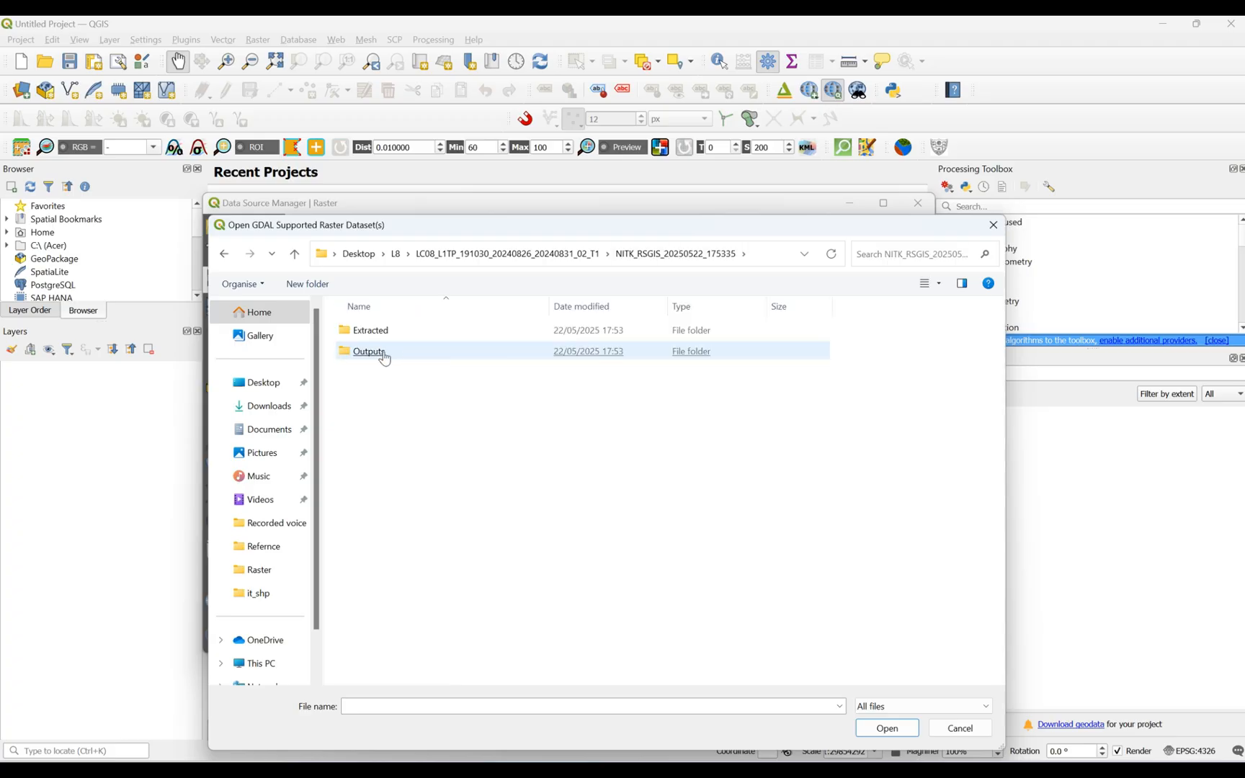
double_click(371, 352)
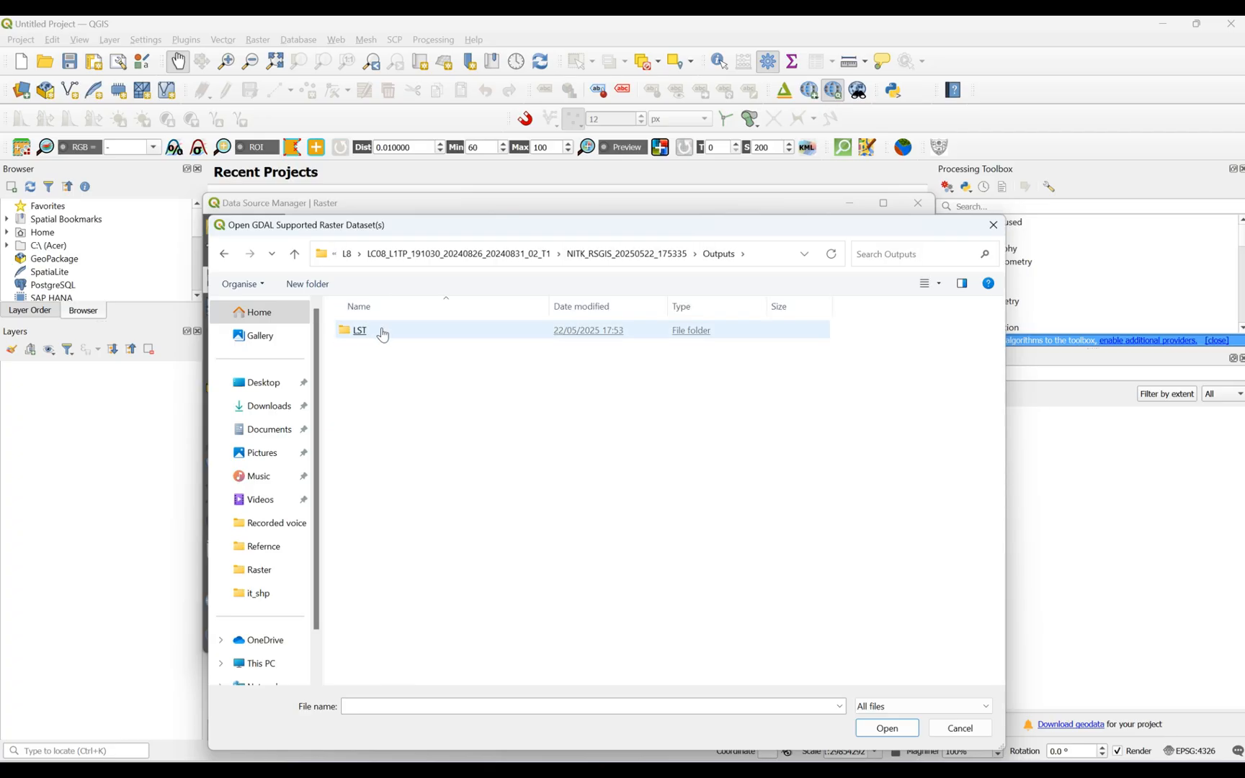
double_click(359, 330)
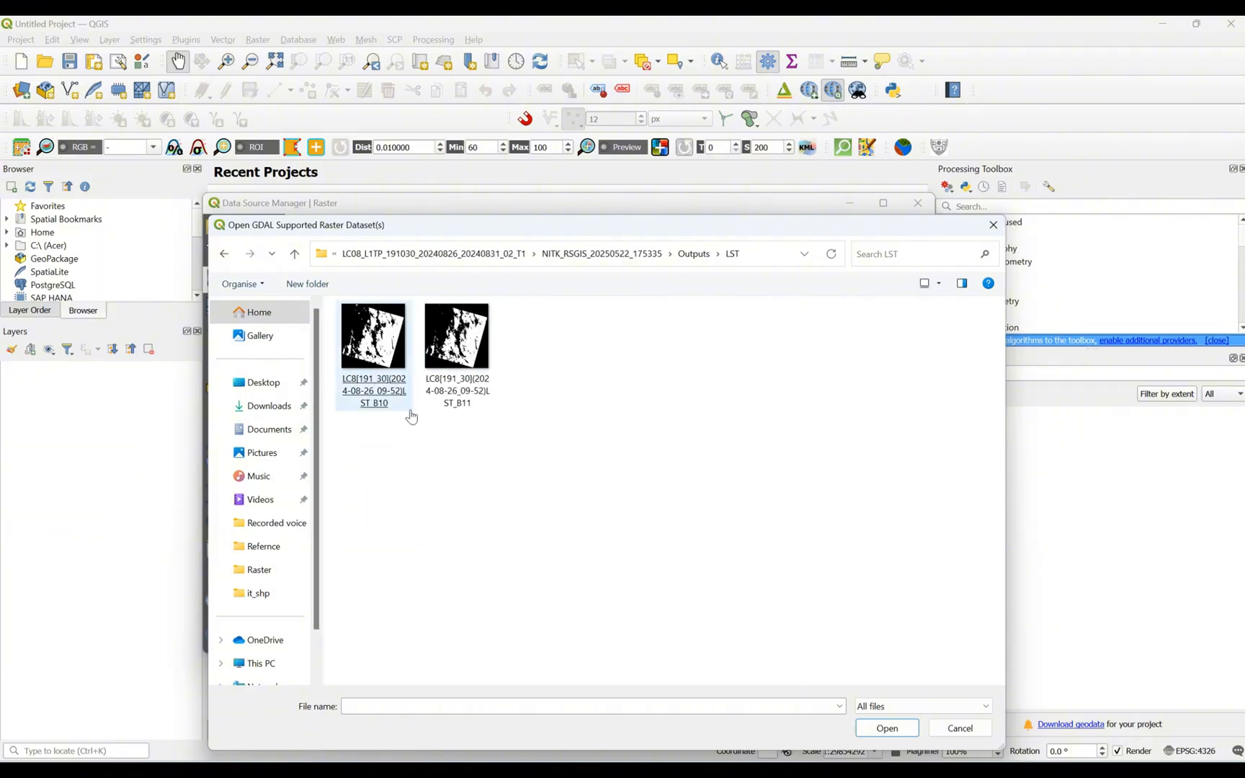
Add LST_B10.TIF to the project as a raster layer
click(372, 336)
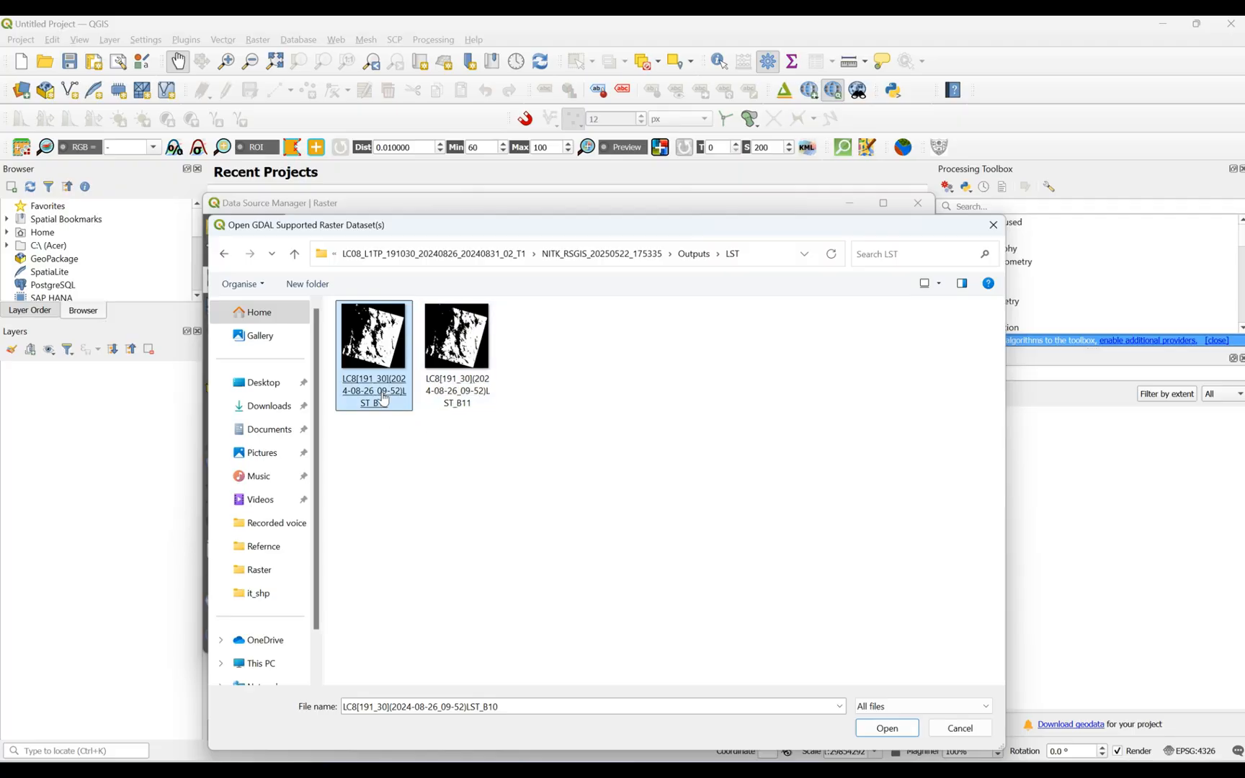
click(887, 728)
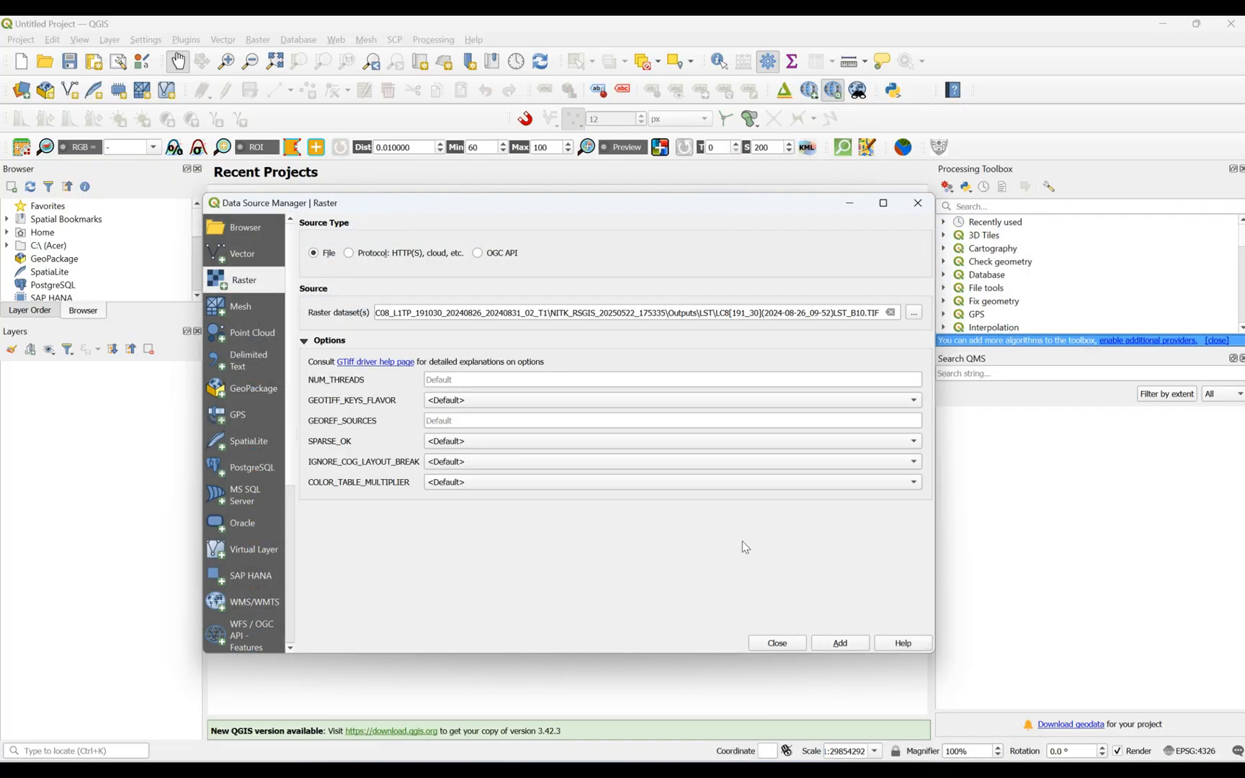
click(838, 642)
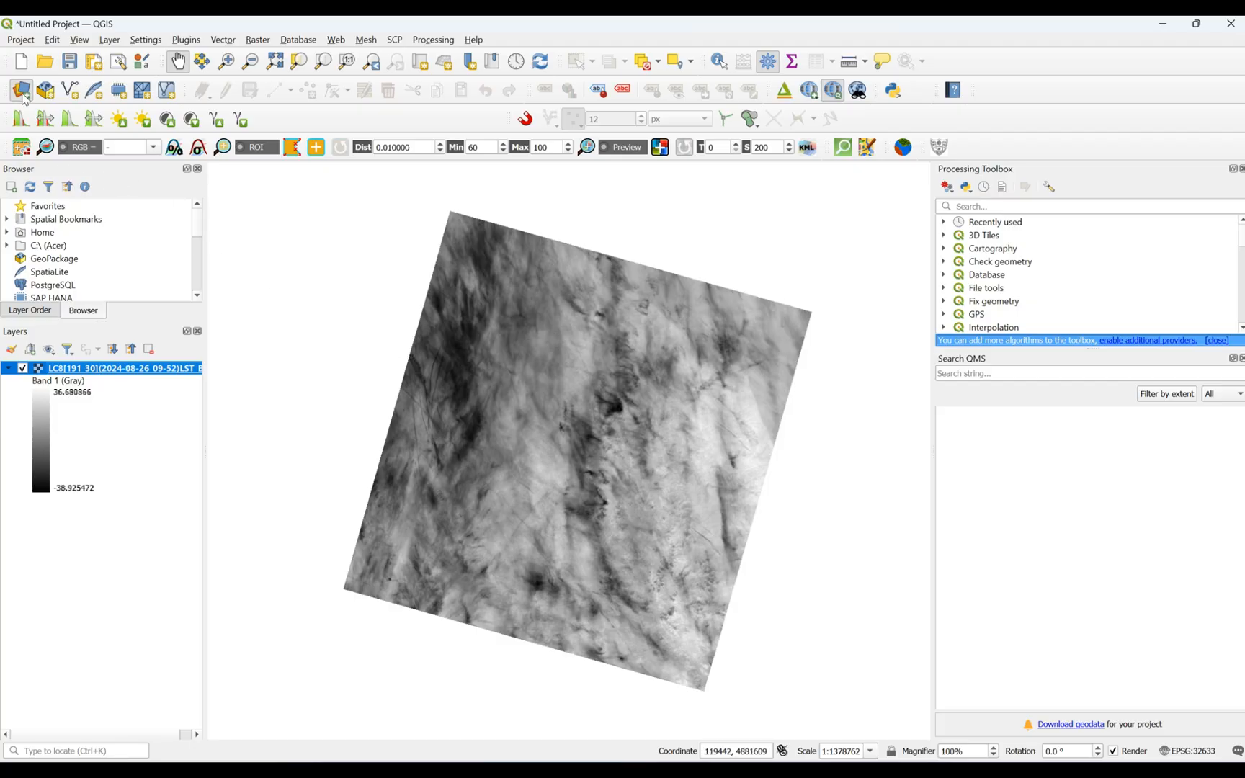
Add Umbria.shp from Desktop\Italy\SHP as a vector layer over the LST raster
click(18, 88)
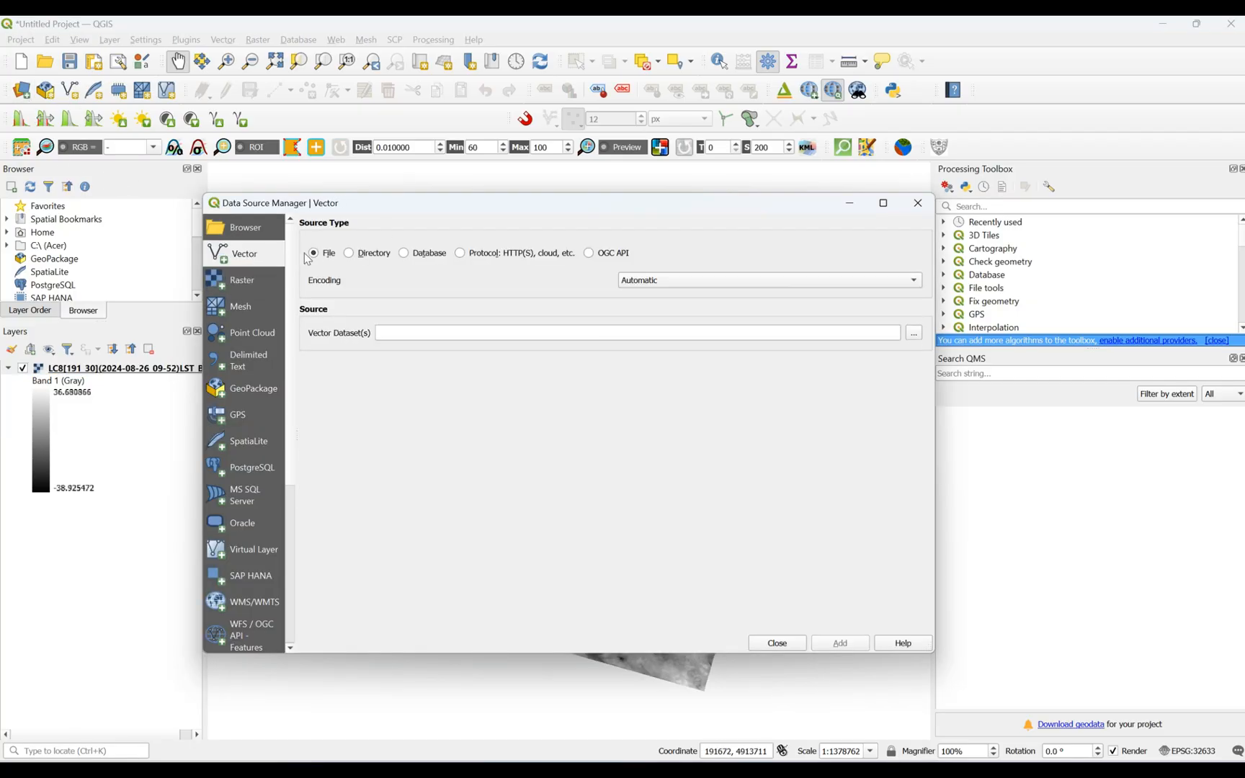
click(913, 332)
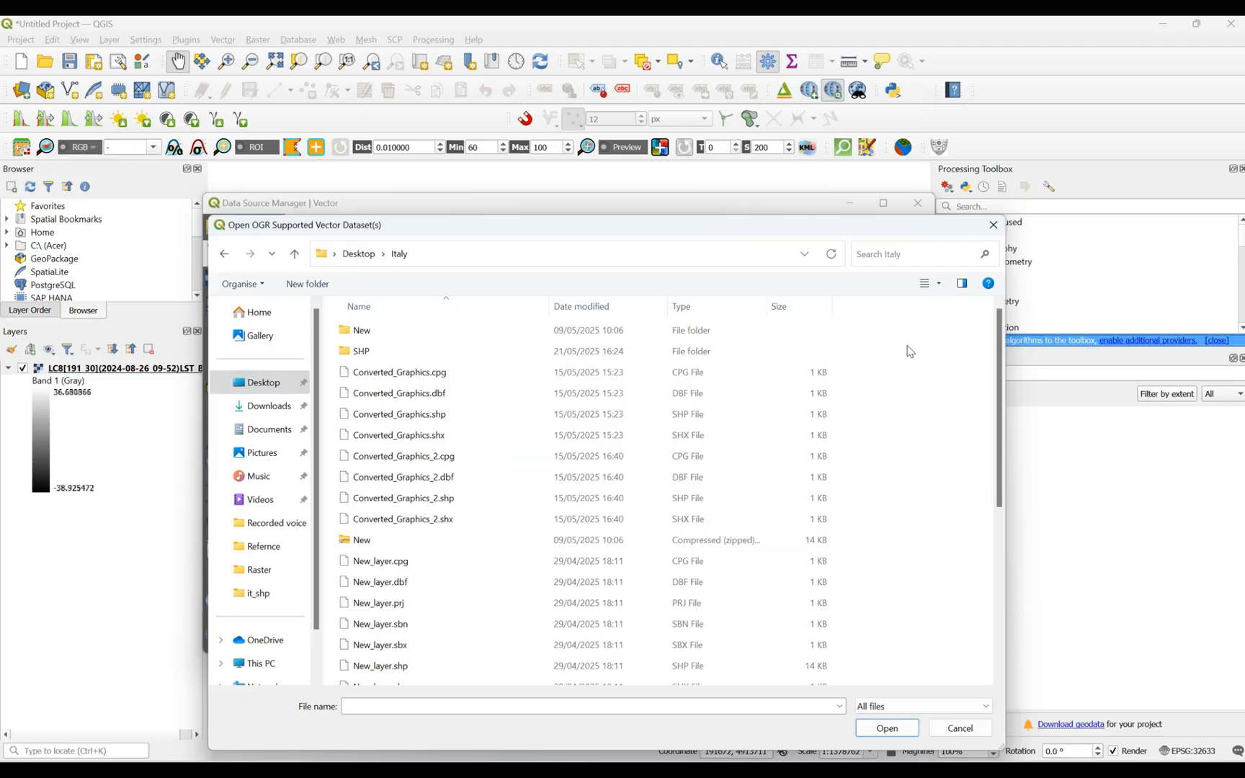
double_click(363, 352)
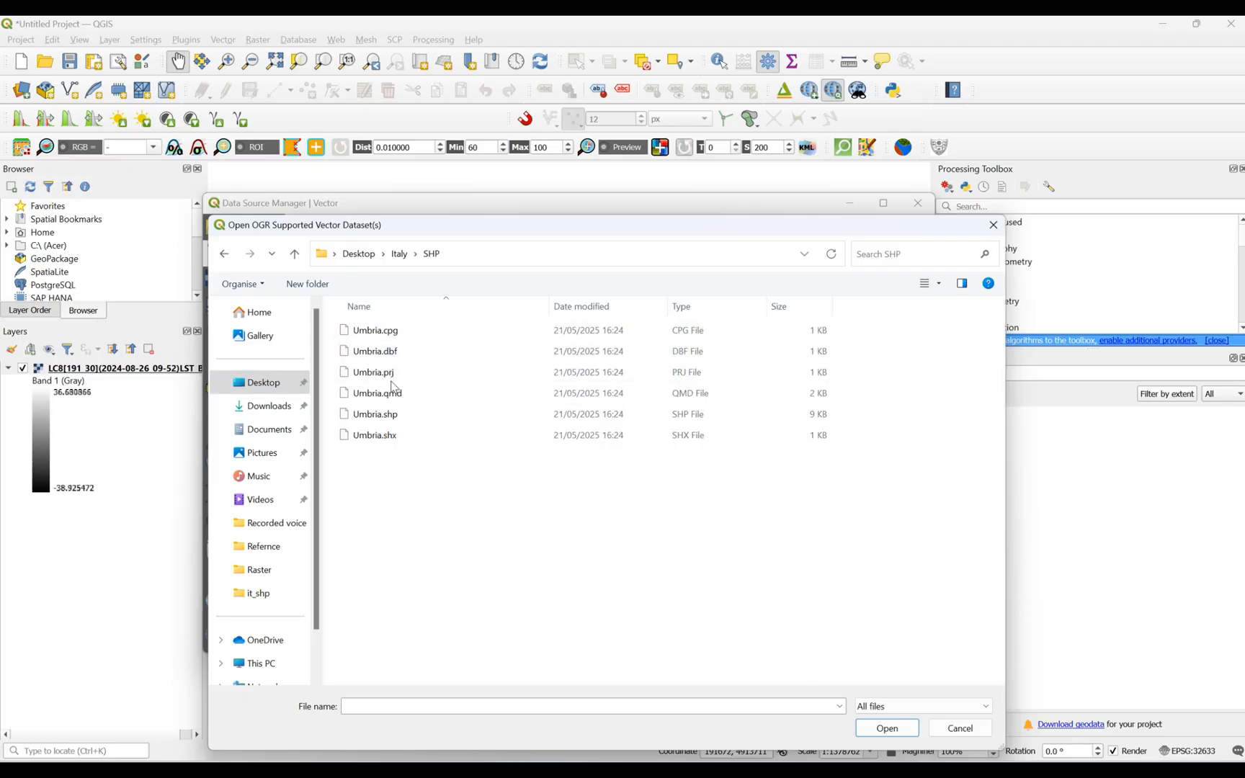
click(374, 413)
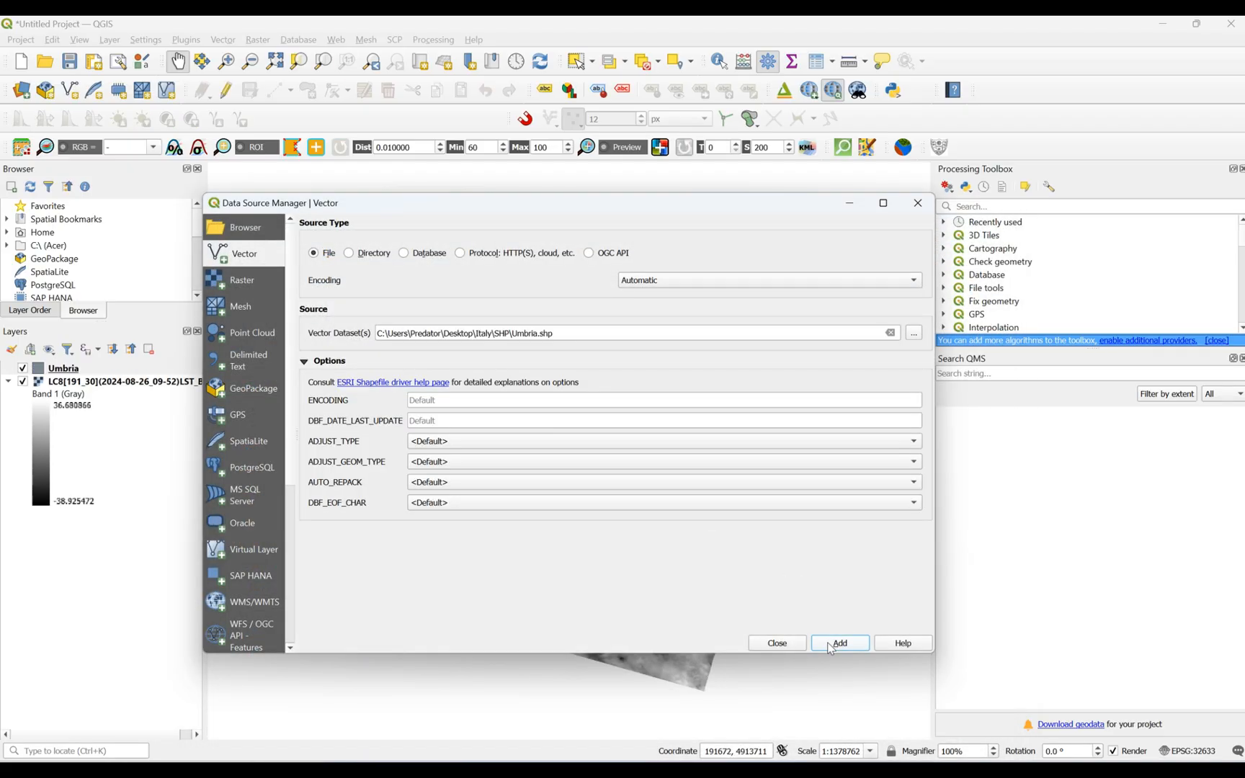
click(838, 643)
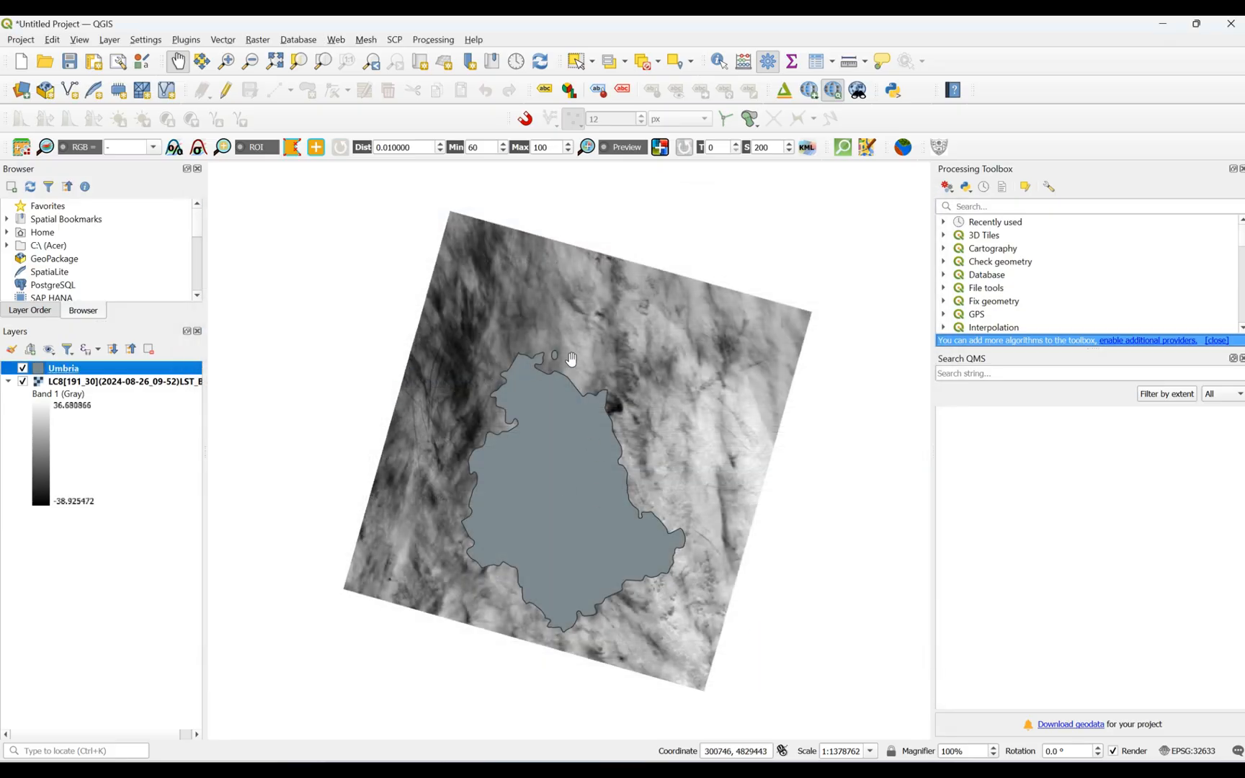
mouse_move(547, 357)
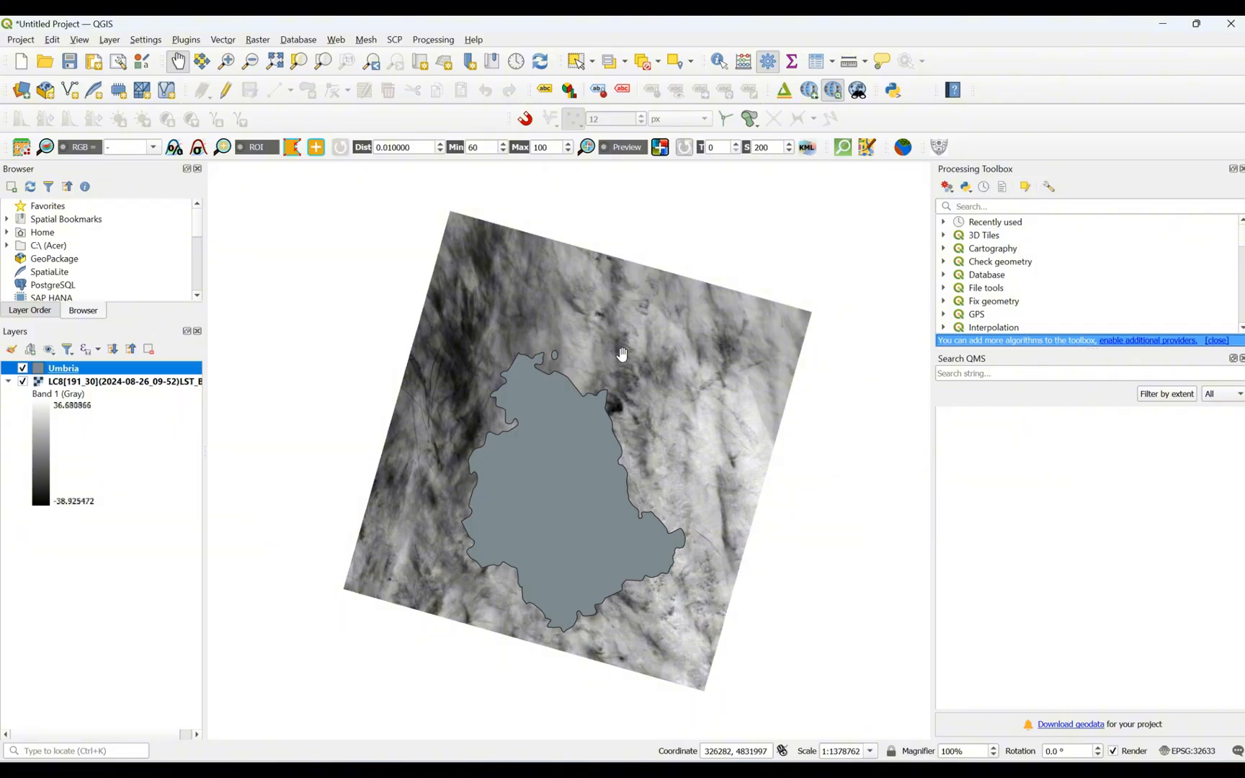
mouse_move(625, 355)
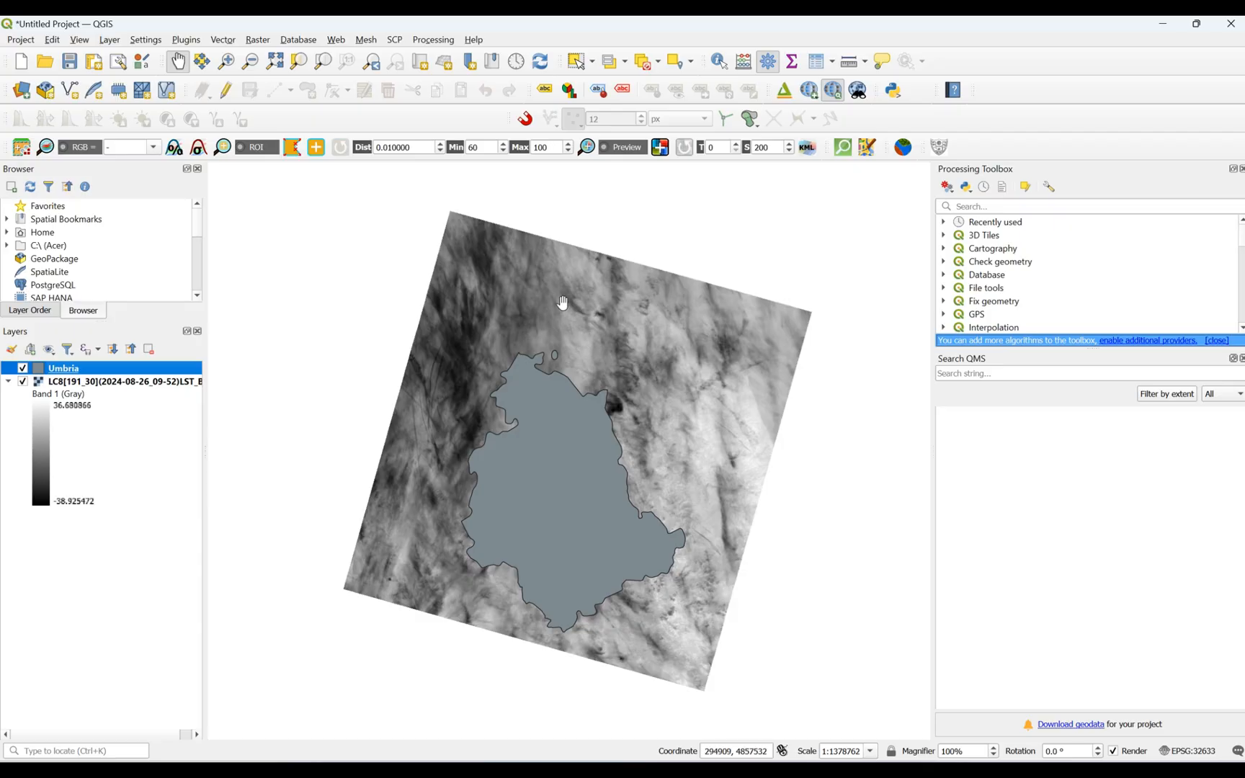
Clip the LST_B10 raster by the Umbria mask layer with NoData 0 and run it
click(256, 40)
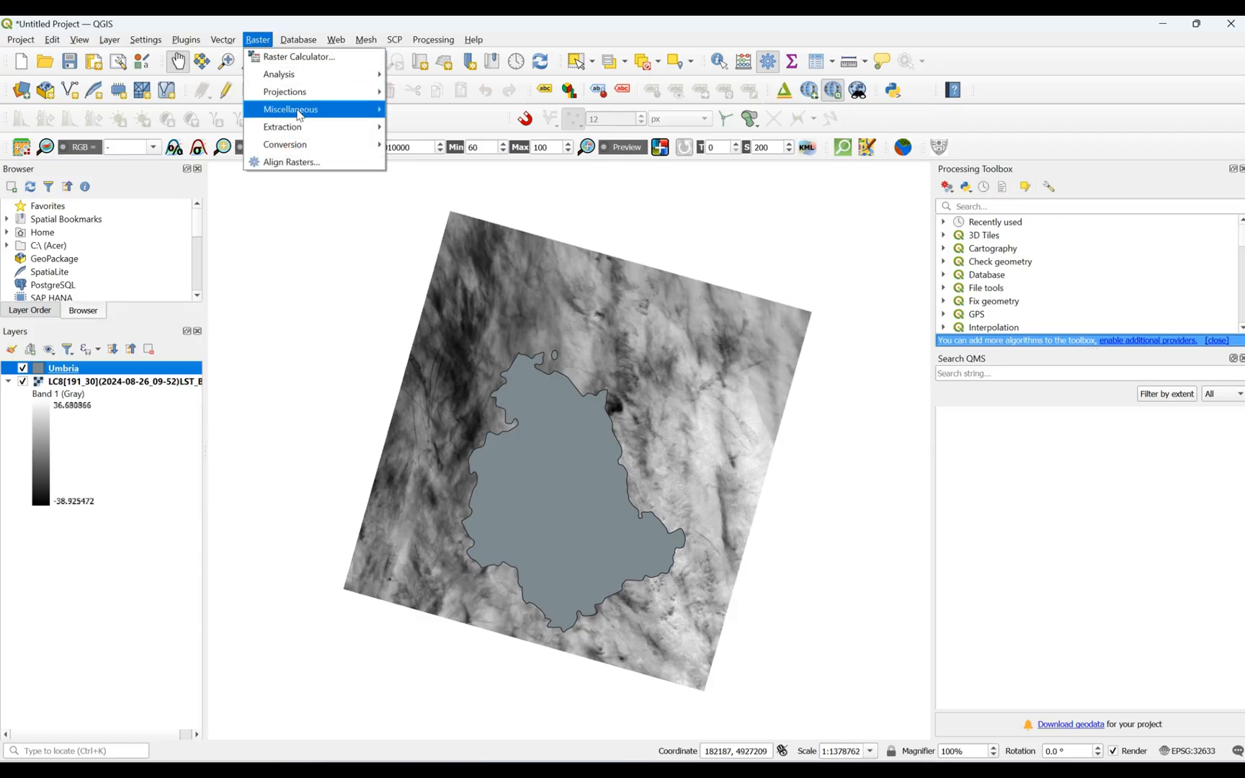
mouse_move(283, 127)
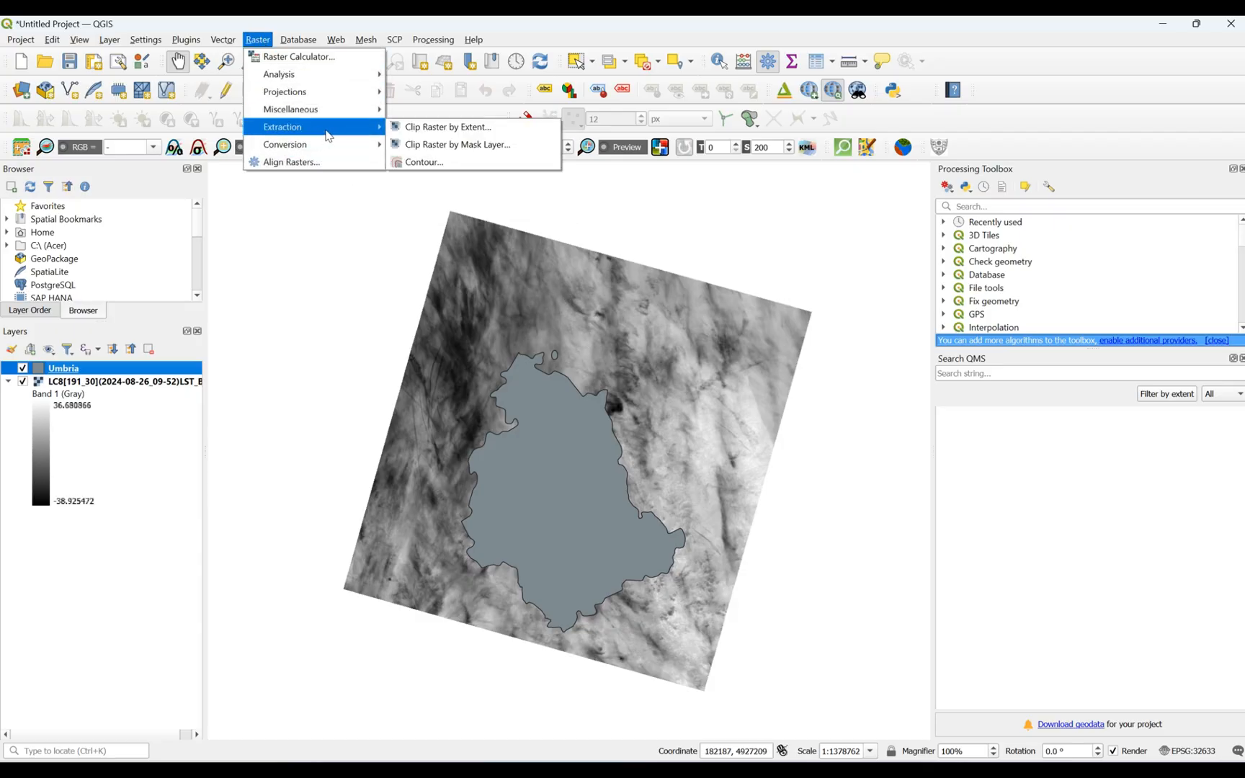
mouse_move(456, 144)
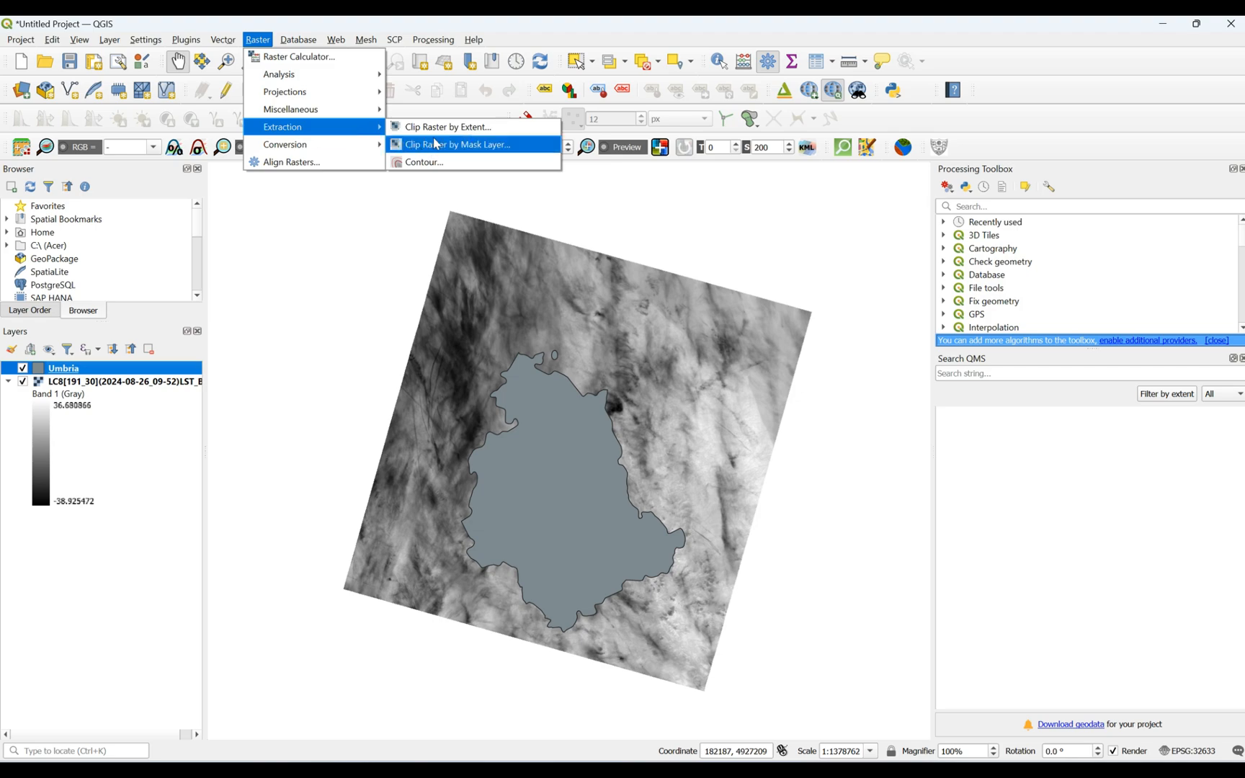
mouse_move(450, 150)
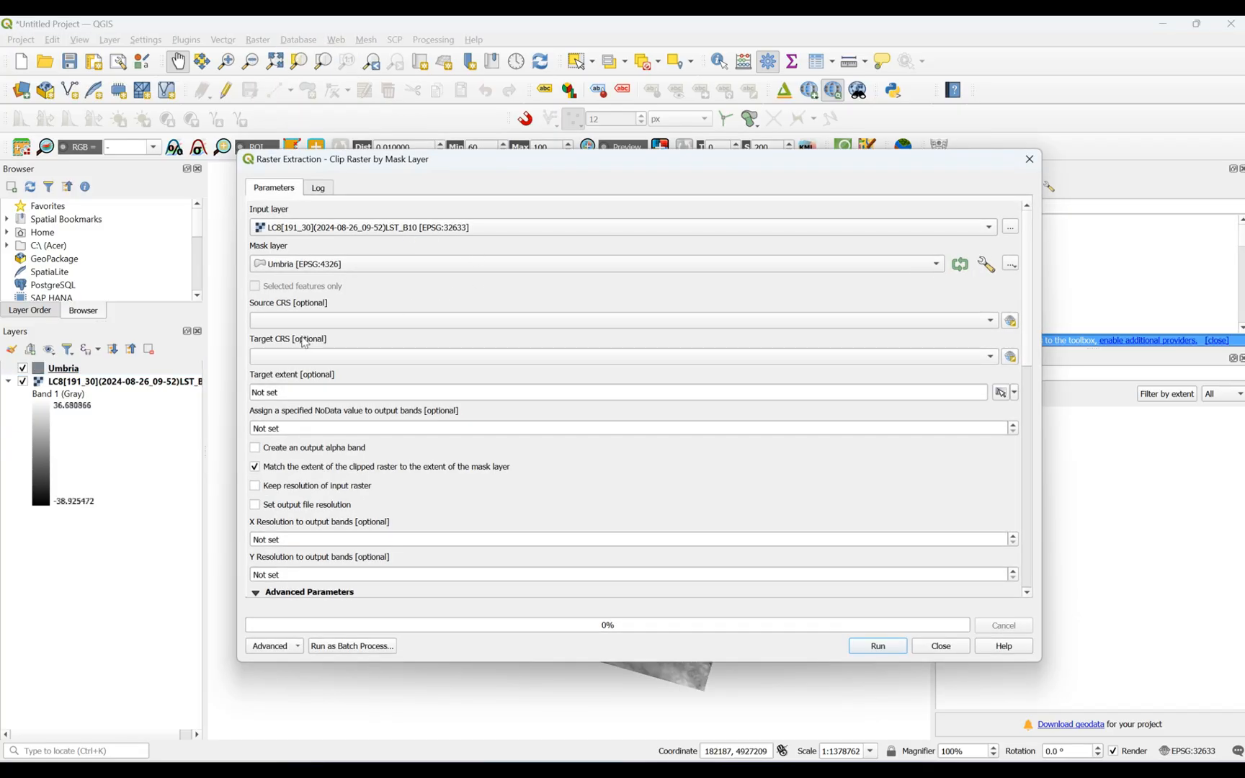
mouse_move(494, 243)
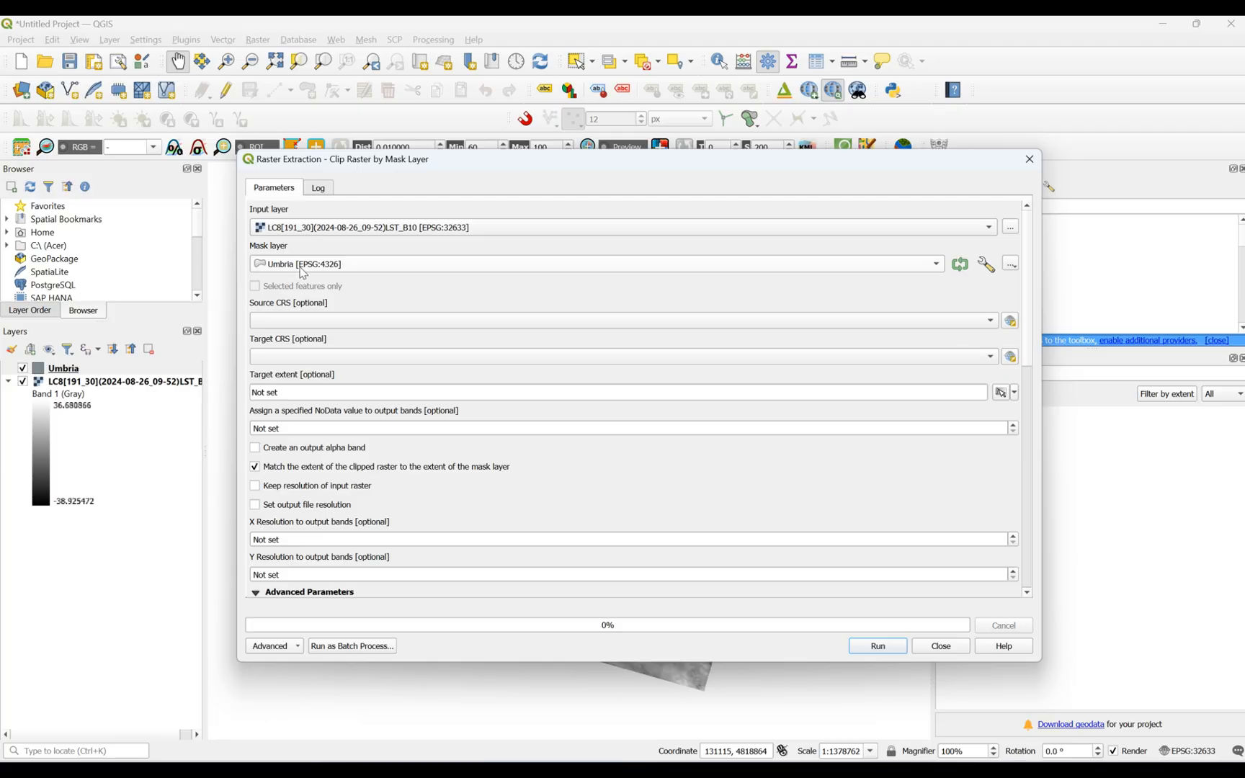
mouse_move(366, 368)
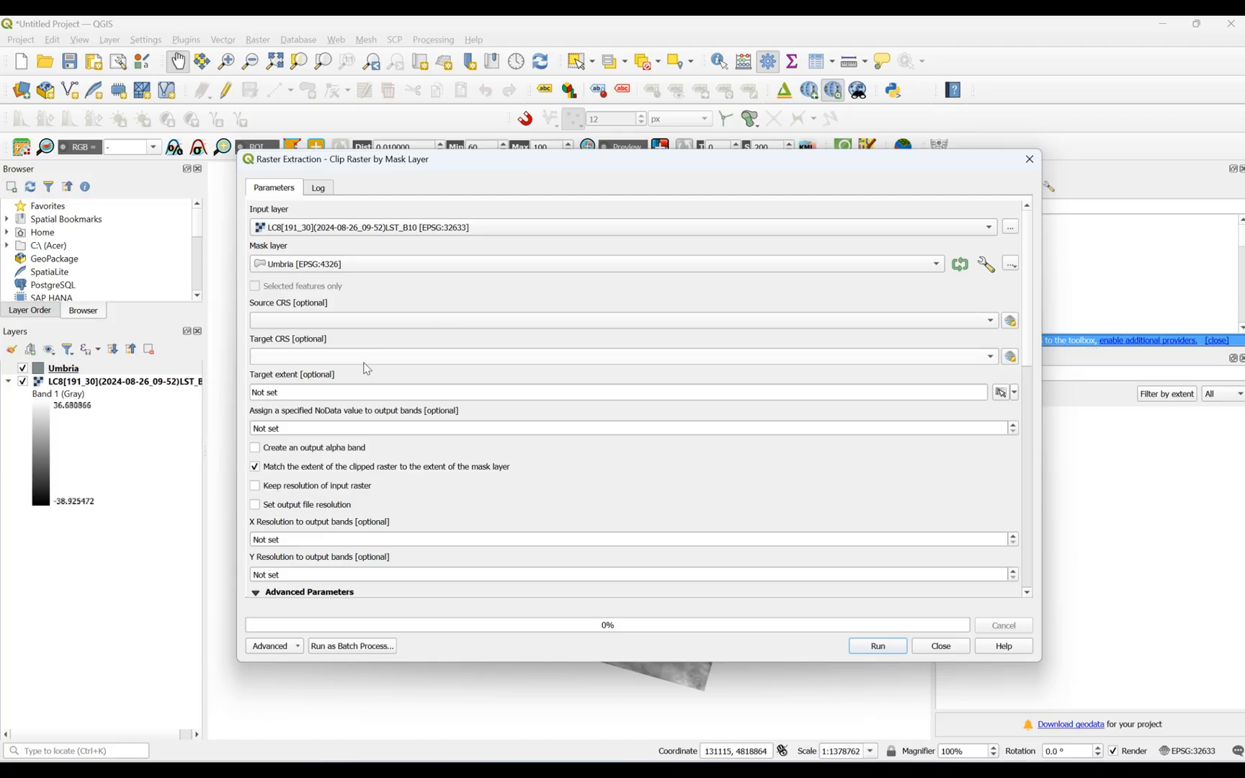
click(498, 427)
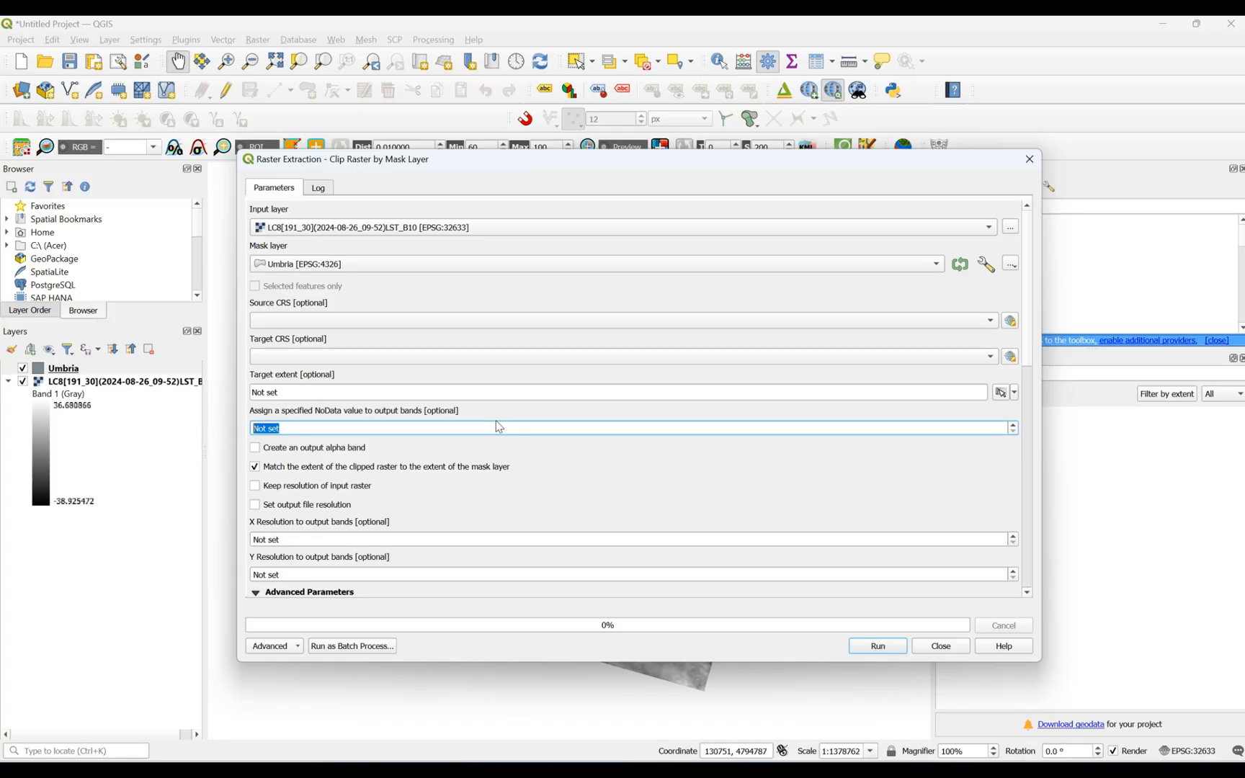
text(0.000000)
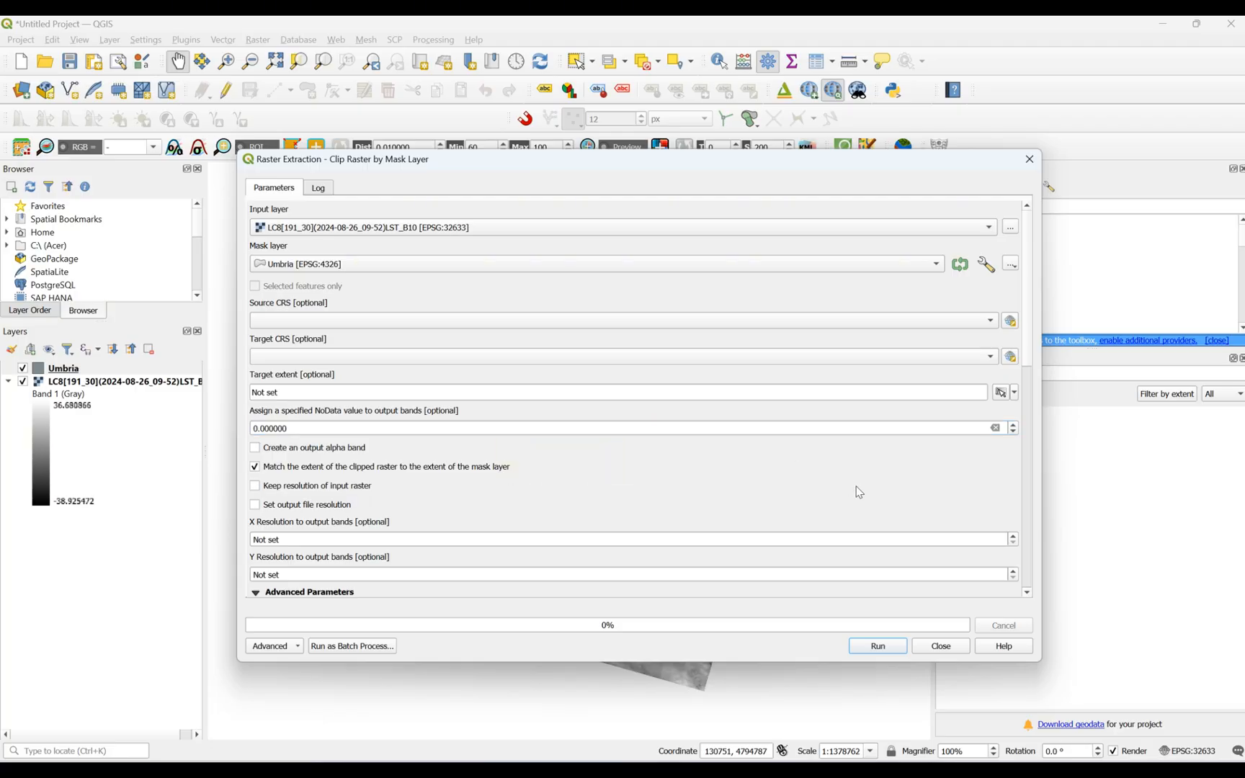
mouse_move(942, 498)
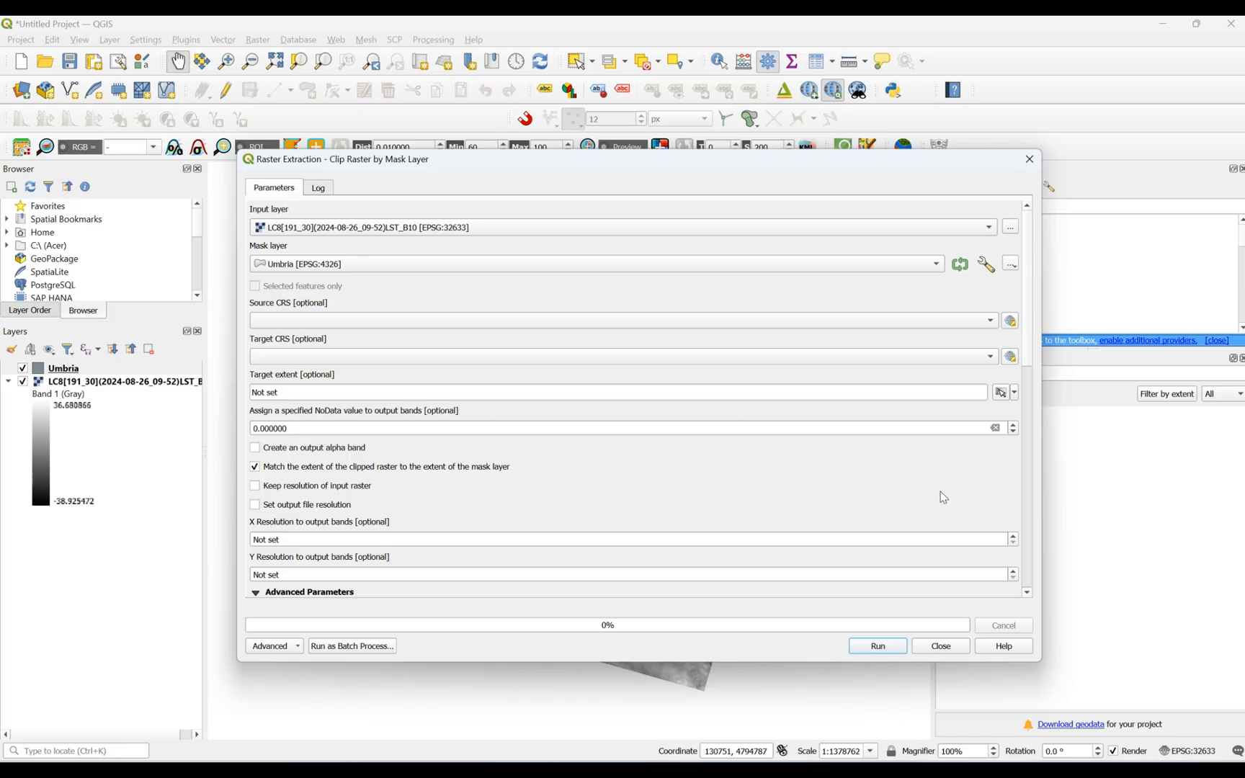
scroll(down, 3)
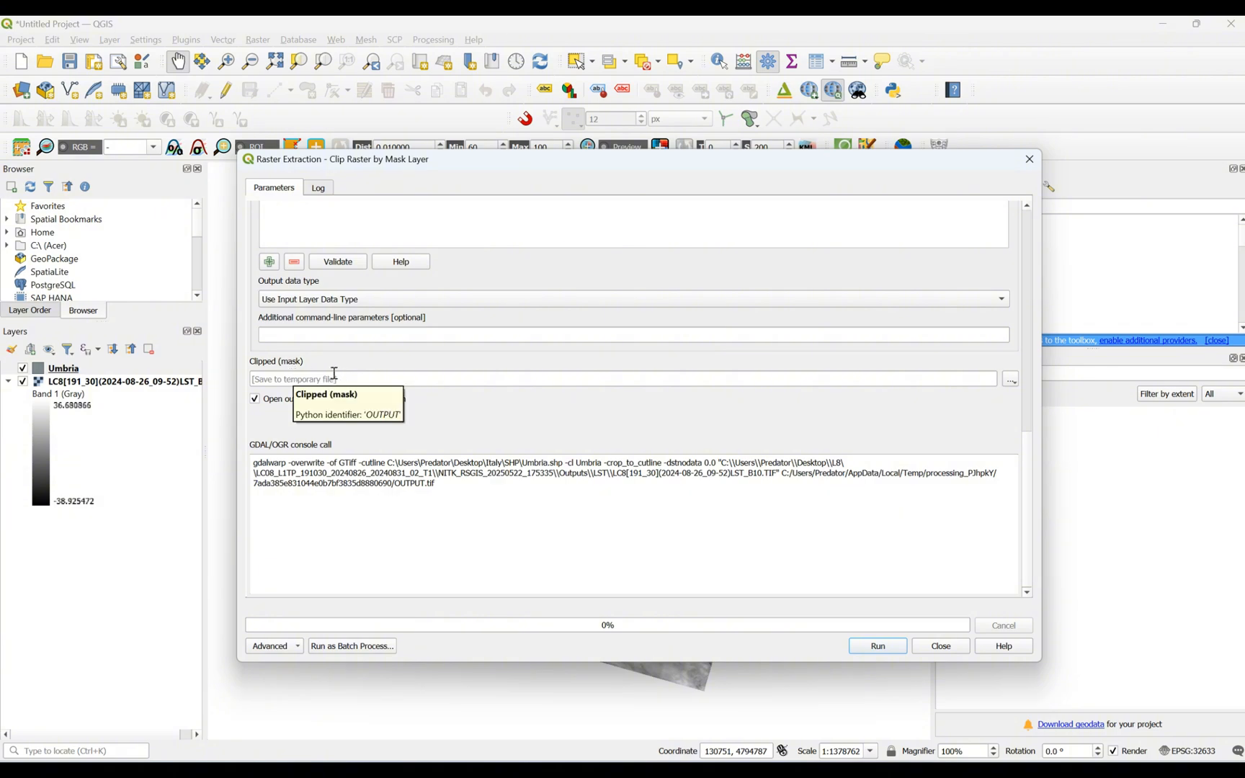
mouse_move(530, 551)
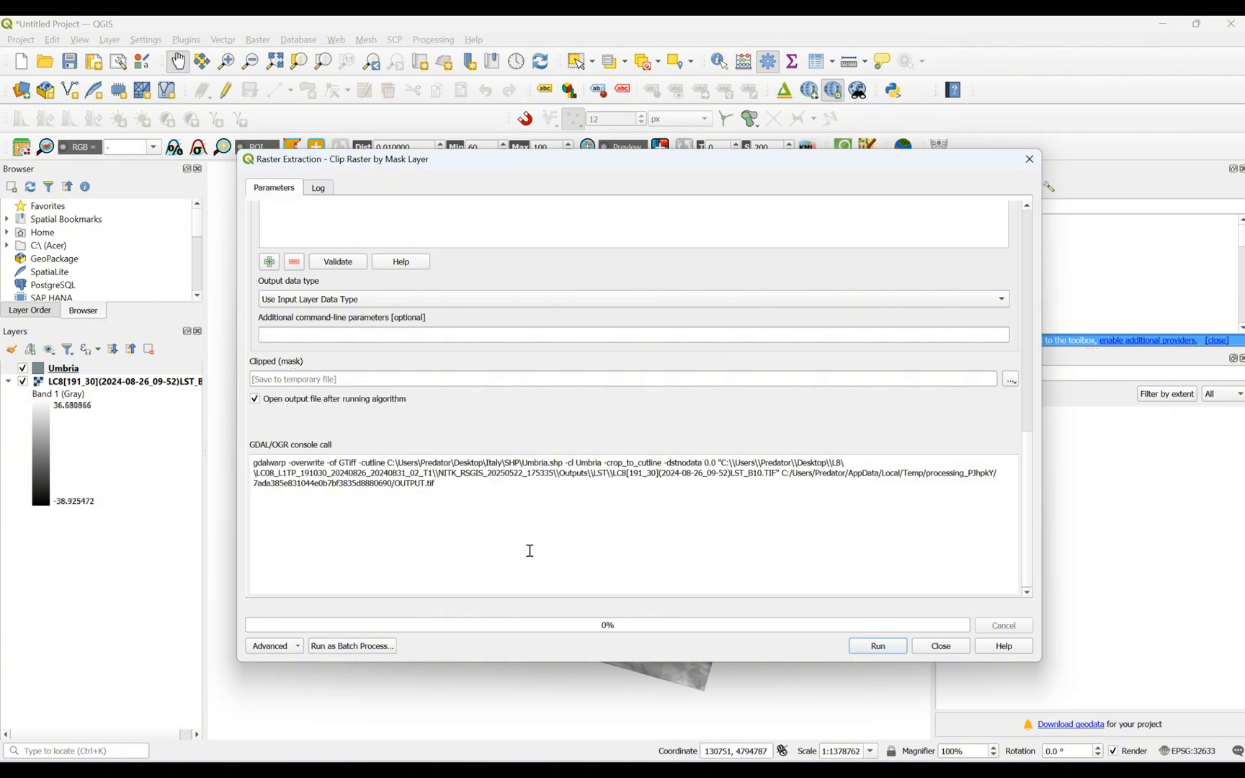
mouse_move(857, 645)
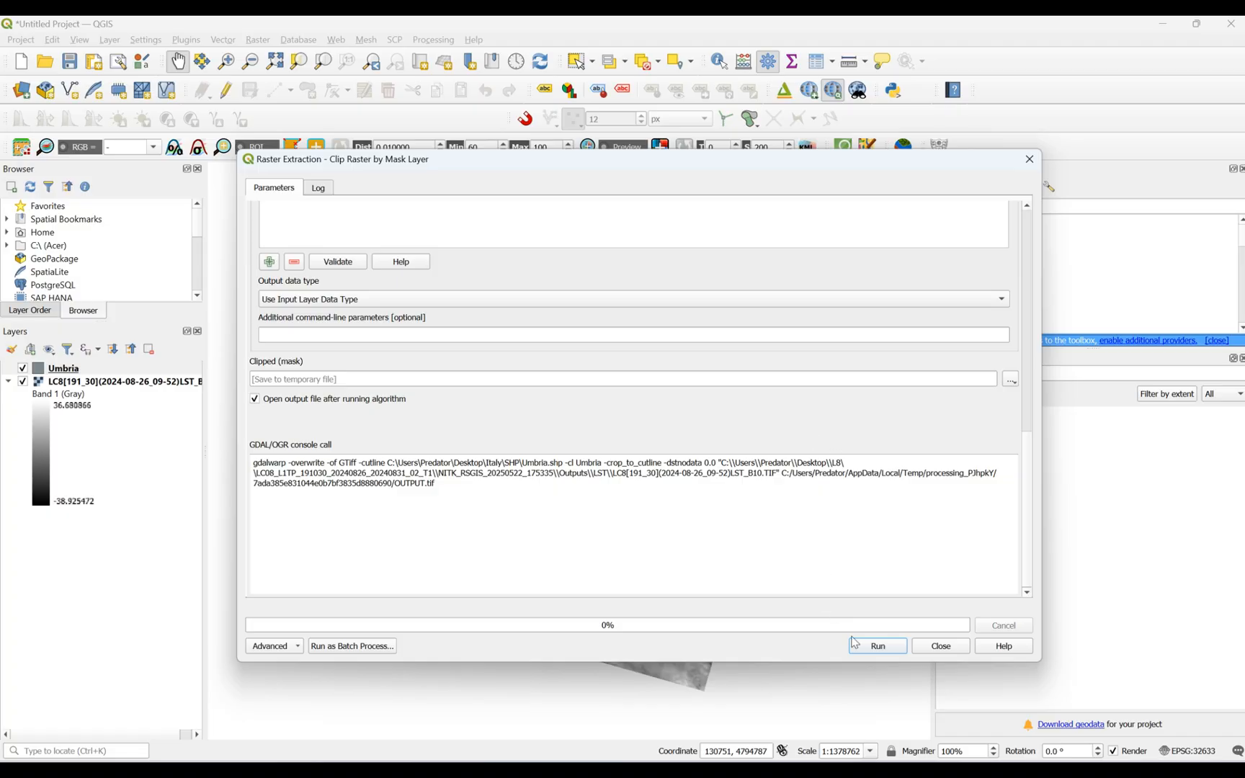
click(877, 645)
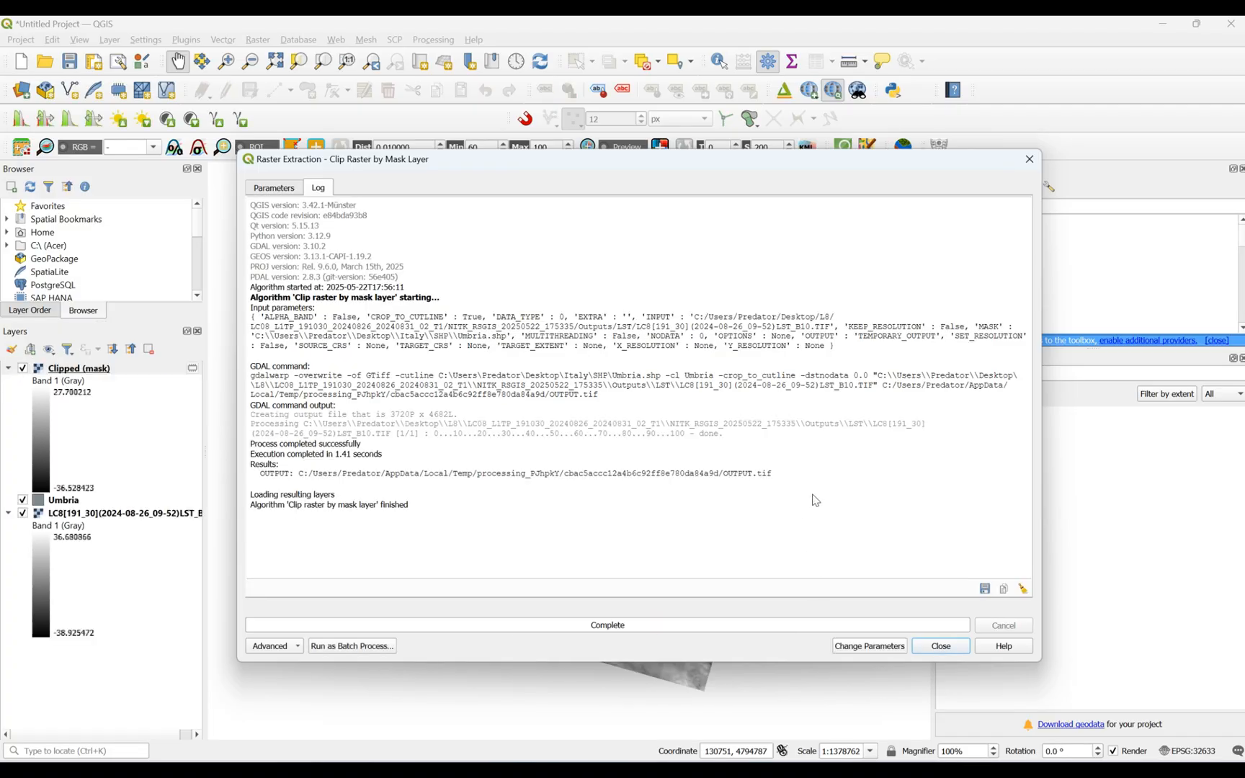
click(940, 646)
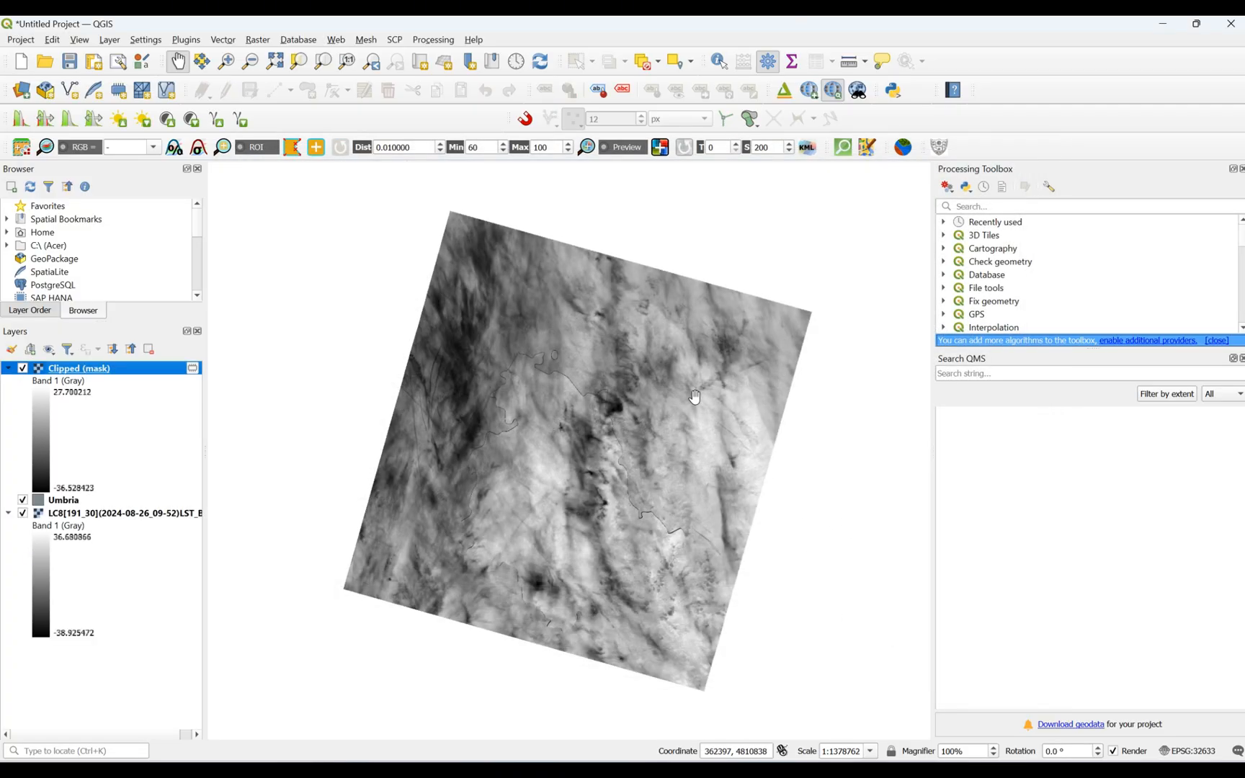
Hide the original LST and Umbria layers and open the Clipped (mask) layer's properties
click(23, 513)
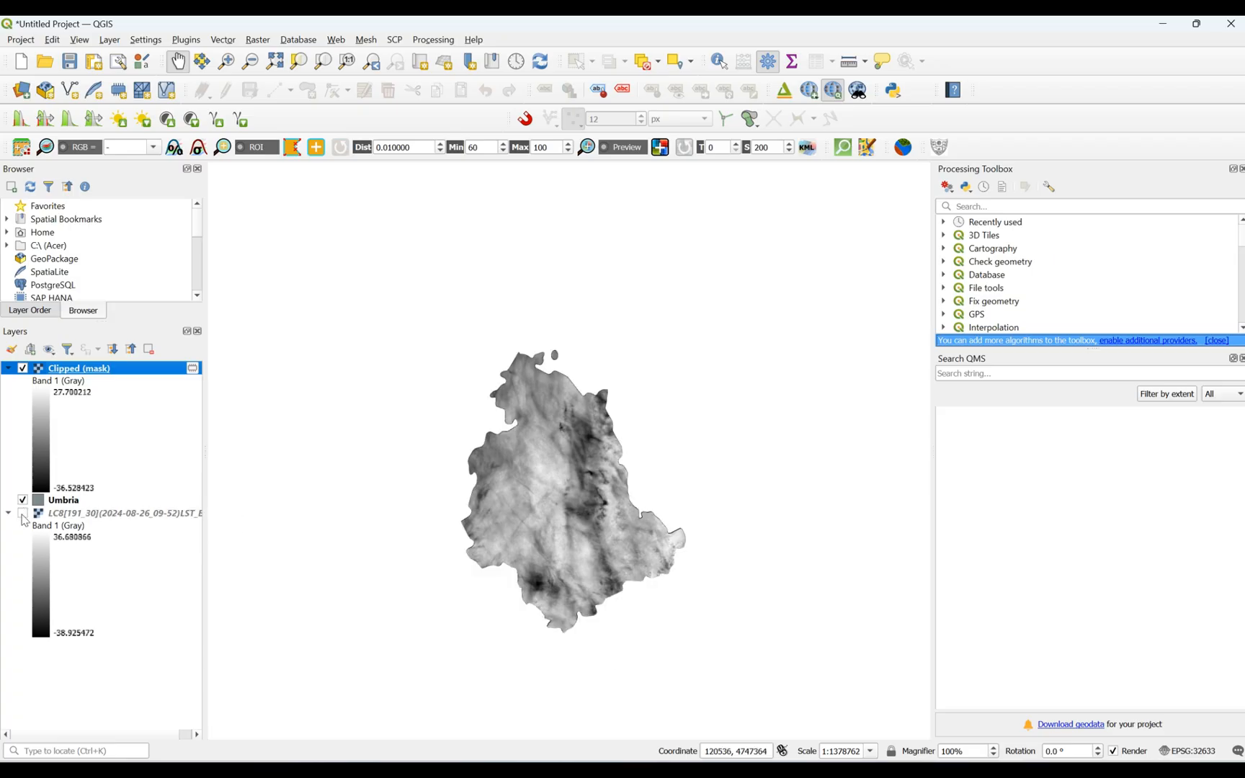
click(23, 513)
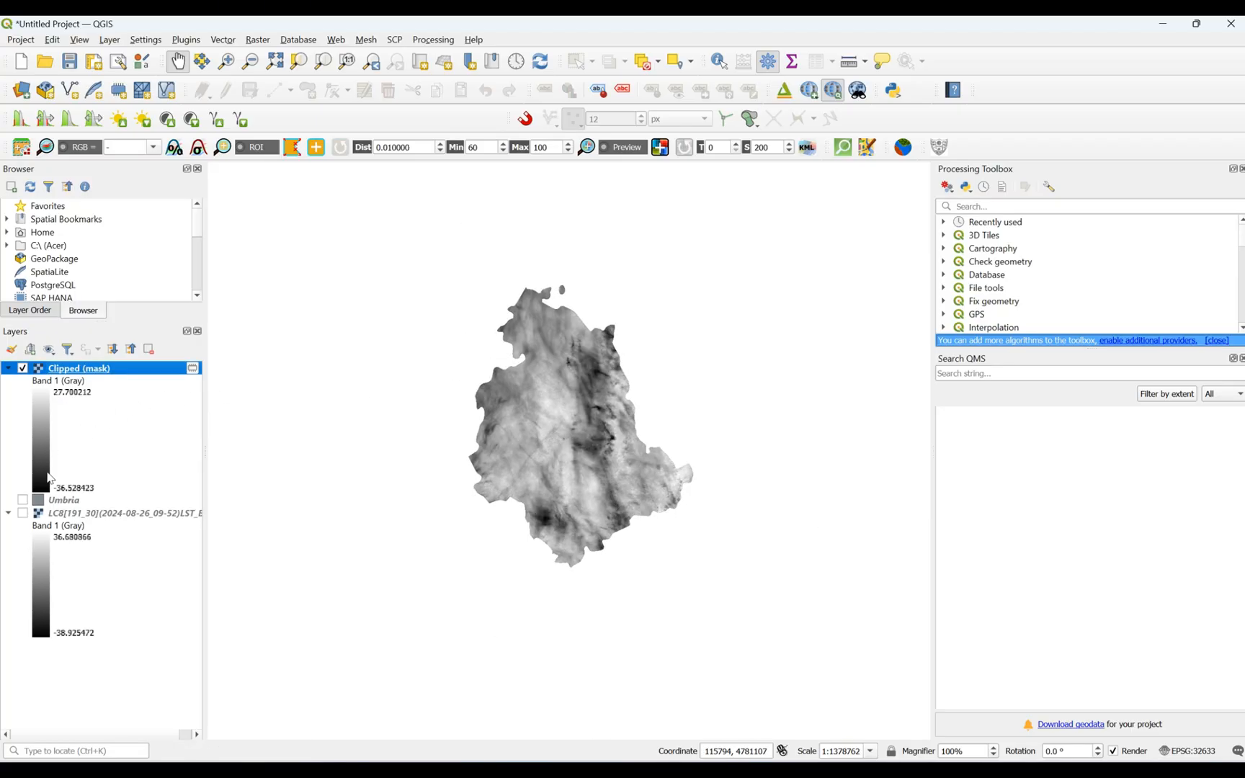
double_click(78, 367)
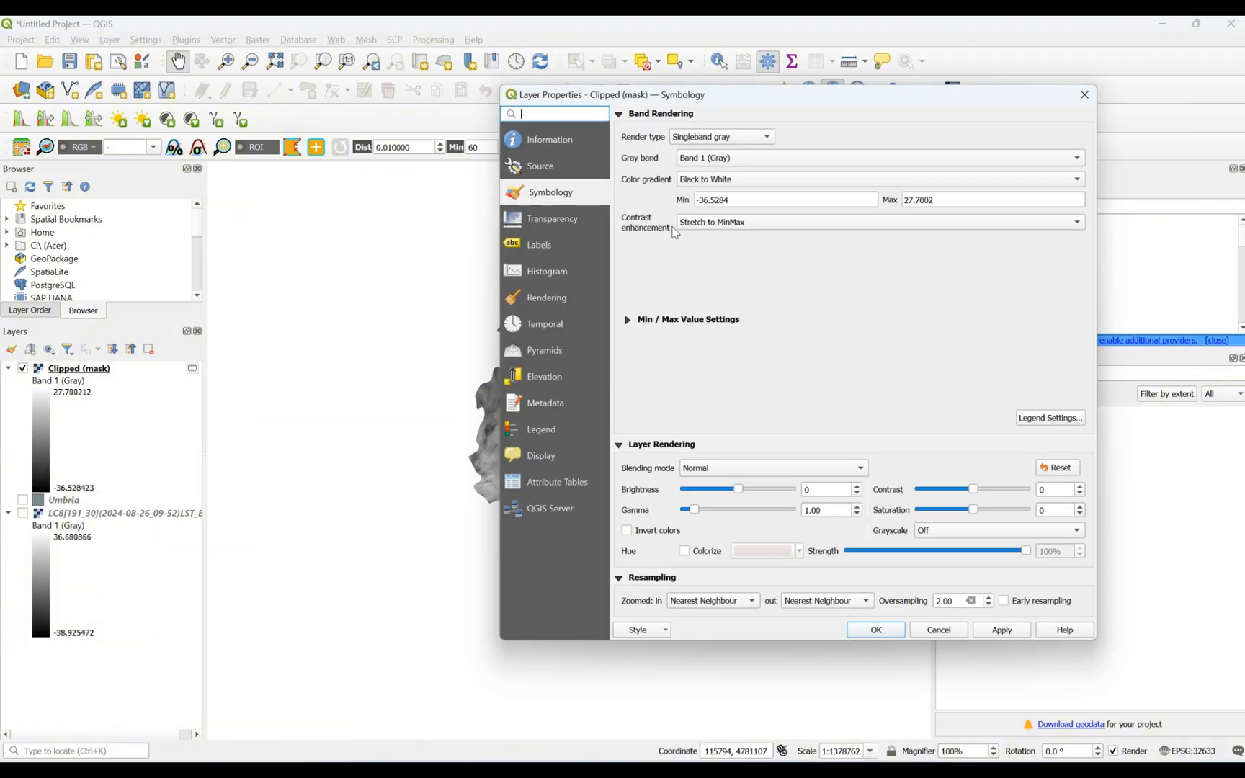
Render the clipped raster as Singleband pseudocolor with the spectral ramp and apply it
click(721, 137)
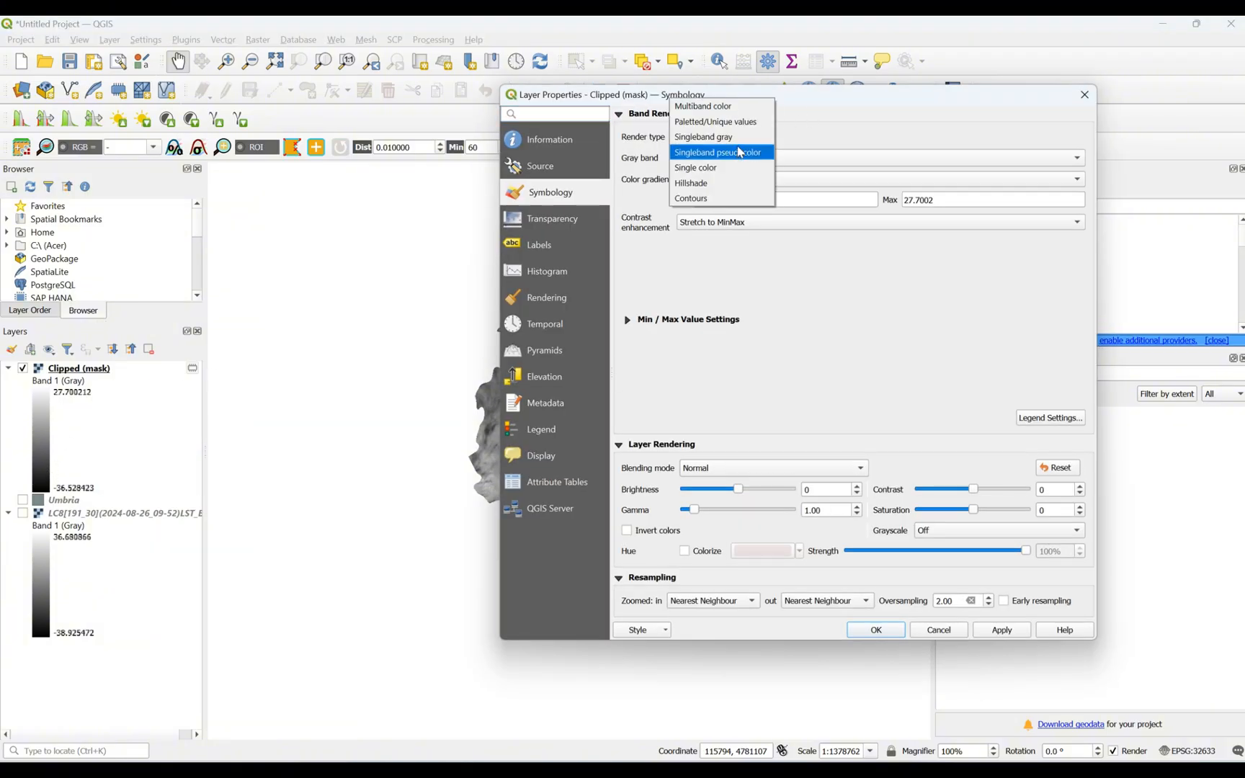
click(720, 153)
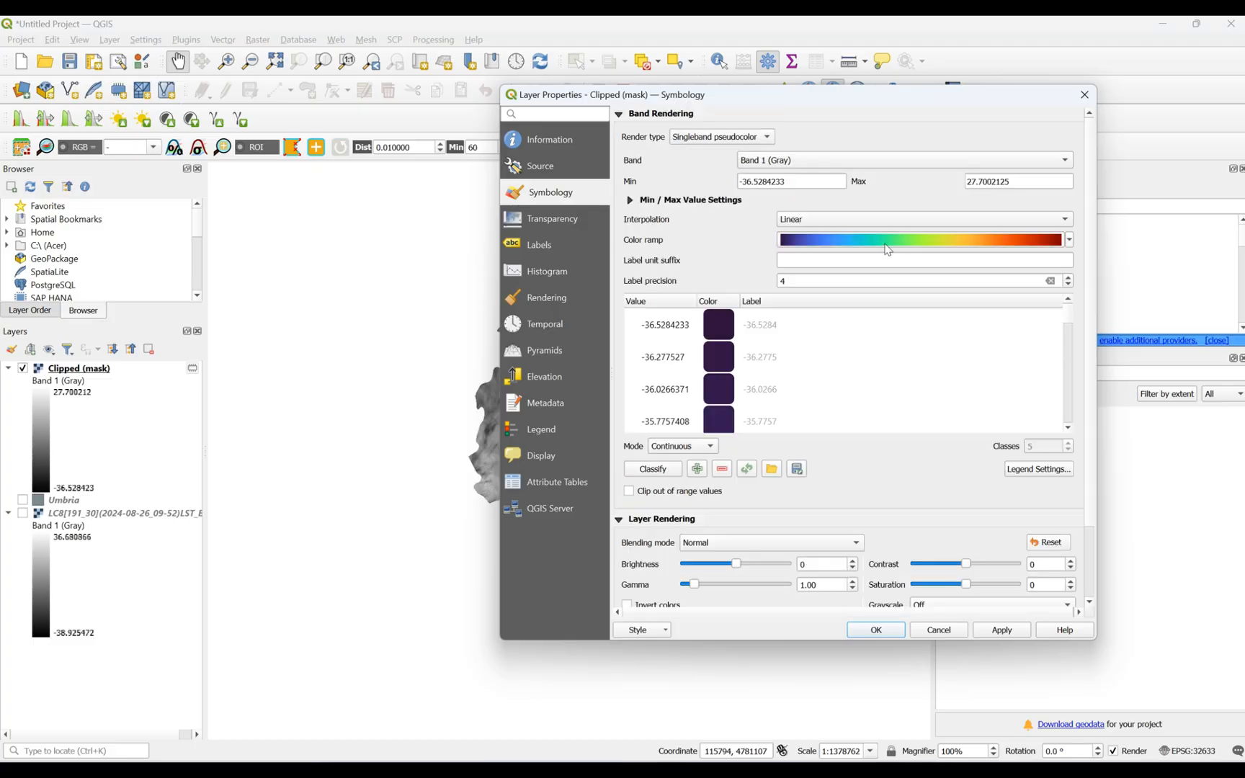
click(876, 630)
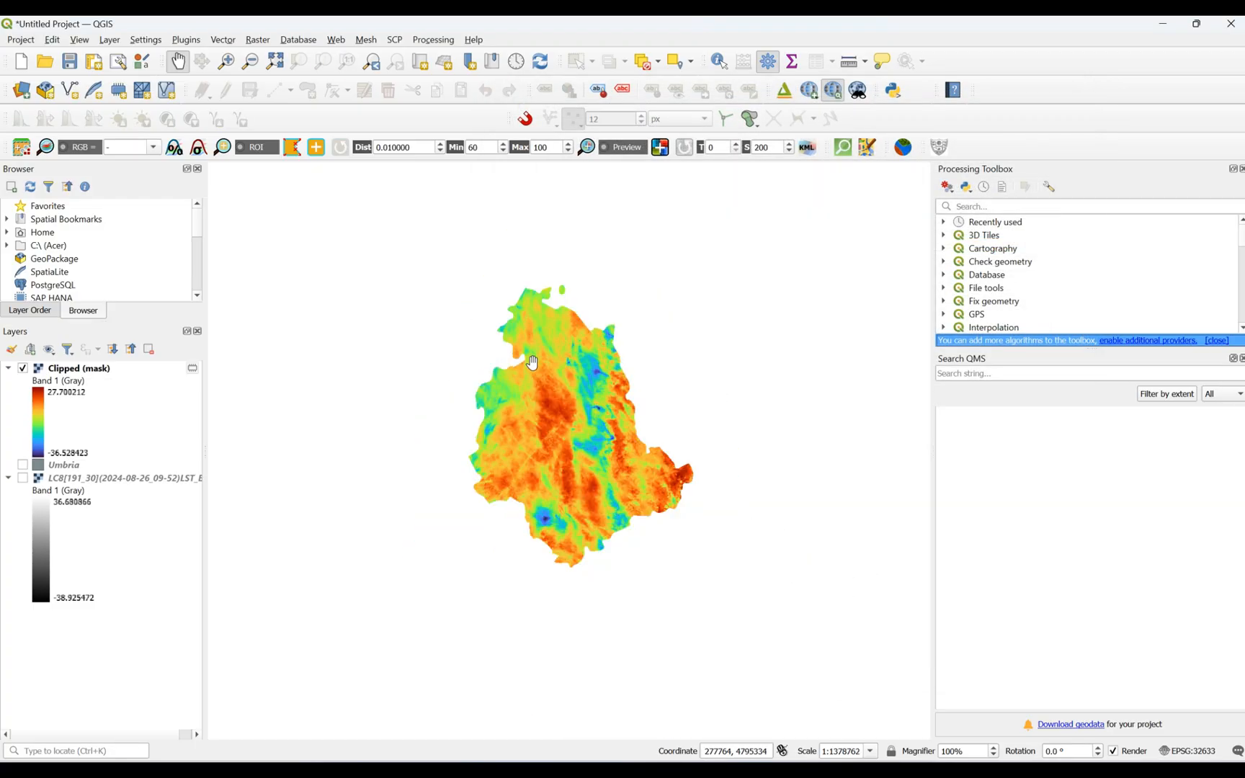
drag(532, 362, 524, 397)
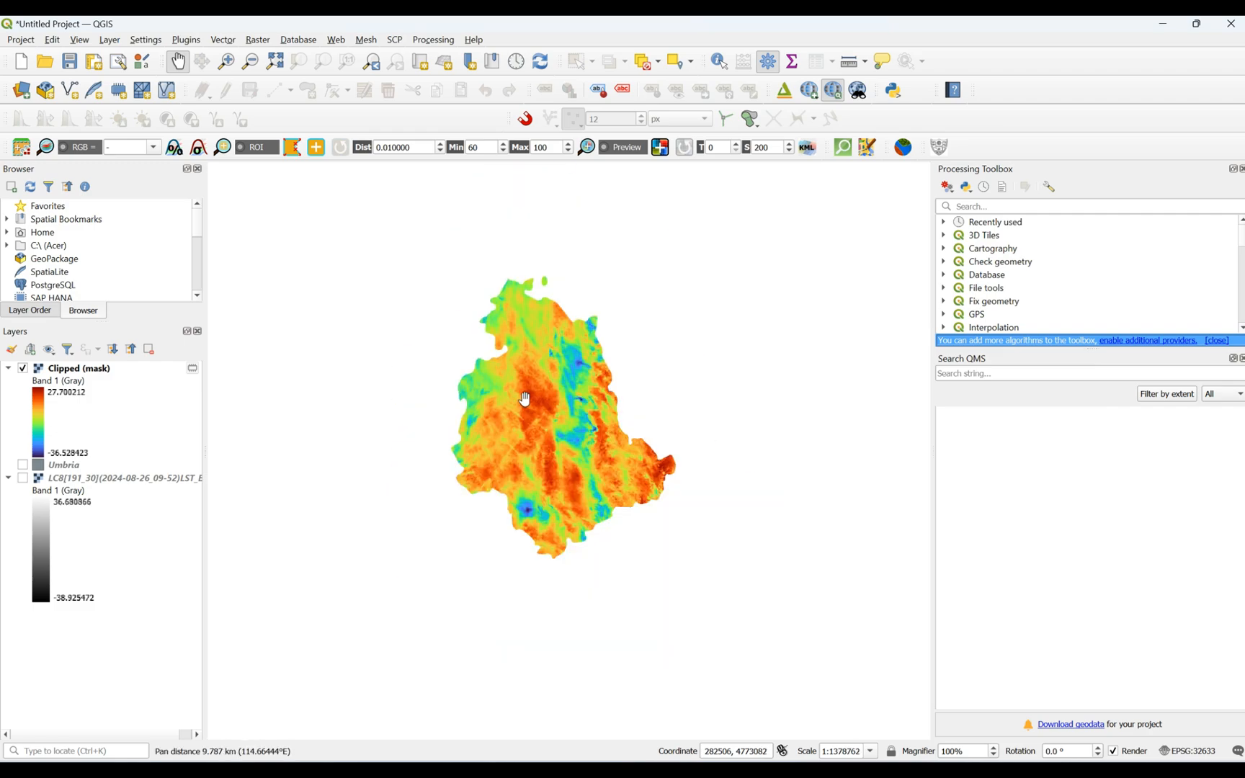
mouse_move(529, 409)
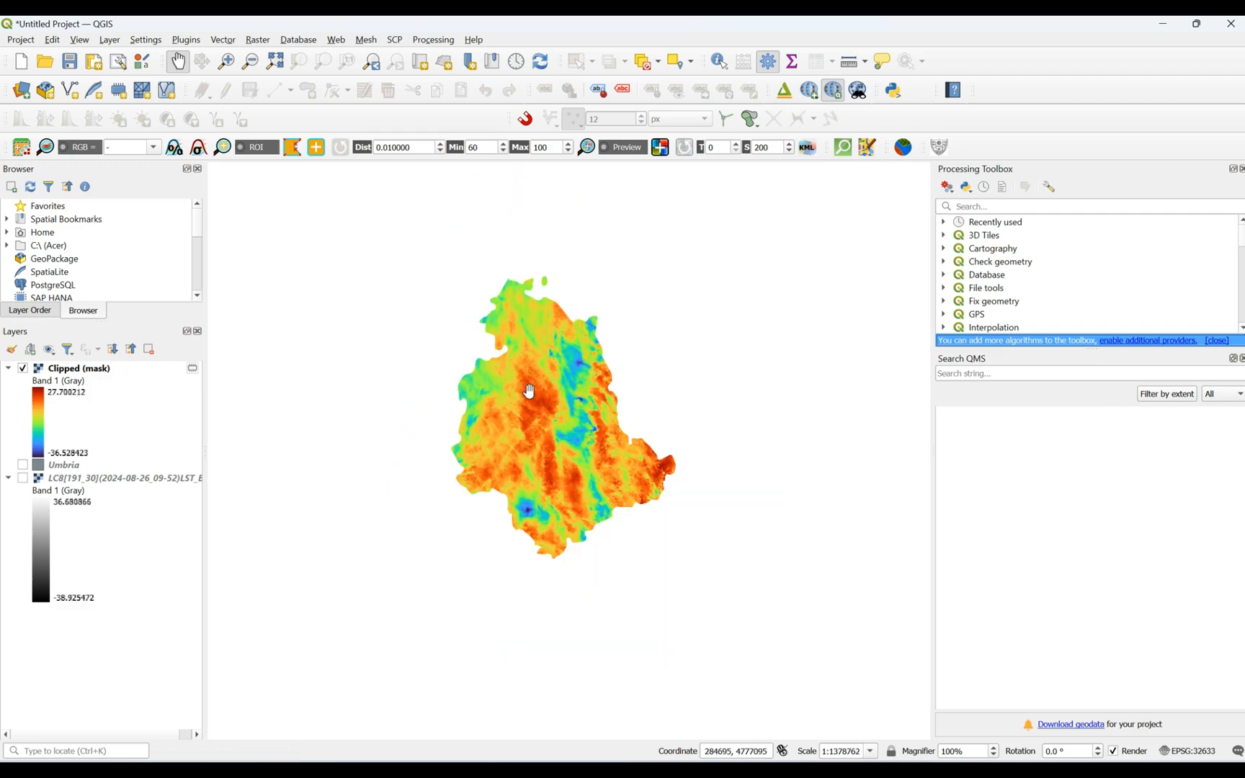